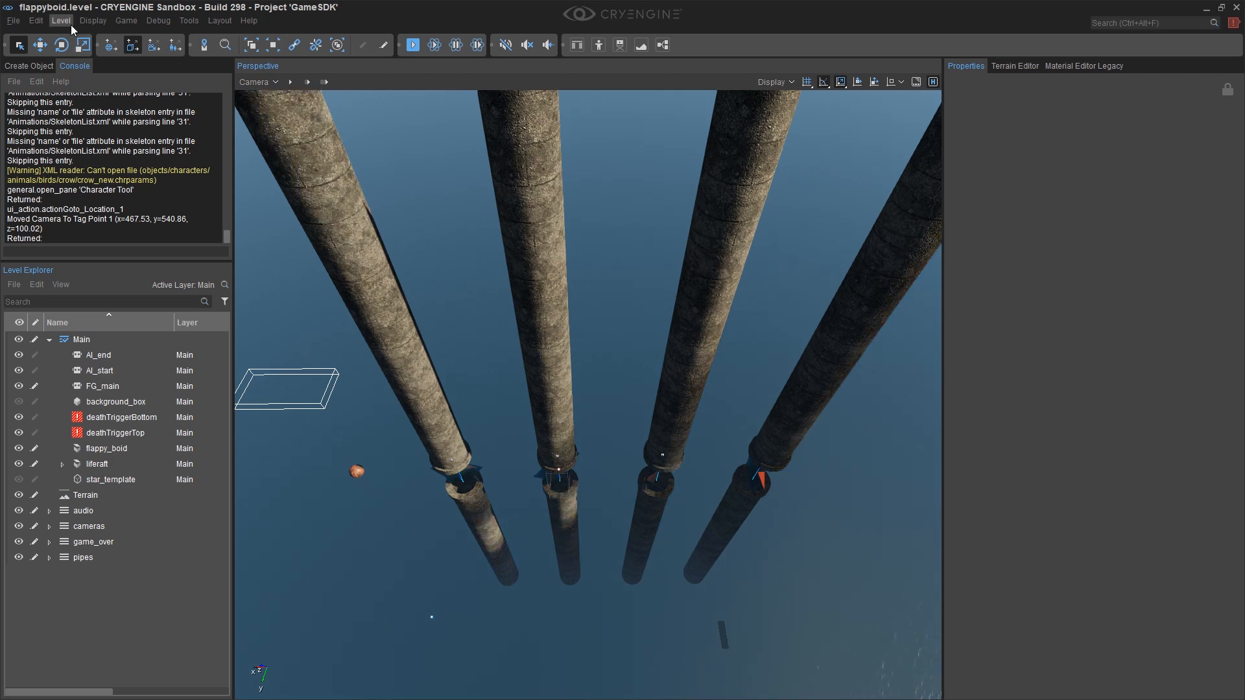
# Step: Launch the Character Tool from the Tools > Animation menu
pyautogui.click(188, 19)
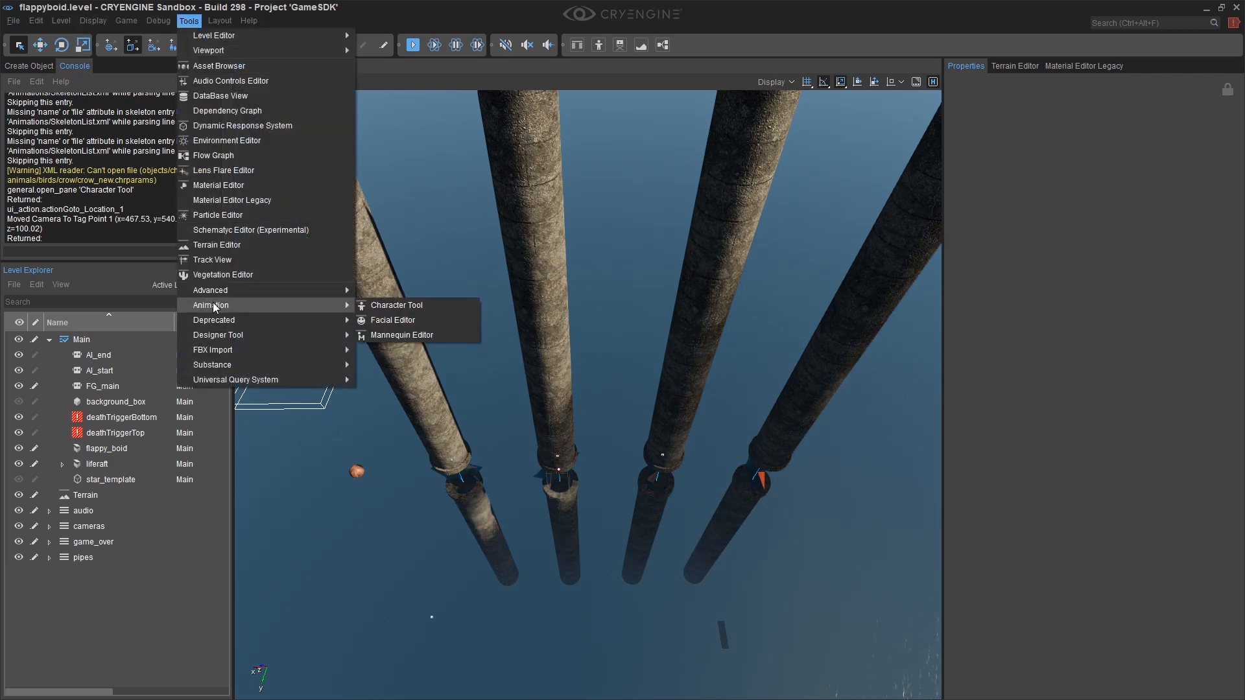
pyautogui.click(397, 304)
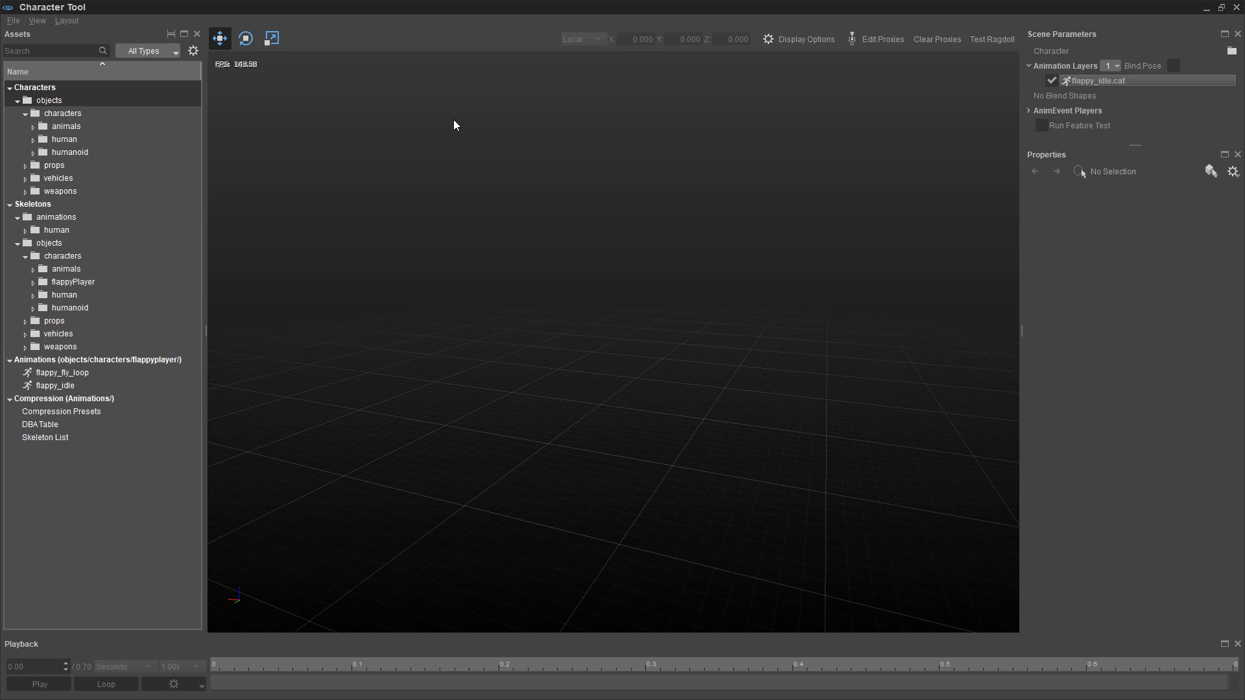
pyautogui.moveTo(425, 125)
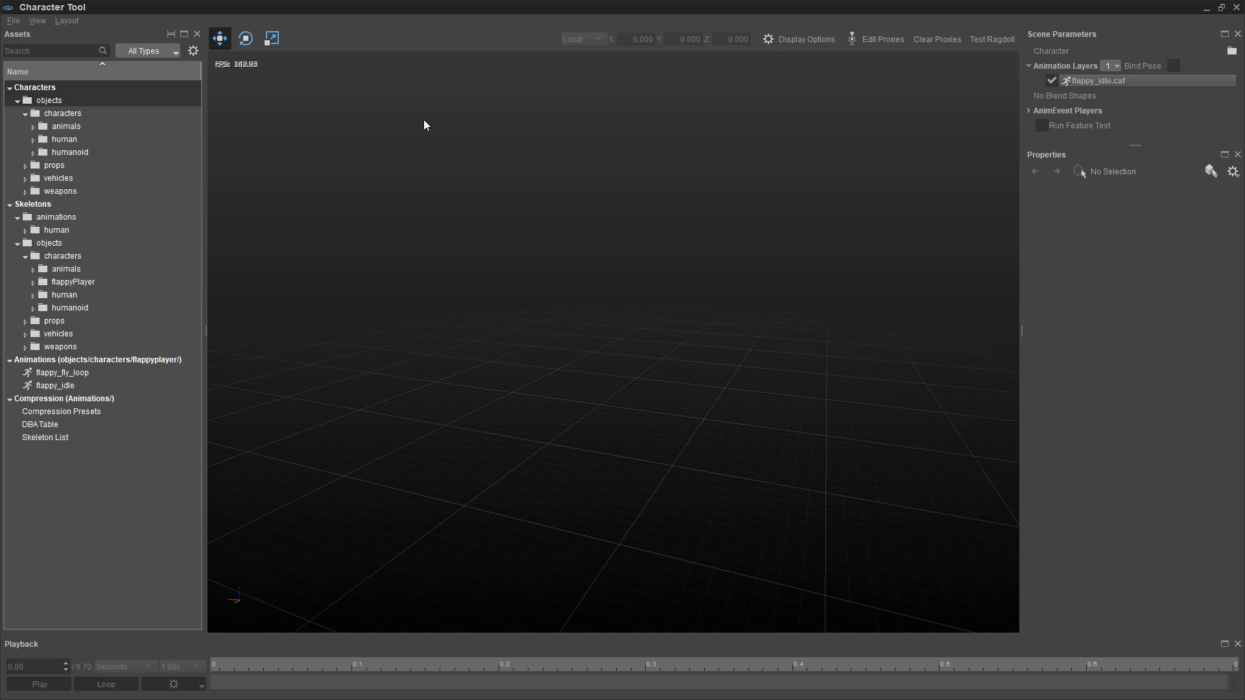
# Step: Select the Skeleton List under Compression and browse its 29 aliases in Properties
pyautogui.click(46, 437)
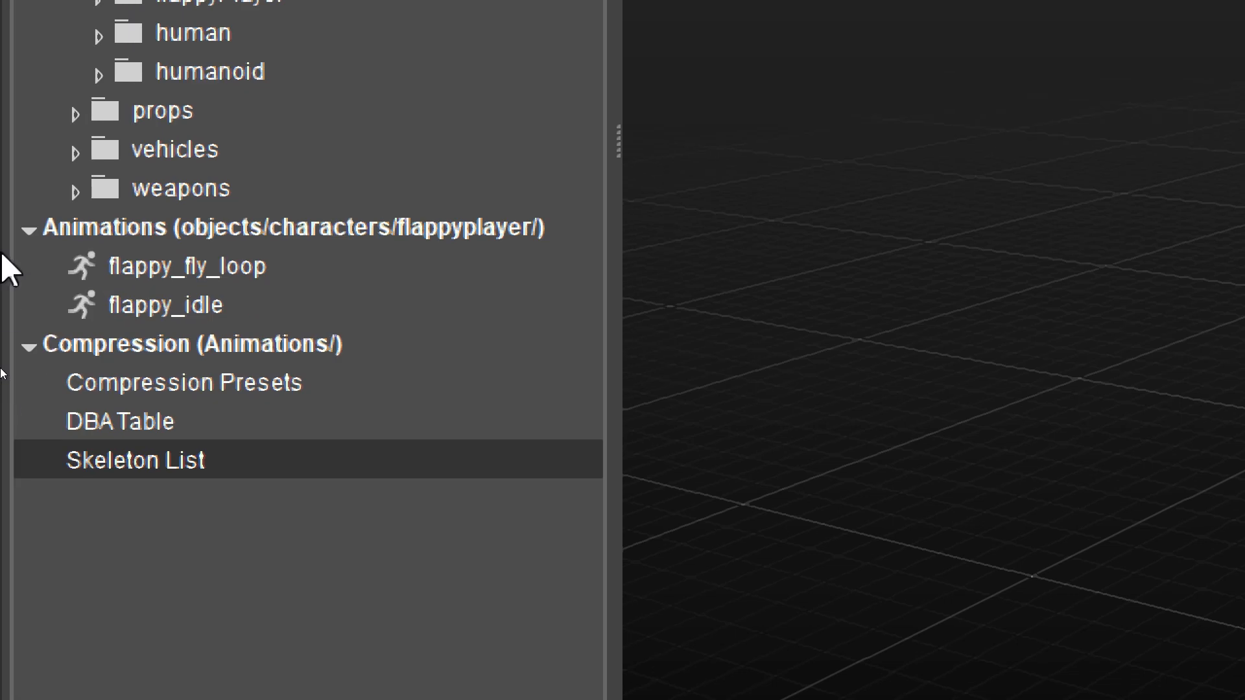
pyautogui.moveTo(258, 363)
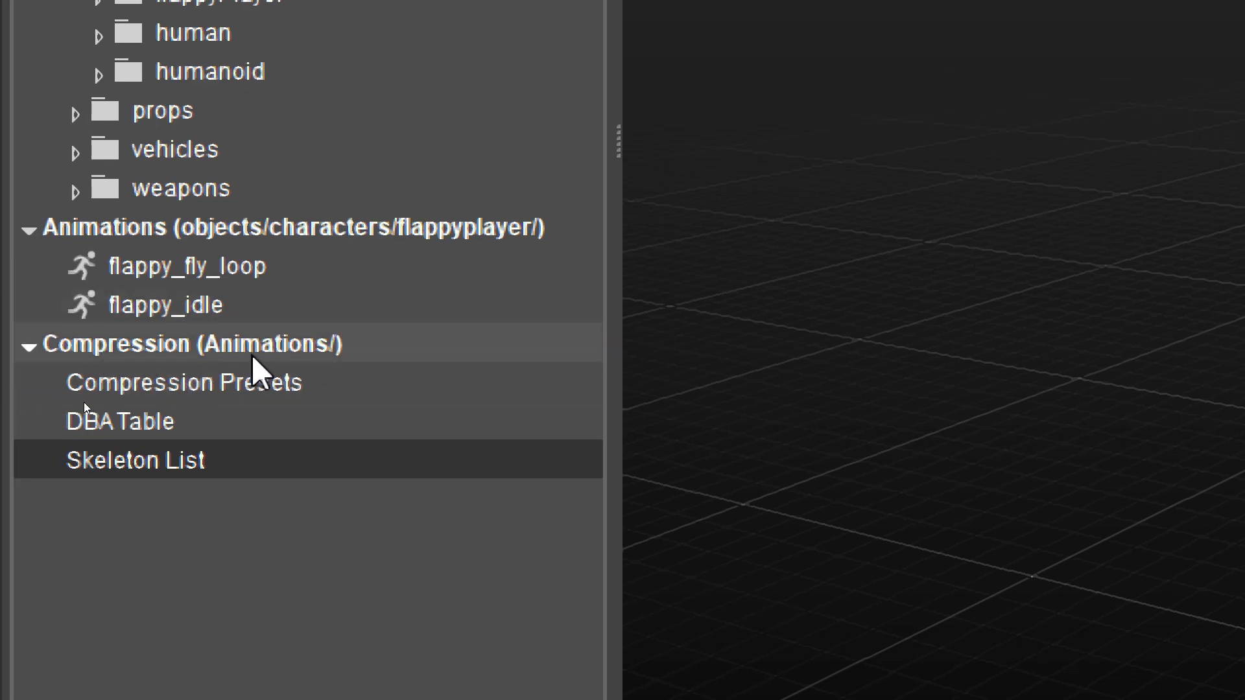
pyautogui.moveTo(131, 508)
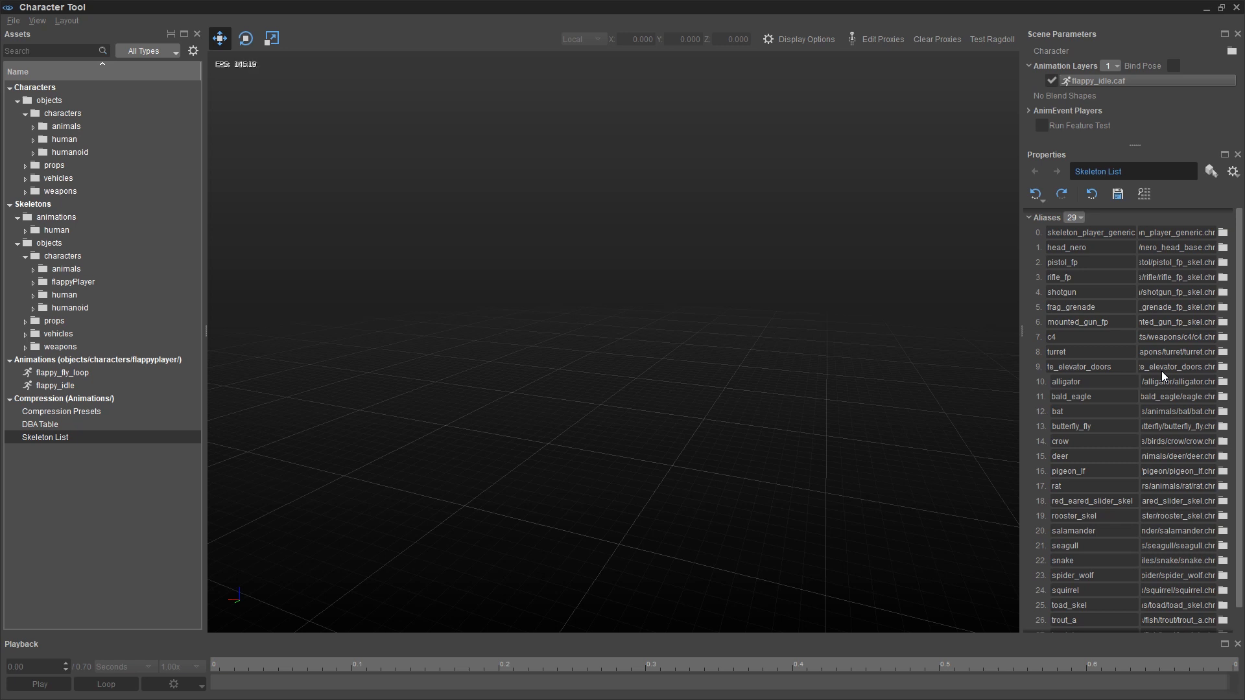
pyautogui.moveTo(1123, 273)
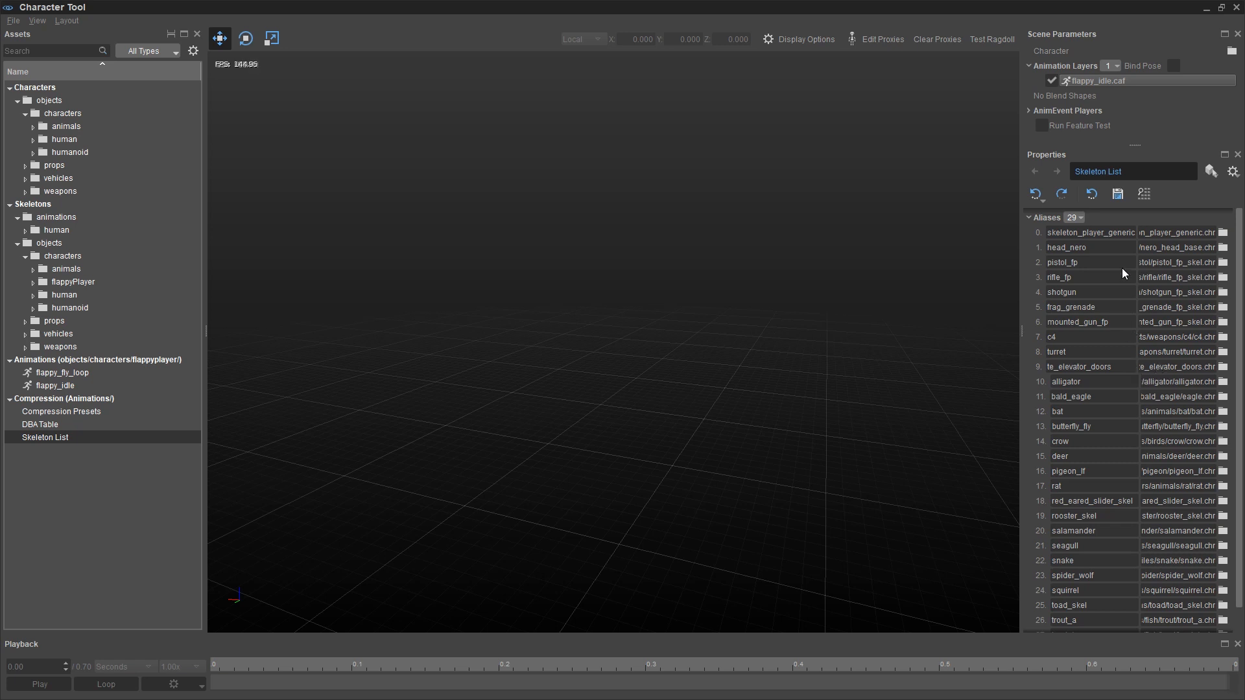
pyautogui.scroll(-3)
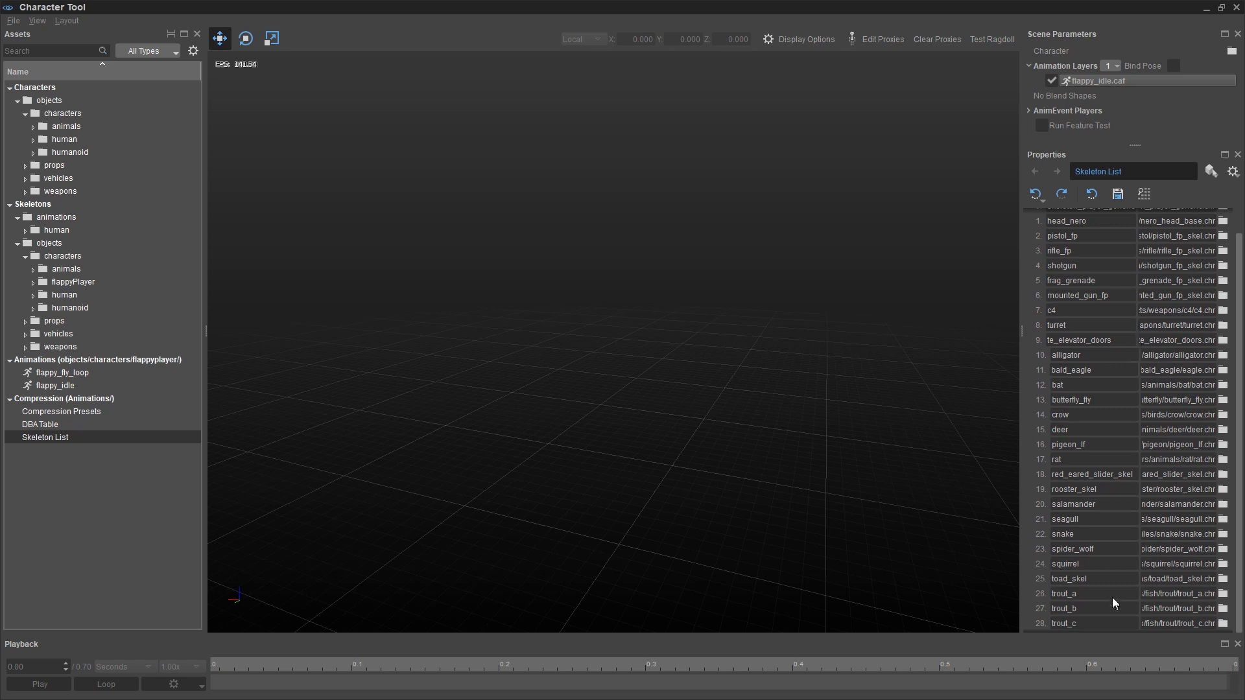
pyautogui.moveTo(1078, 631)
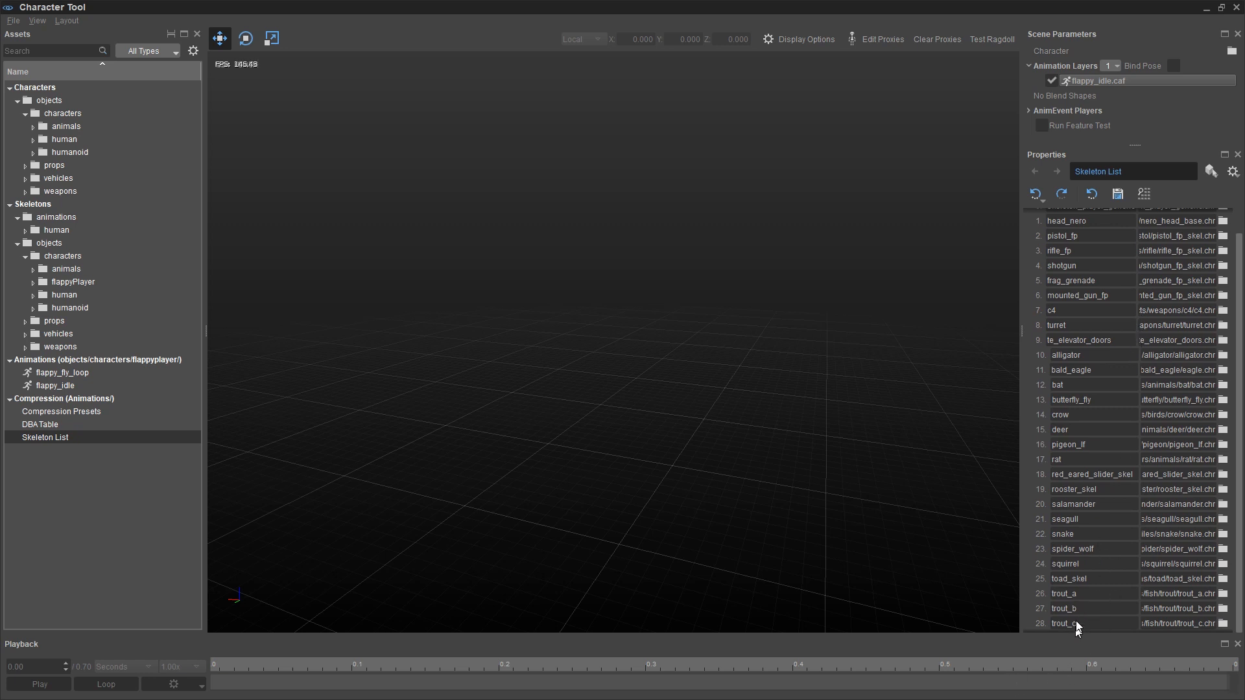
pyautogui.scroll(3)
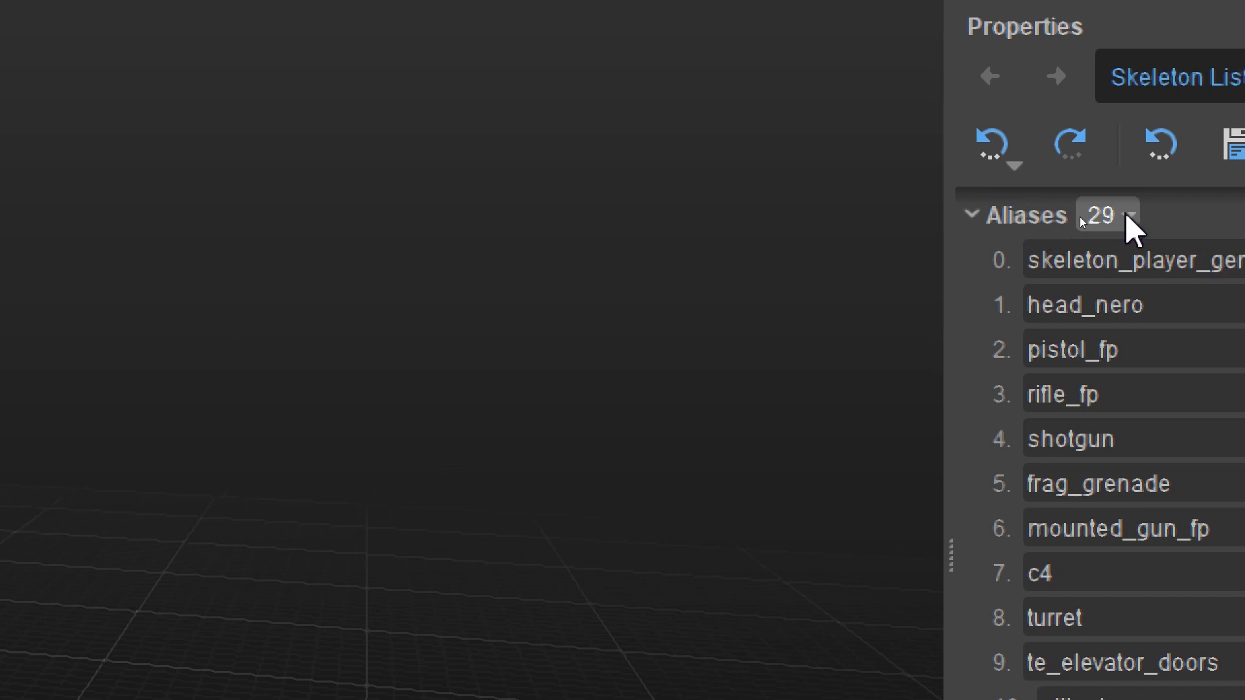
# Step: Add a 30th alias entry to the Skeleton List and name it flappy_player
pyautogui.click(1107, 214)
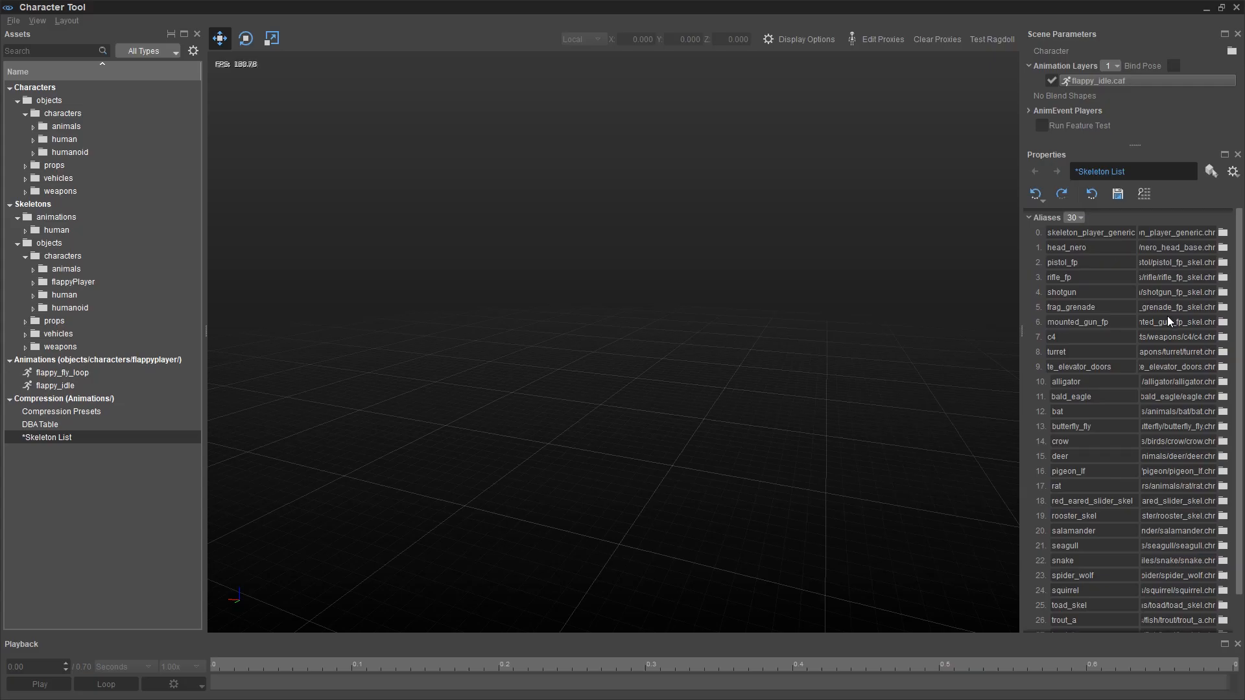
pyautogui.scroll(-3)
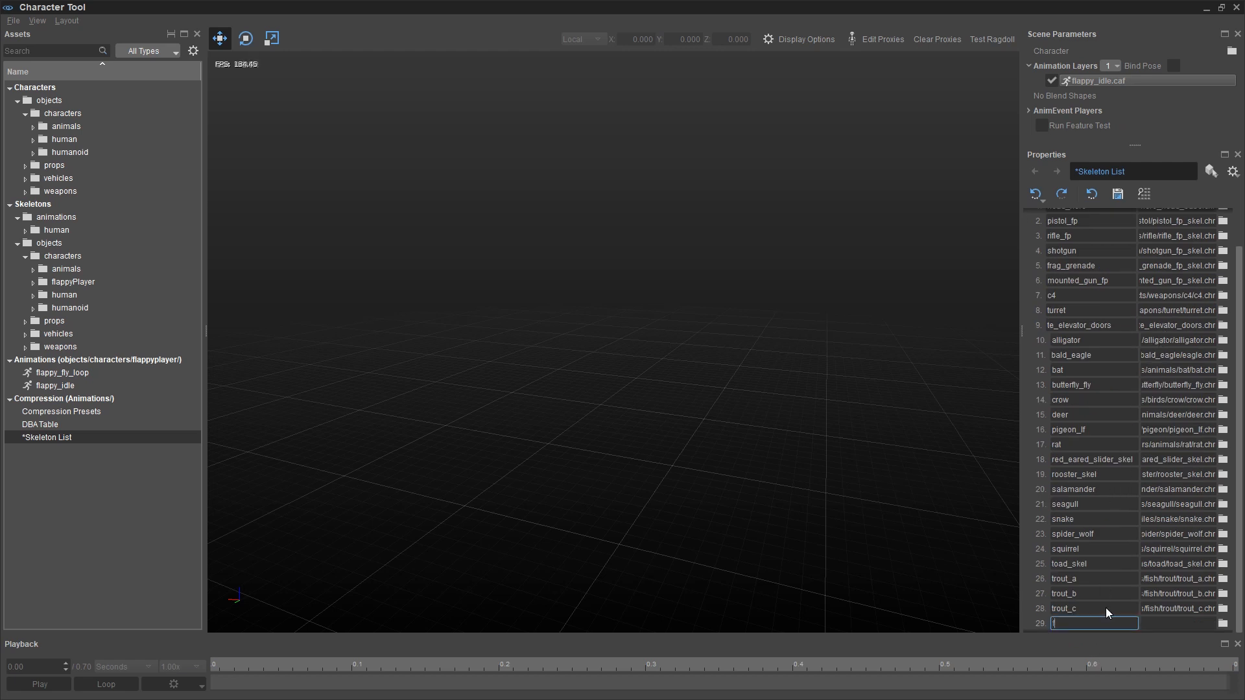
pyautogui.write('flappy_player')
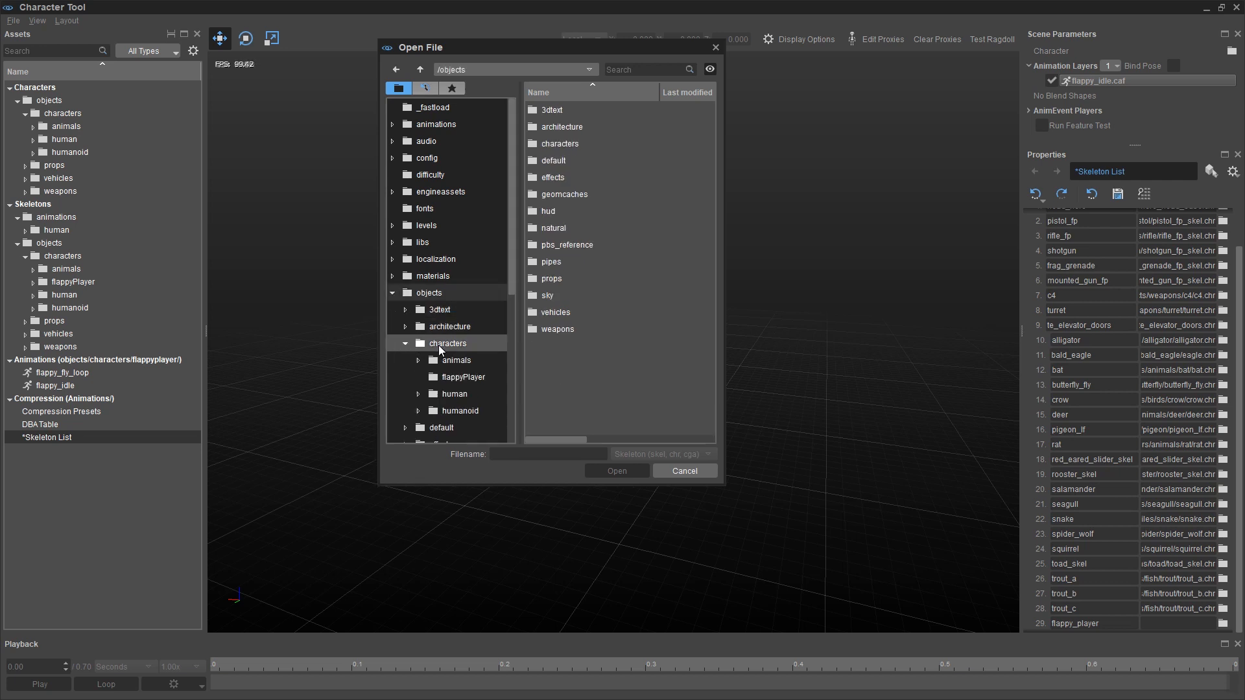
# Step: Point flappy_player to objects/characters/flappyPlayer/flappySkel.chr and save the Skeleton List
pyautogui.click(461, 376)
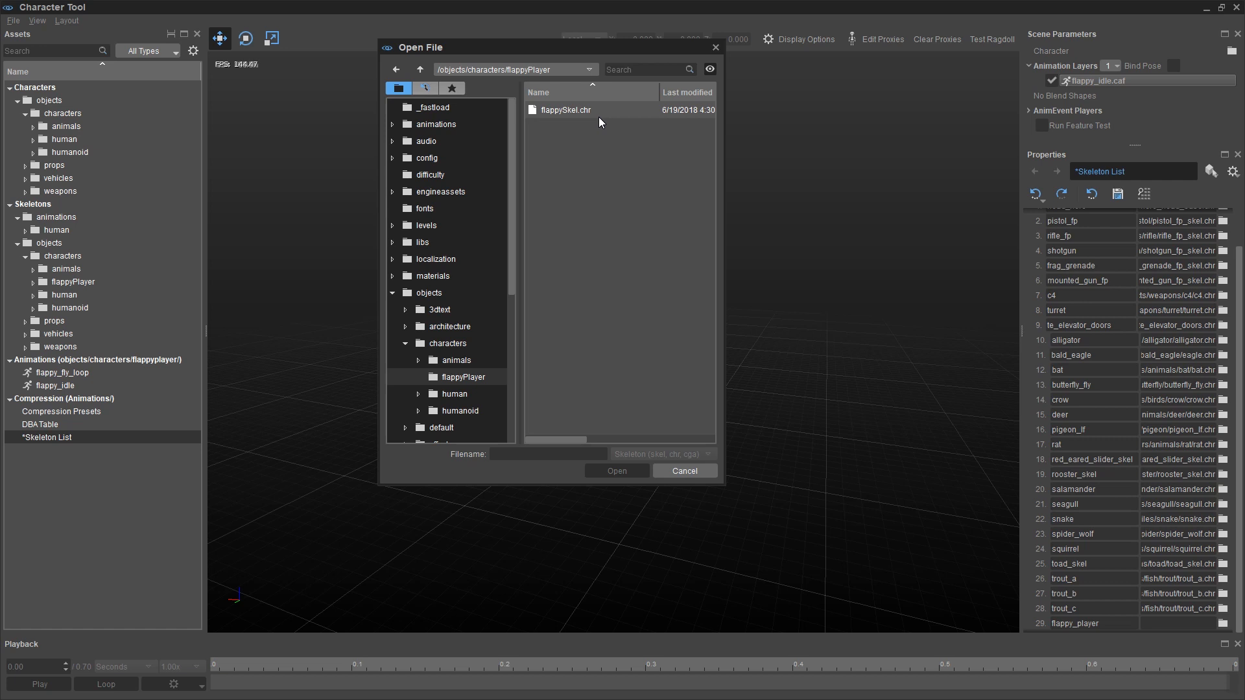
pyautogui.click(564, 109)
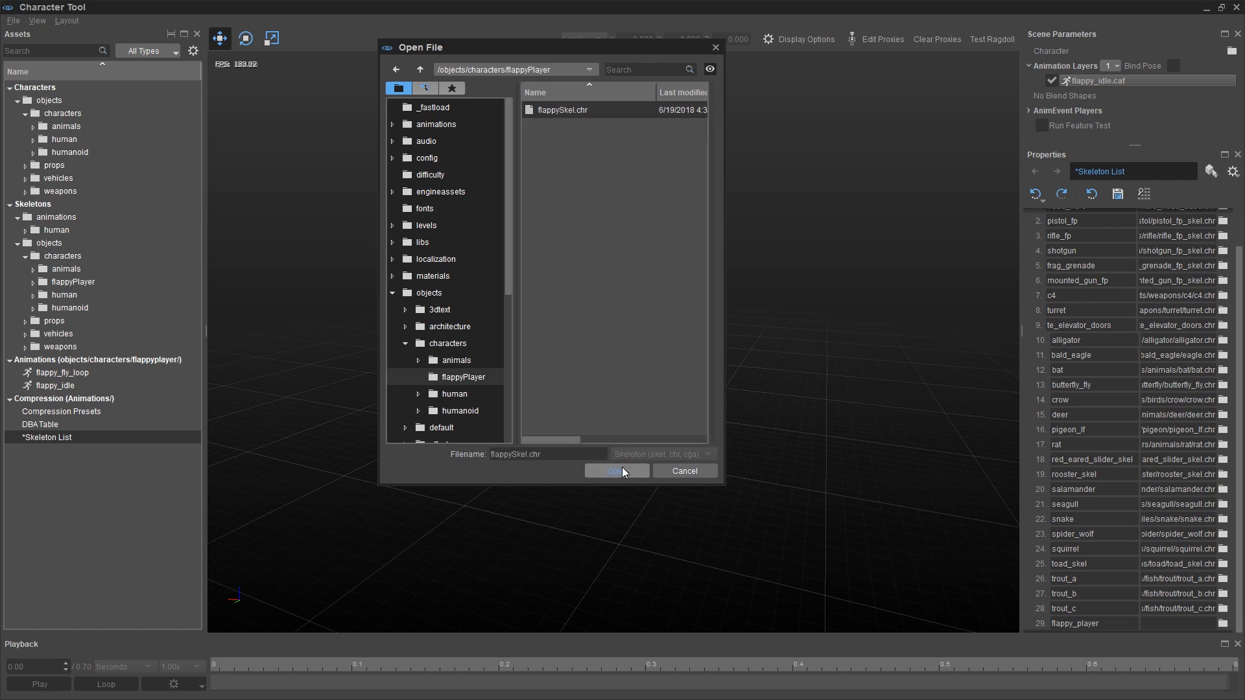
pyautogui.click(617, 470)
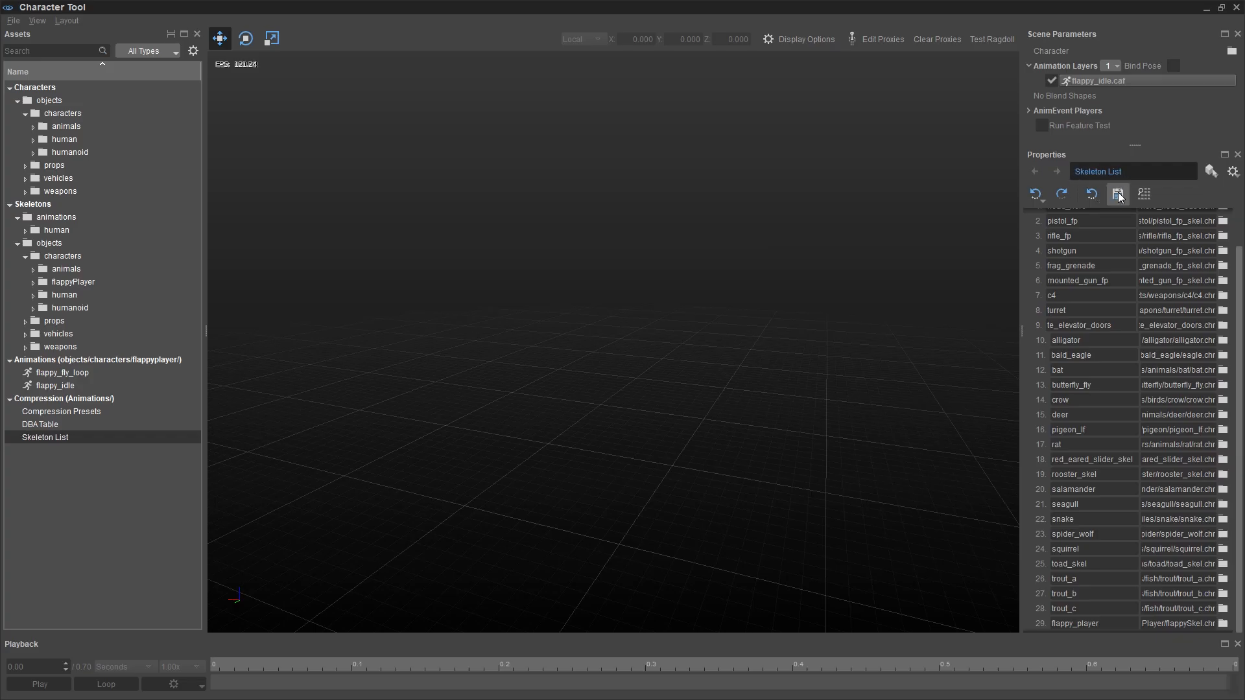
pyautogui.click(1116, 194)
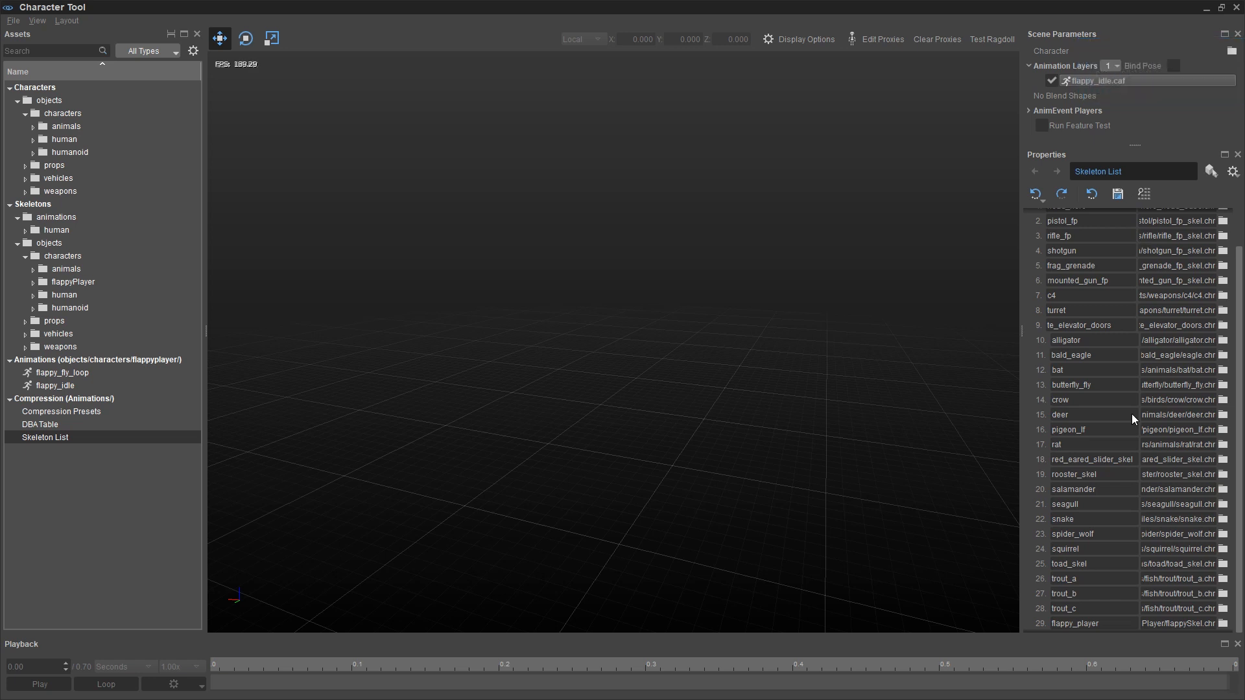
pyautogui.moveTo(841, 280)
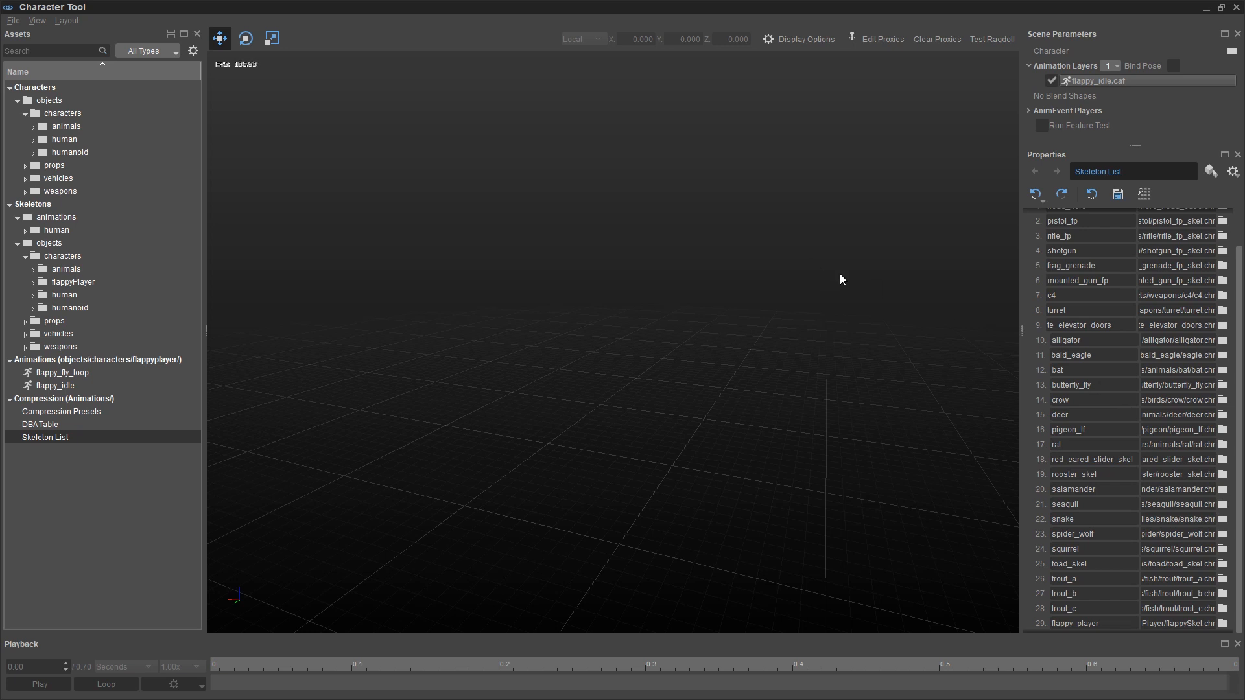
# Step: Create a new character file FlappyPlayer in objects/characters/flappyPlayer via File > New Character
pyautogui.click(13, 21)
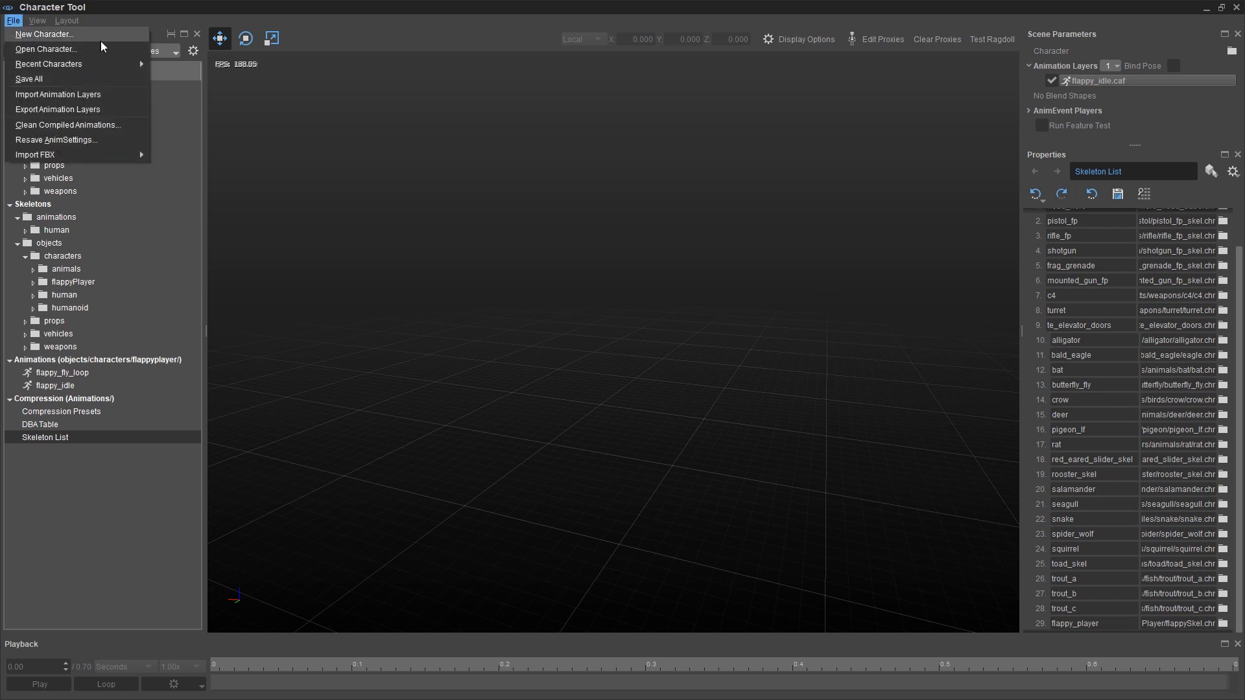
pyautogui.click(45, 34)
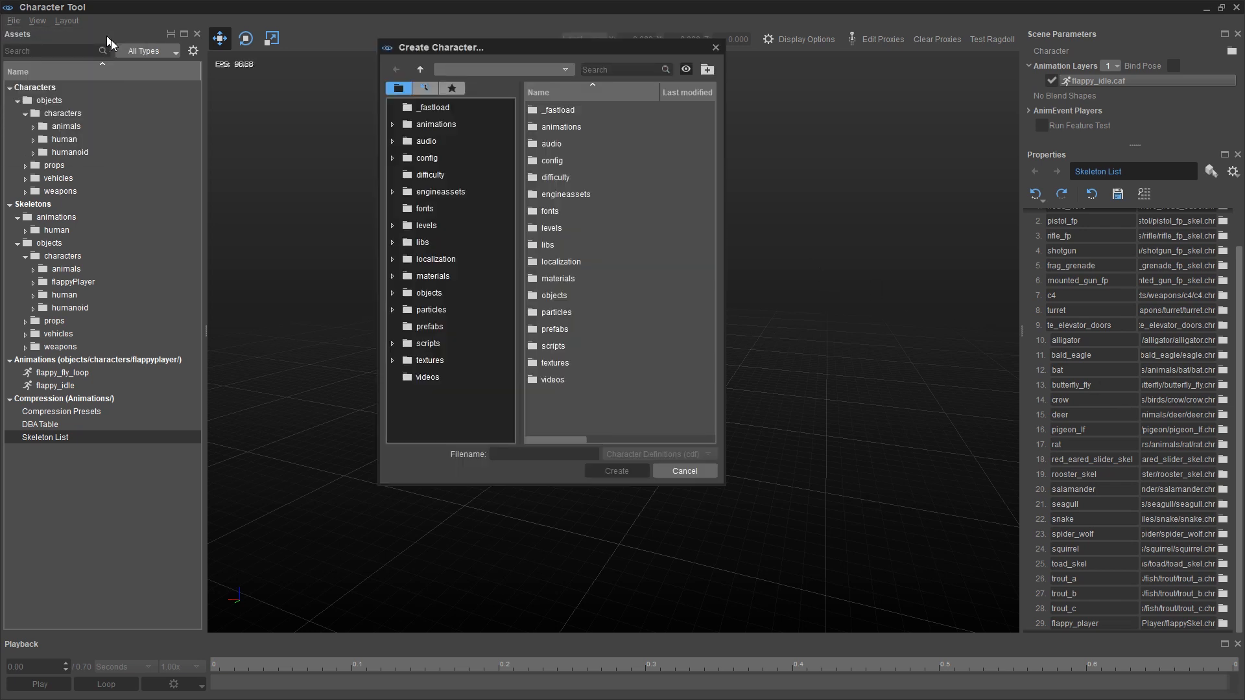
pyautogui.click(392, 291)
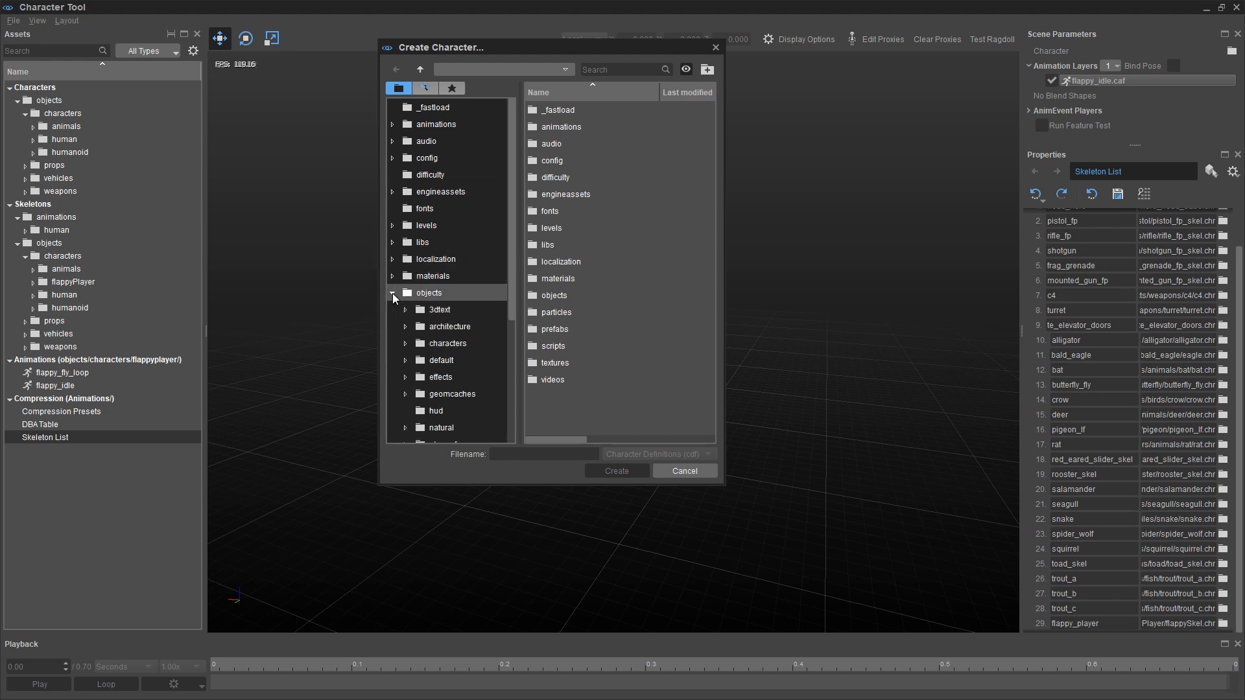
pyautogui.click(405, 342)
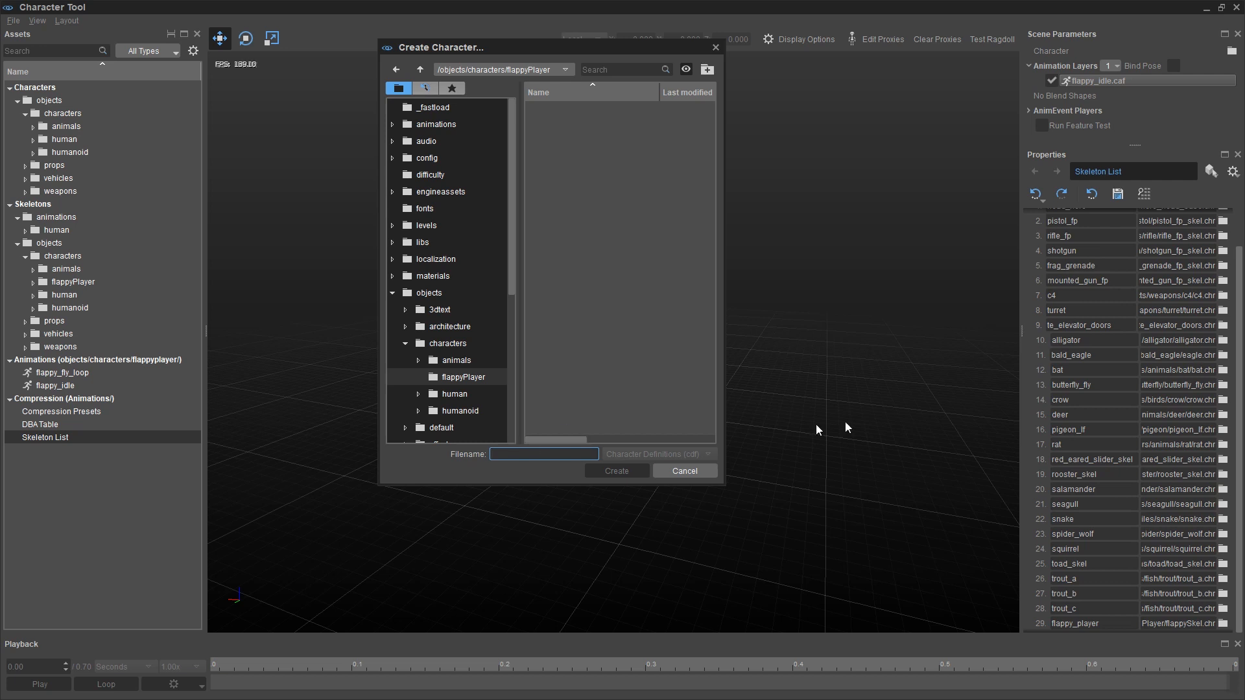
pyautogui.write('FlappyPlayer')
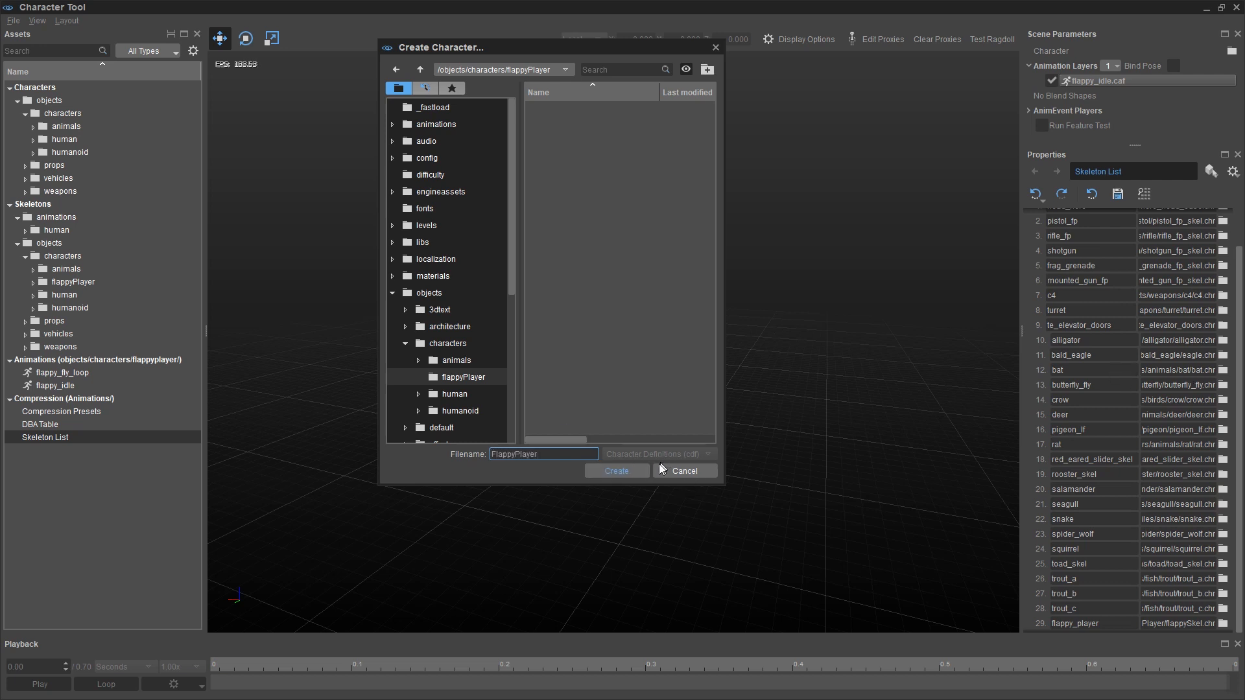
pyautogui.click(616, 471)
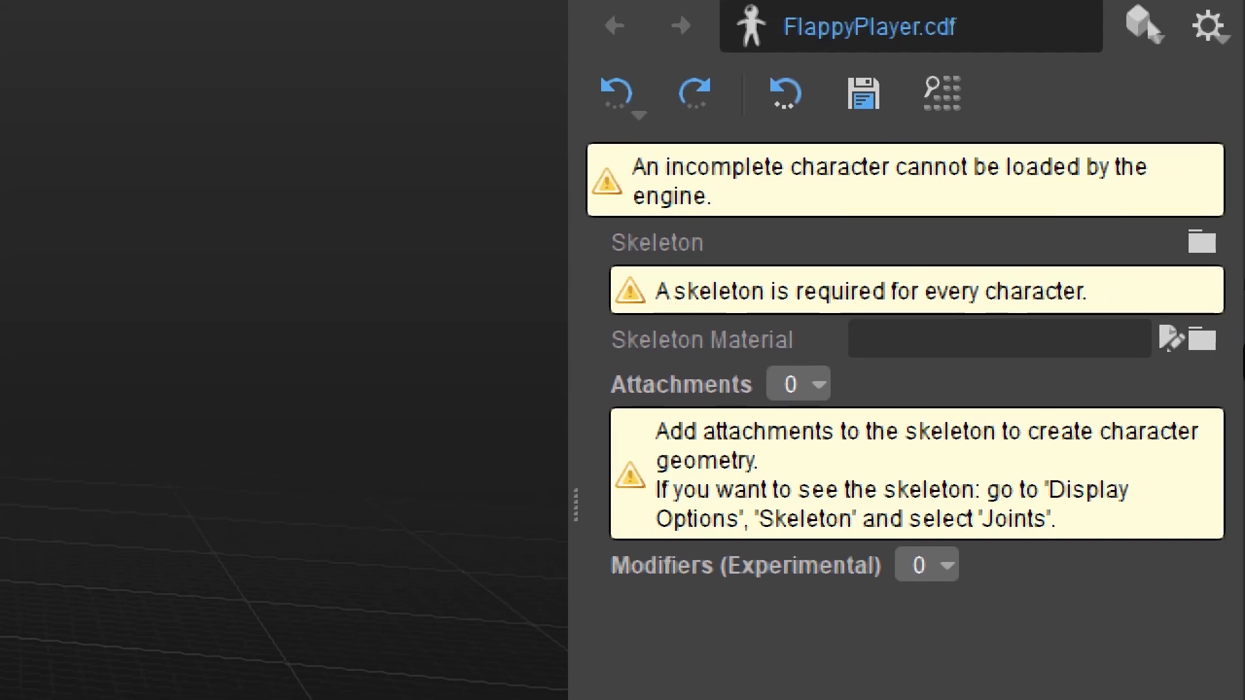
pyautogui.moveTo(1235, 365)
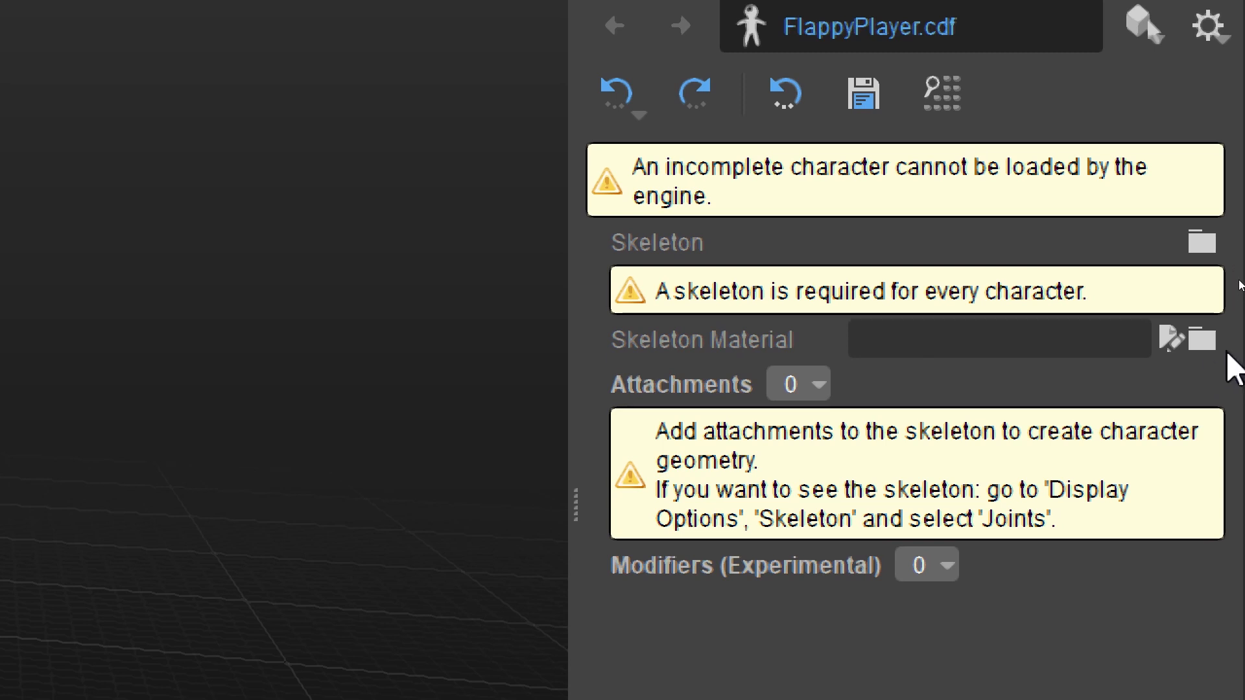
pyautogui.moveTo(860, 460)
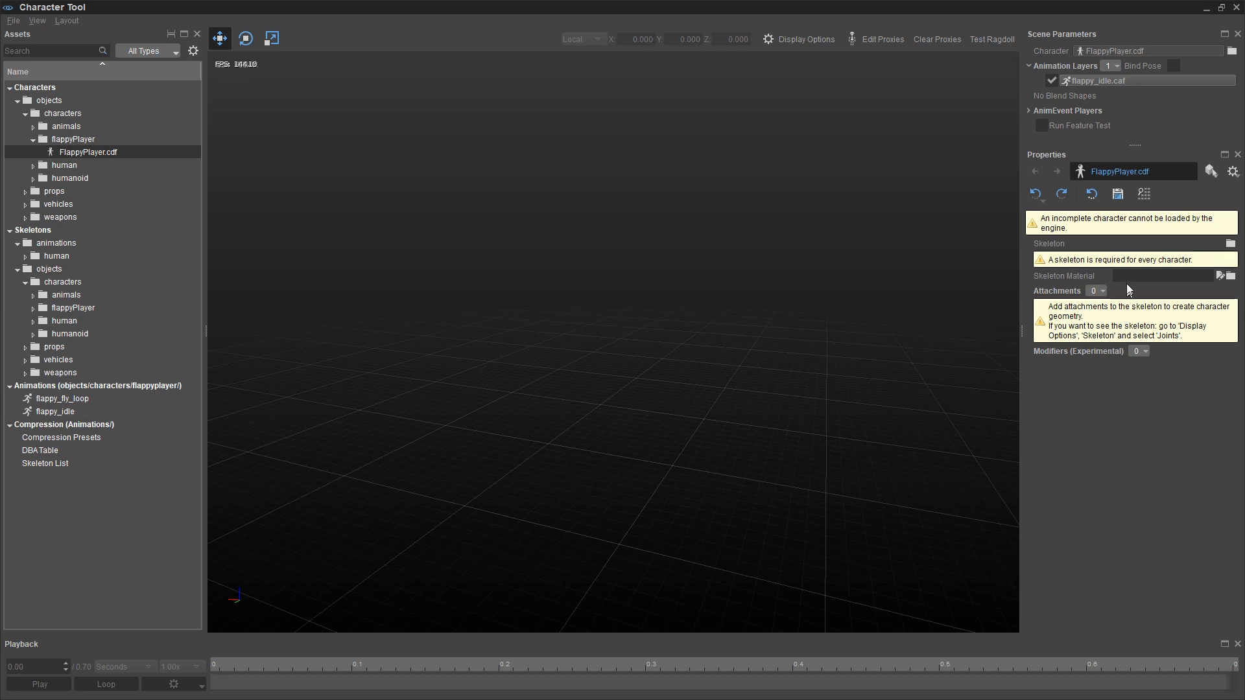
pyautogui.moveTo(1141, 380)
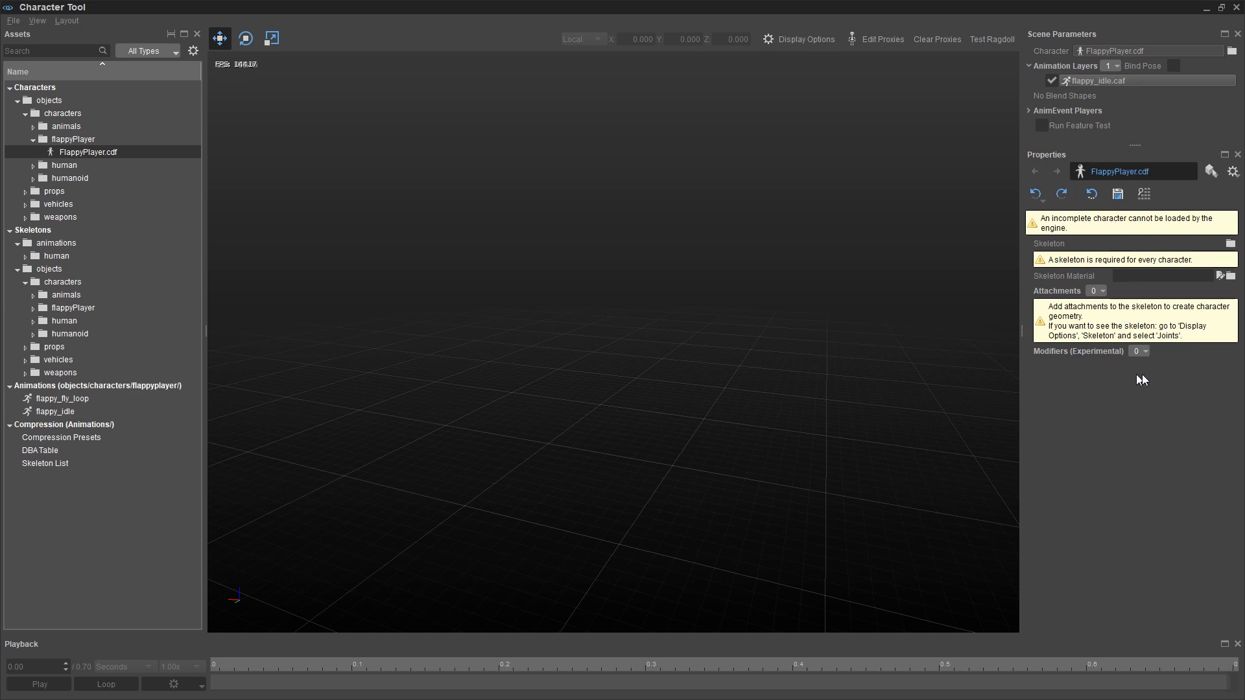
pyautogui.moveTo(1193, 421)
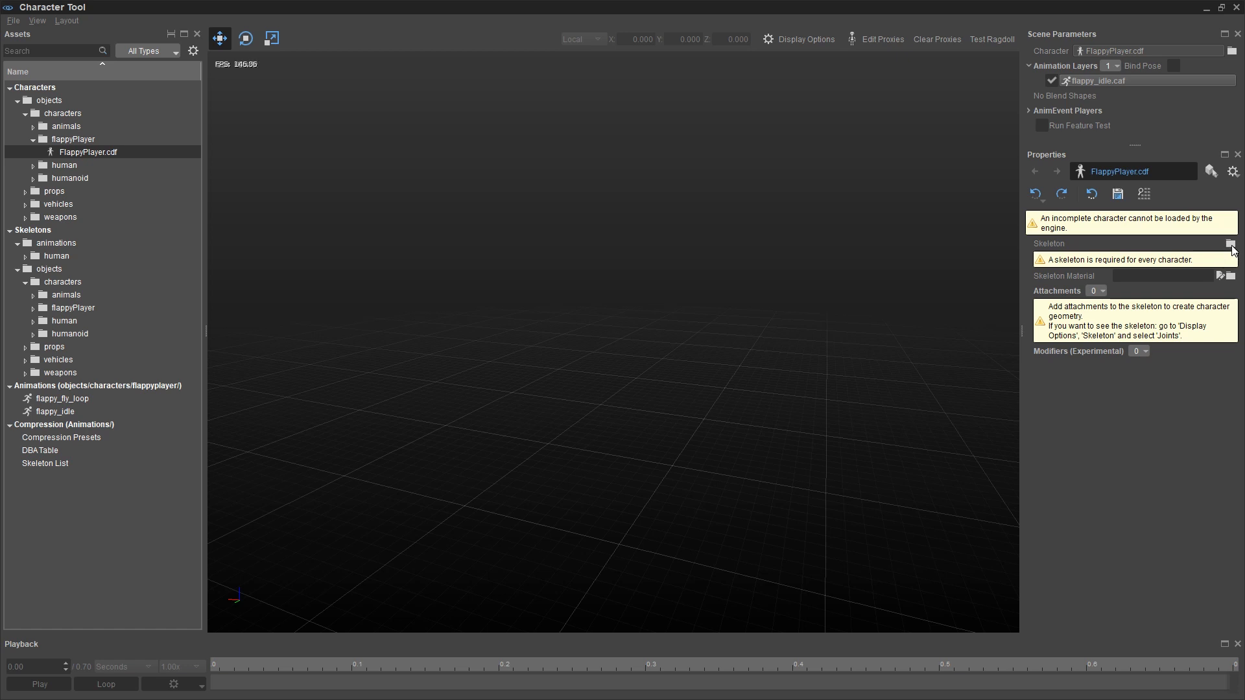
pyautogui.moveTo(1198, 246)
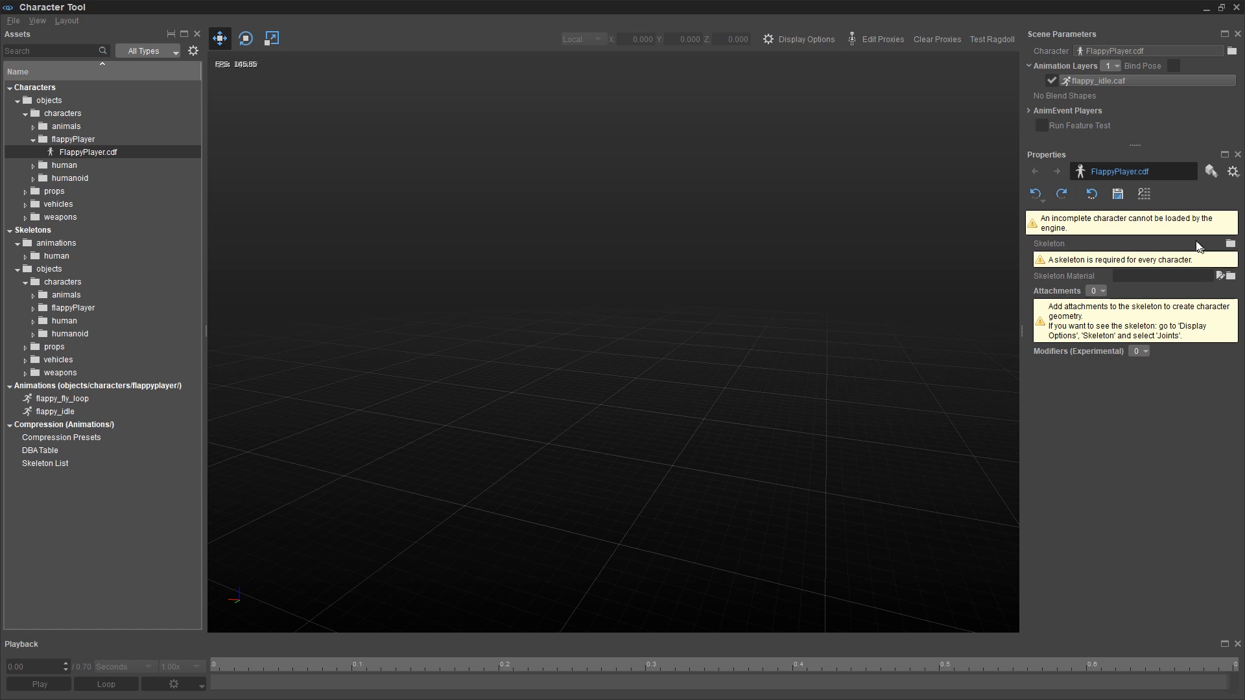
# Step: Set FlappyPlayer's skeleton to flappySkel from the flappyPlayer folder
pyautogui.click(1231, 242)
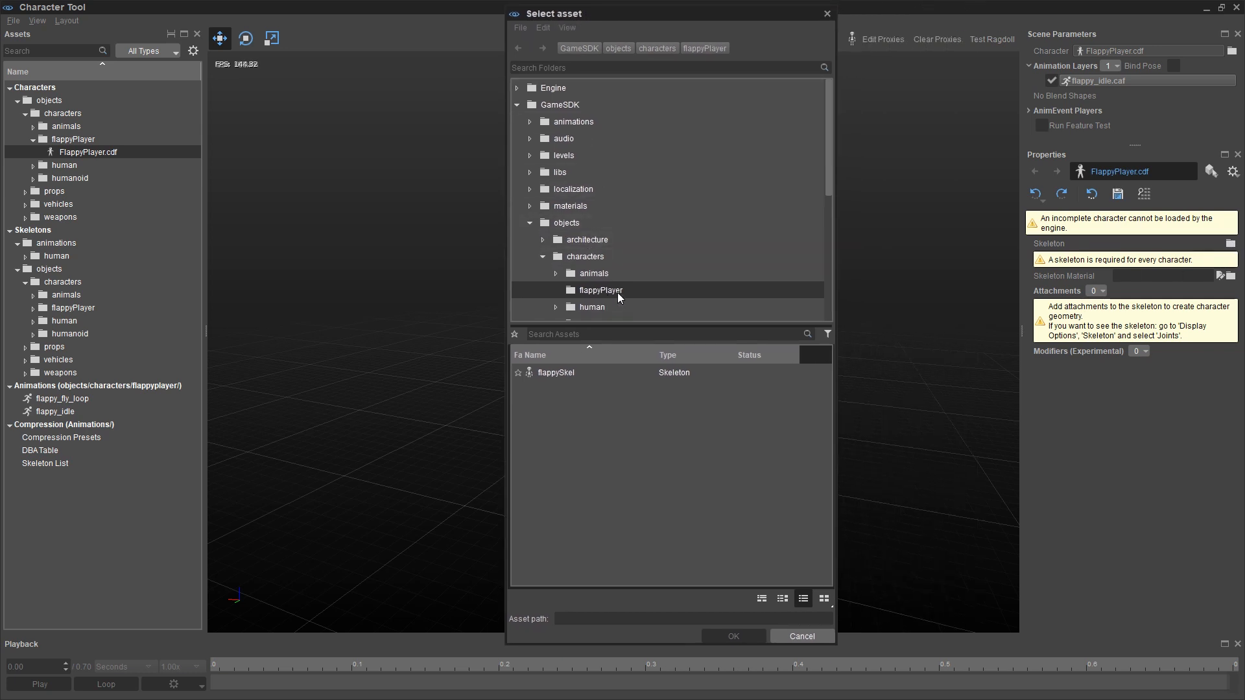
pyautogui.click(556, 372)
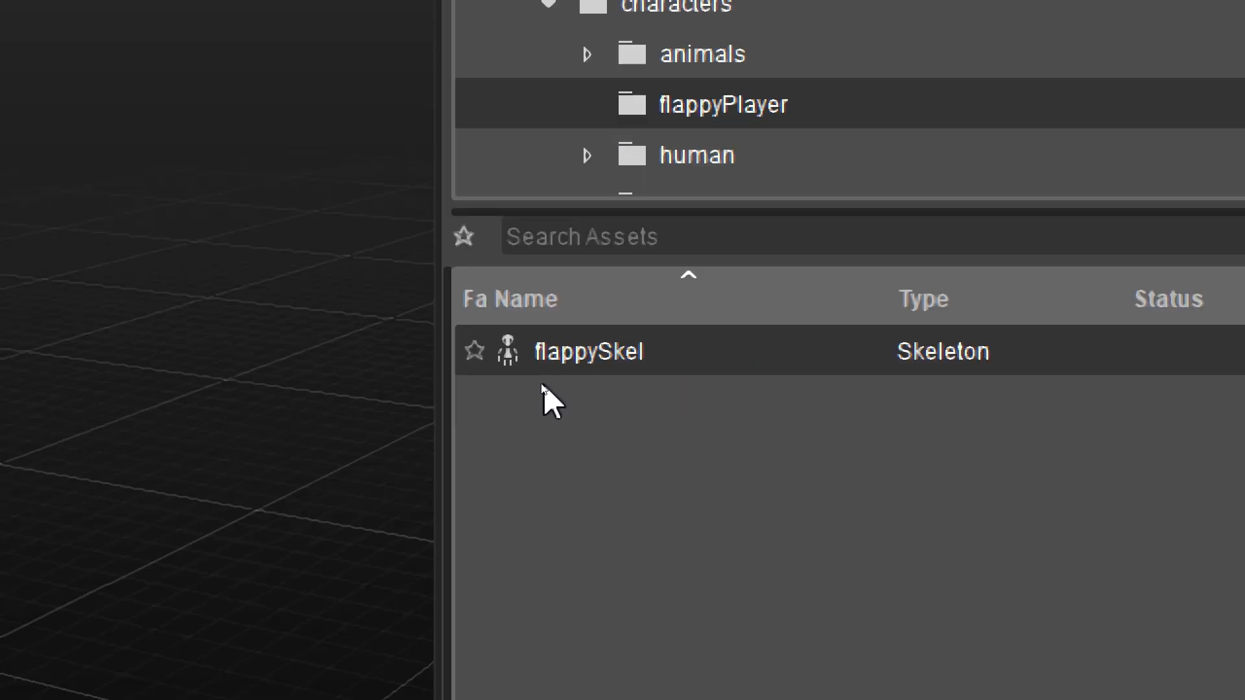
pyautogui.moveTo(941, 380)
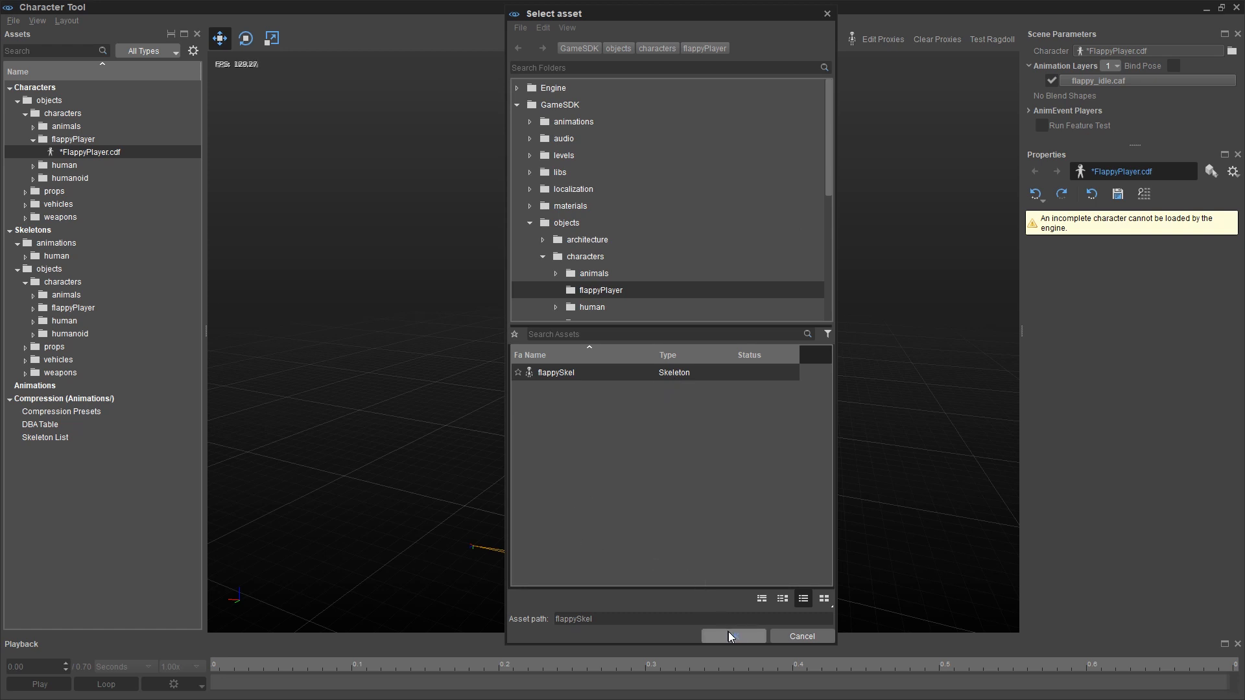
pyautogui.click(730, 636)
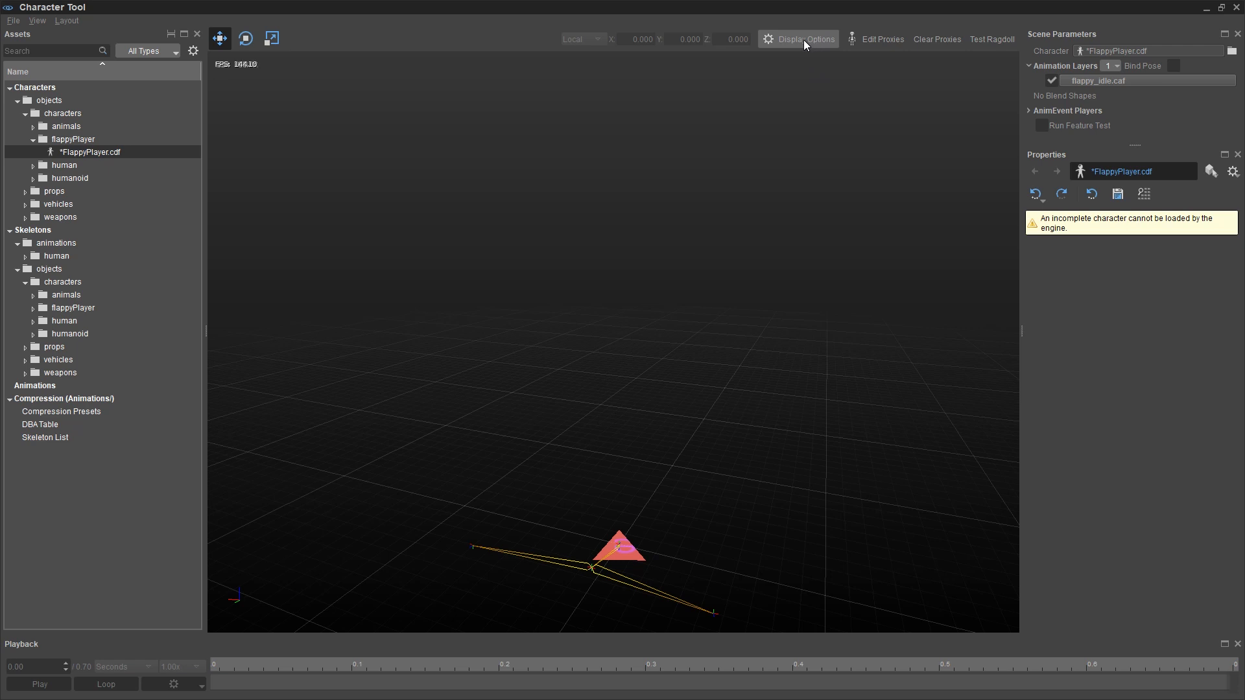
# Step: Set Physical Proxies display to Solid, then back to Disabled, and refresh the Properties panel
pyautogui.click(798, 38)
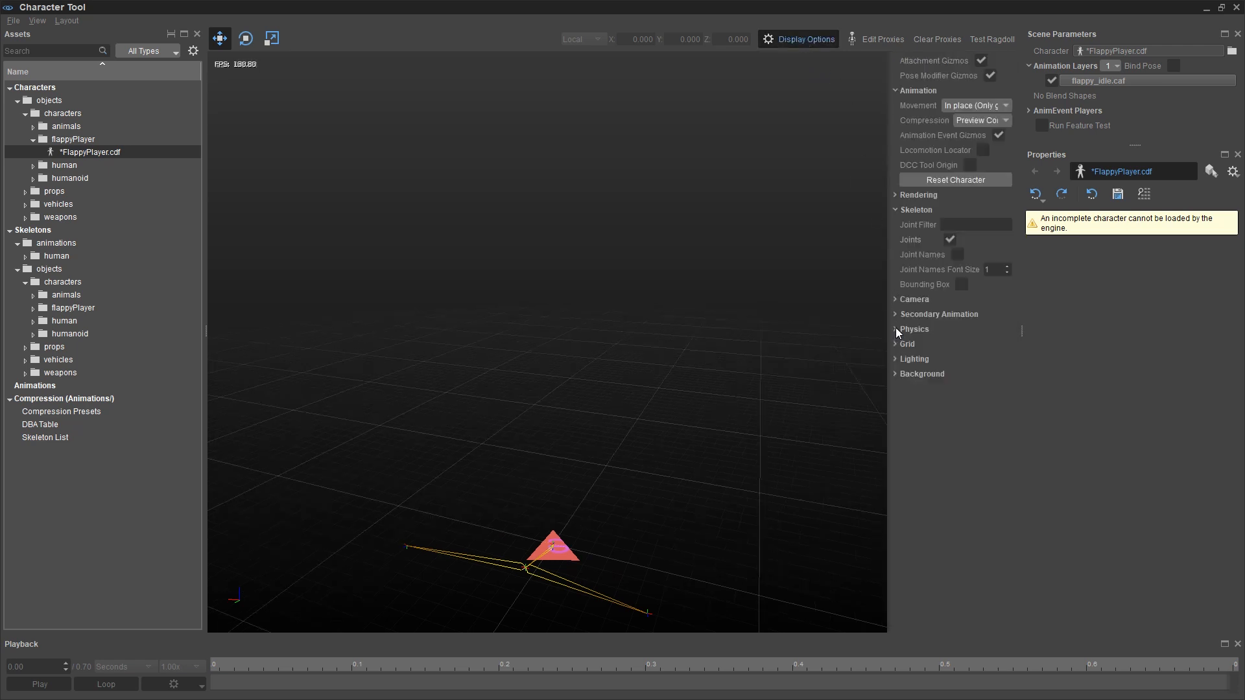
pyautogui.click(914, 328)
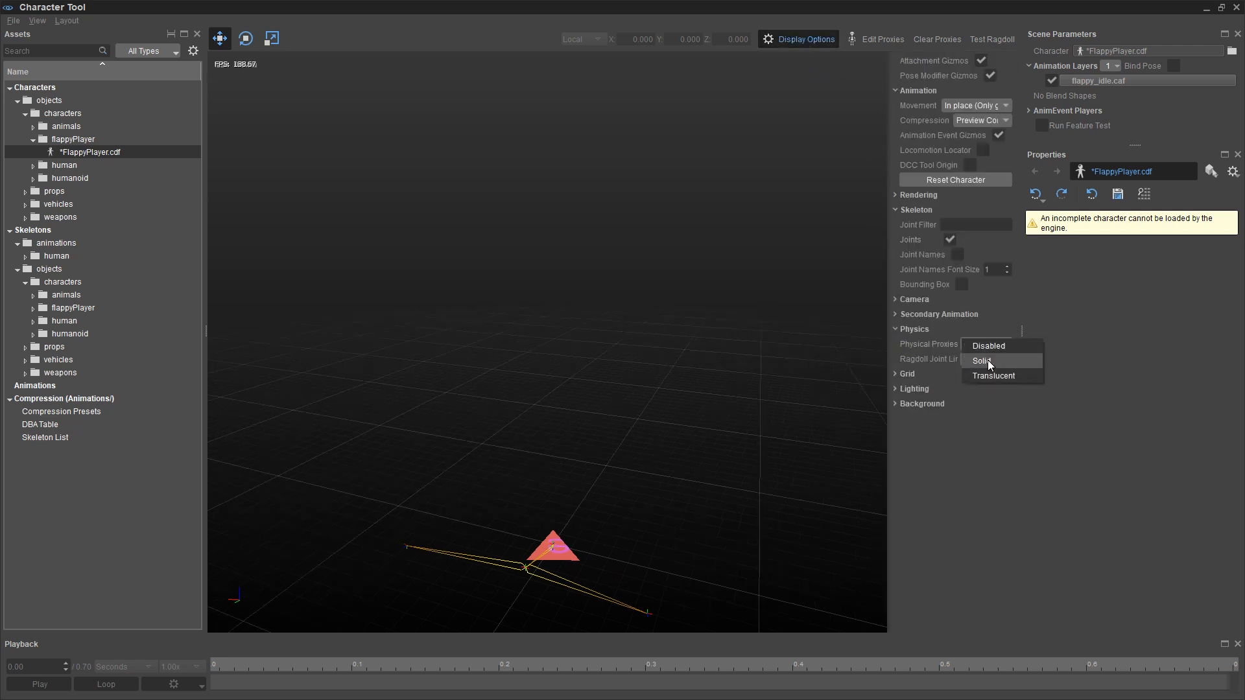
pyautogui.click(986, 360)
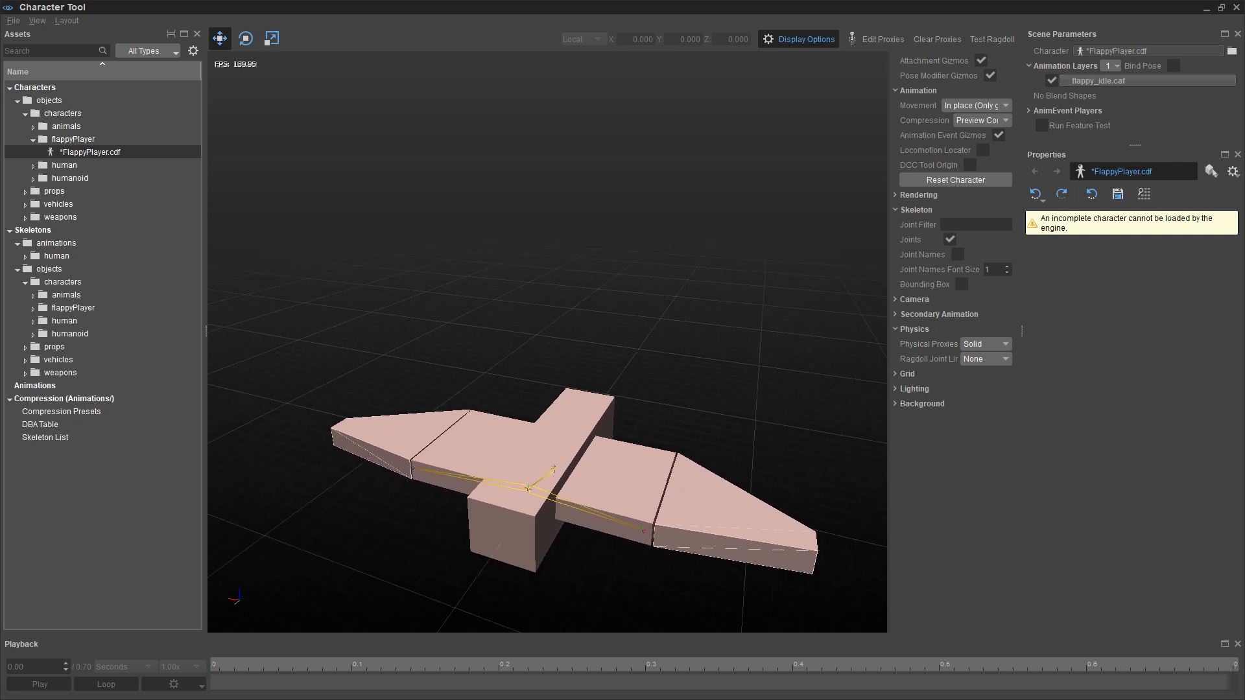
pyautogui.moveTo(646, 436)
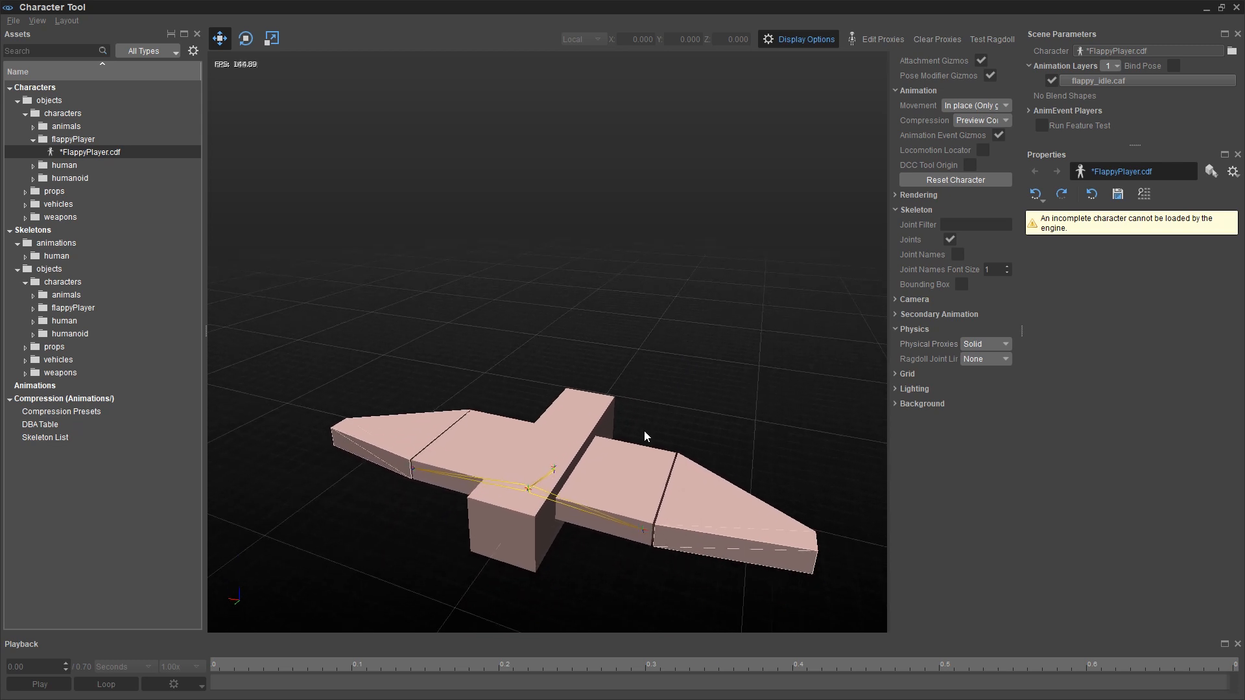
pyautogui.moveTo(745, 429)
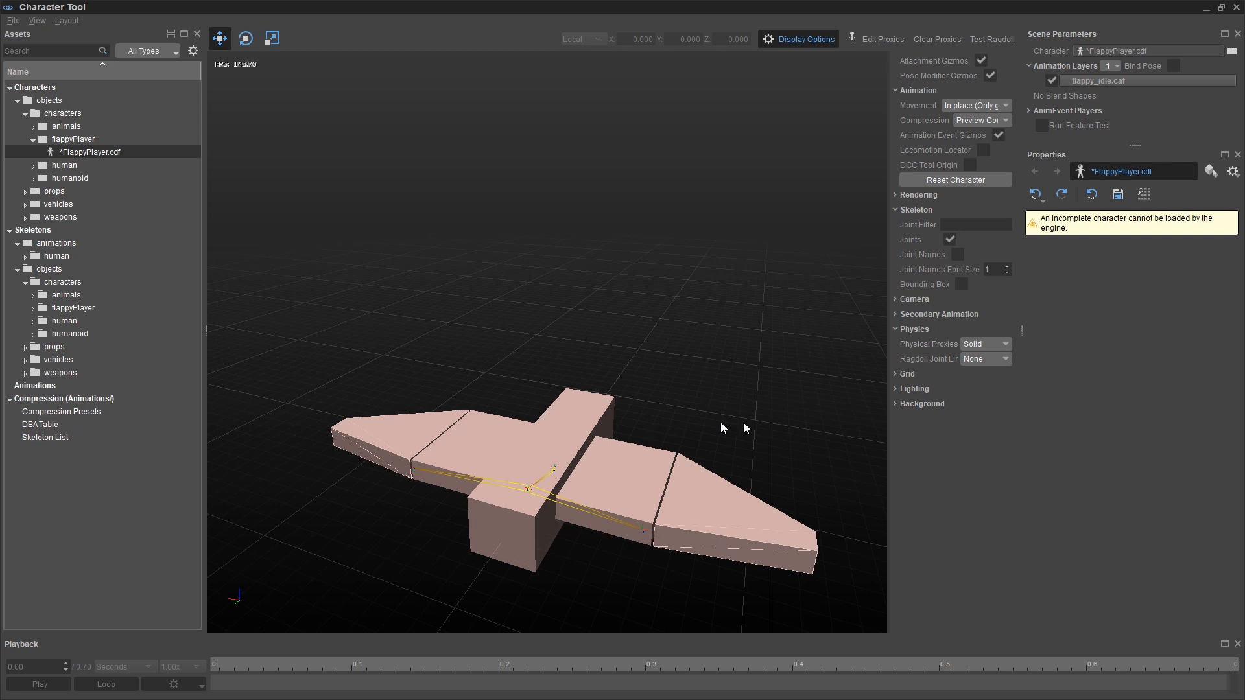
pyautogui.click(985, 344)
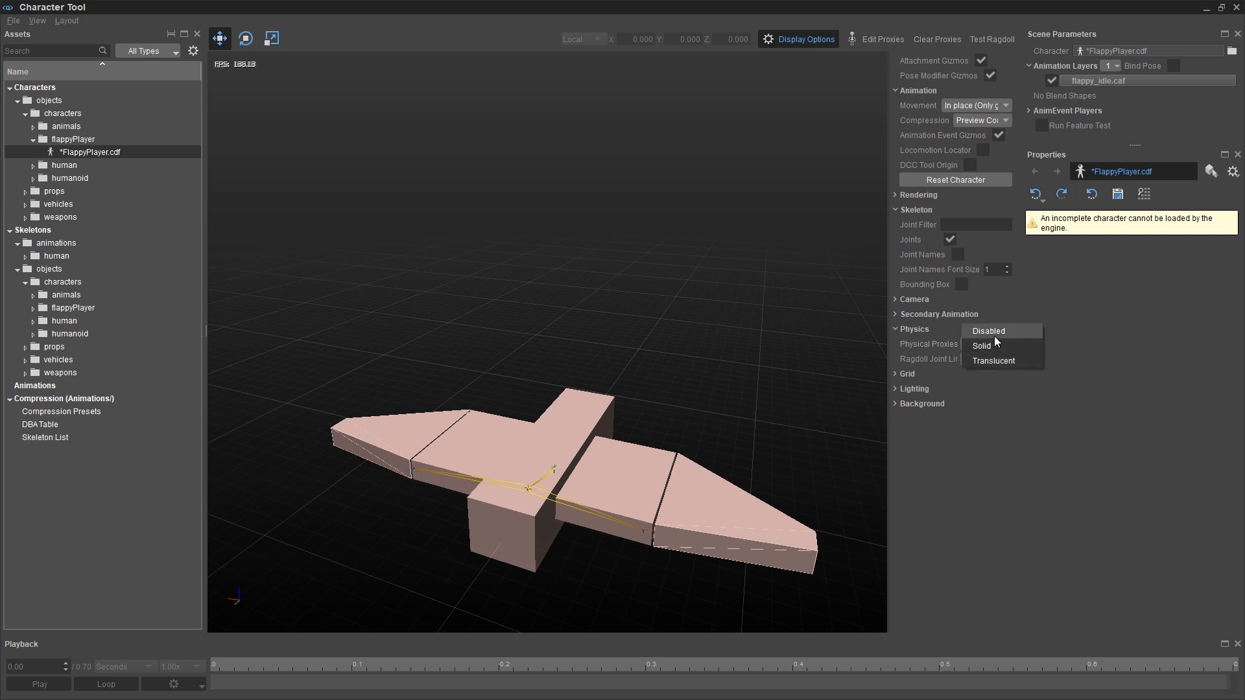
pyautogui.click(988, 330)
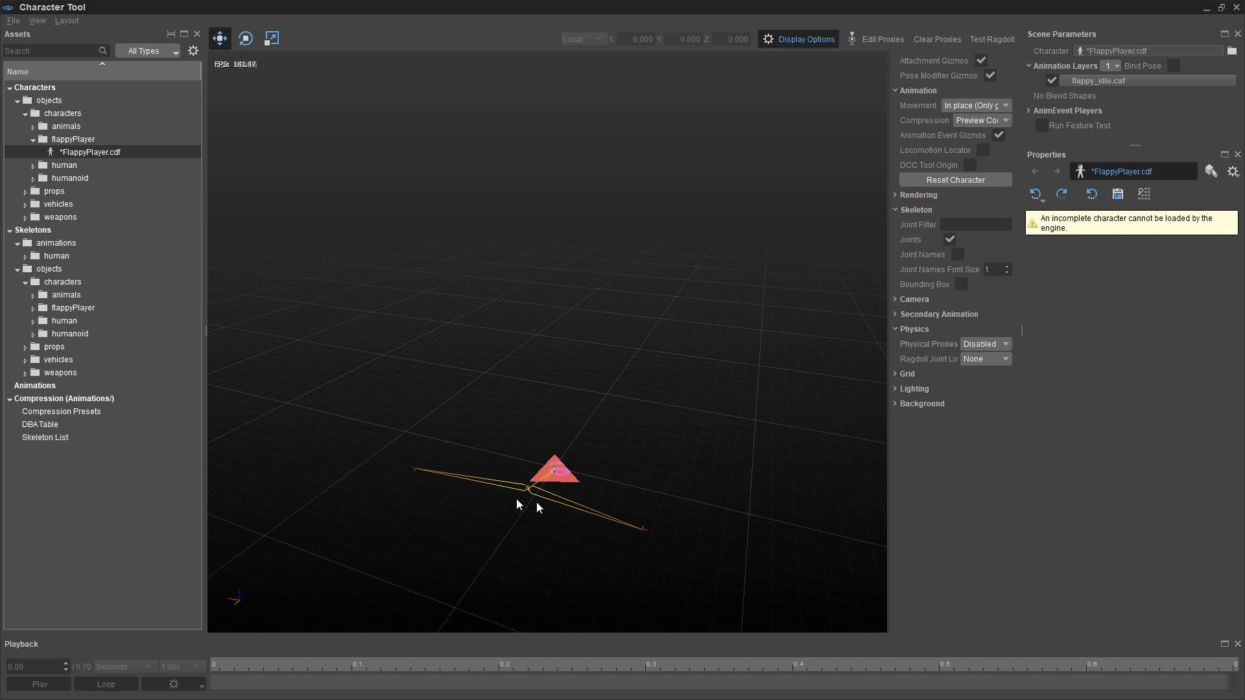
pyautogui.moveTo(1107, 495)
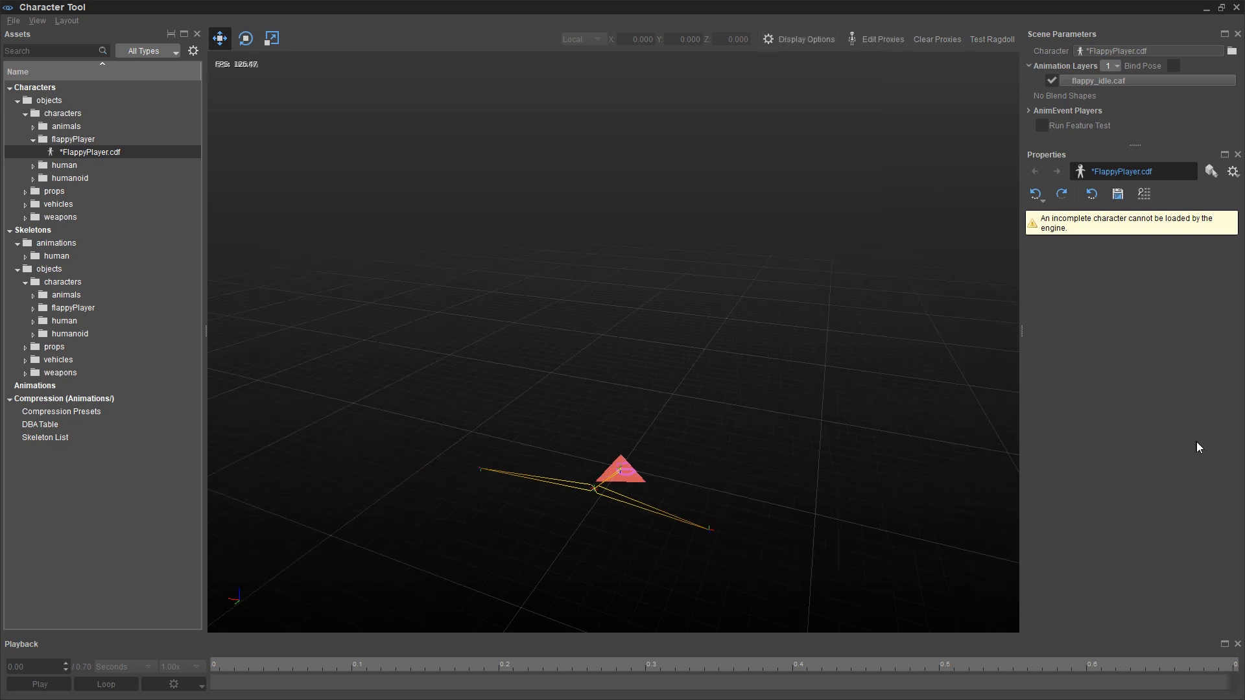
pyautogui.moveTo(1129, 380)
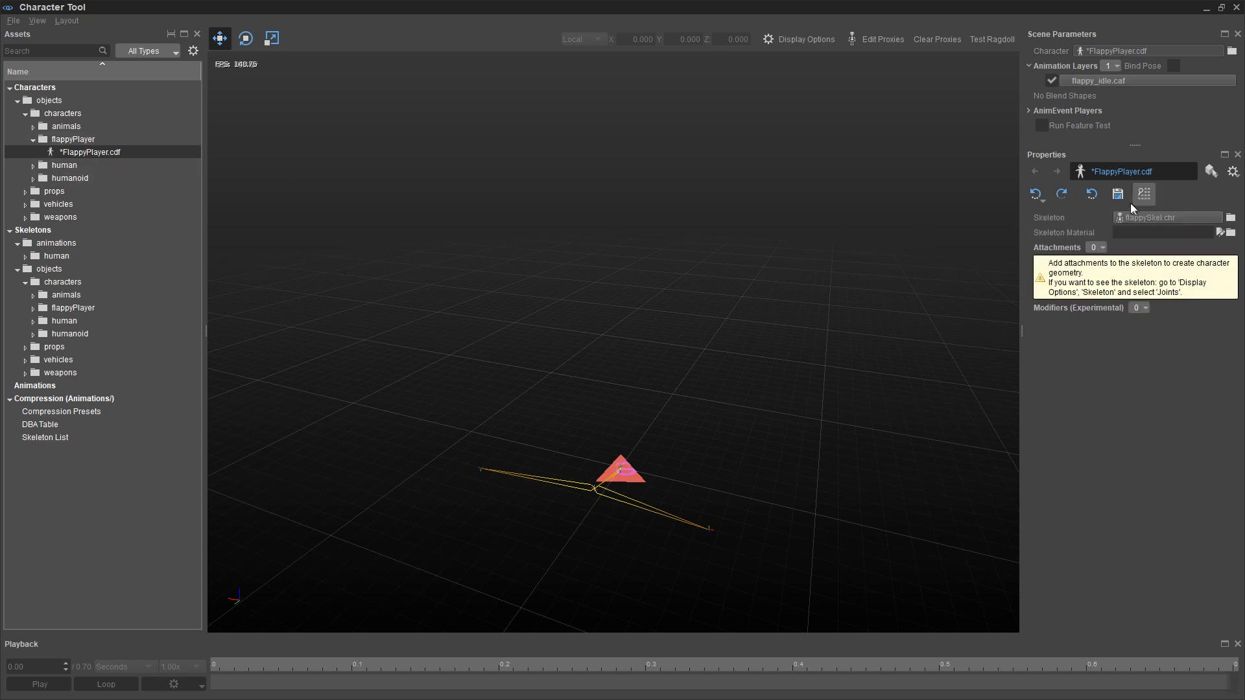
pyautogui.click(1117, 194)
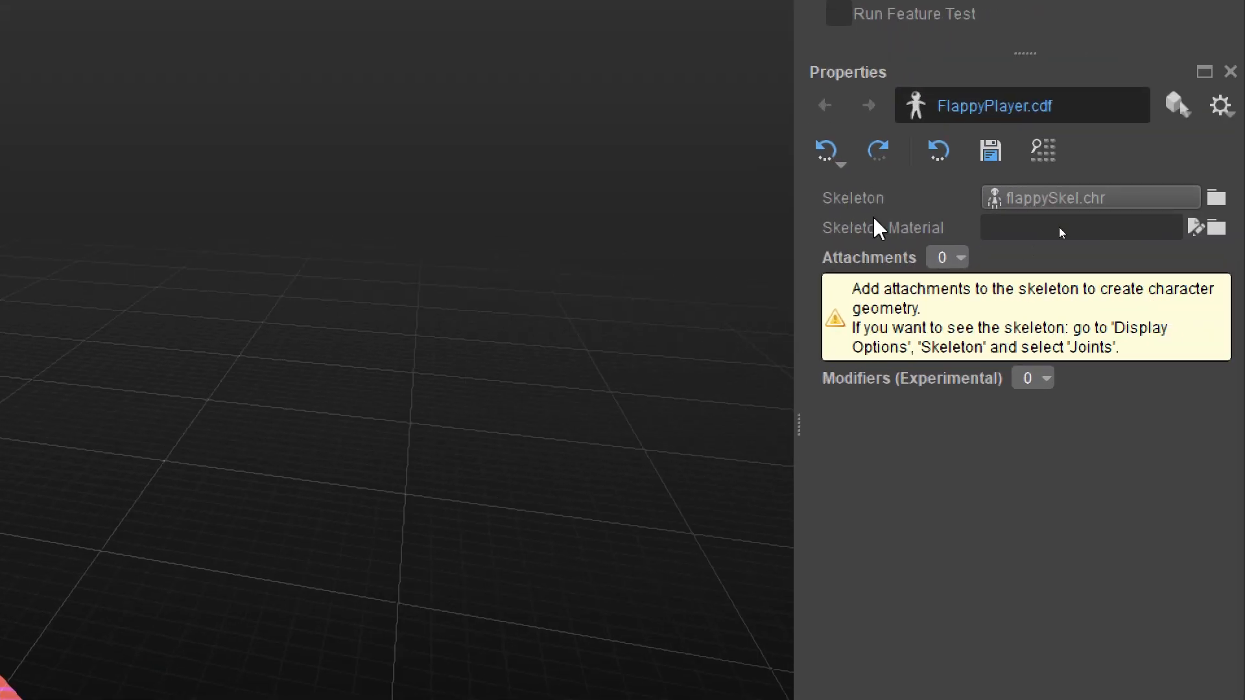
pyautogui.moveTo(1229, 243)
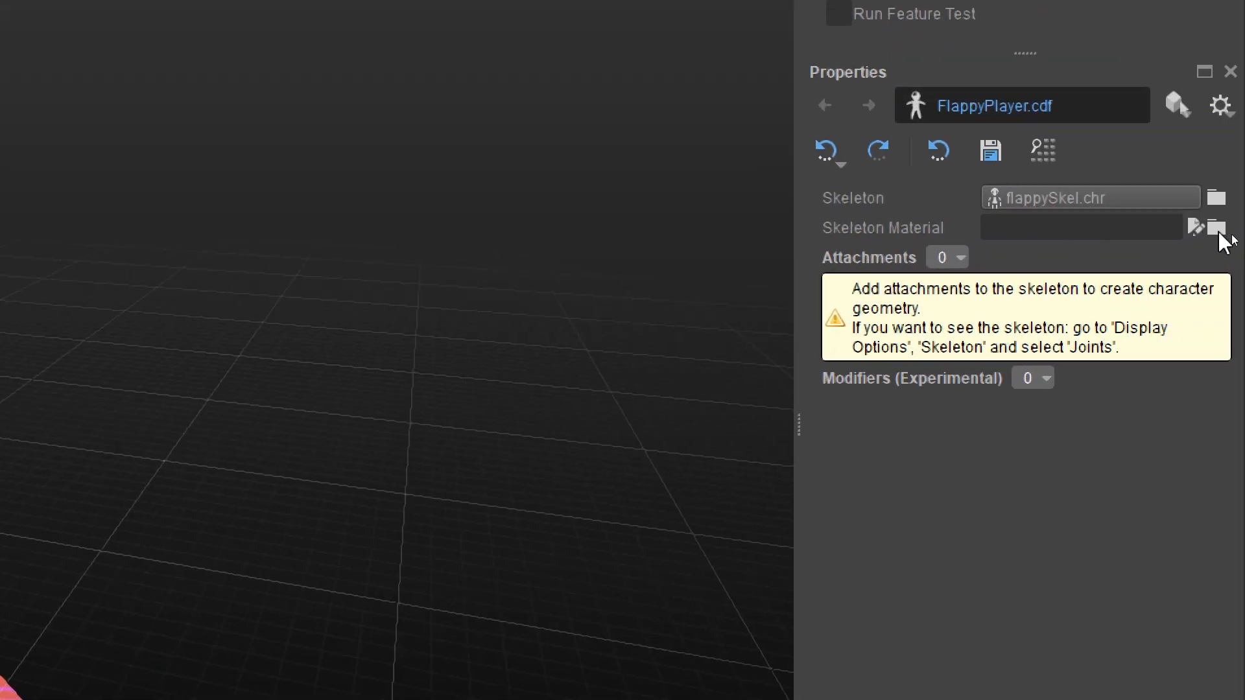
# Step: Set the Skeleton Material to lowPolyBirdMAT
pyautogui.click(1215, 228)
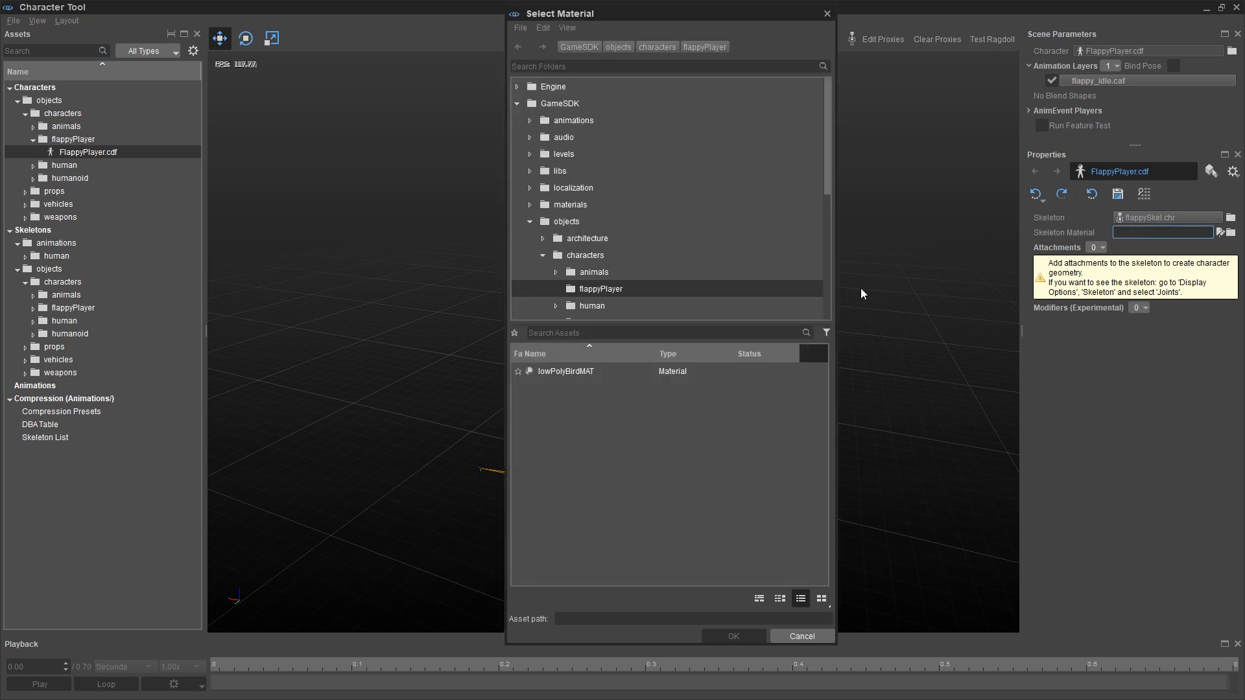
pyautogui.moveTo(592, 399)
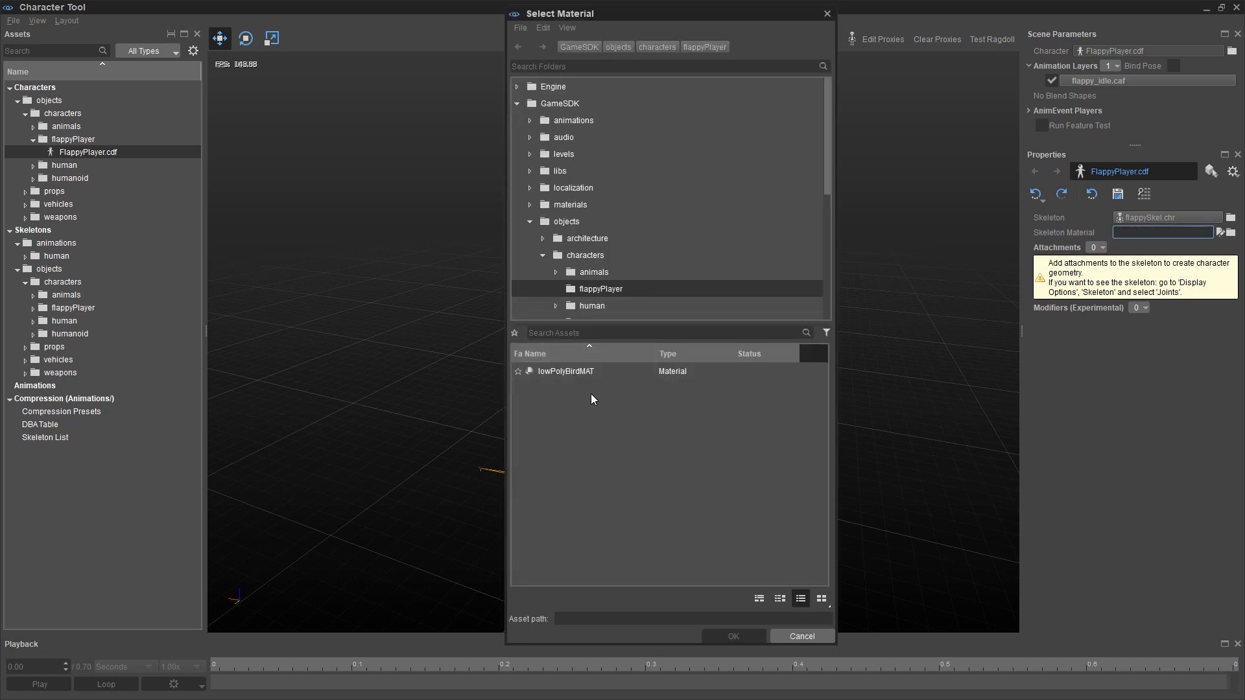
pyautogui.moveTo(672, 399)
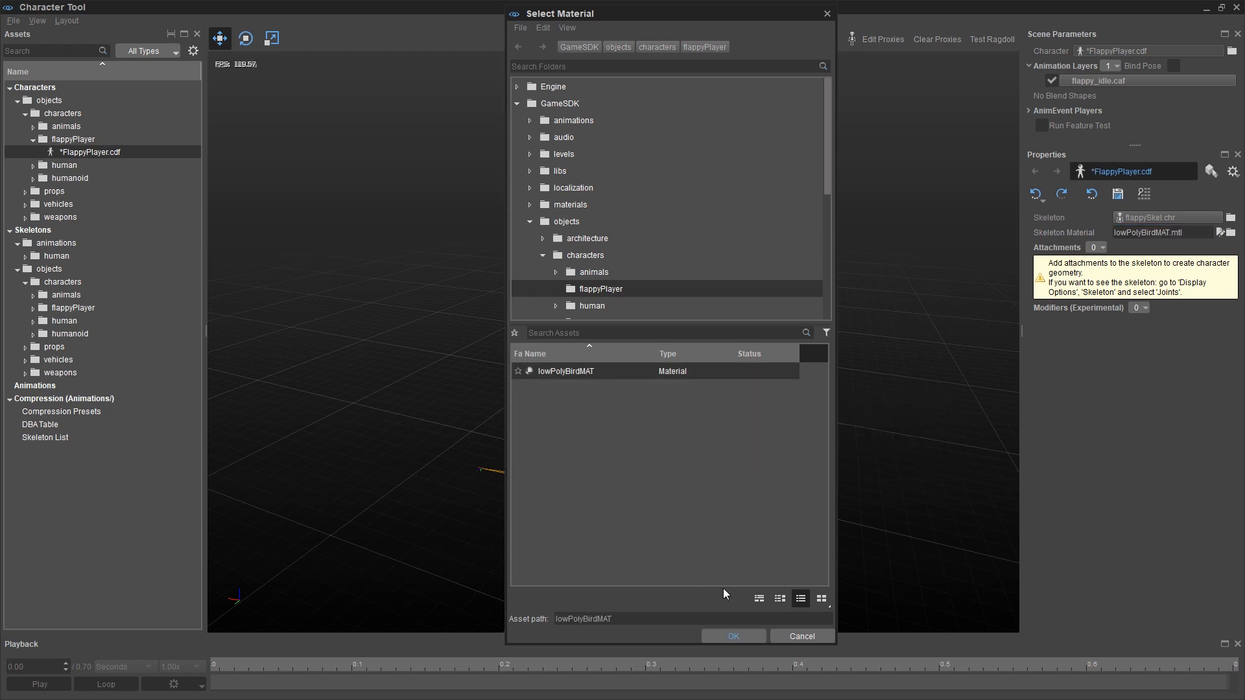
pyautogui.click(732, 636)
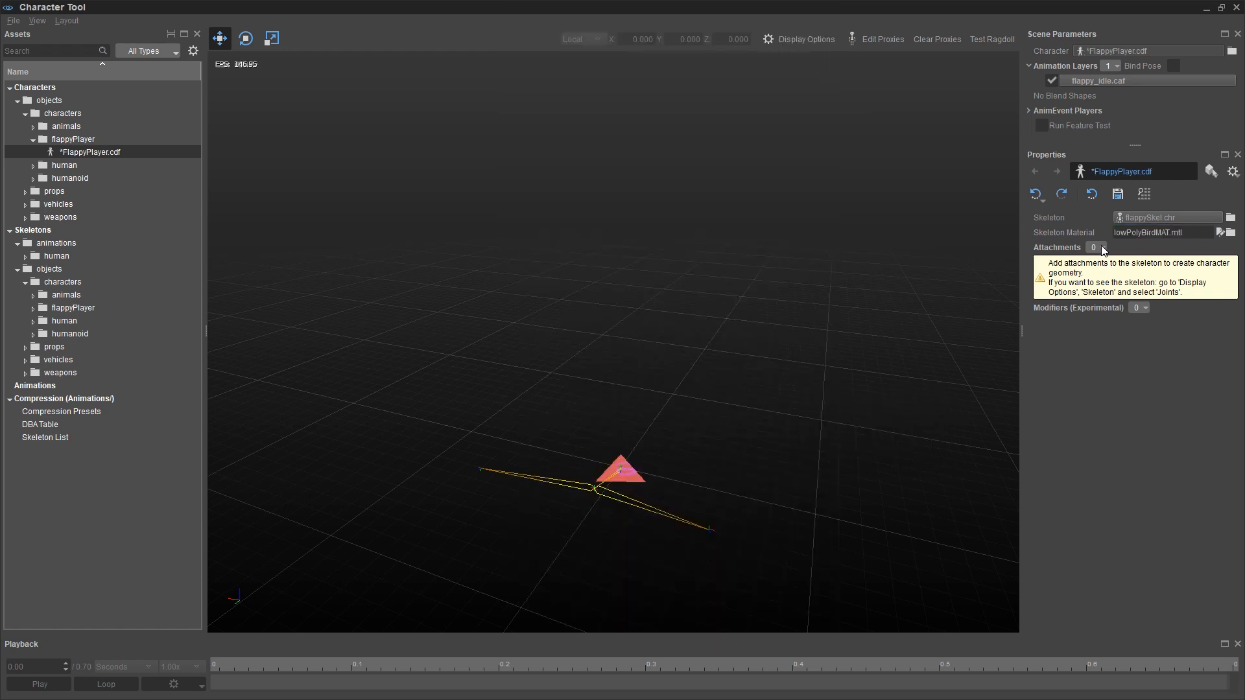
# Step: Add a skin attachment whose geometry is objects/characters/flappyPlayer/flappyPlayer.skin
pyautogui.click(1096, 246)
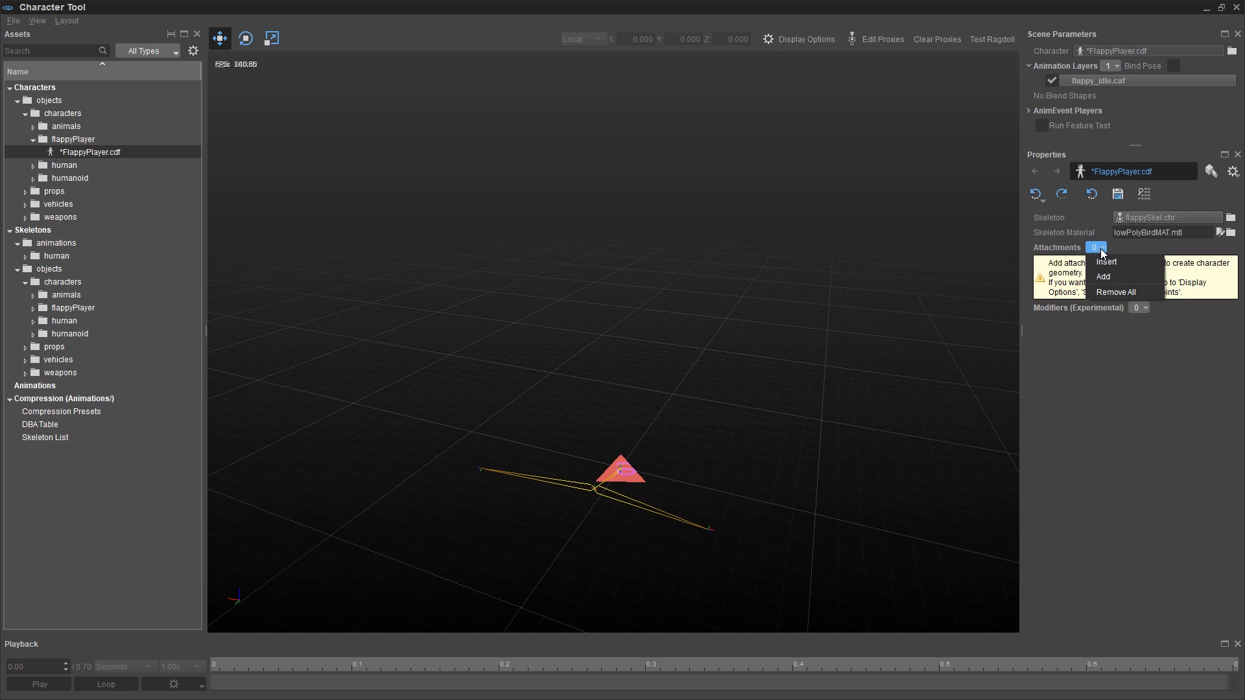
pyautogui.moveTo(1109, 276)
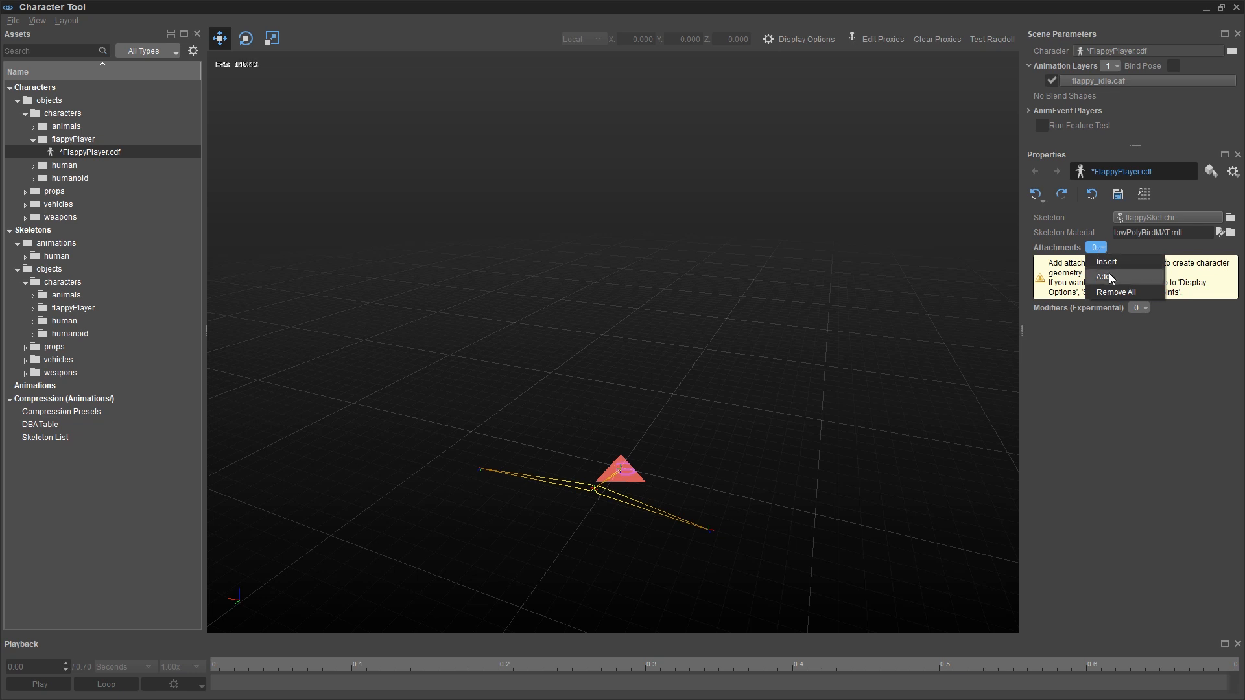
pyautogui.click(1105, 277)
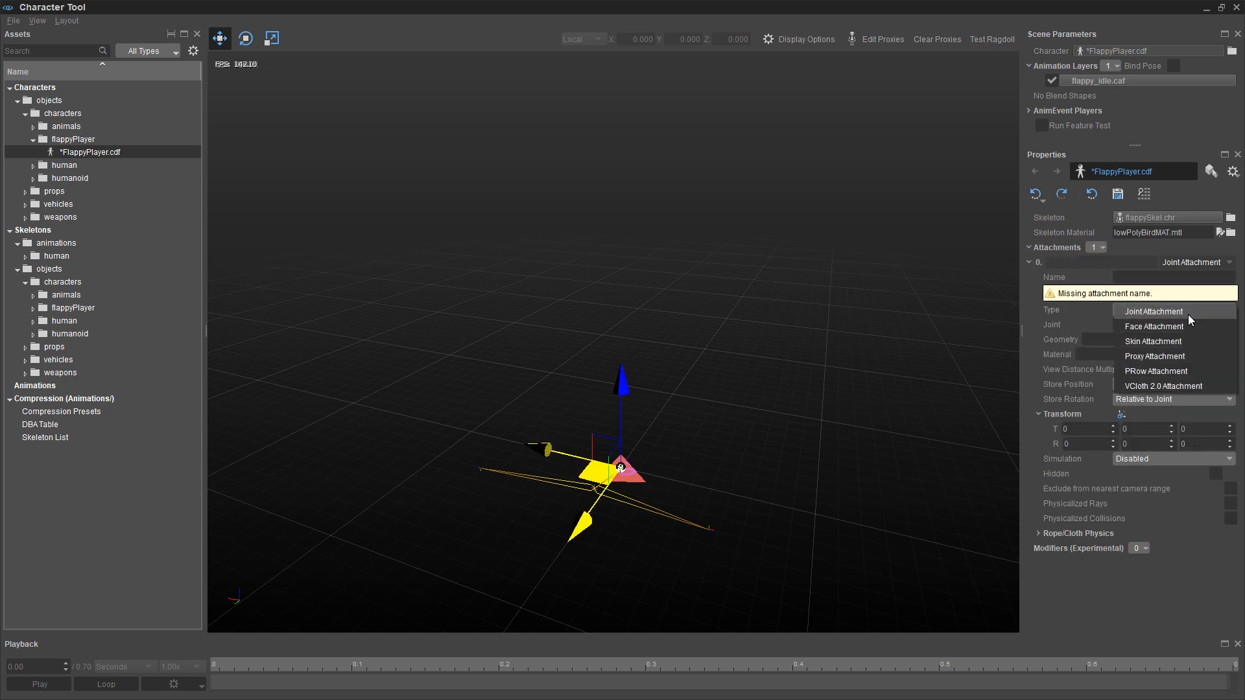
pyautogui.click(1152, 341)
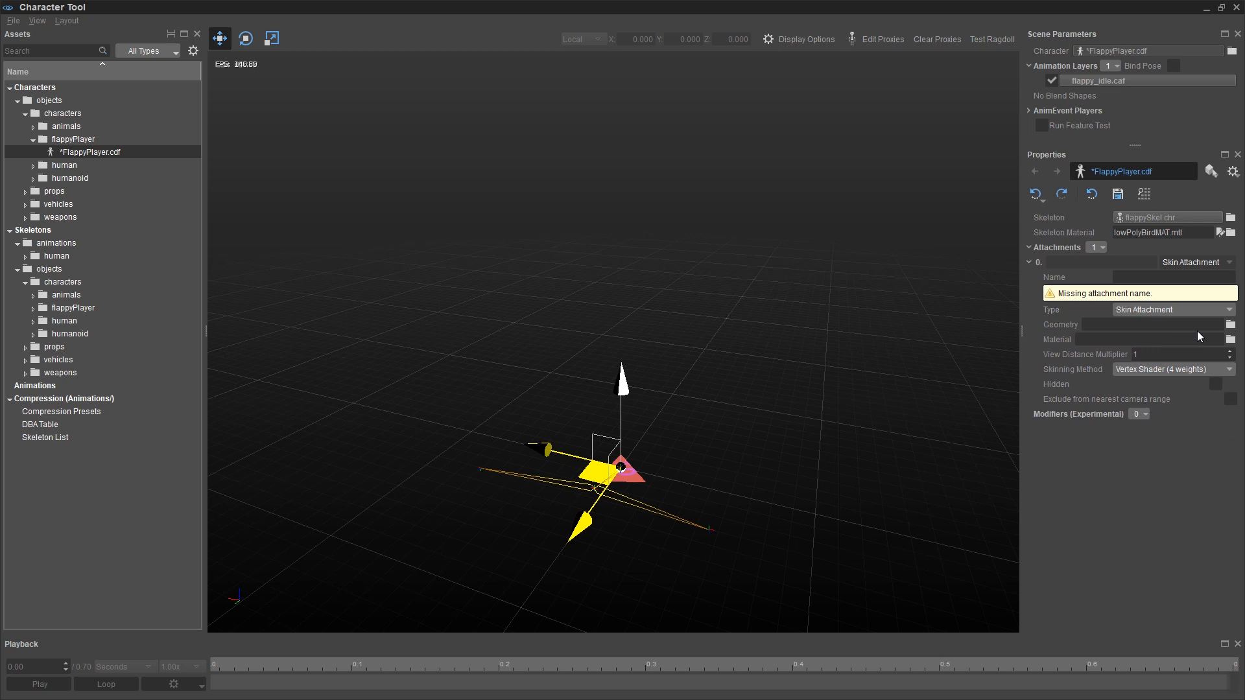
pyautogui.moveTo(1235, 329)
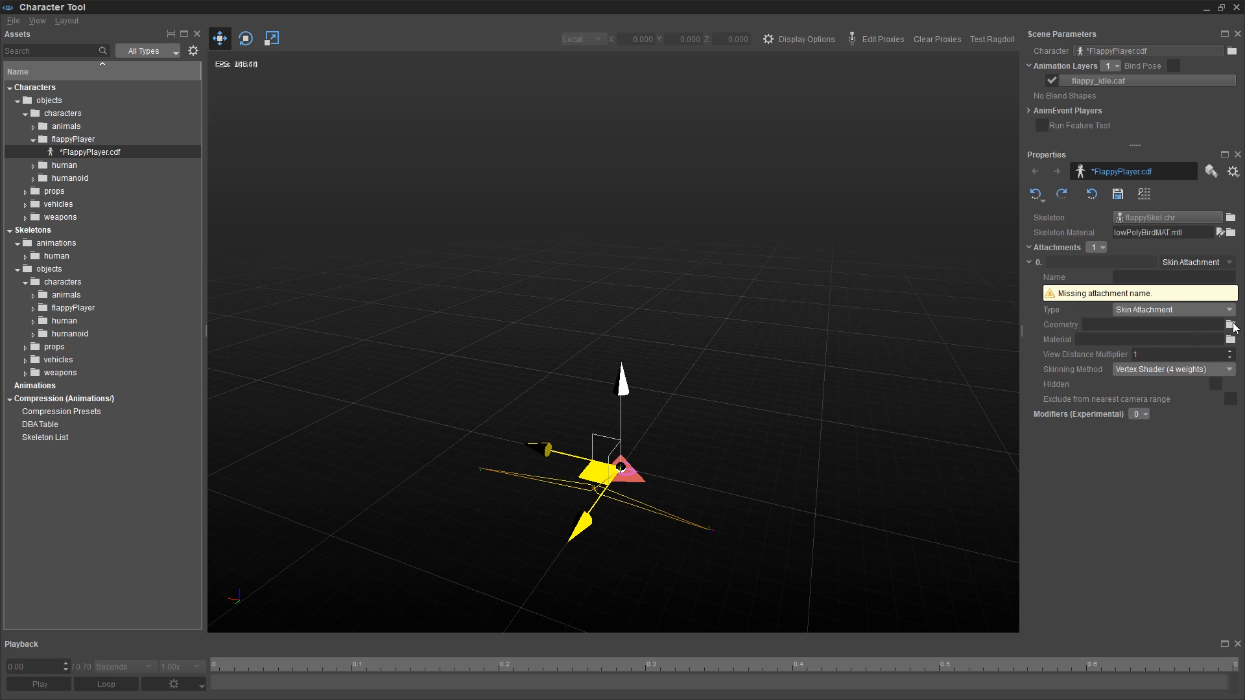
pyautogui.click(1234, 324)
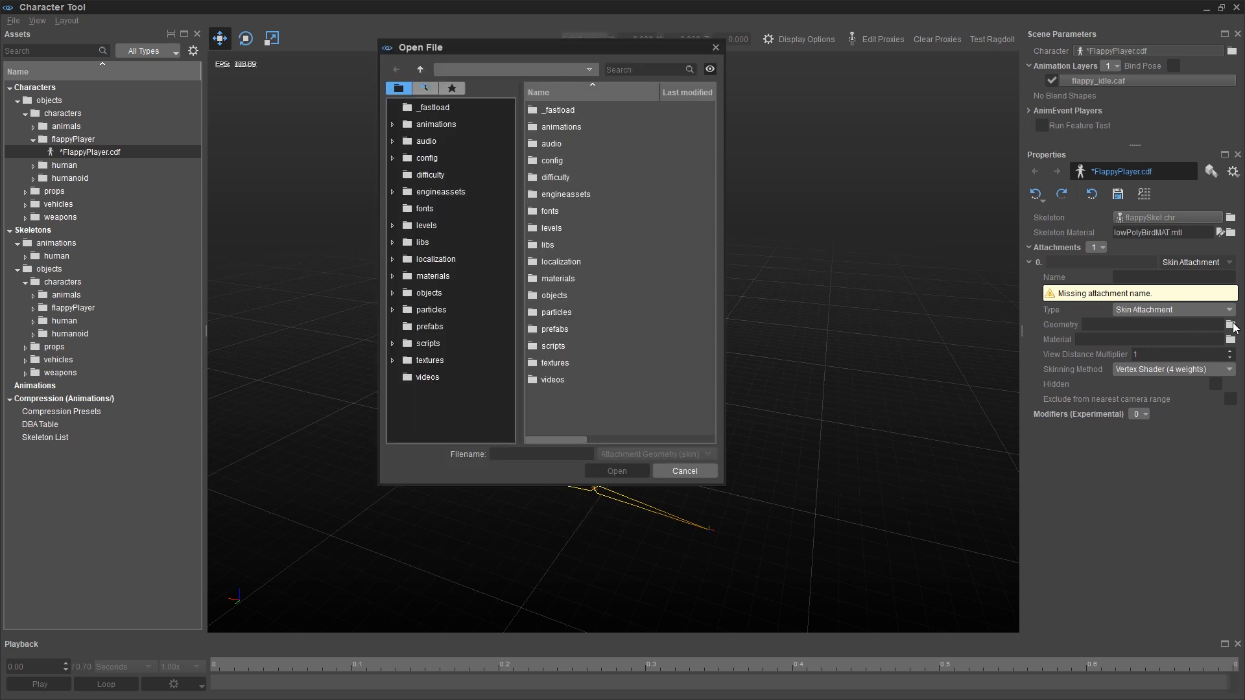
pyautogui.click(393, 292)
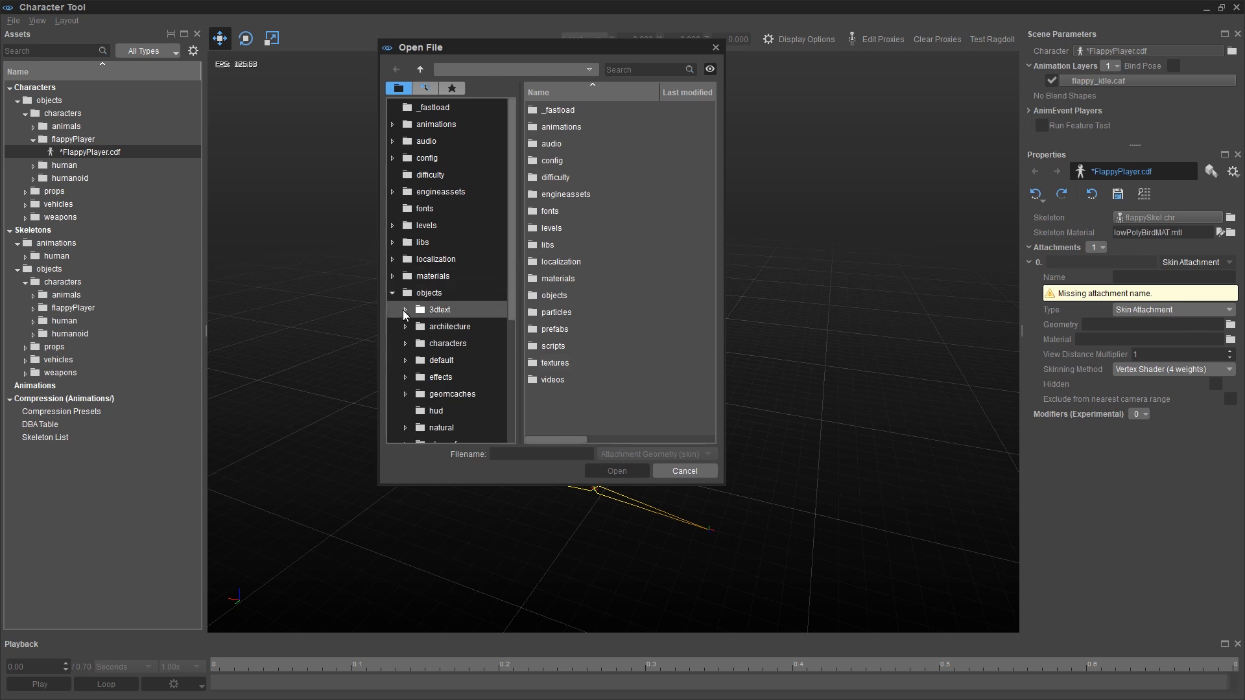
pyautogui.click(405, 343)
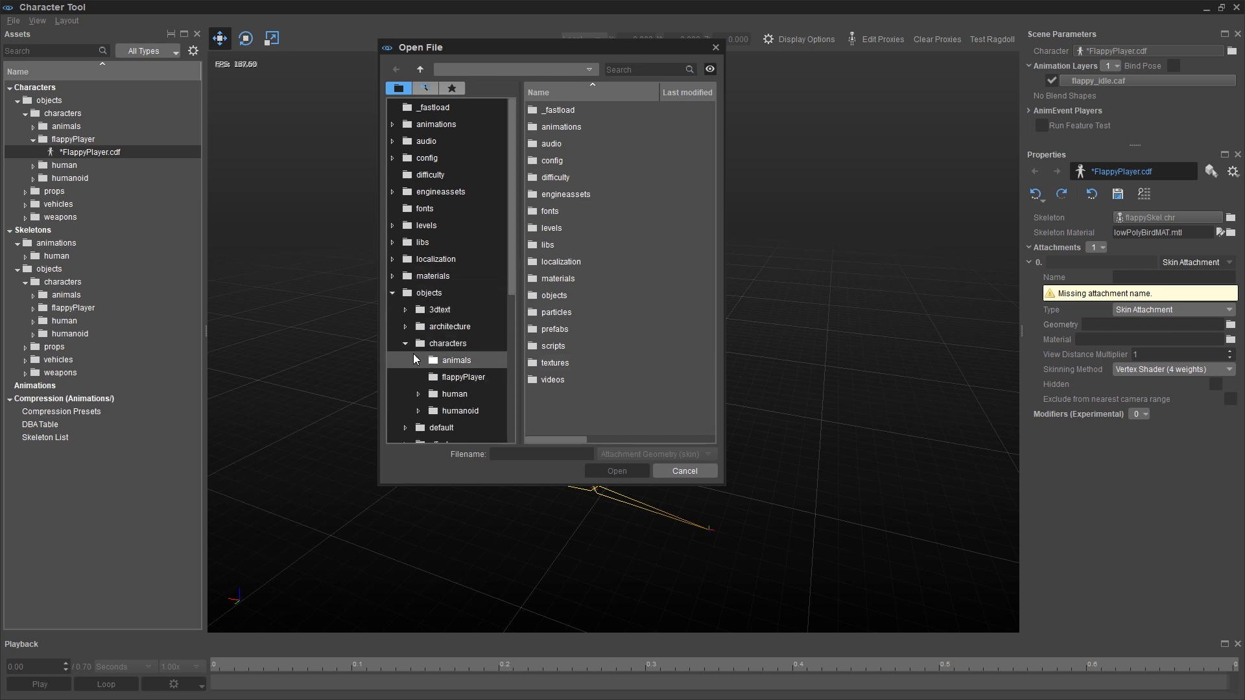
pyautogui.click(461, 376)
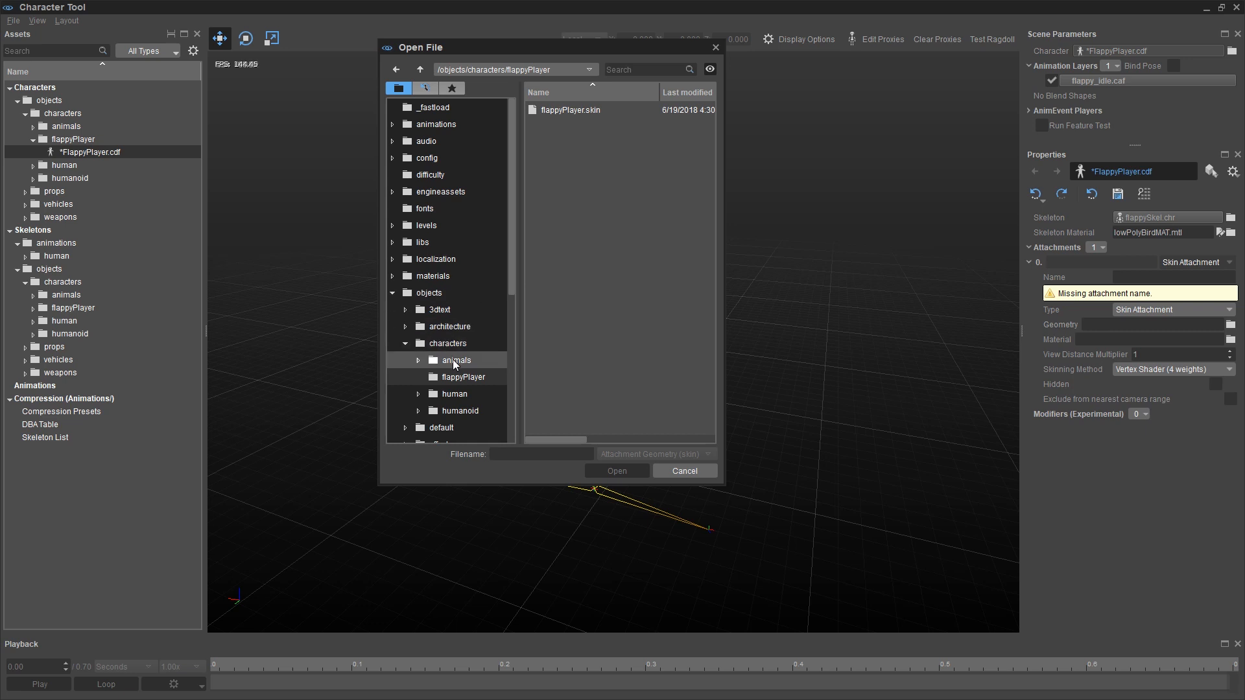
pyautogui.click(571, 109)
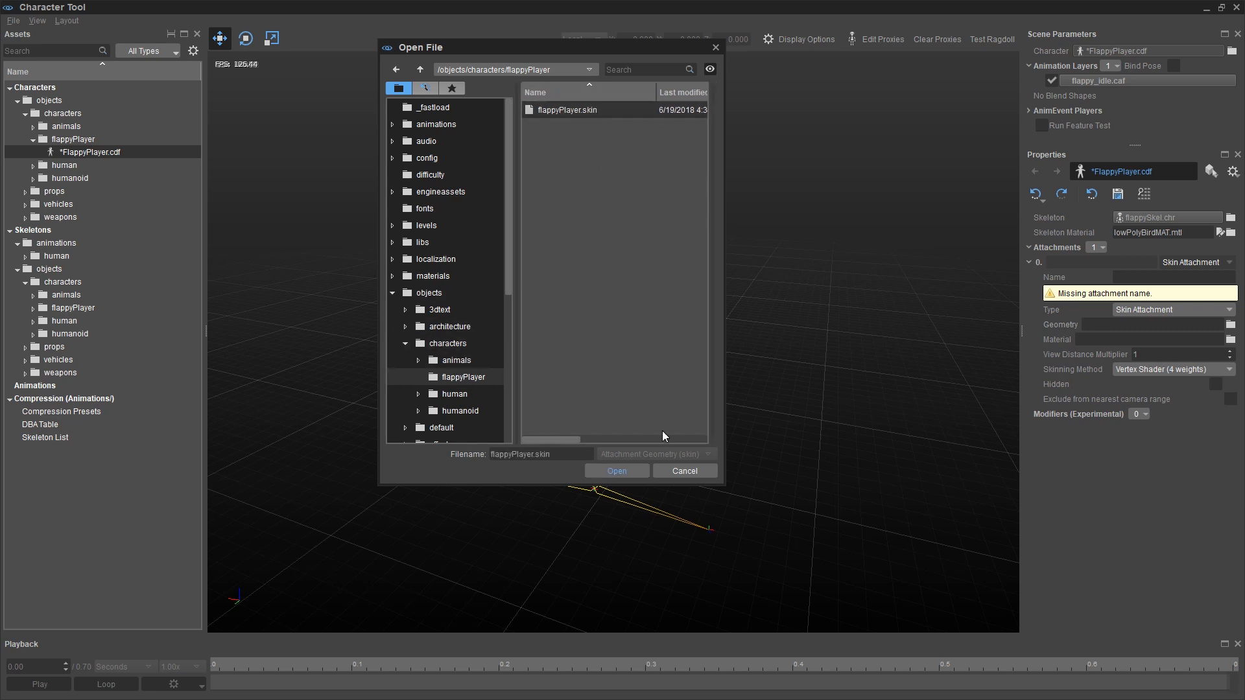
pyautogui.click(616, 471)
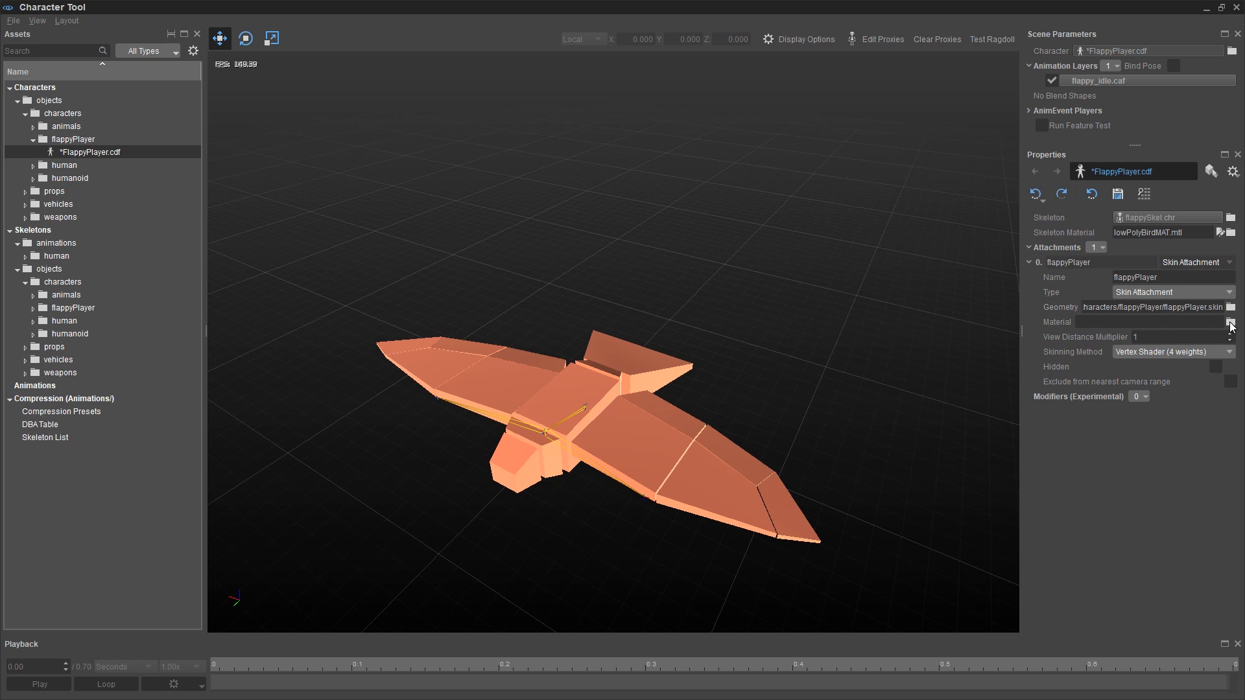
# Step: Set the attachment's material to lowPolyBirdMAT.mtl and save the FlappyPlayer character
pyautogui.click(1232, 322)
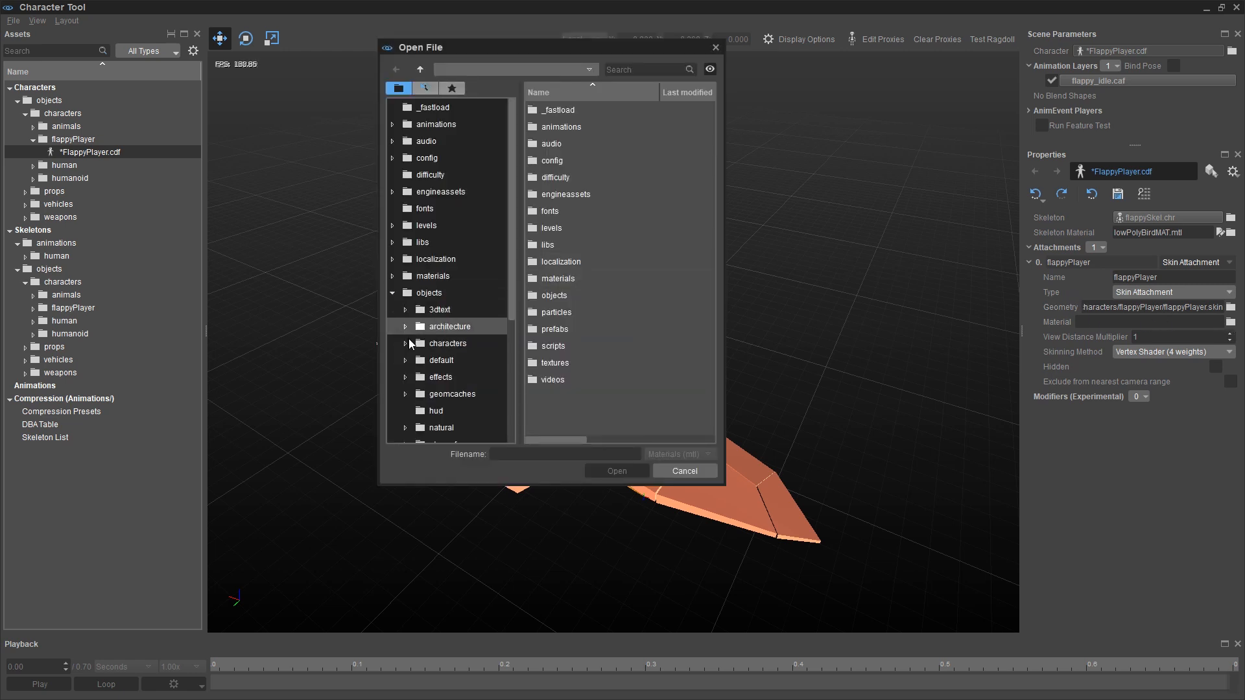
pyautogui.click(405, 343)
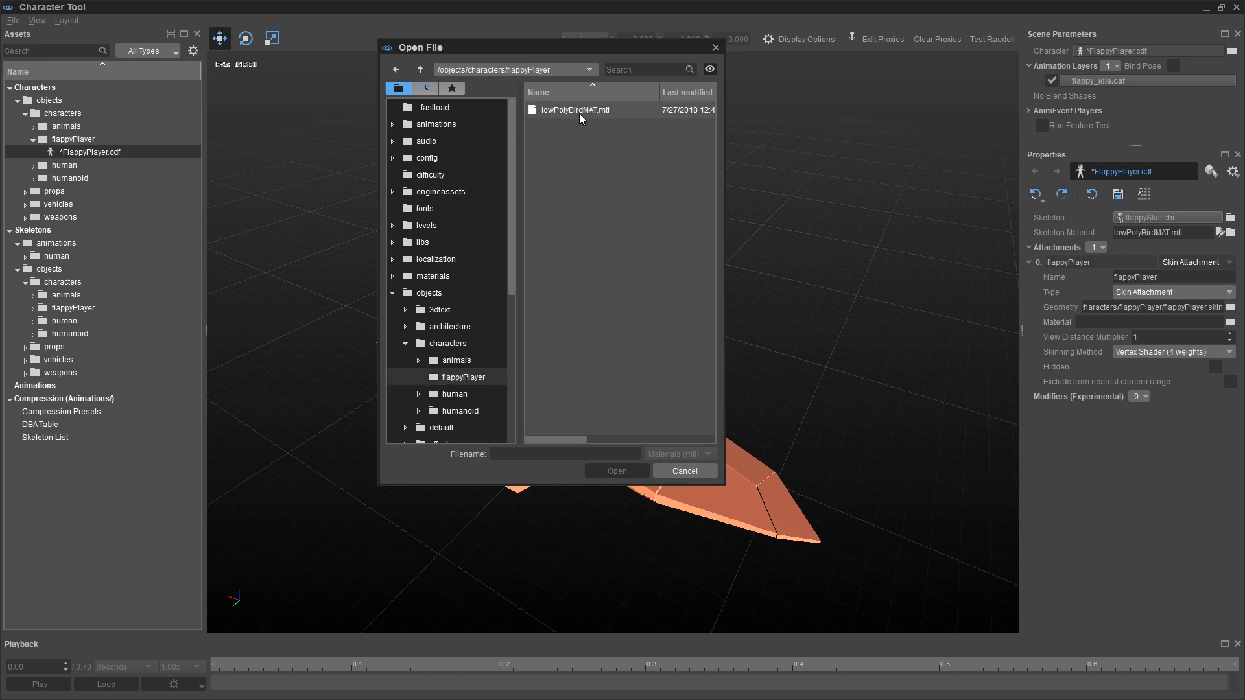
pyautogui.click(574, 109)
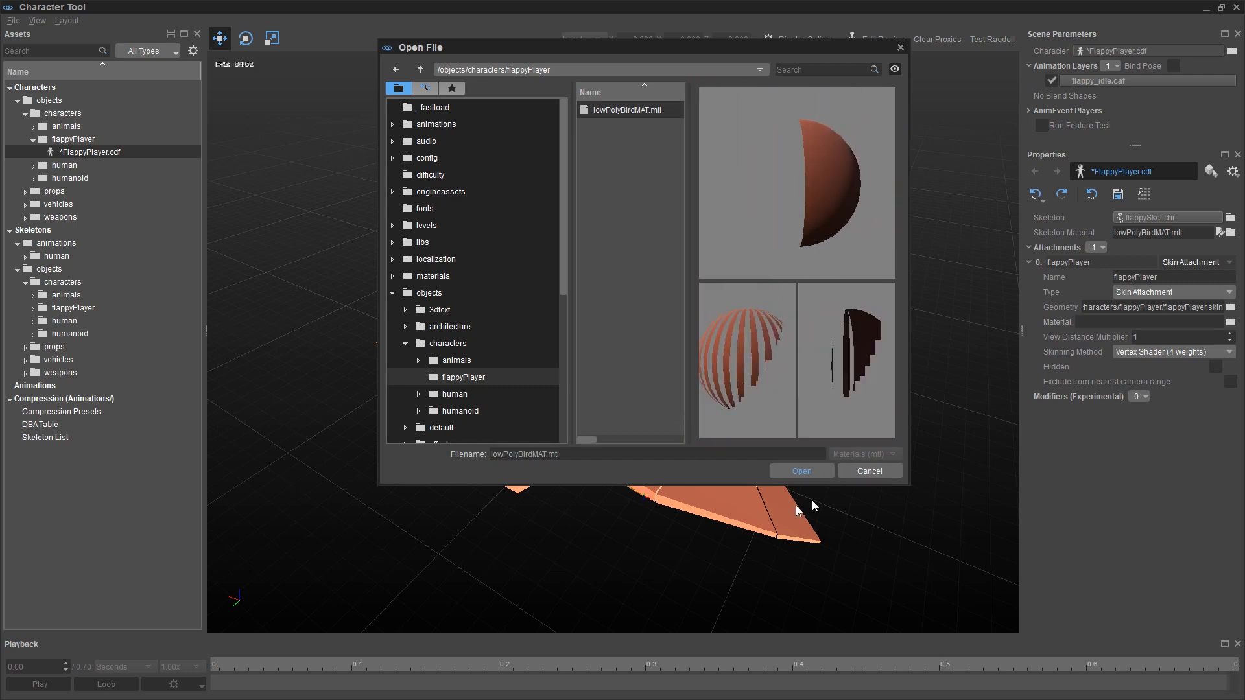
pyautogui.click(800, 471)
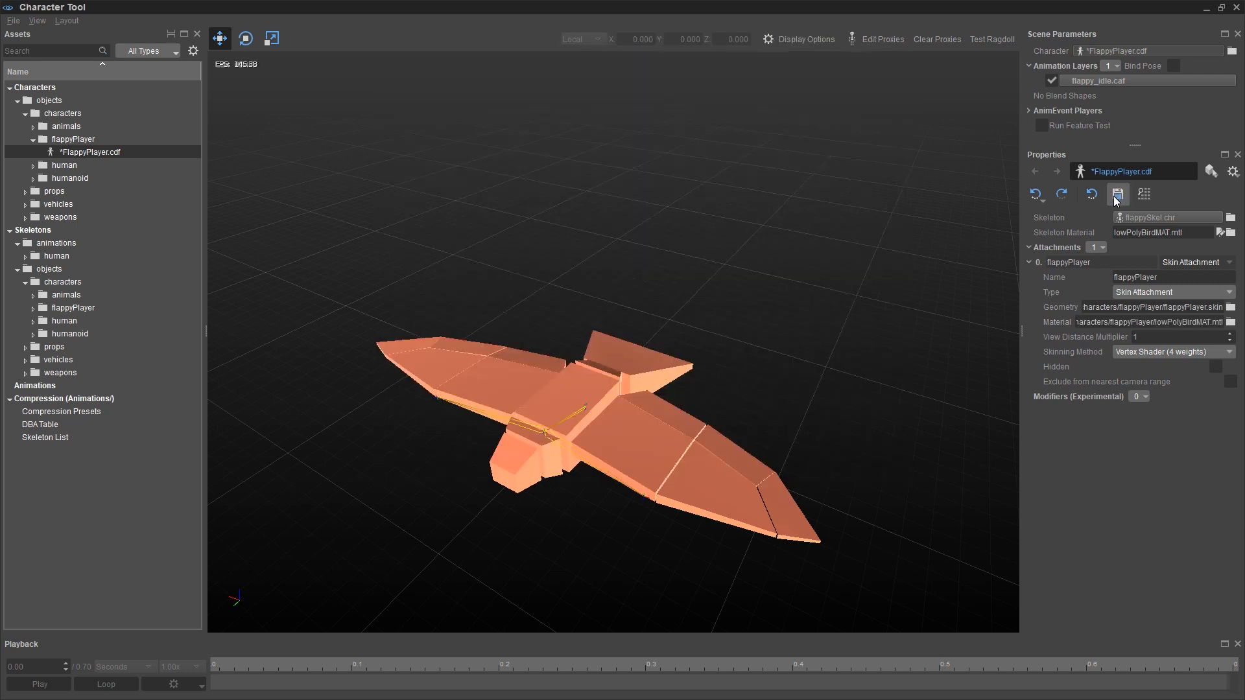
pyautogui.click(1117, 193)
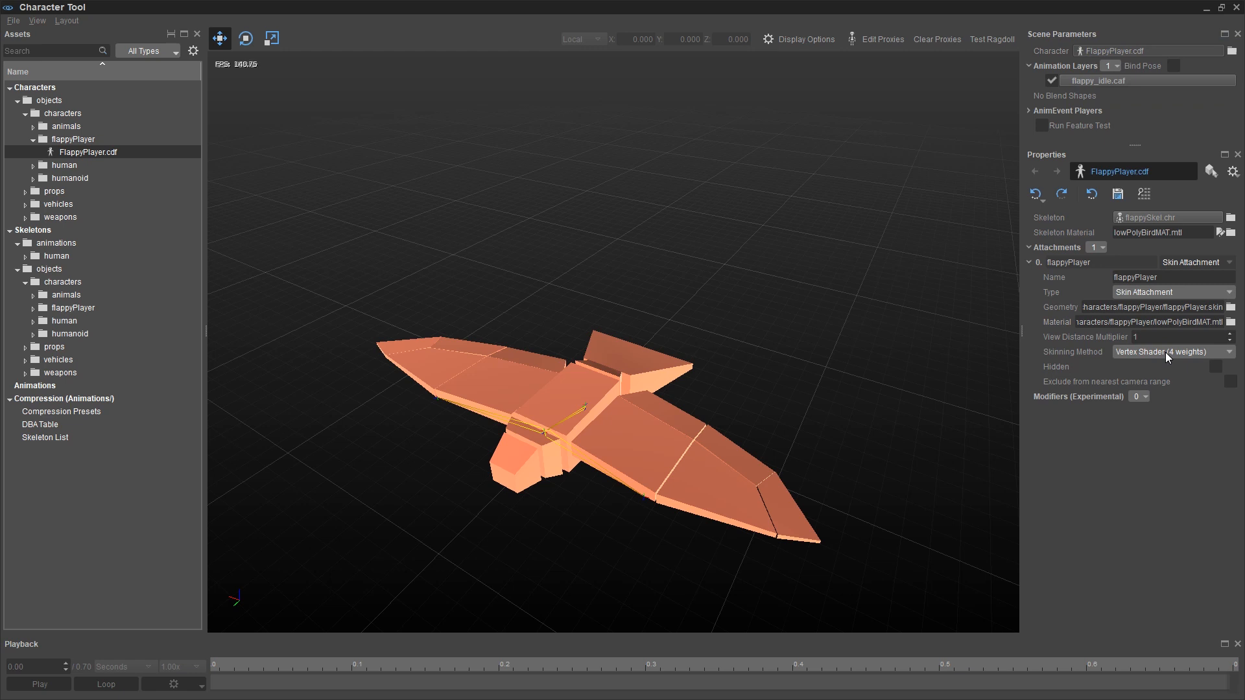
pyautogui.moveTo(1178, 264)
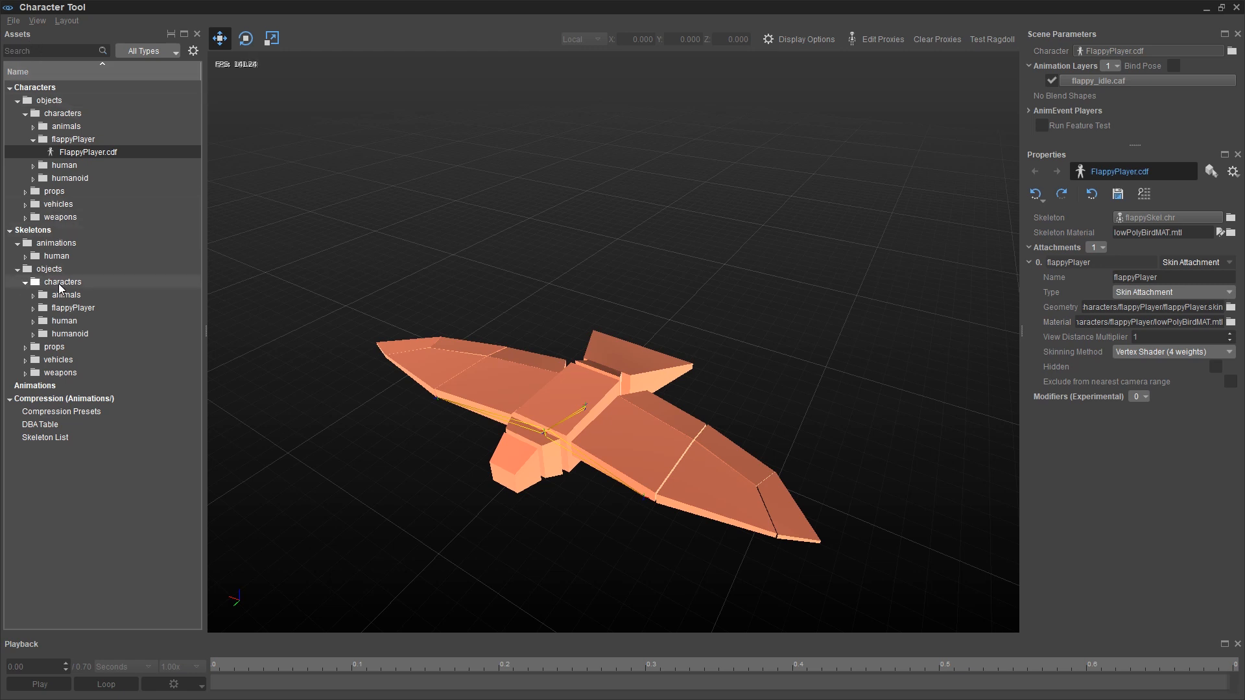
# Step: Show flappyskel.chrparams' animation set filter for objects/characters/flappyPlayer with its caf, bspace, comb and i_caf patterns
pyautogui.click(61, 307)
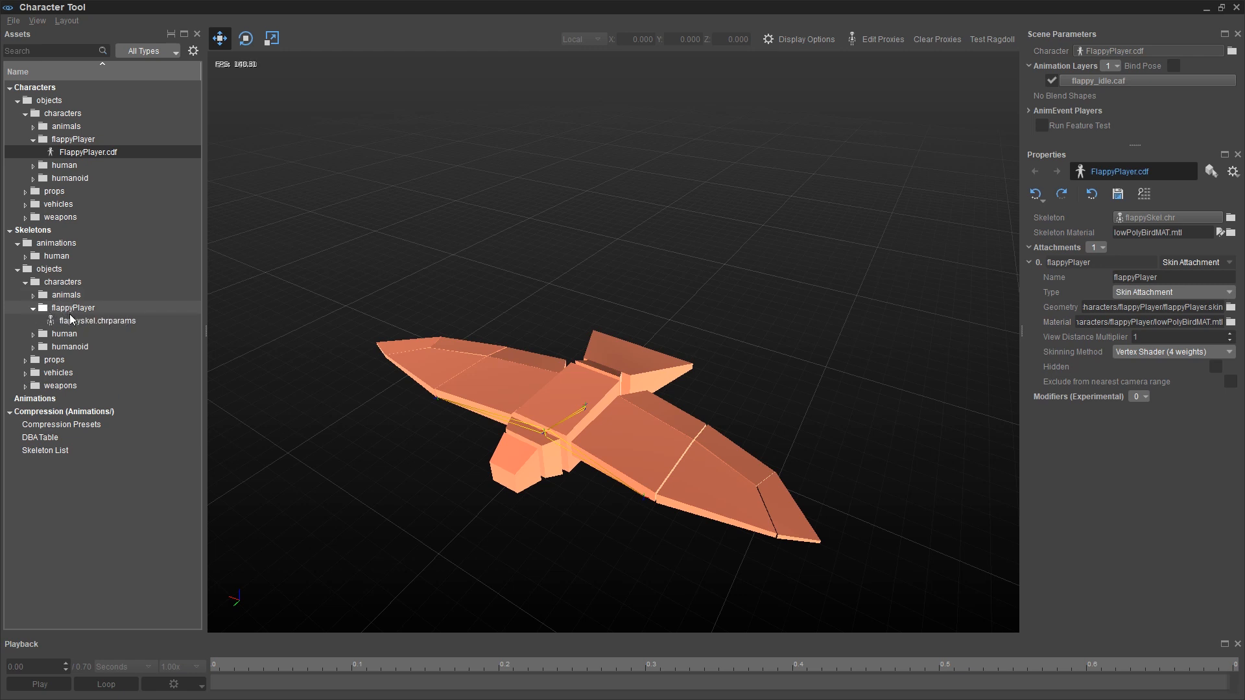
pyautogui.click(99, 320)
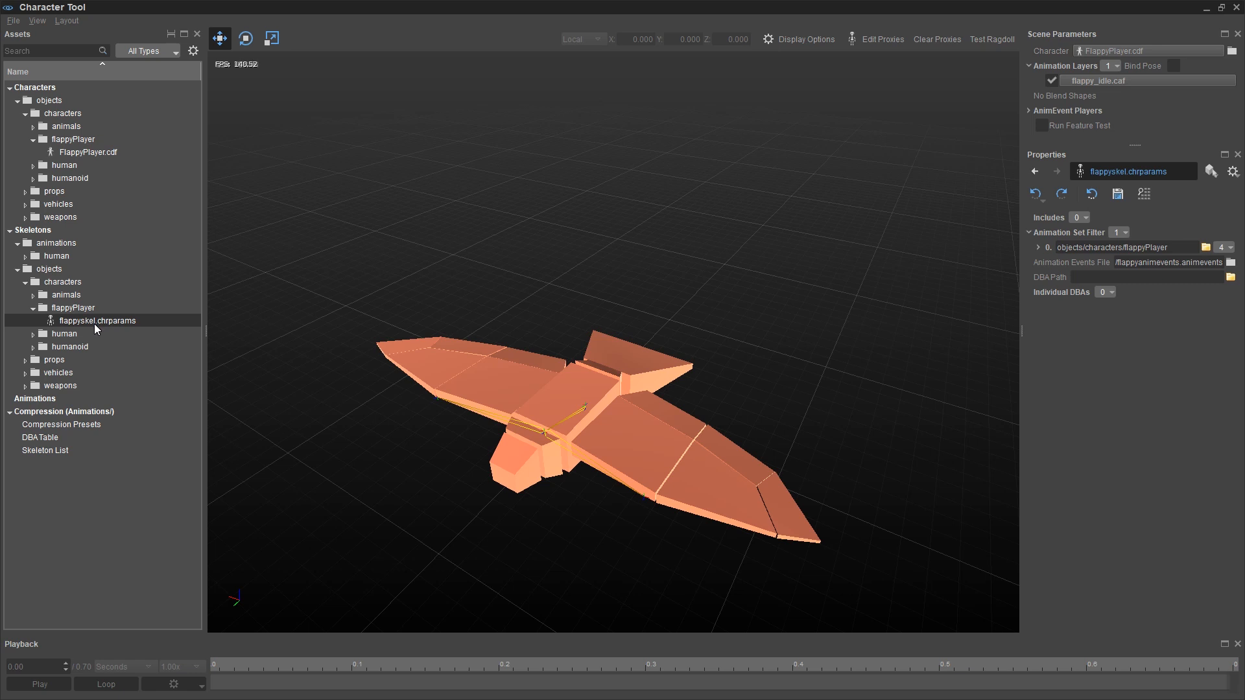
pyautogui.moveTo(130, 333)
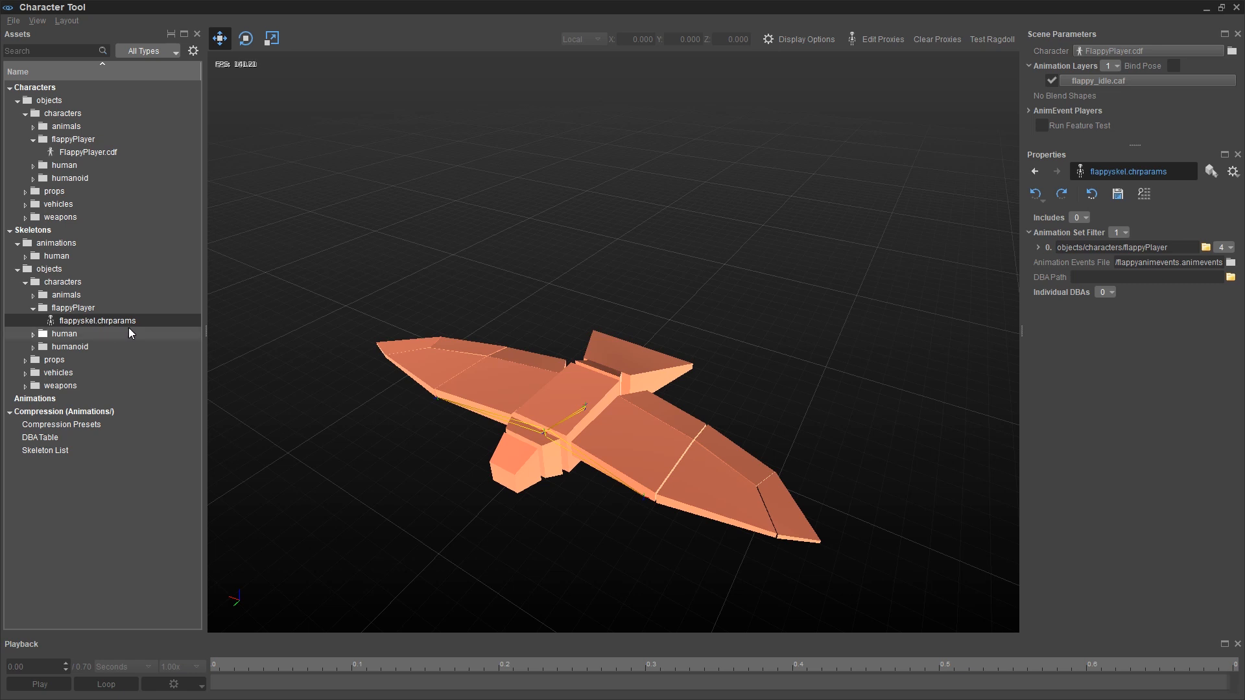
pyautogui.moveTo(1215, 324)
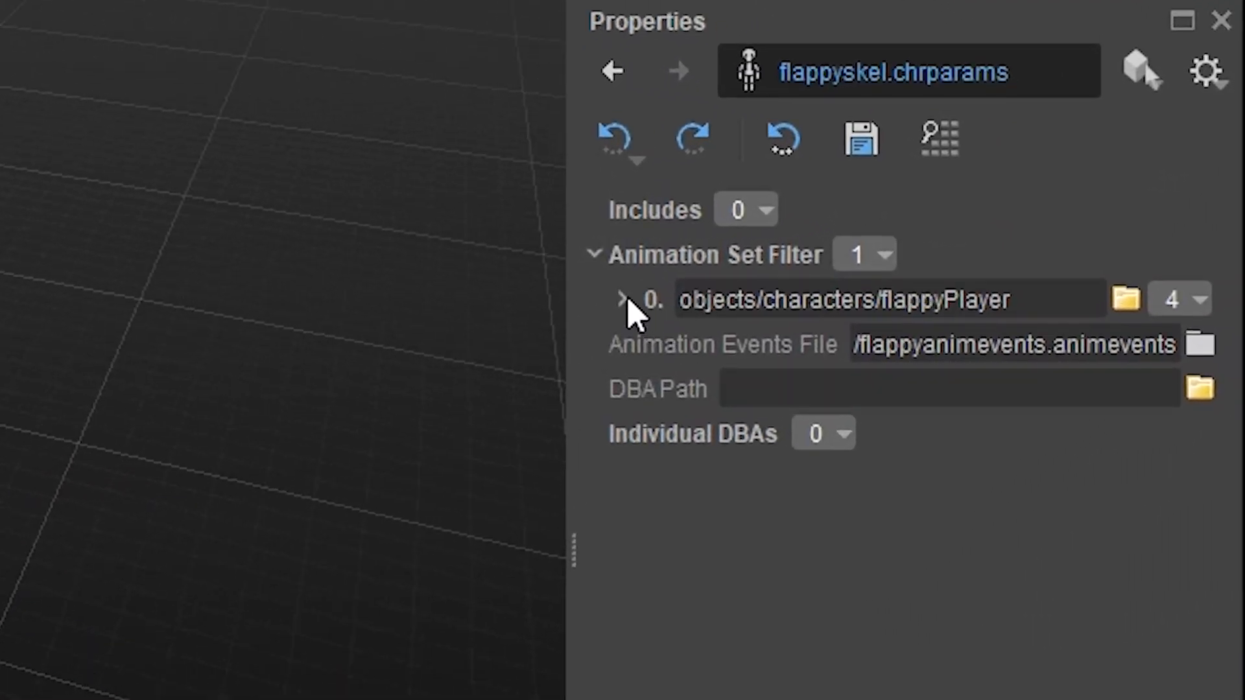
pyautogui.click(624, 300)
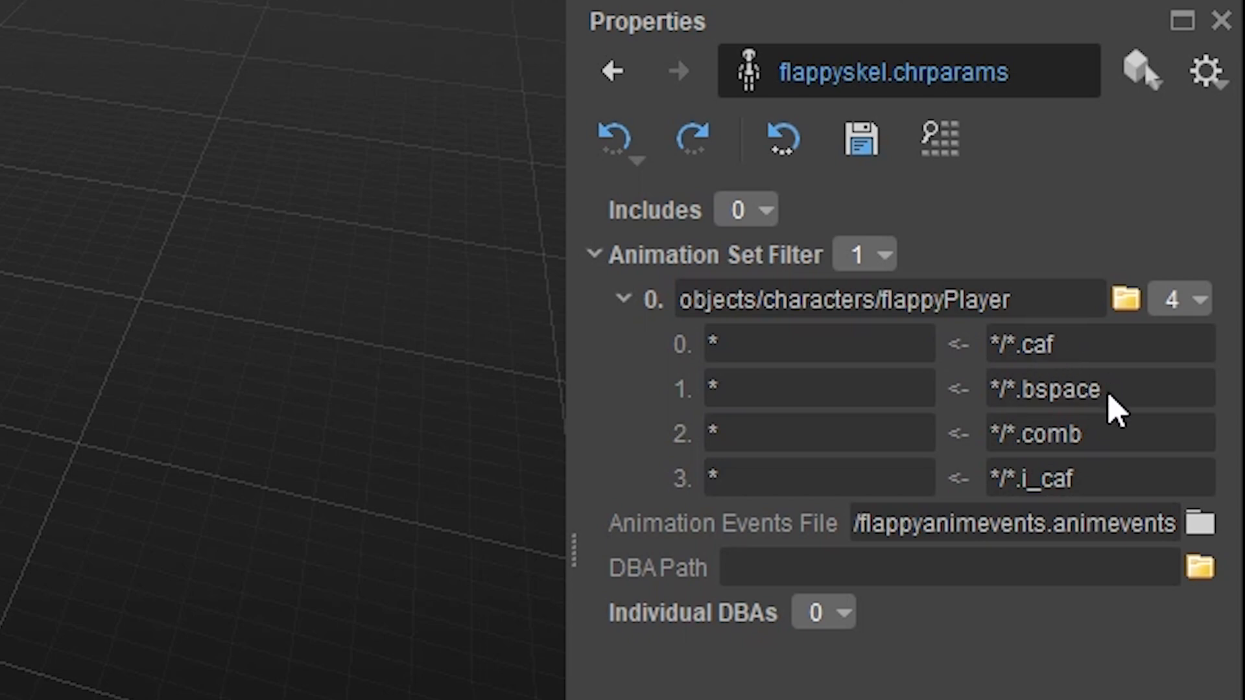
pyautogui.moveTo(1152, 429)
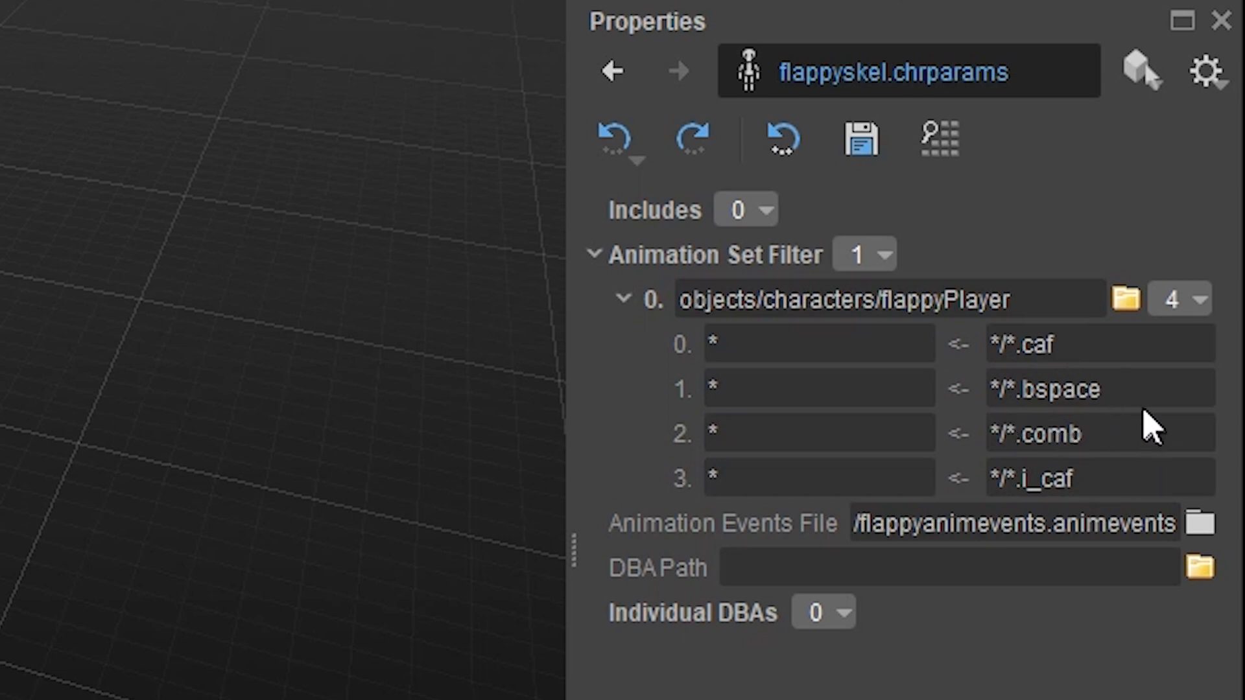
pyautogui.moveTo(1119, 366)
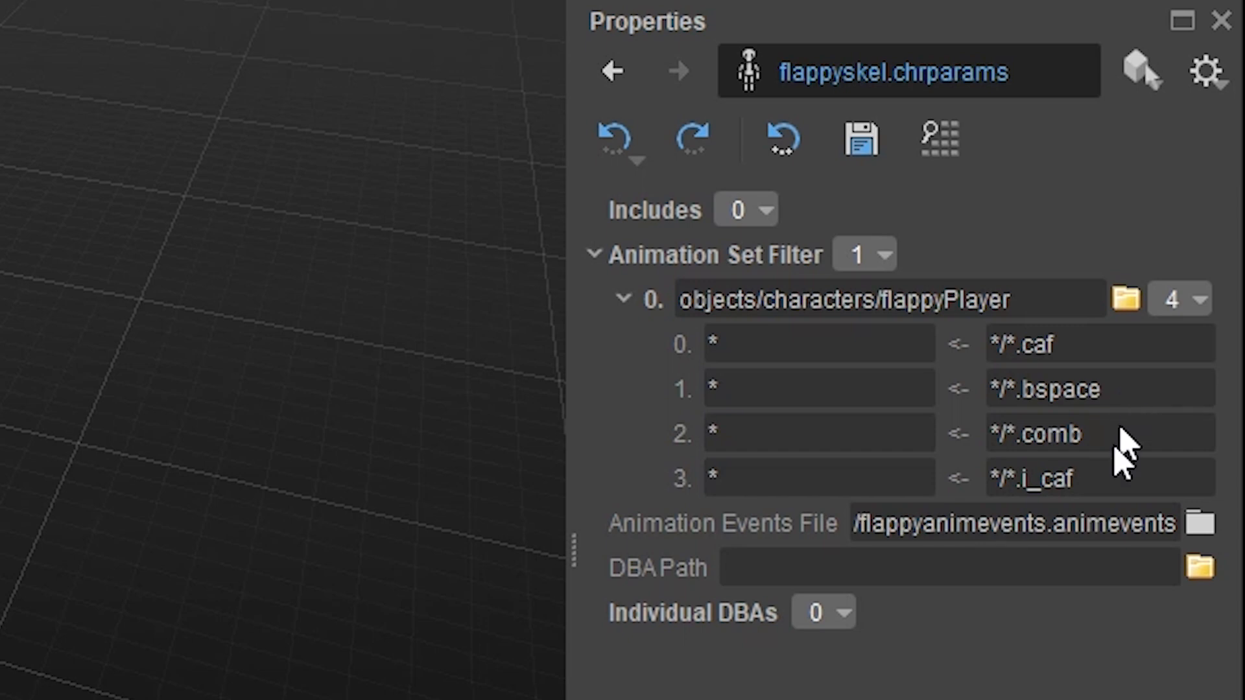
pyautogui.moveTo(1048, 692)
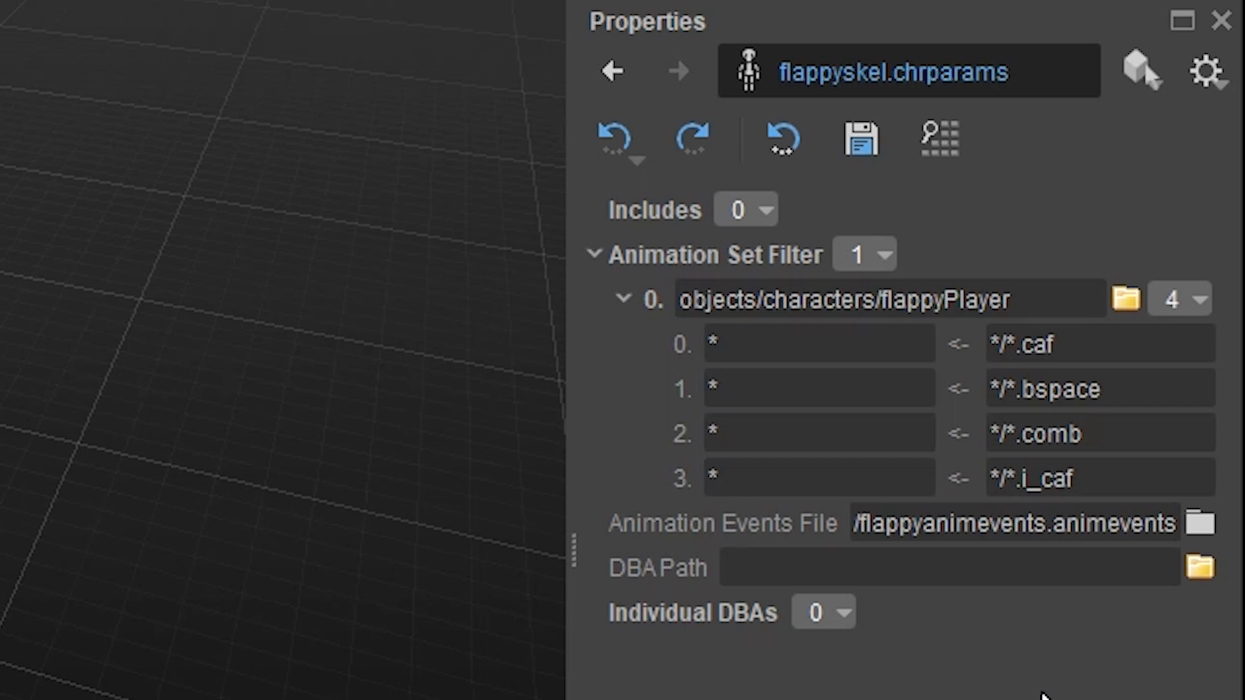
pyautogui.moveTo(1119, 547)
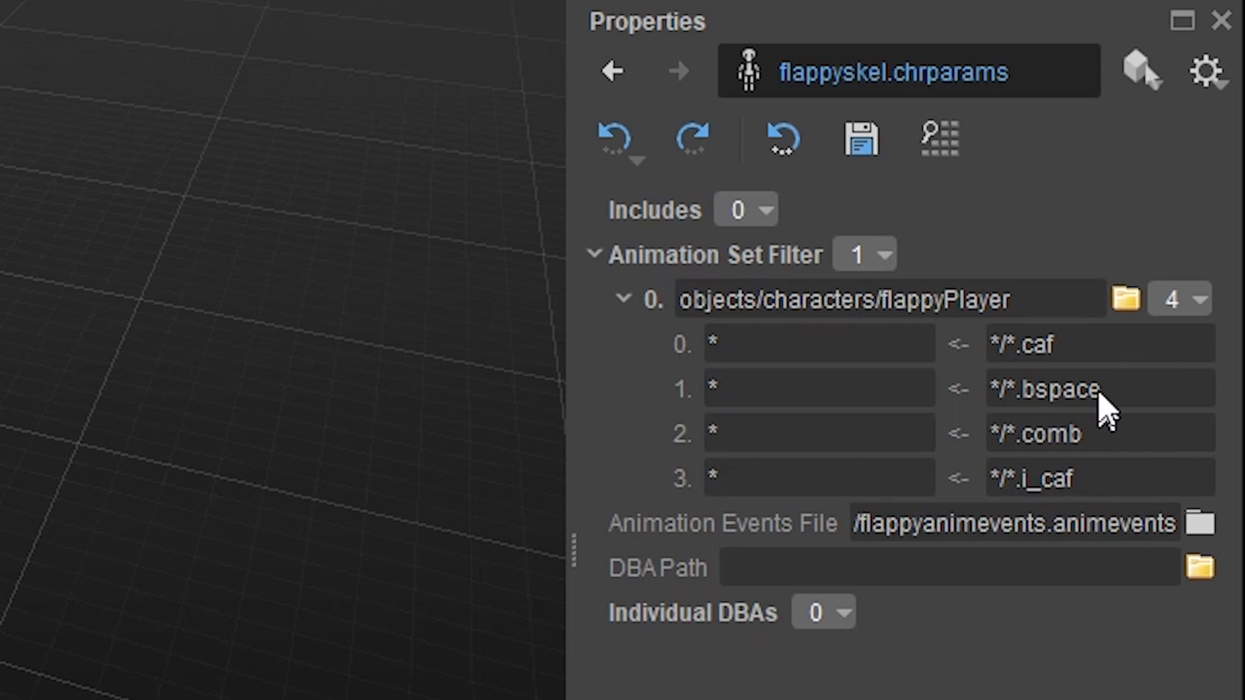
pyautogui.click(1179, 300)
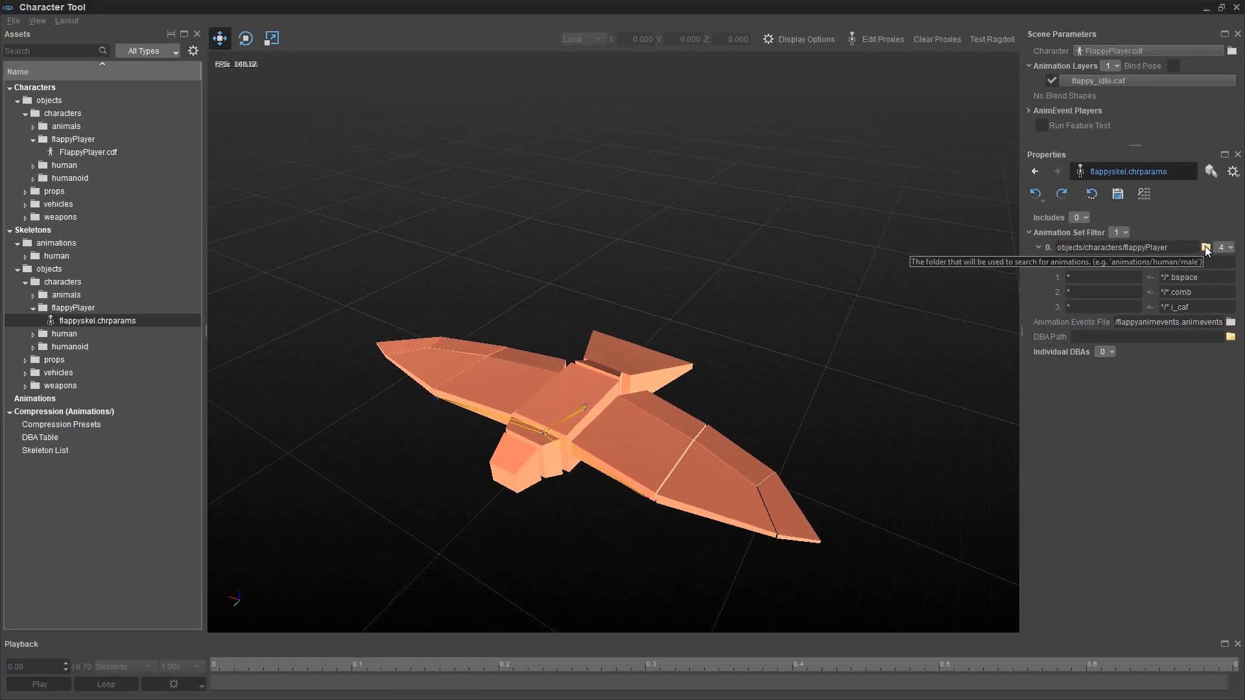
pyautogui.click(1204, 247)
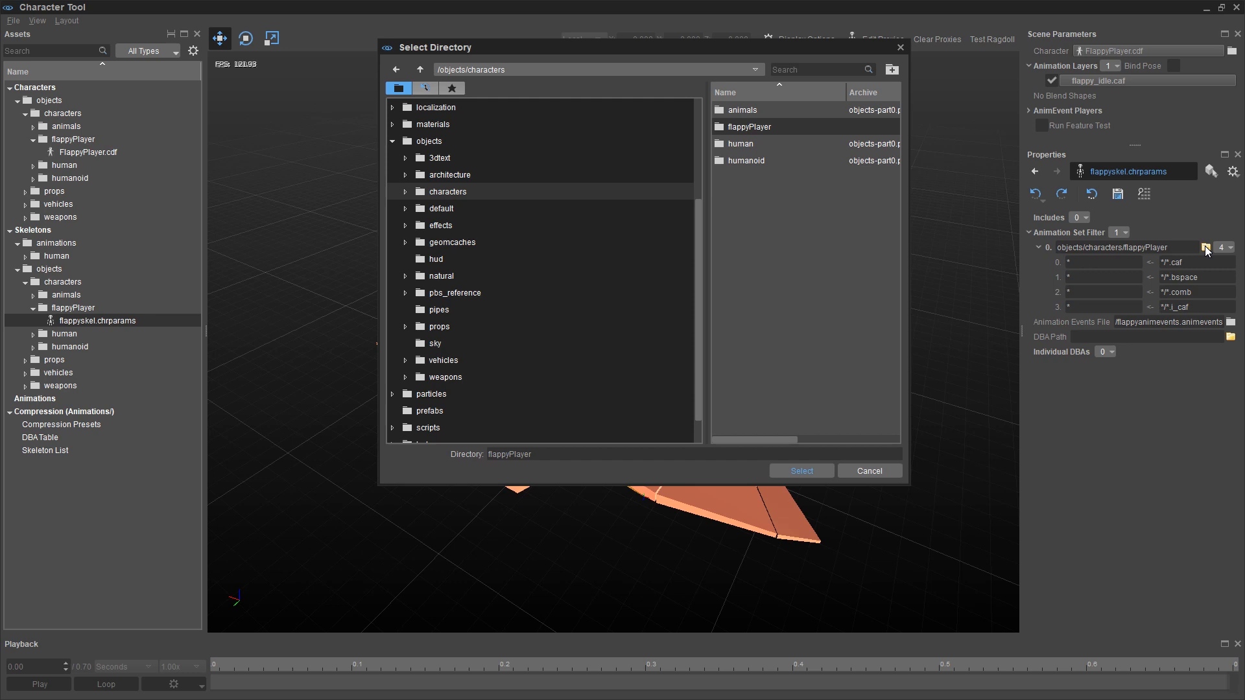
pyautogui.click(405, 192)
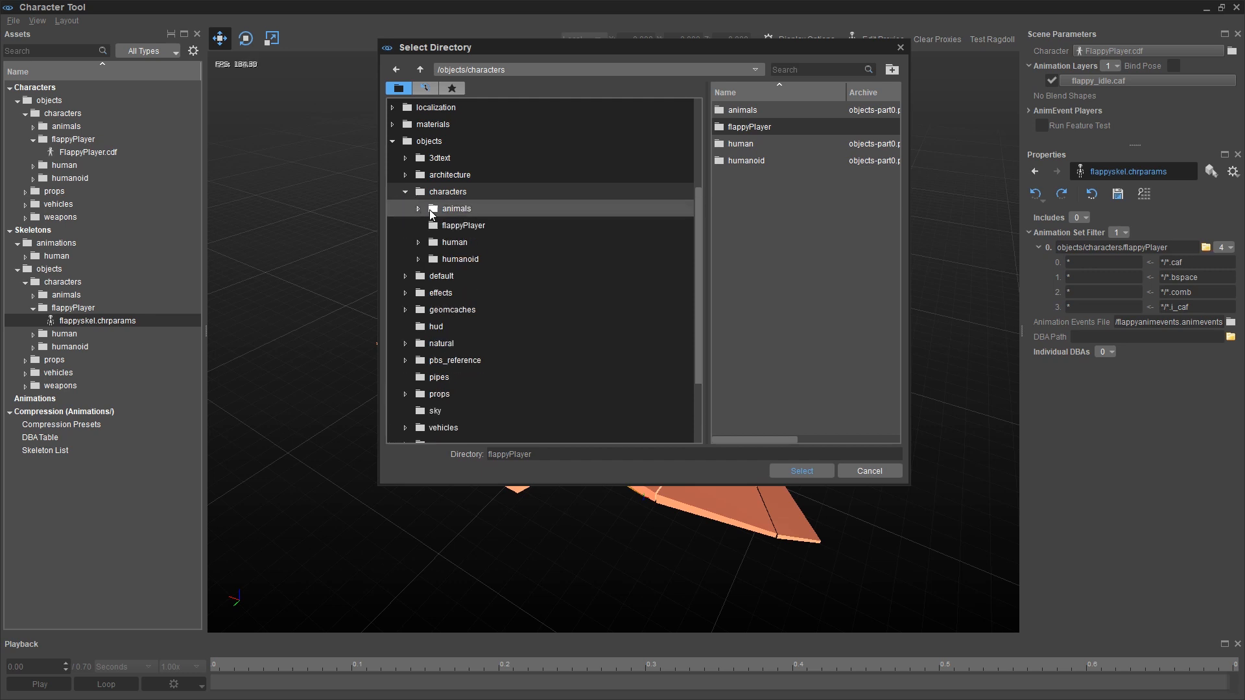
pyautogui.click(463, 225)
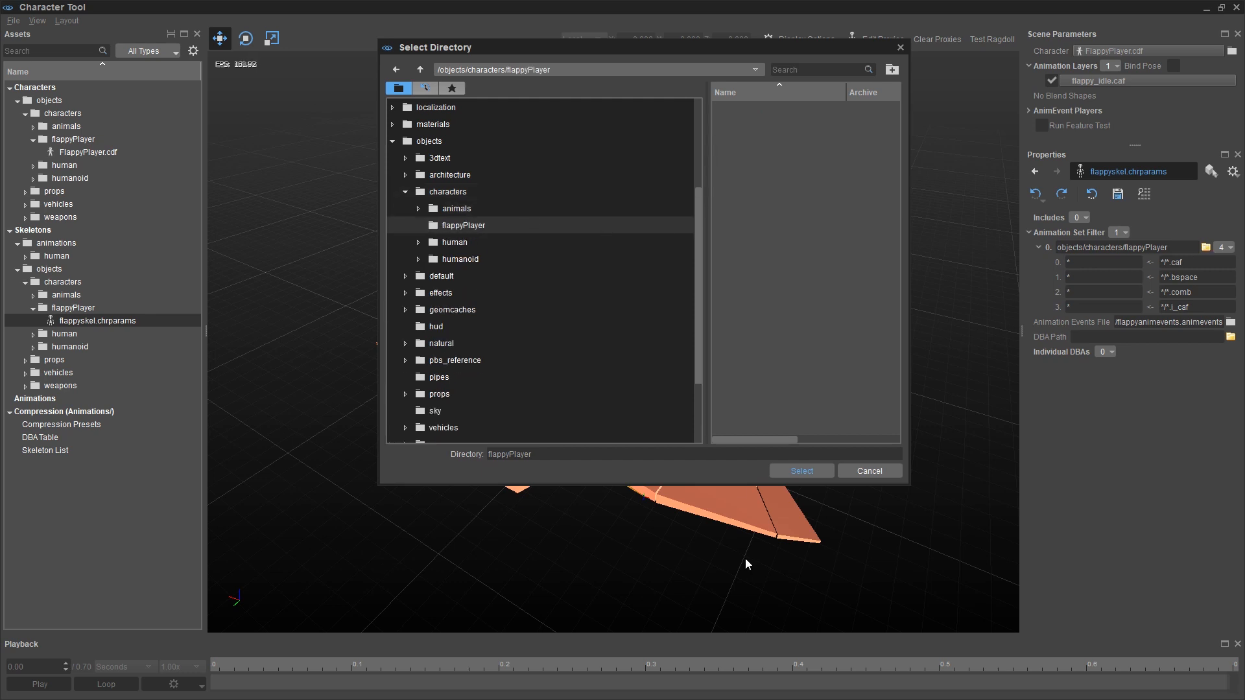
pyautogui.moveTo(467, 230)
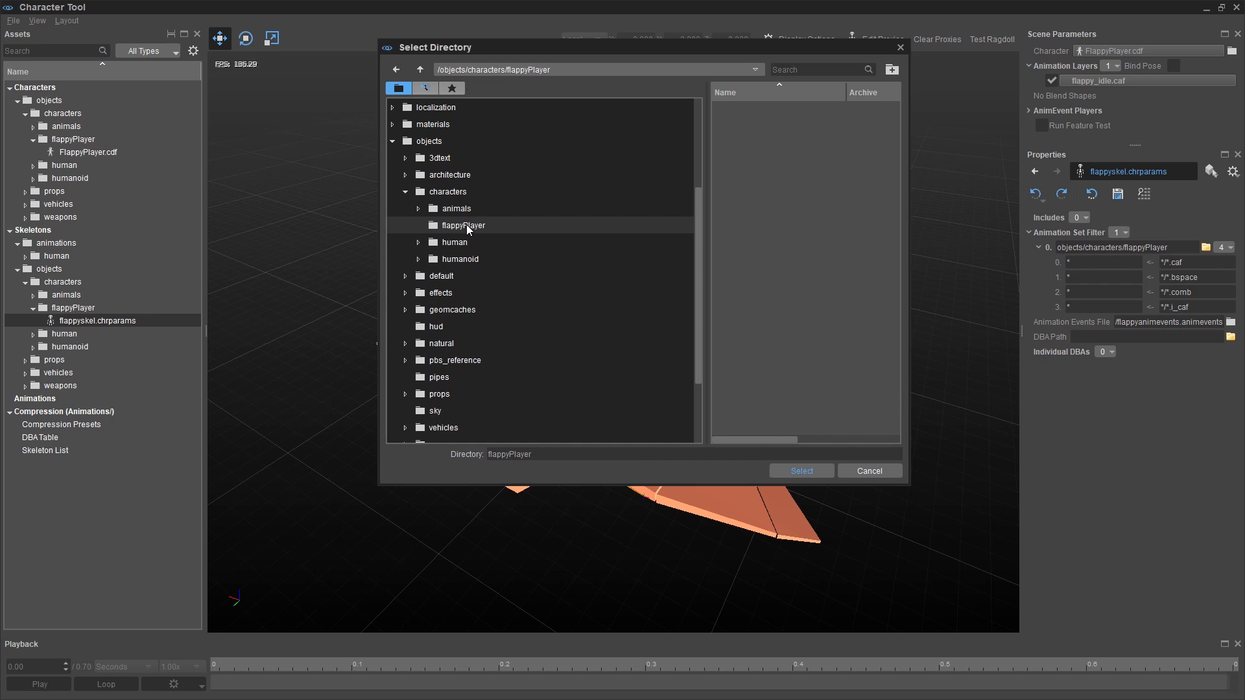
pyautogui.moveTo(643, 208)
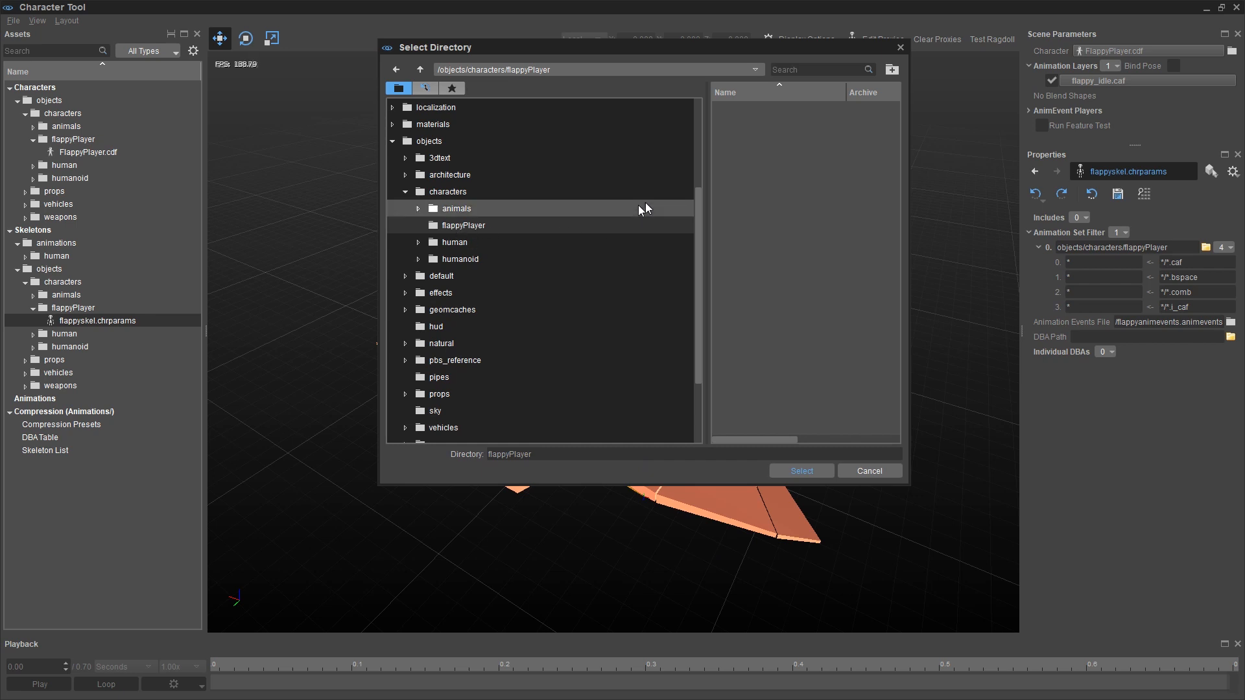
pyautogui.moveTo(714, 195)
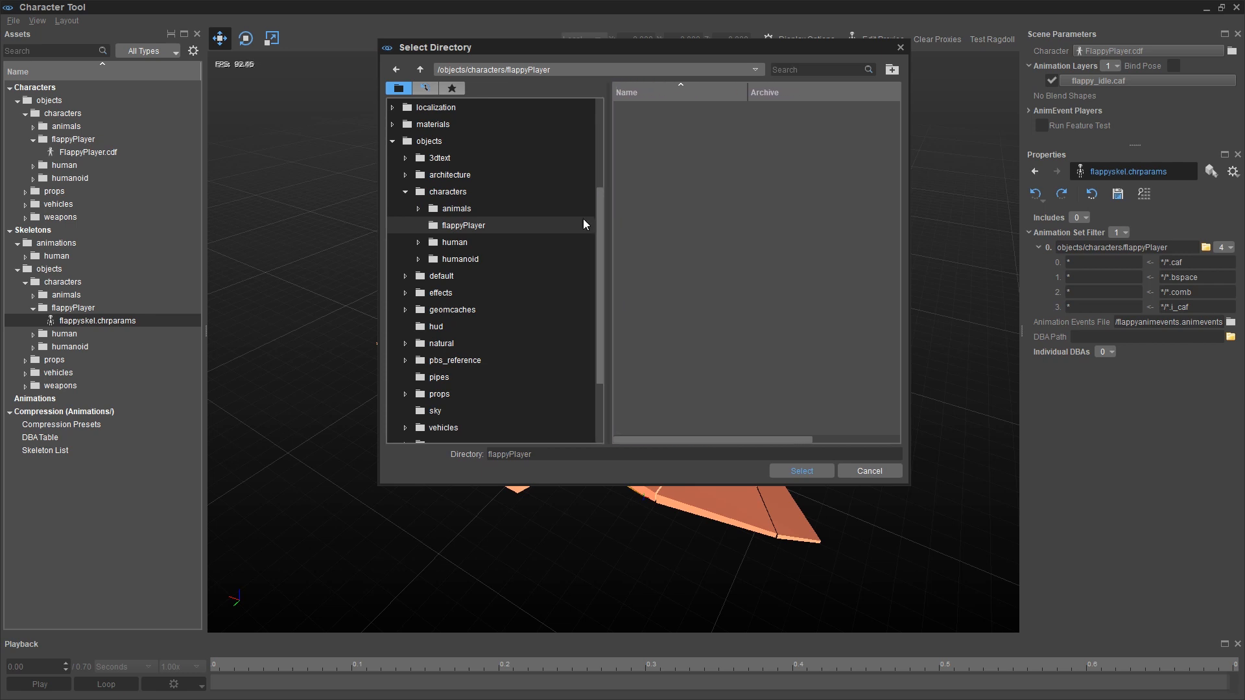
pyautogui.moveTo(687, 466)
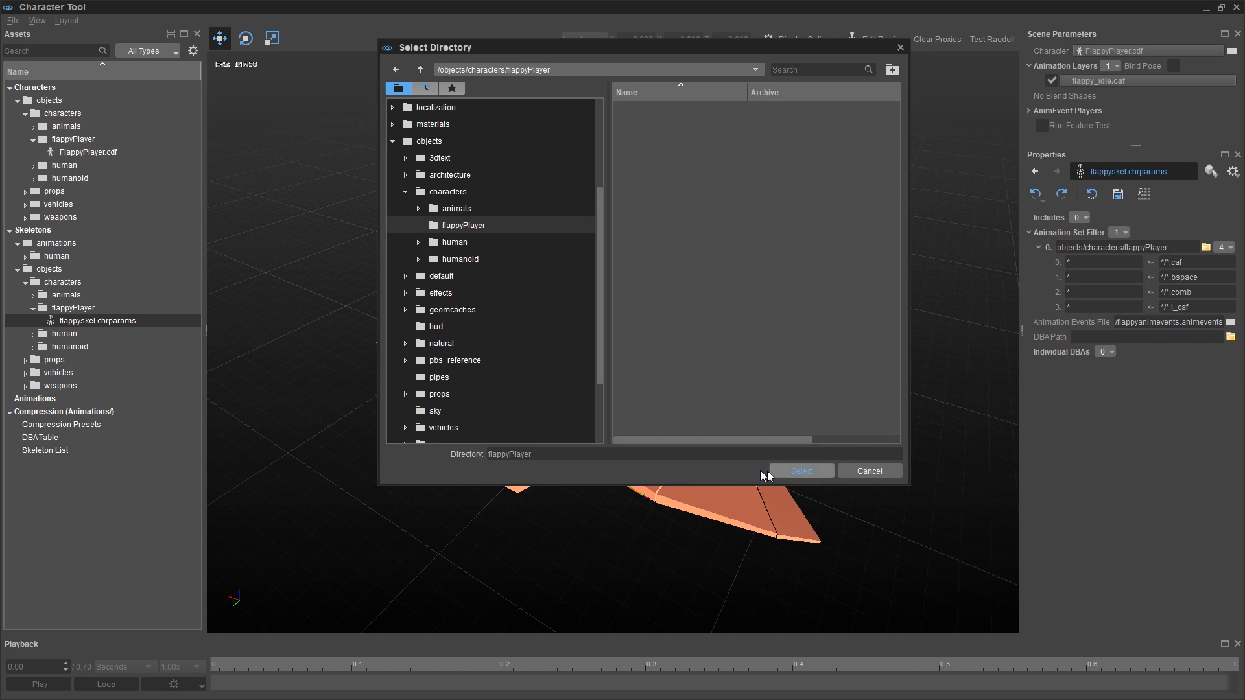
pyautogui.tripleClick(509, 454)
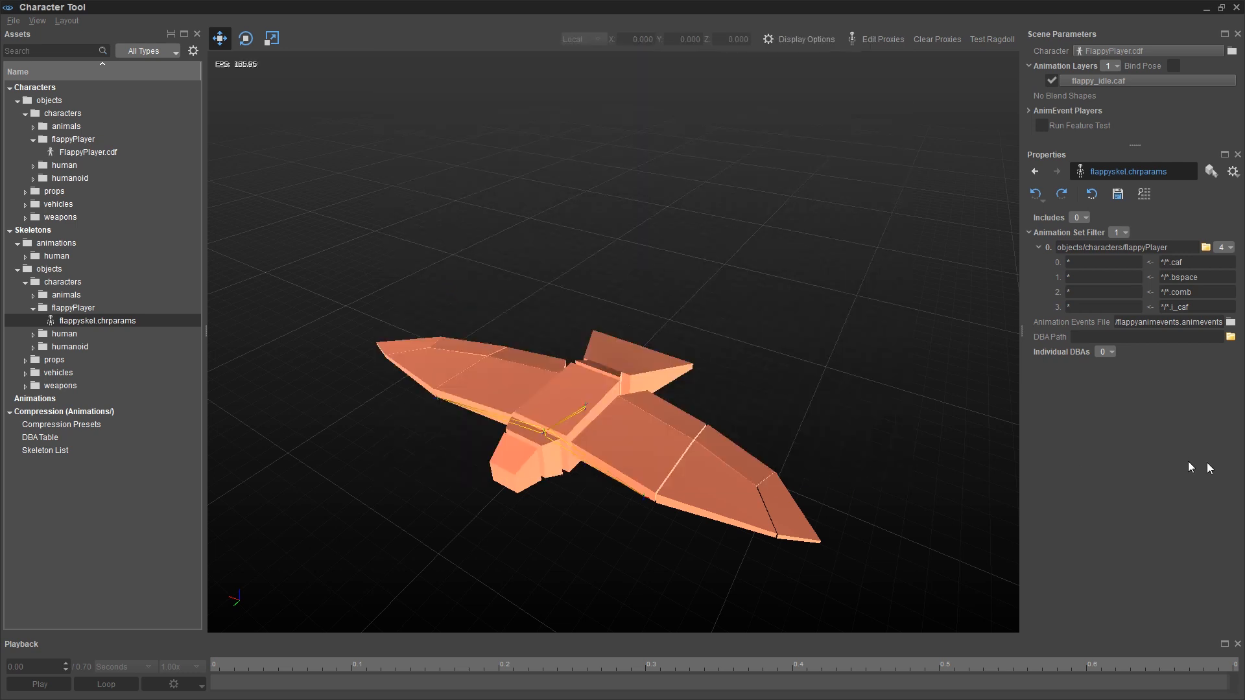
# Step: Create flappyanimevents.animevents in objects/characters/flappyPlayer as the skeleton's events file, overwriting the existing one
pyautogui.click(39, 684)
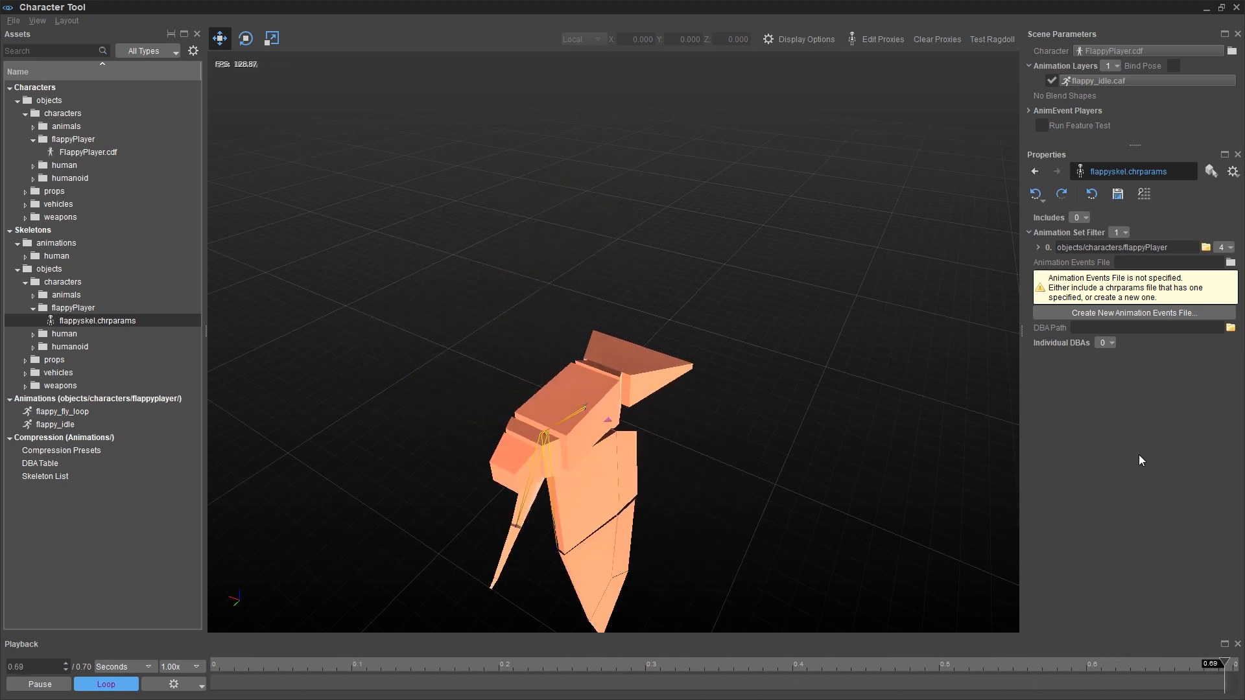
pyautogui.moveTo(1131, 267)
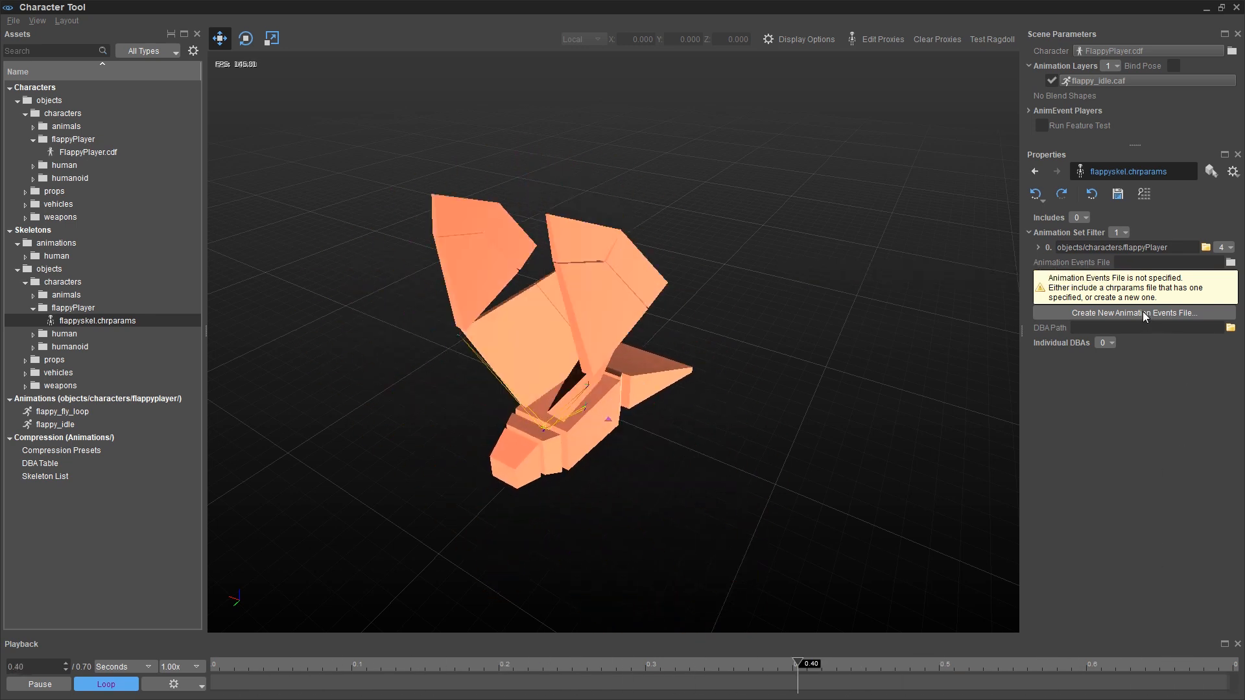
pyautogui.click(1131, 313)
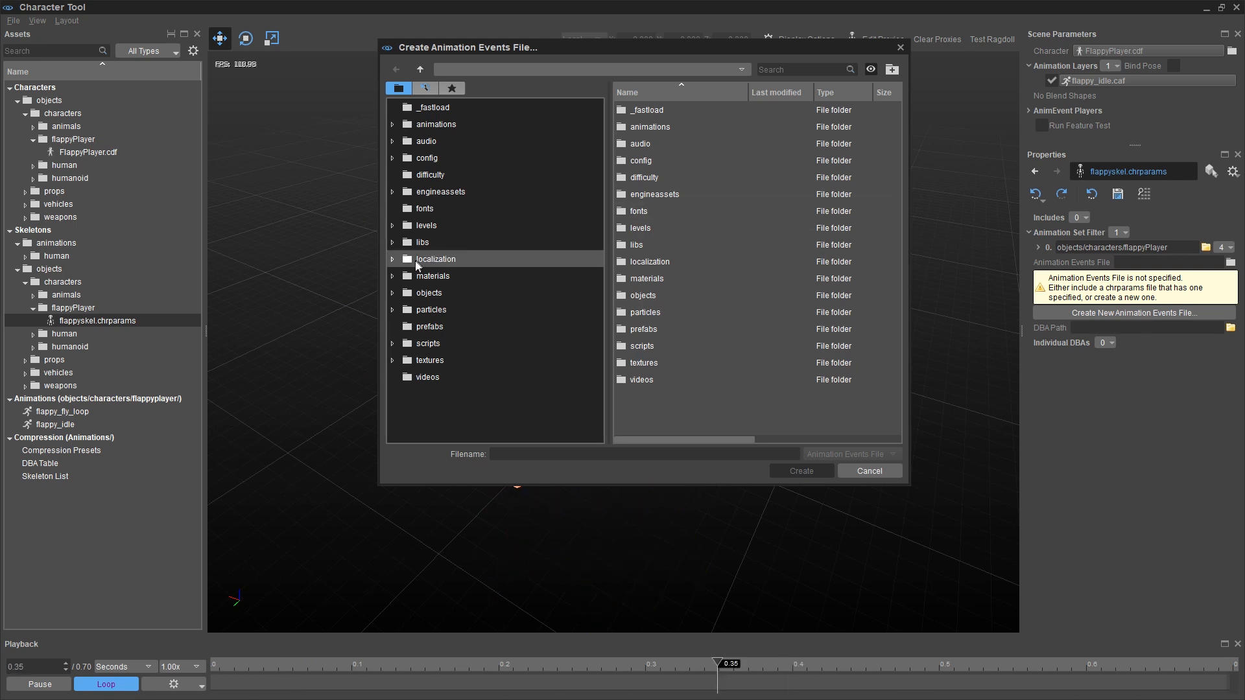
pyautogui.click(391, 292)
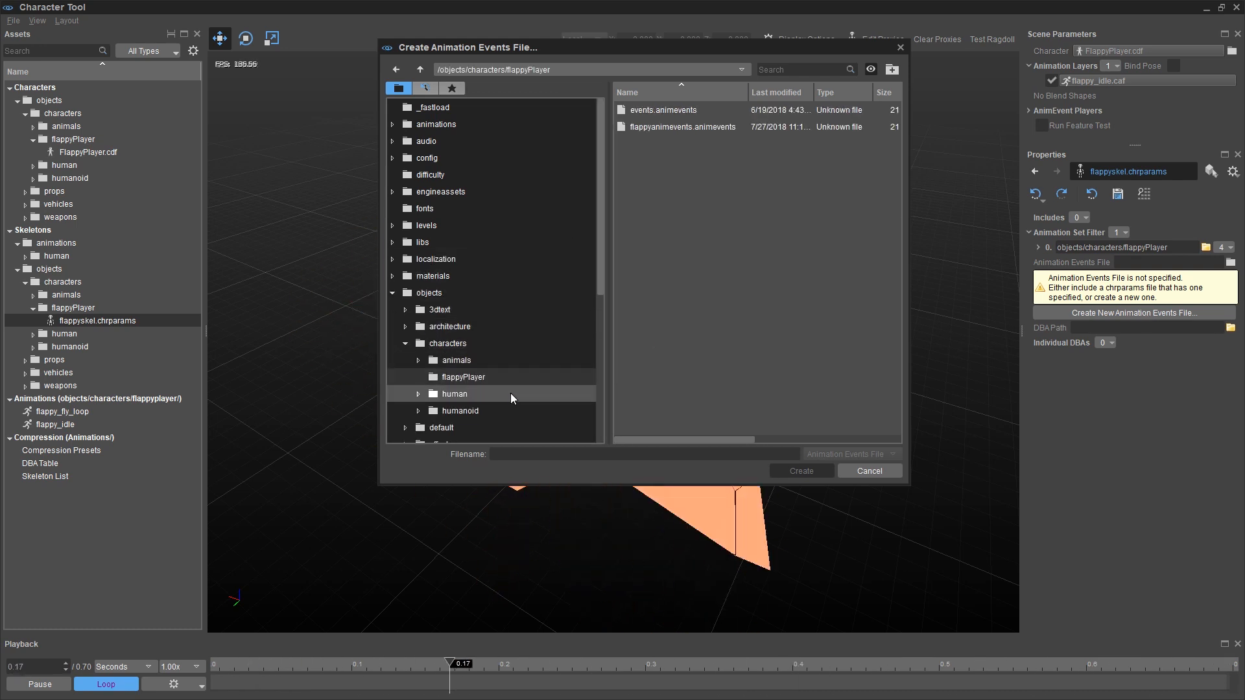
pyautogui.click(681, 128)
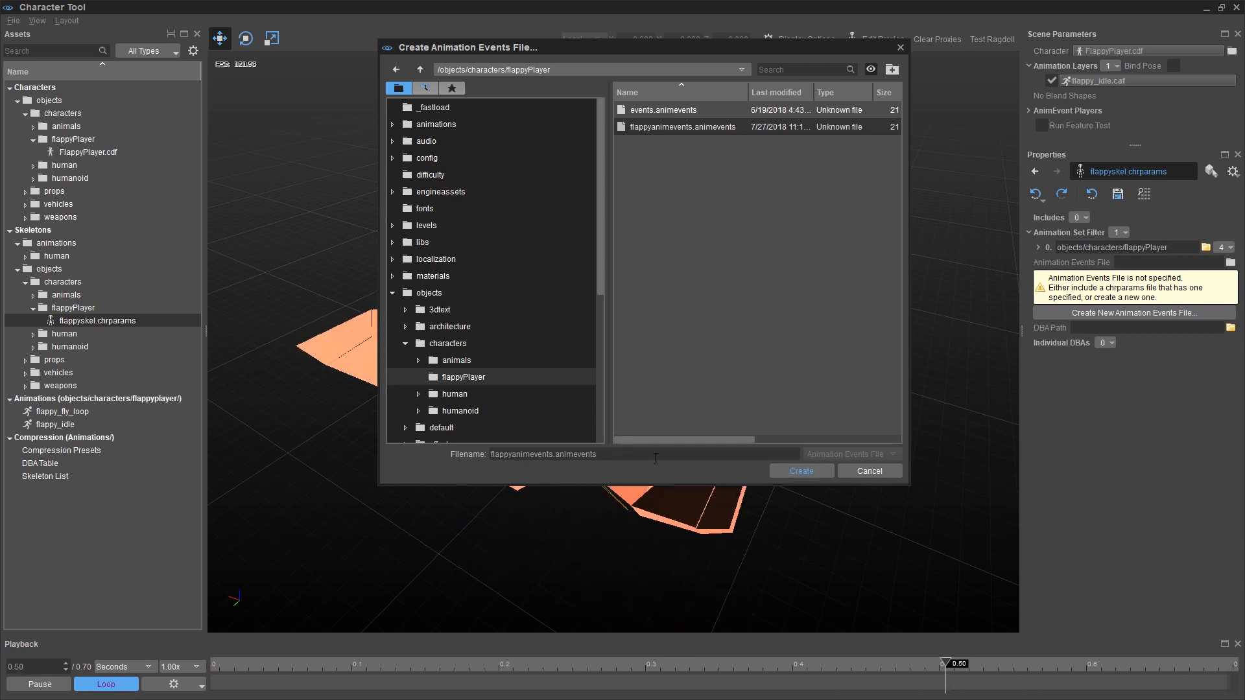
pyautogui.click(802, 470)
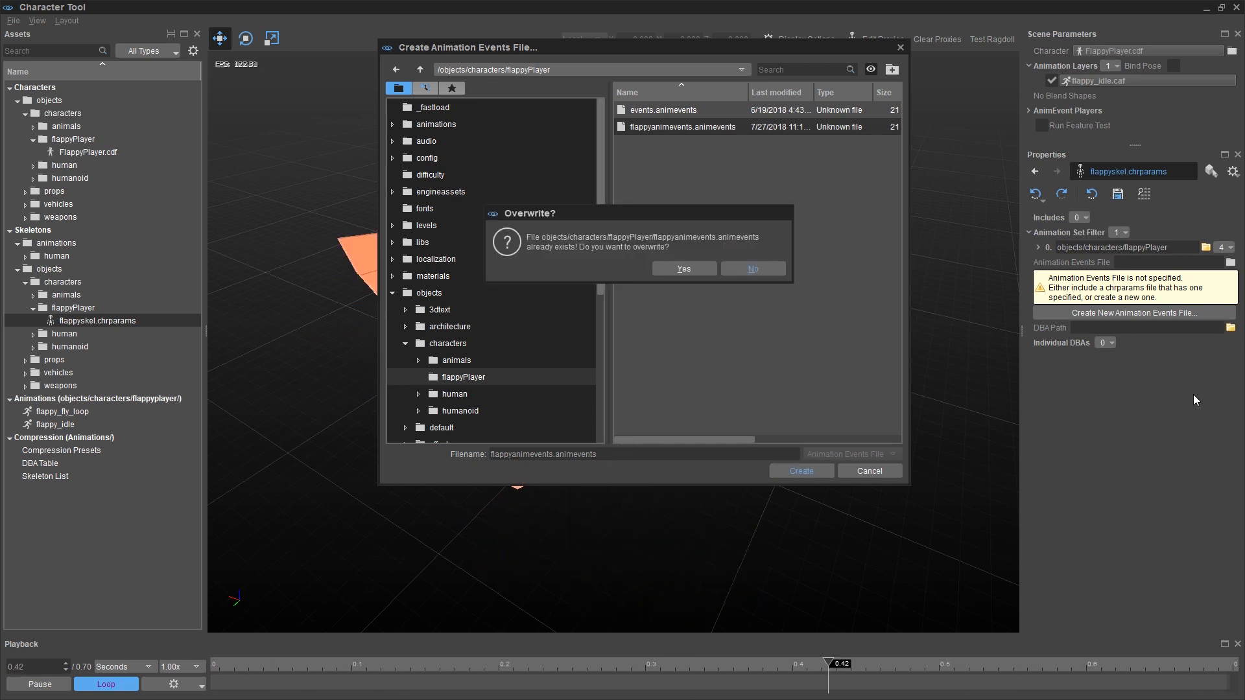
pyautogui.click(683, 269)
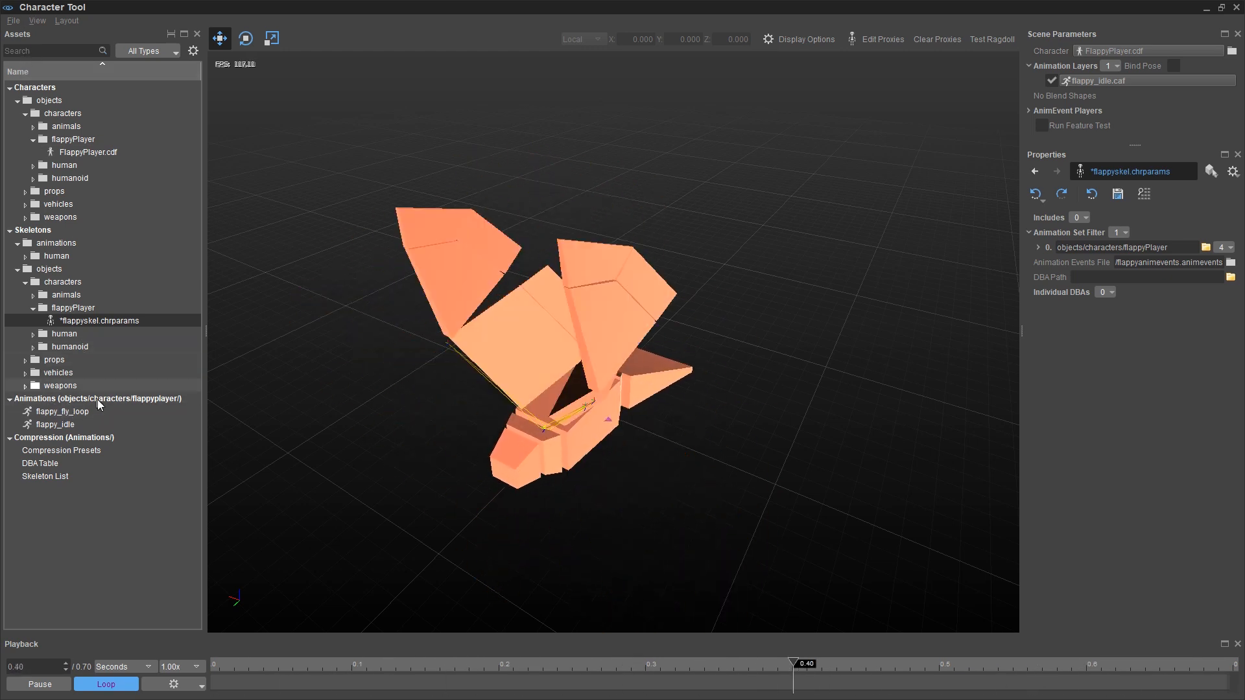
# Step: Preview flappy_idle, then flappy_fly_loop playing on the bird model
pyautogui.click(58, 411)
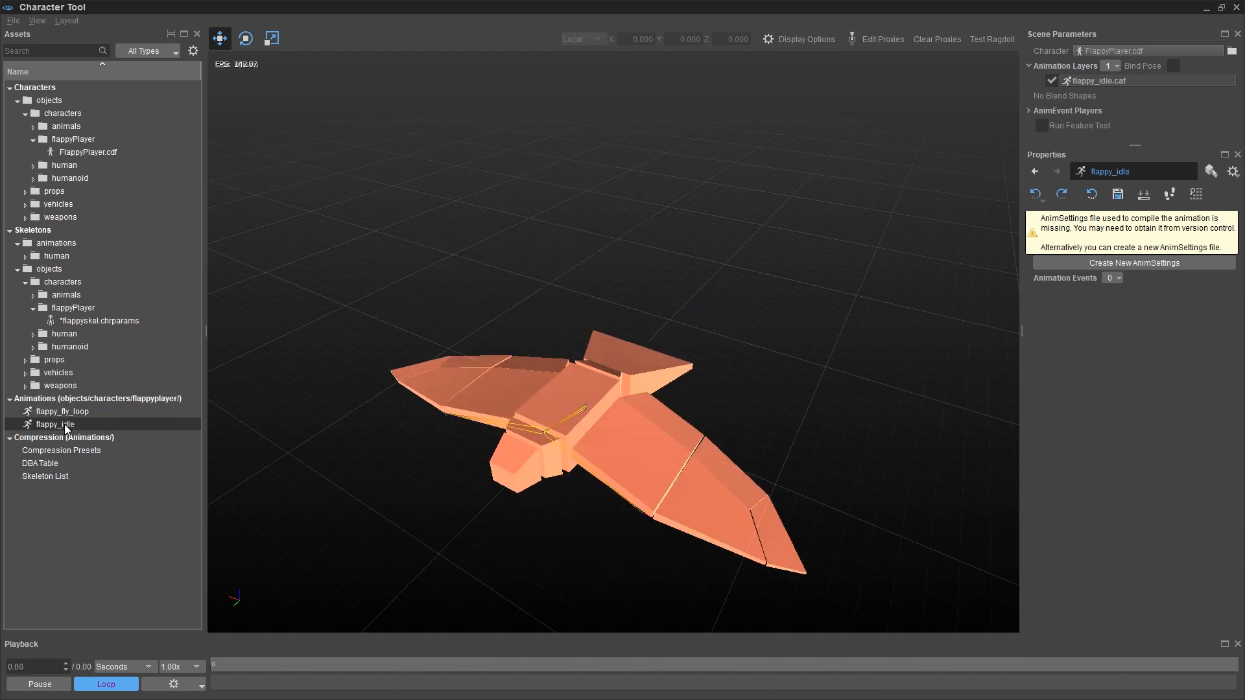
pyautogui.moveTo(636, 459)
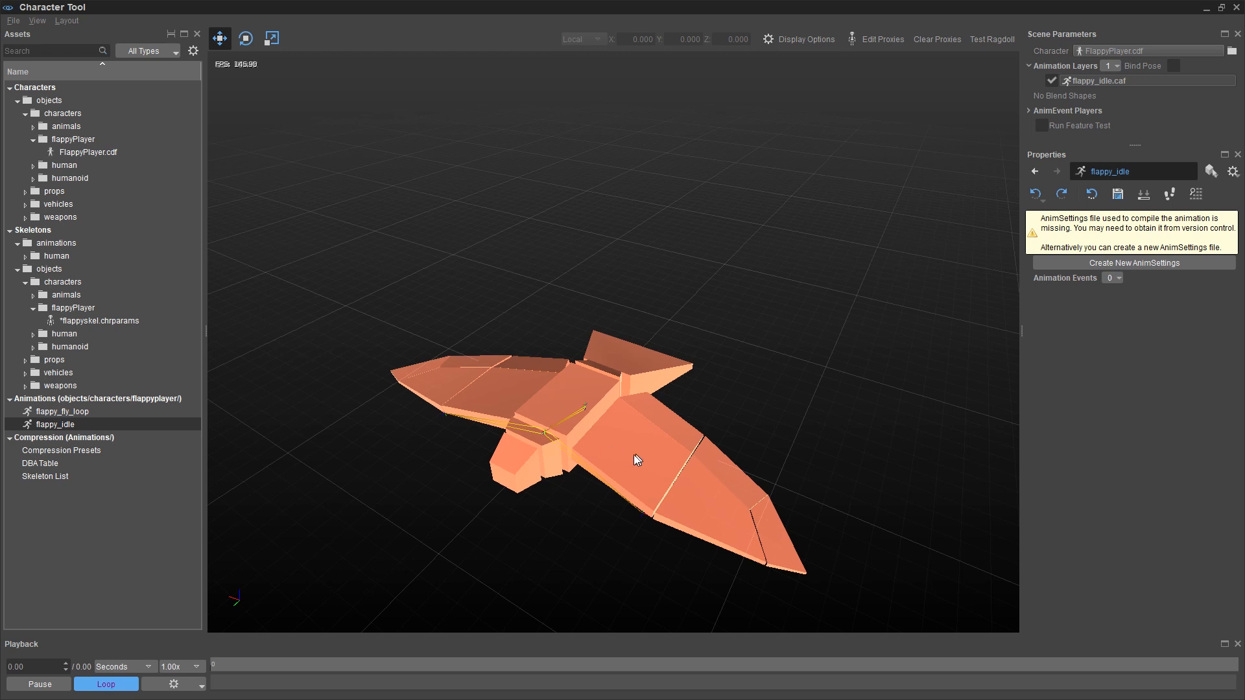
pyautogui.moveTo(766, 390)
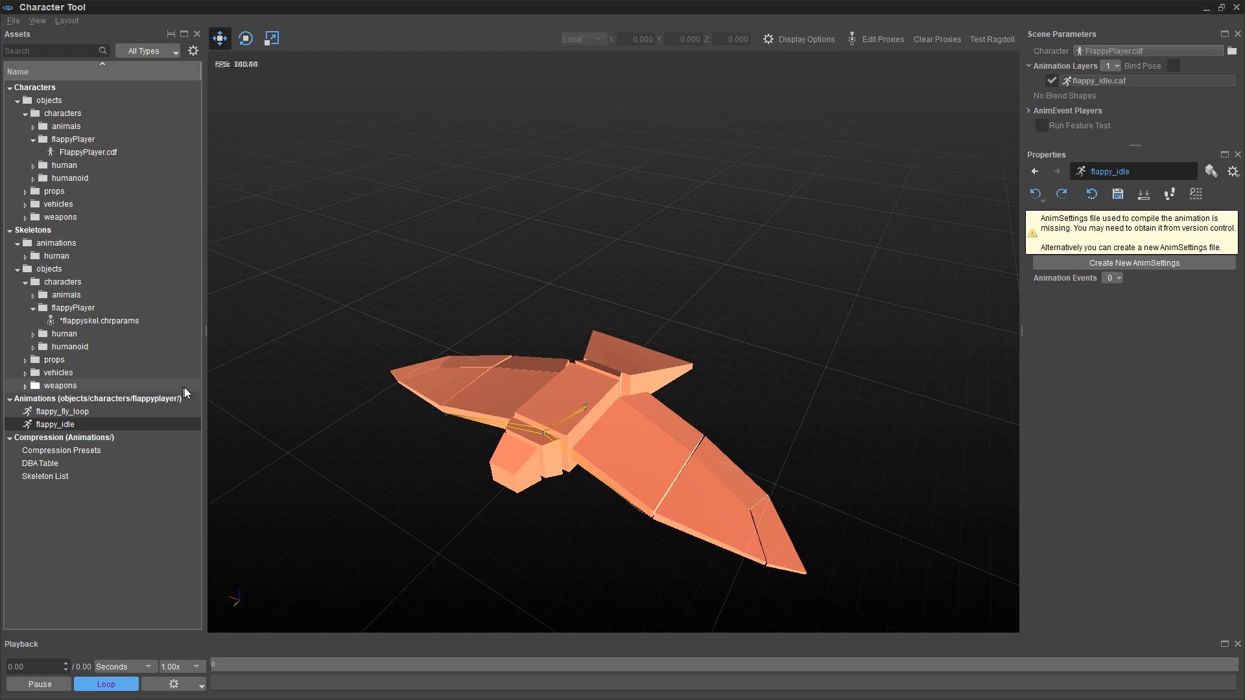
pyautogui.click(63, 411)
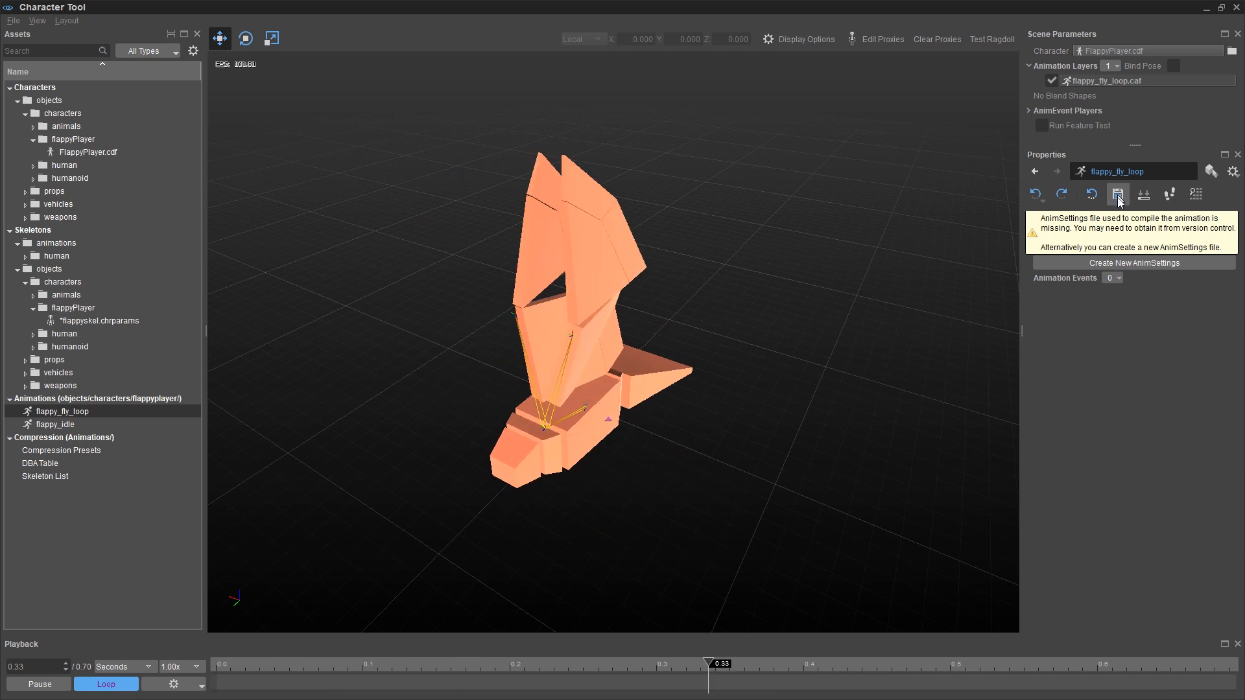
pyautogui.moveTo(1134, 340)
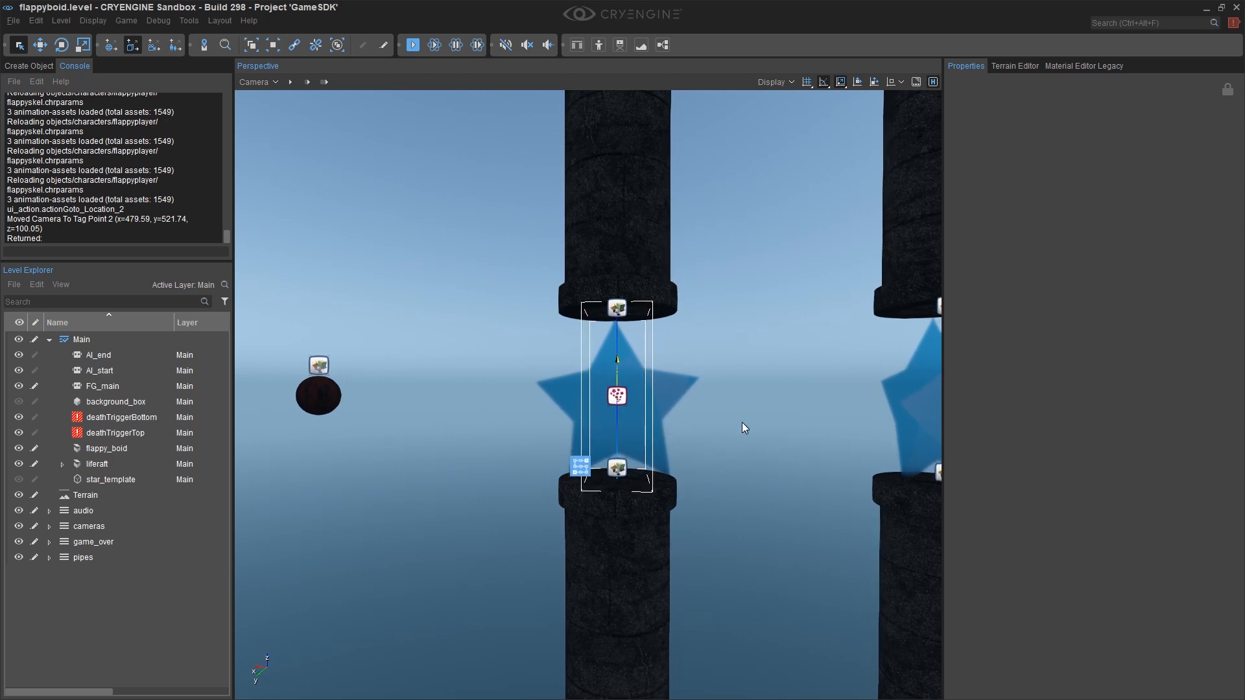
# Step: Browse Create Object > Legacy Entities down to the Physics entities such as ParticlePhysics
pyautogui.click(27, 65)
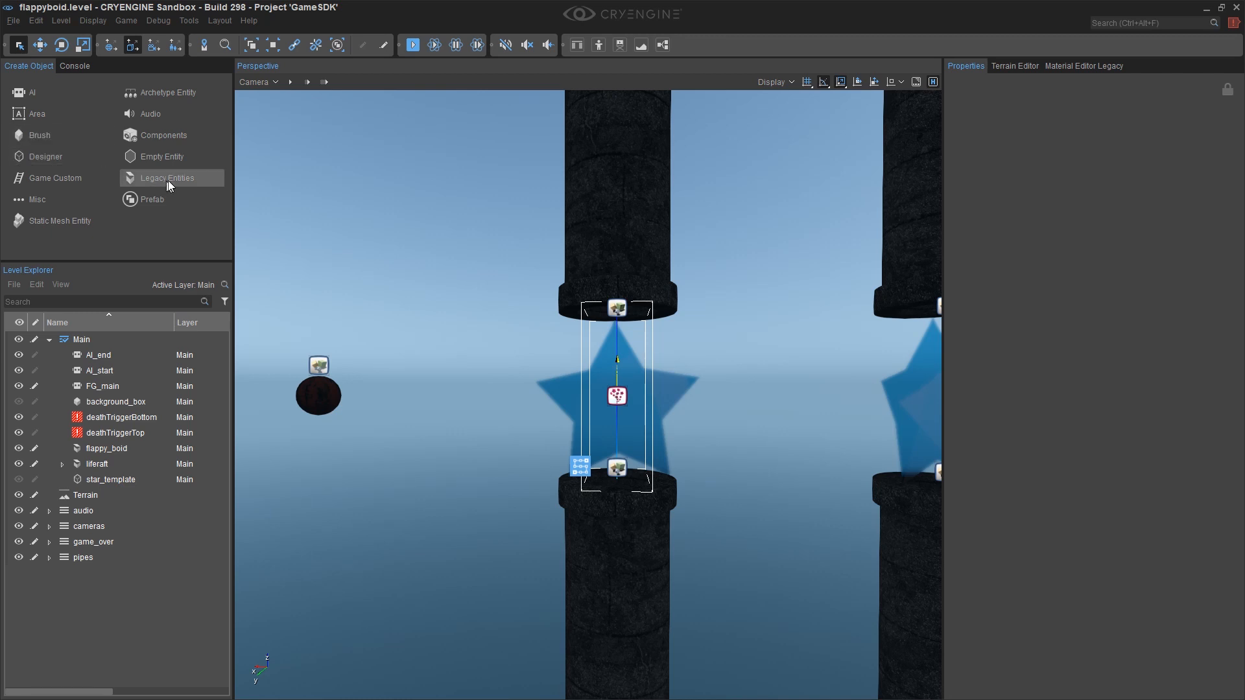
pyautogui.click(167, 178)
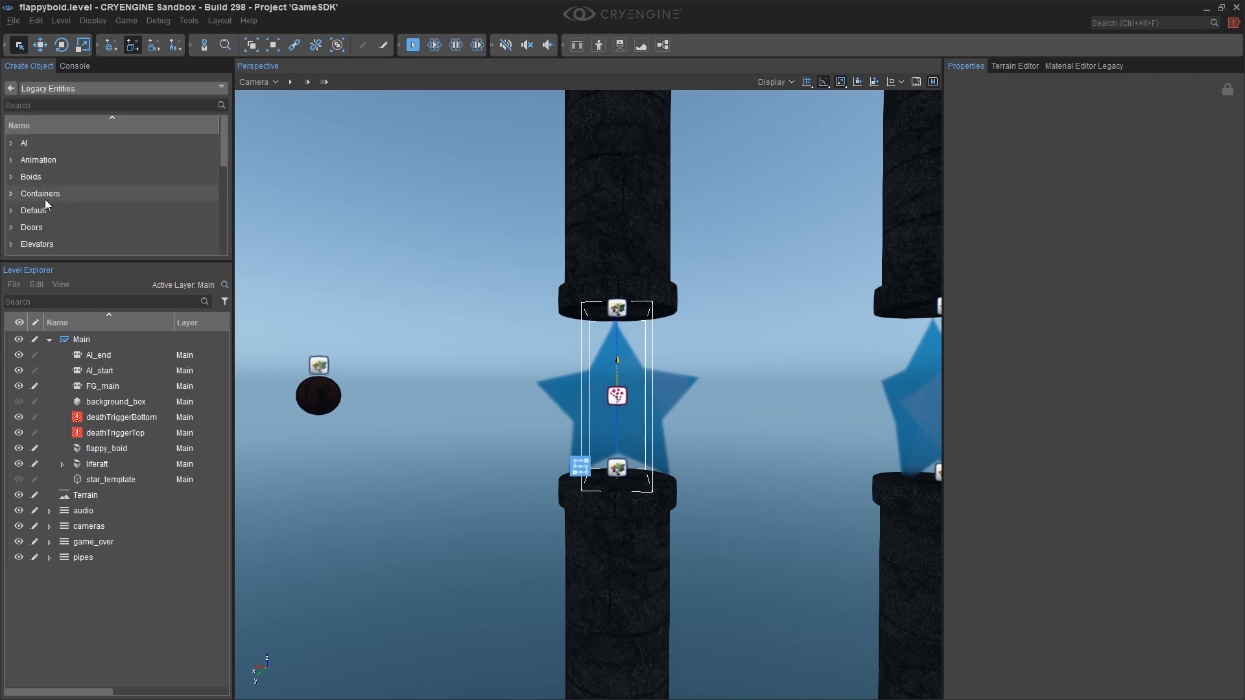
pyautogui.scroll(-3)
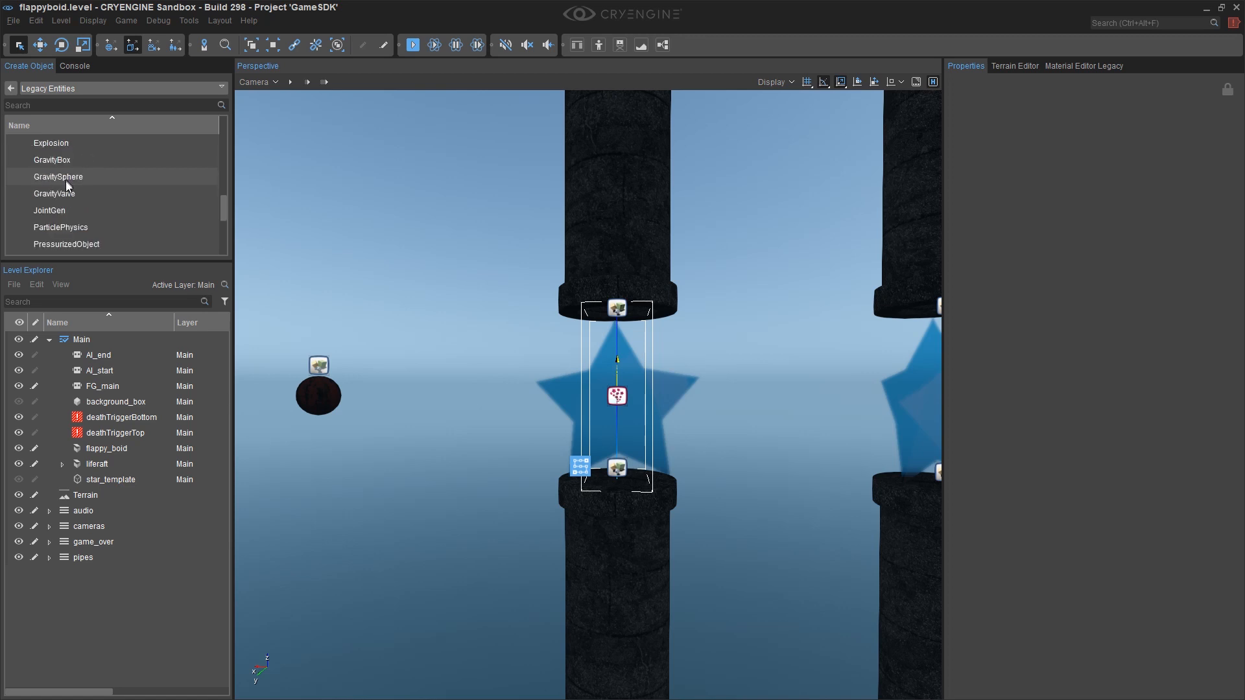
pyautogui.moveTo(135, 256)
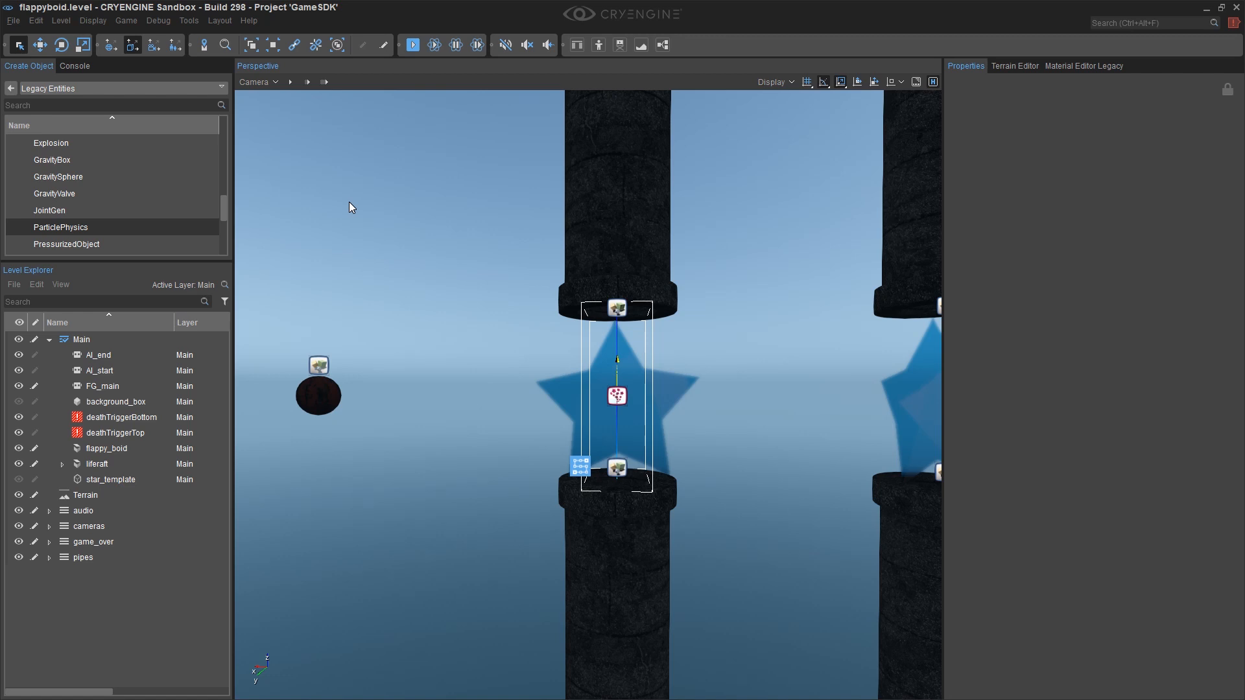
pyautogui.moveTo(211, 206)
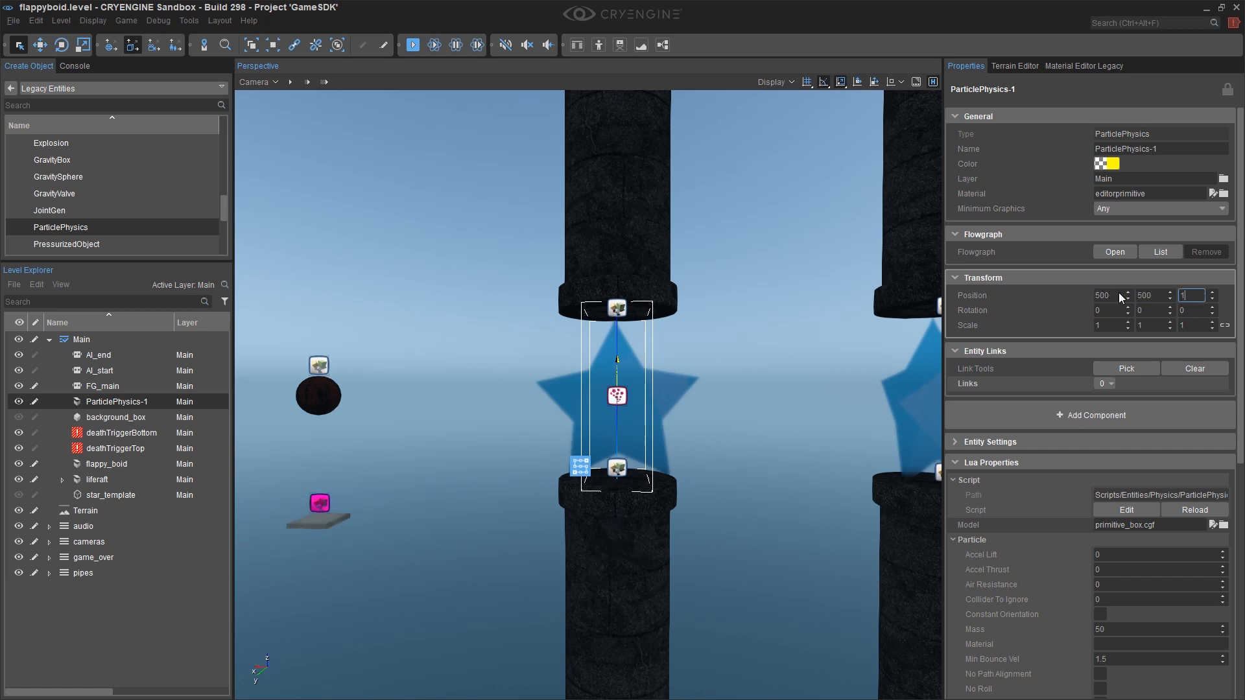
# Step: Set the physics entity's Position Z to 100 and select it to rename it bird
pyautogui.write('100')
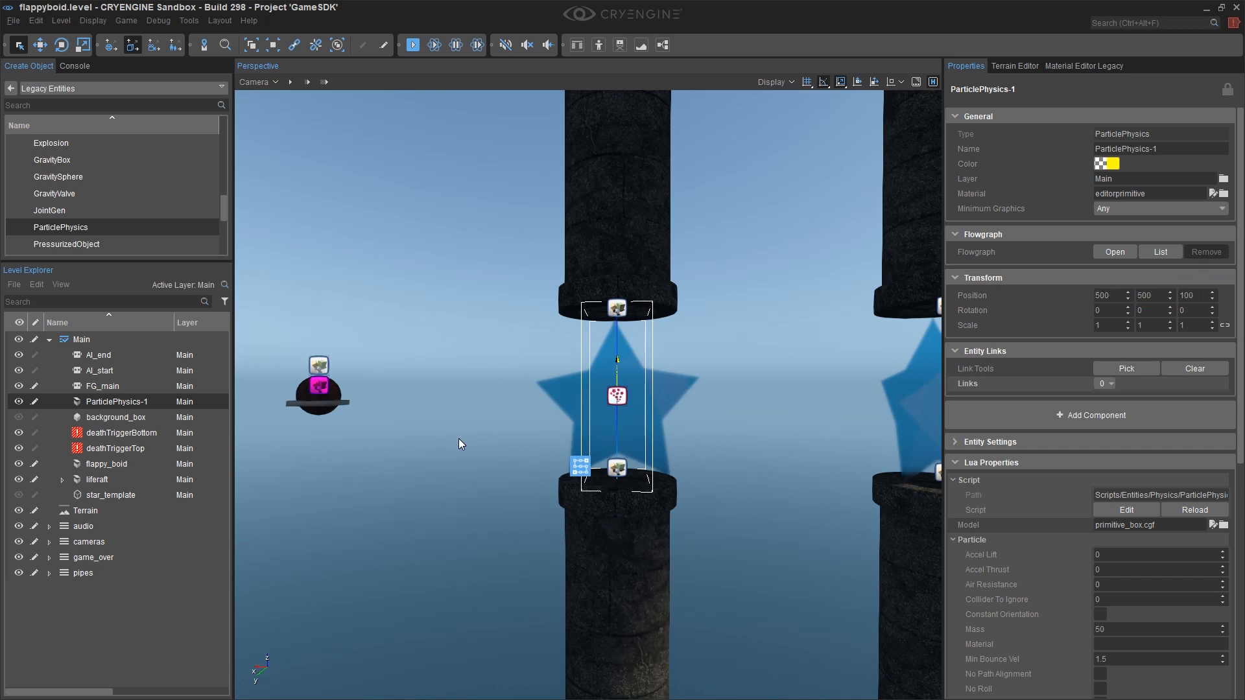
pyautogui.moveTo(533, 367)
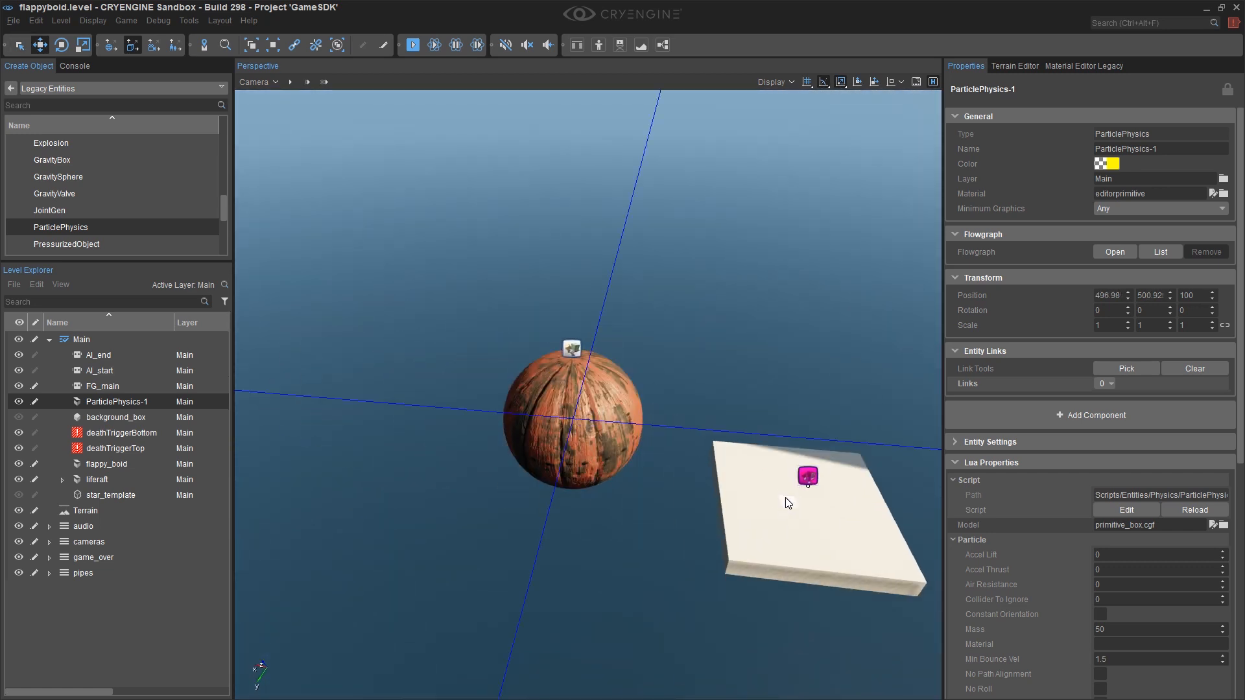
pyautogui.click(808, 476)
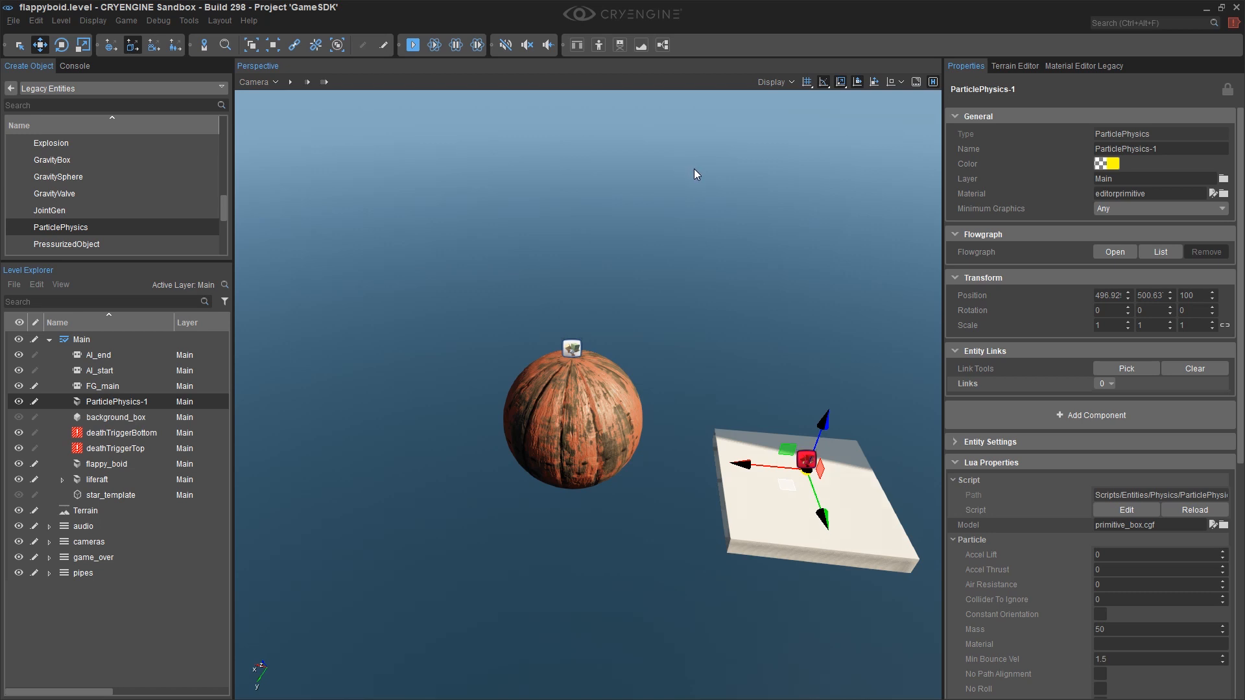
pyautogui.click(1126, 368)
pyautogui.write('bird')
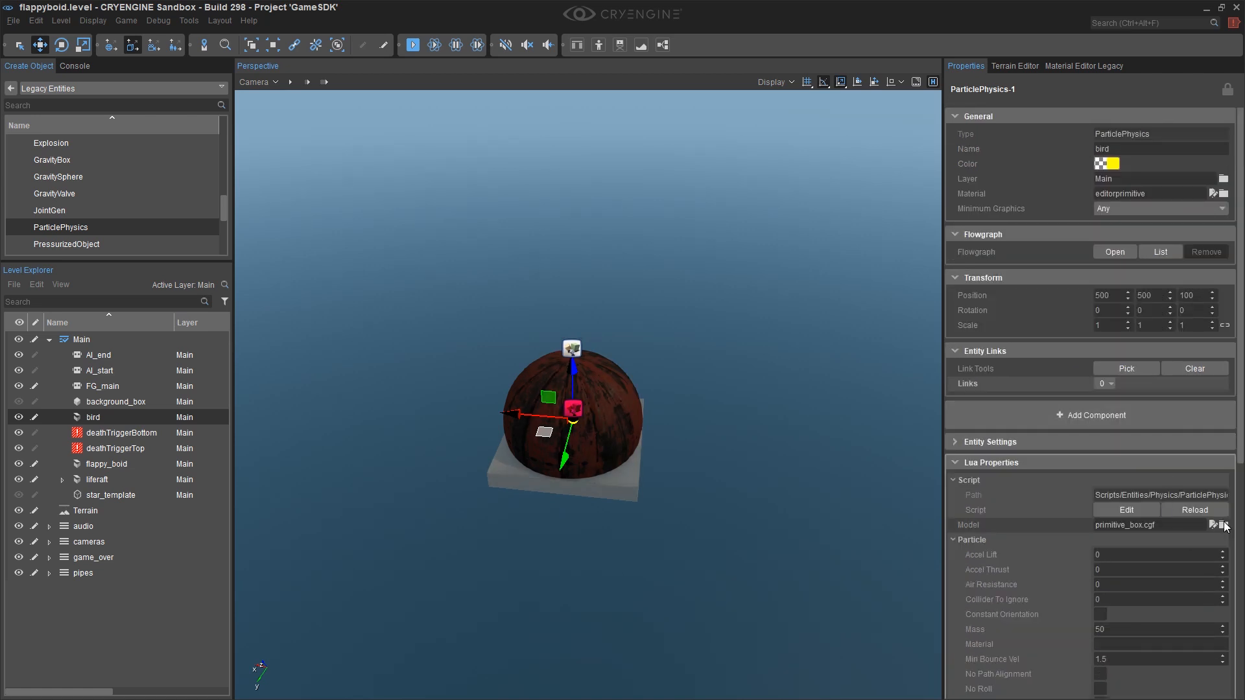
# Step: Set the bird entity's model to the flappyplayer character from objects/characters/flappyPlayer
pyautogui.click(1224, 525)
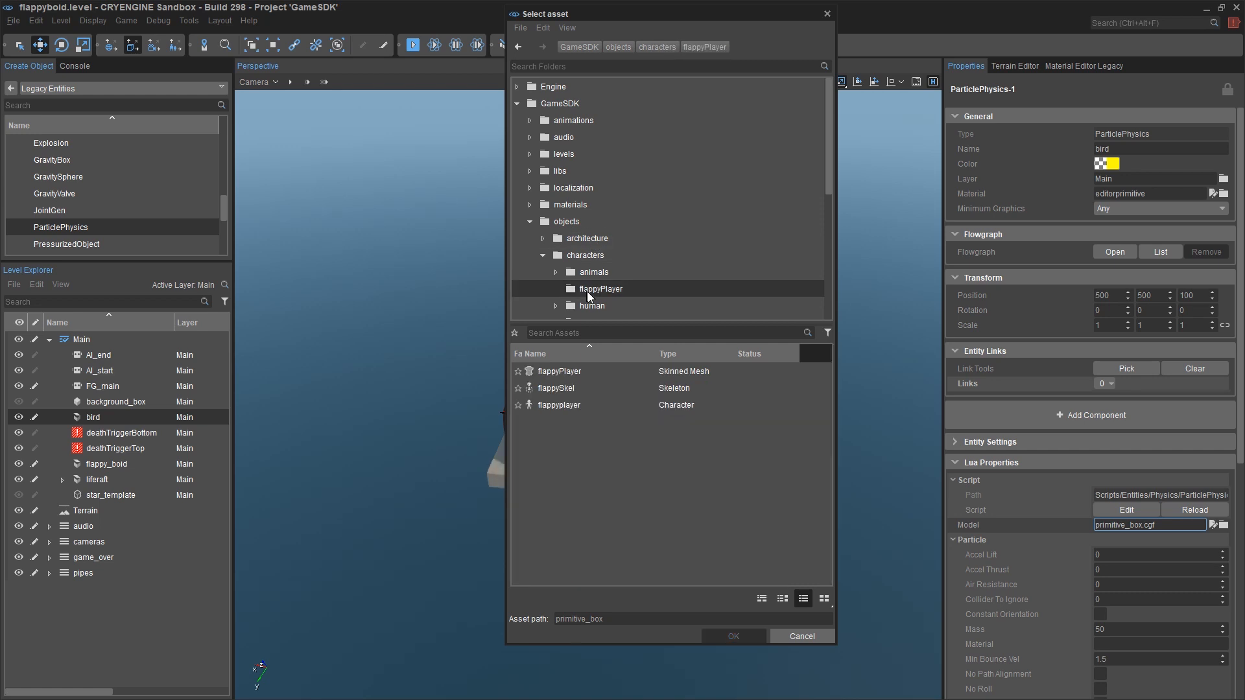
pyautogui.moveTo(570, 271)
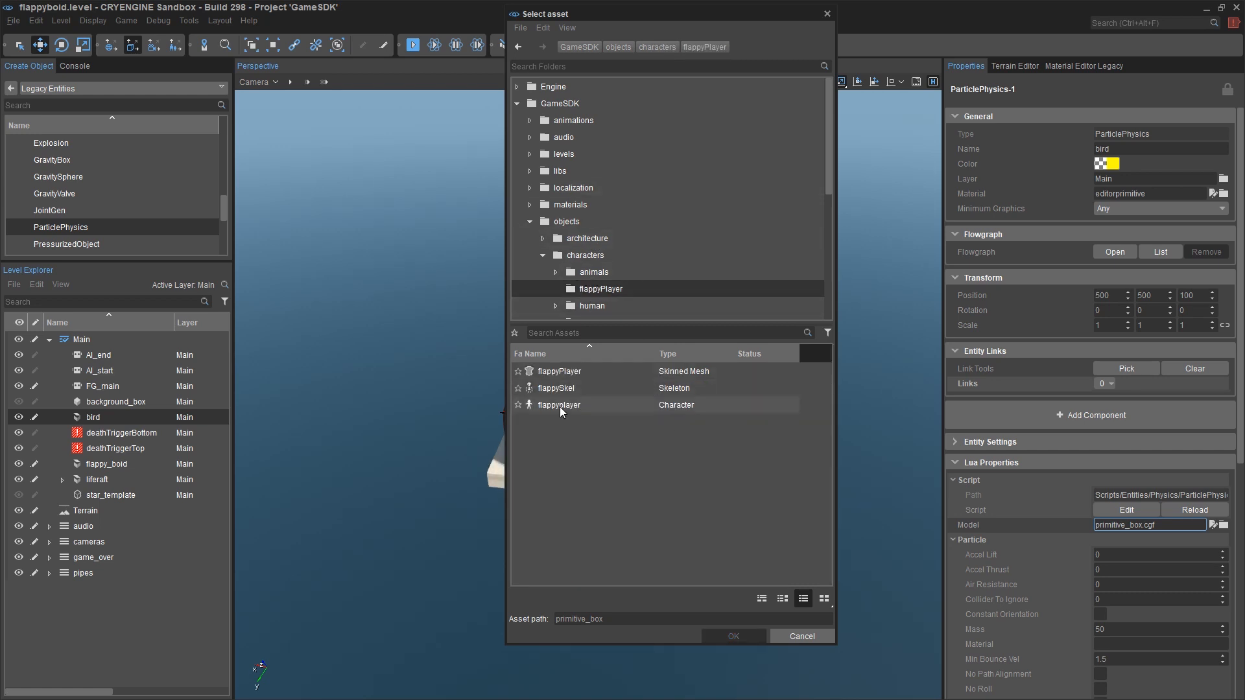
pyautogui.click(561, 405)
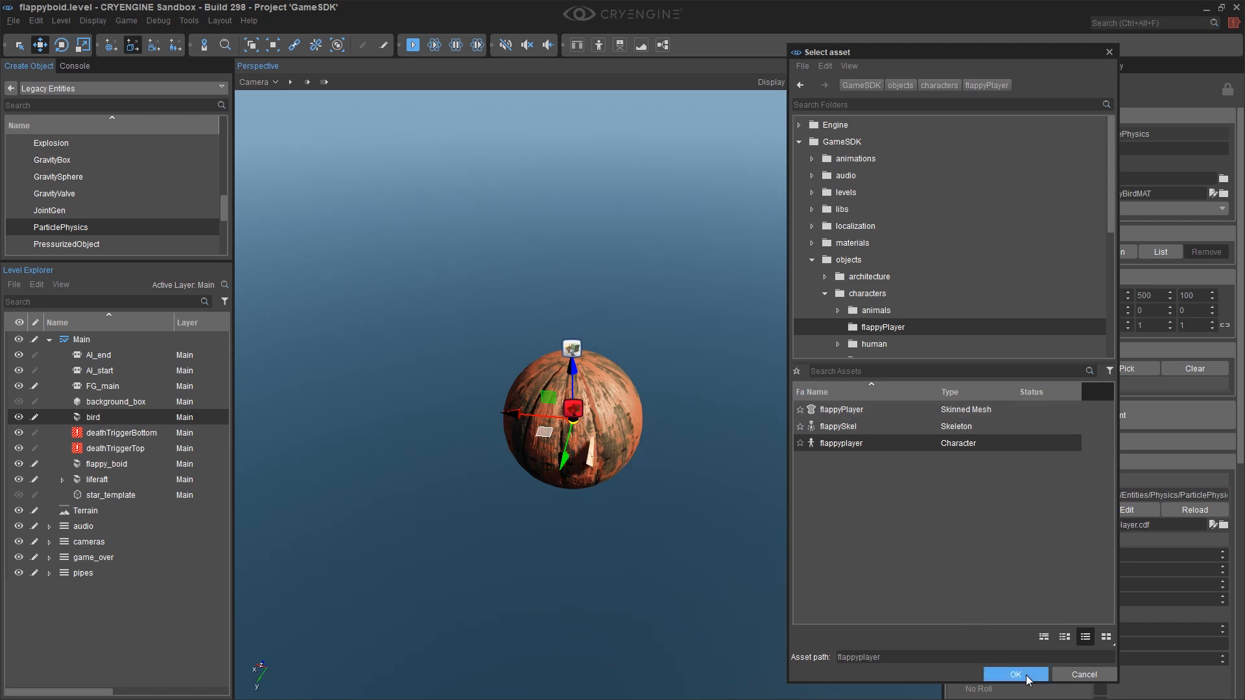
pyautogui.click(1015, 674)
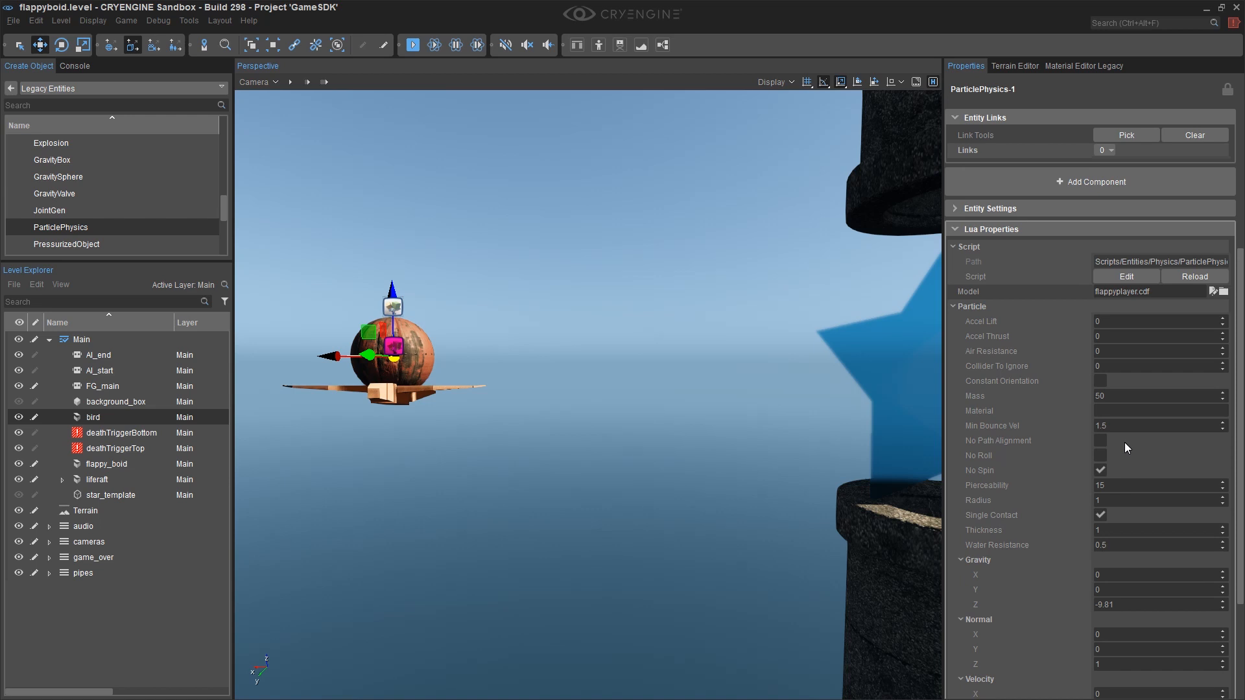
pyautogui.moveTo(407, 348)
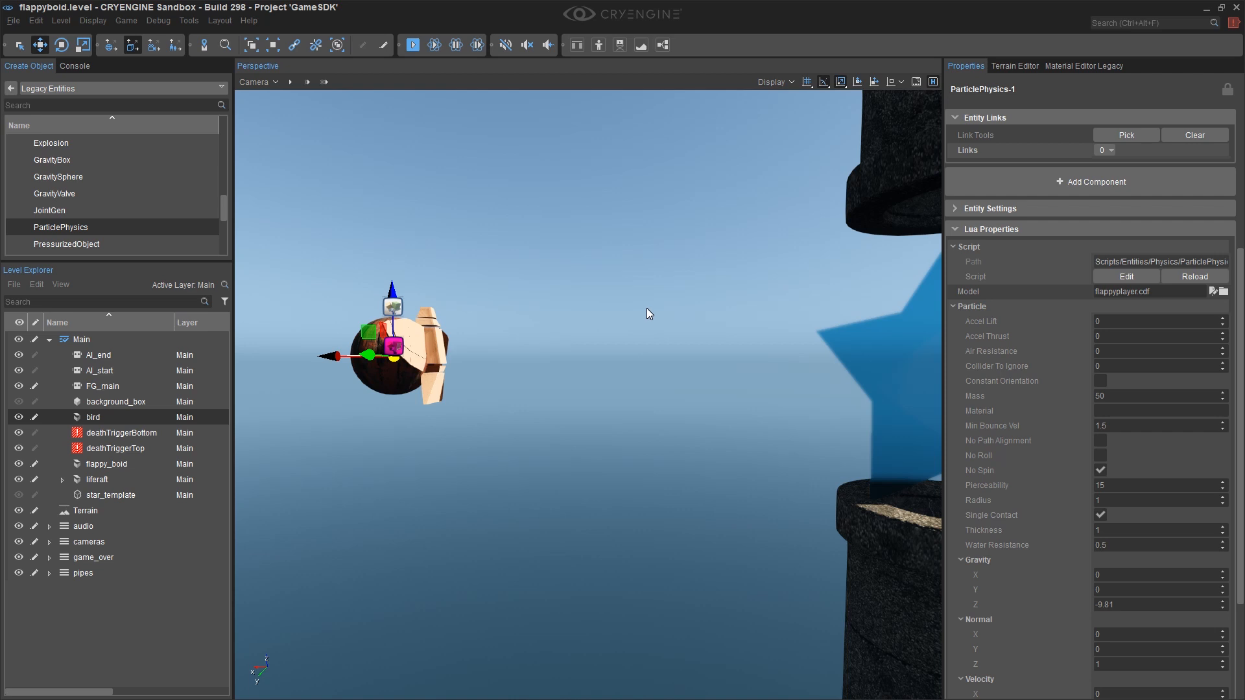
pyautogui.moveTo(681, 419)
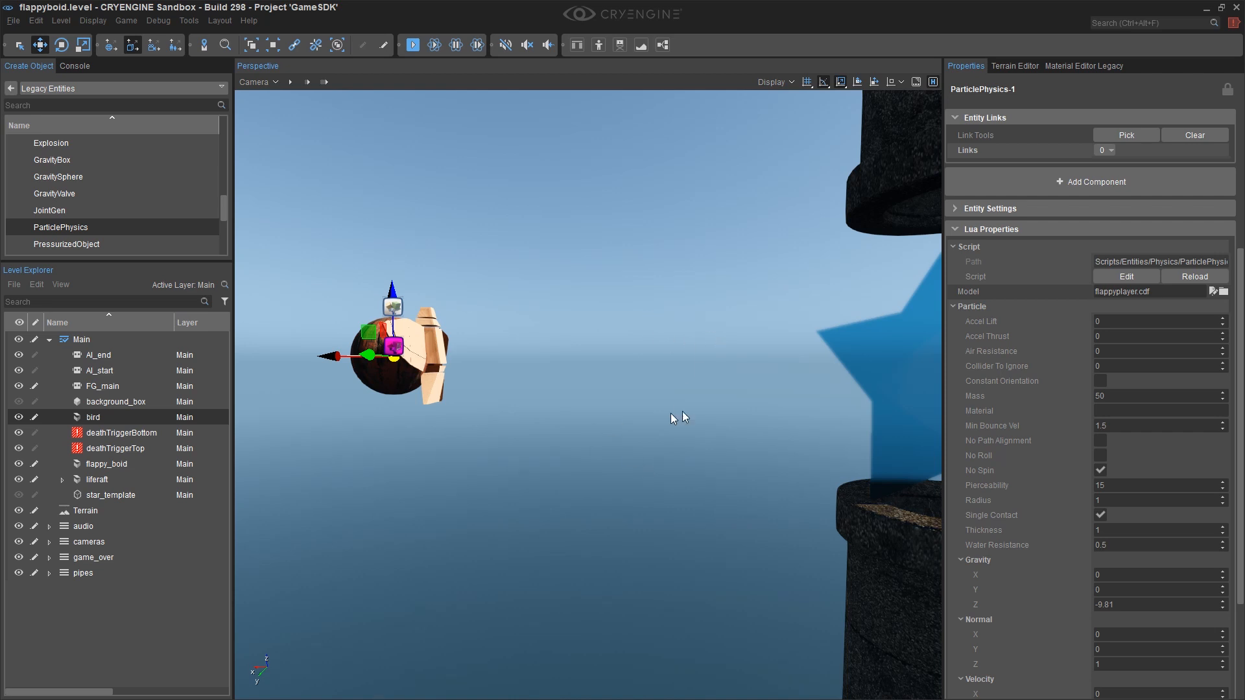
pyautogui.moveTo(760, 355)
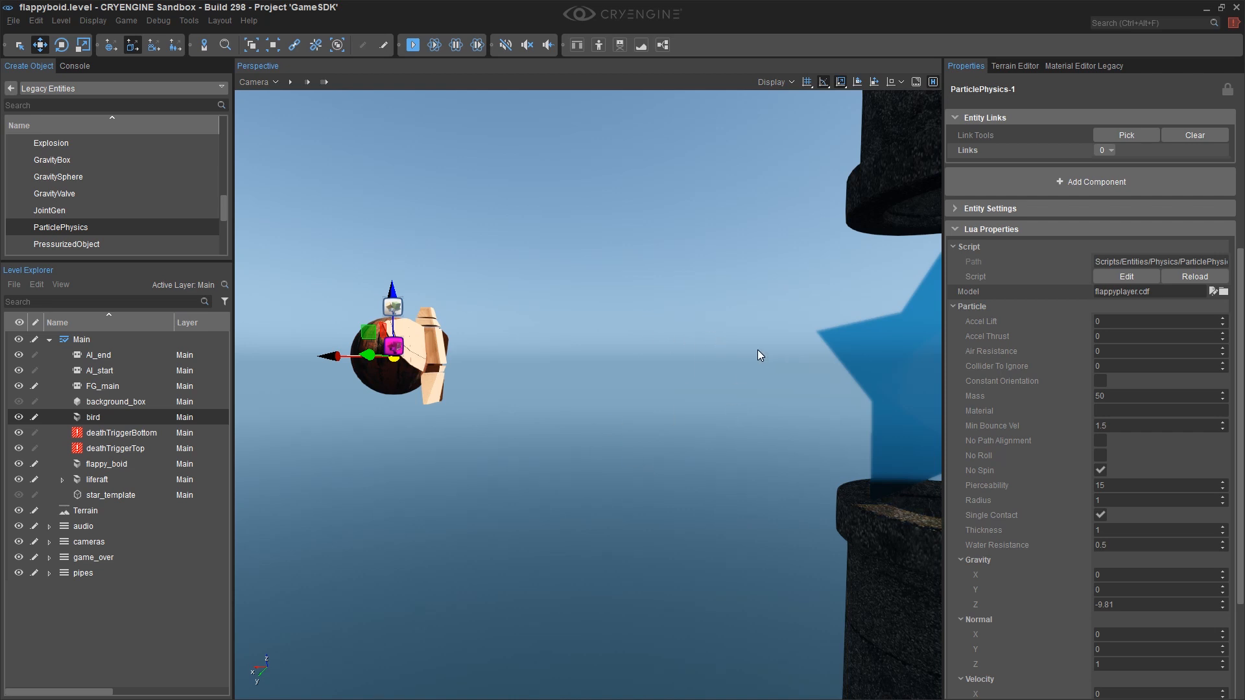
pyautogui.moveTo(699, 355)
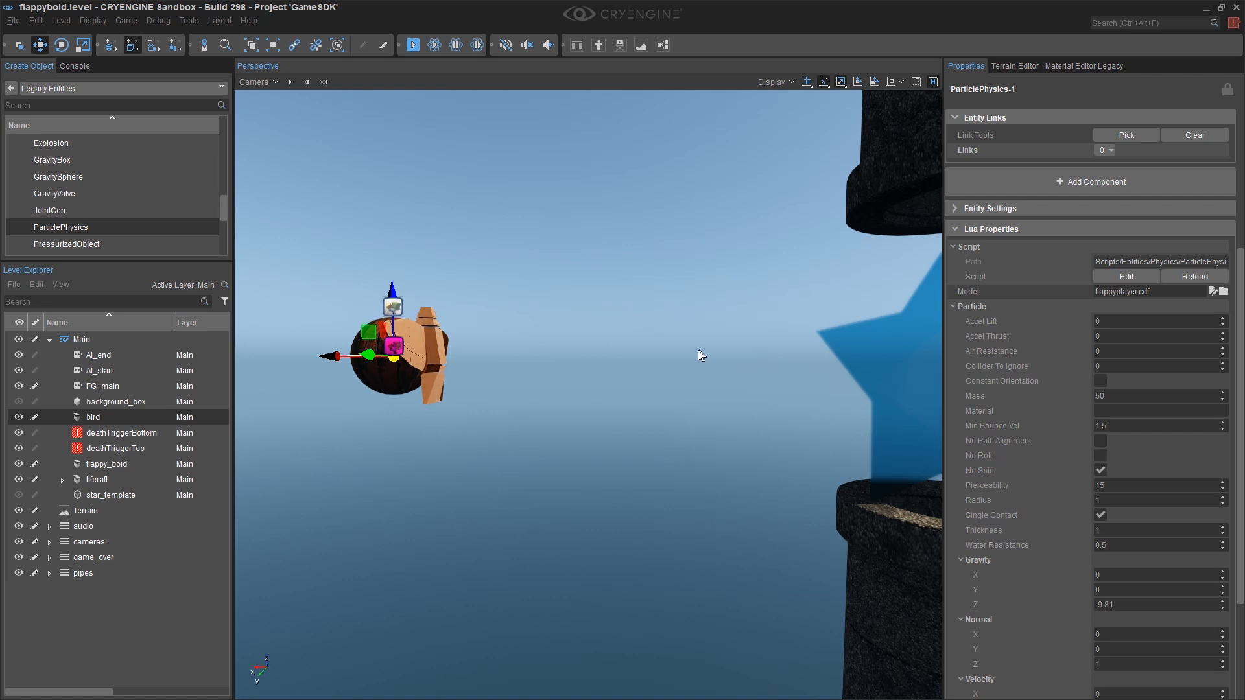
pyautogui.moveTo(641, 395)
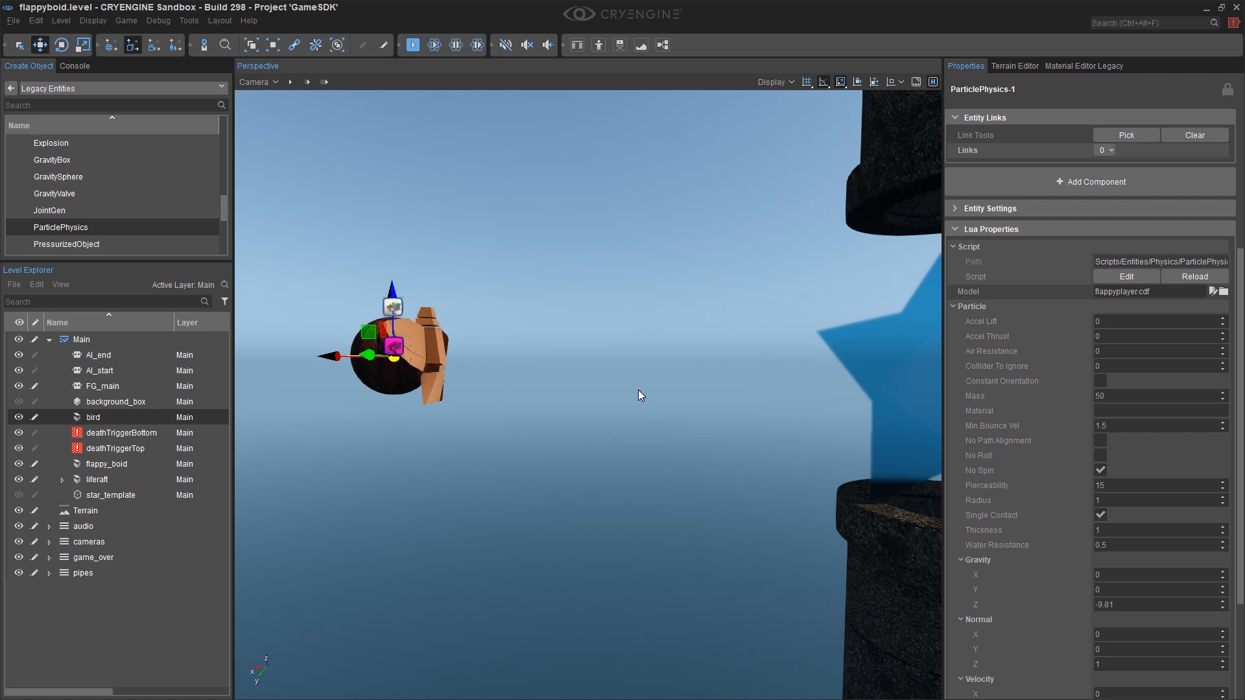
pyautogui.moveTo(709, 387)
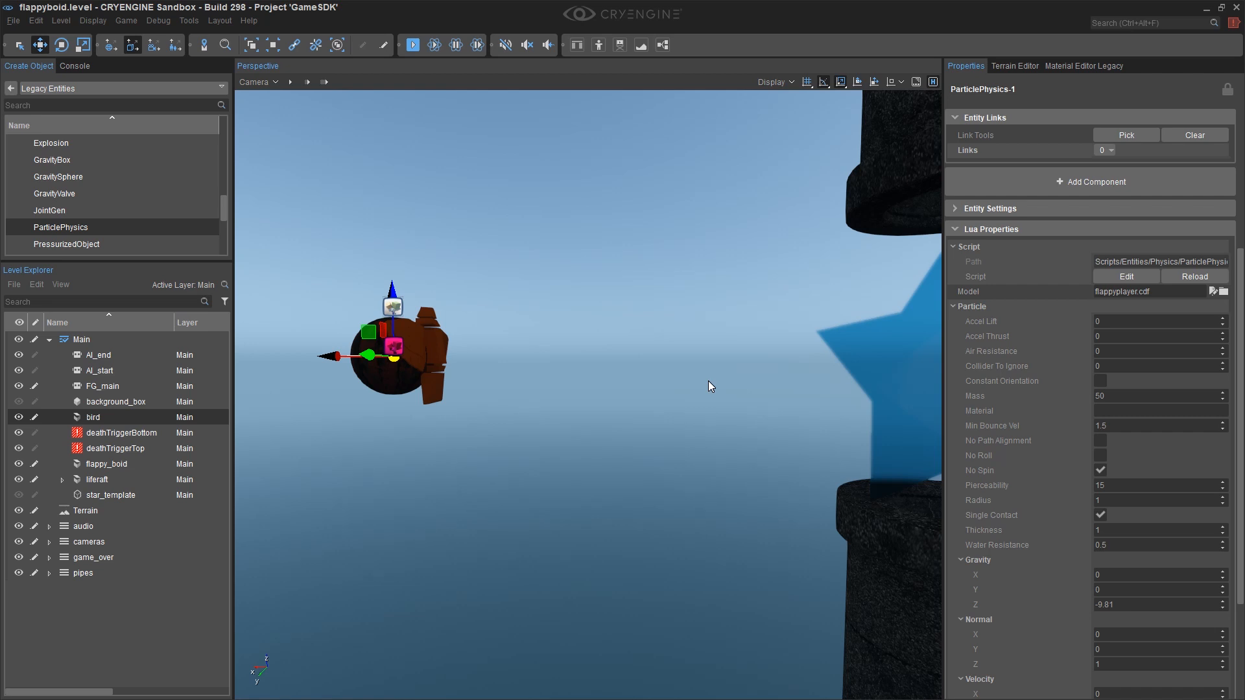
pyautogui.moveTo(740, 356)
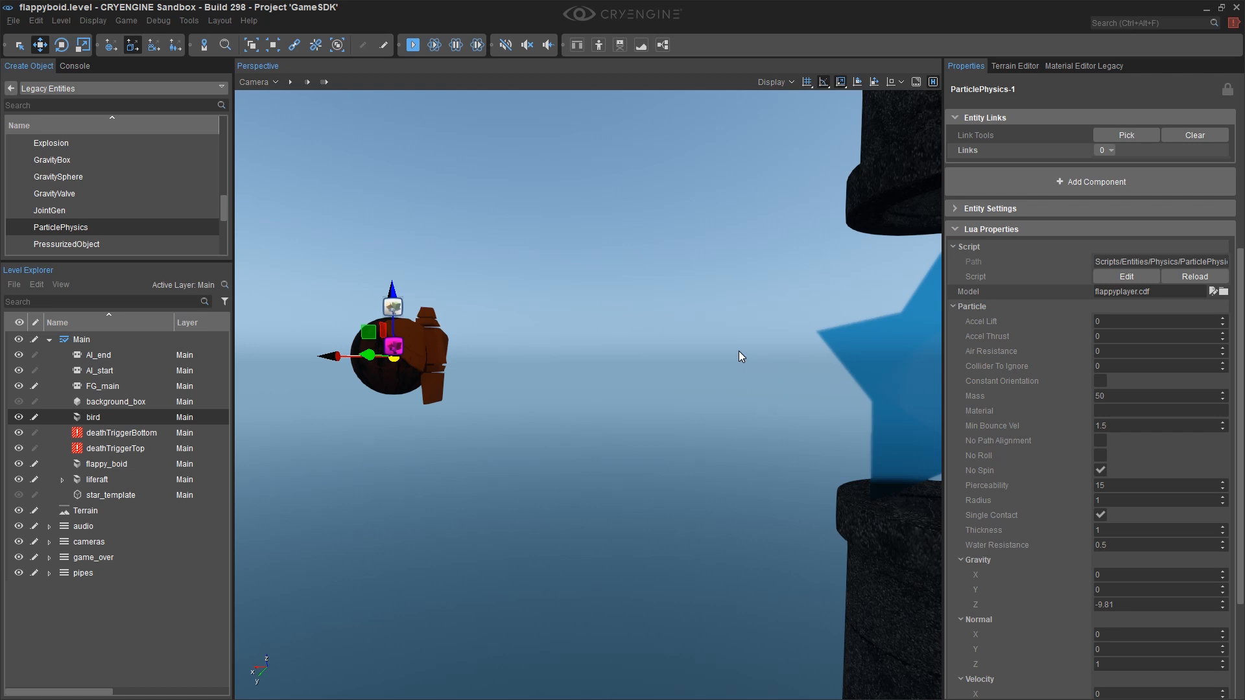
pyautogui.moveTo(1191, 445)
pyautogui.write('-1')
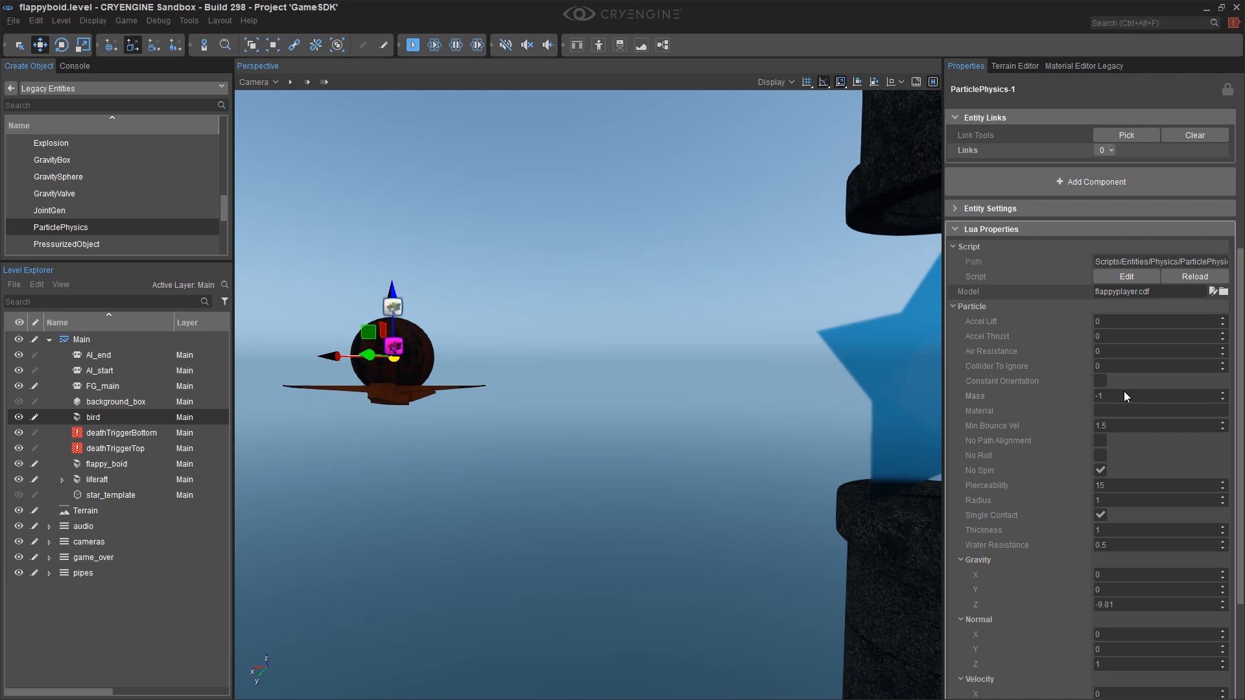
pyautogui.moveTo(1153, 408)
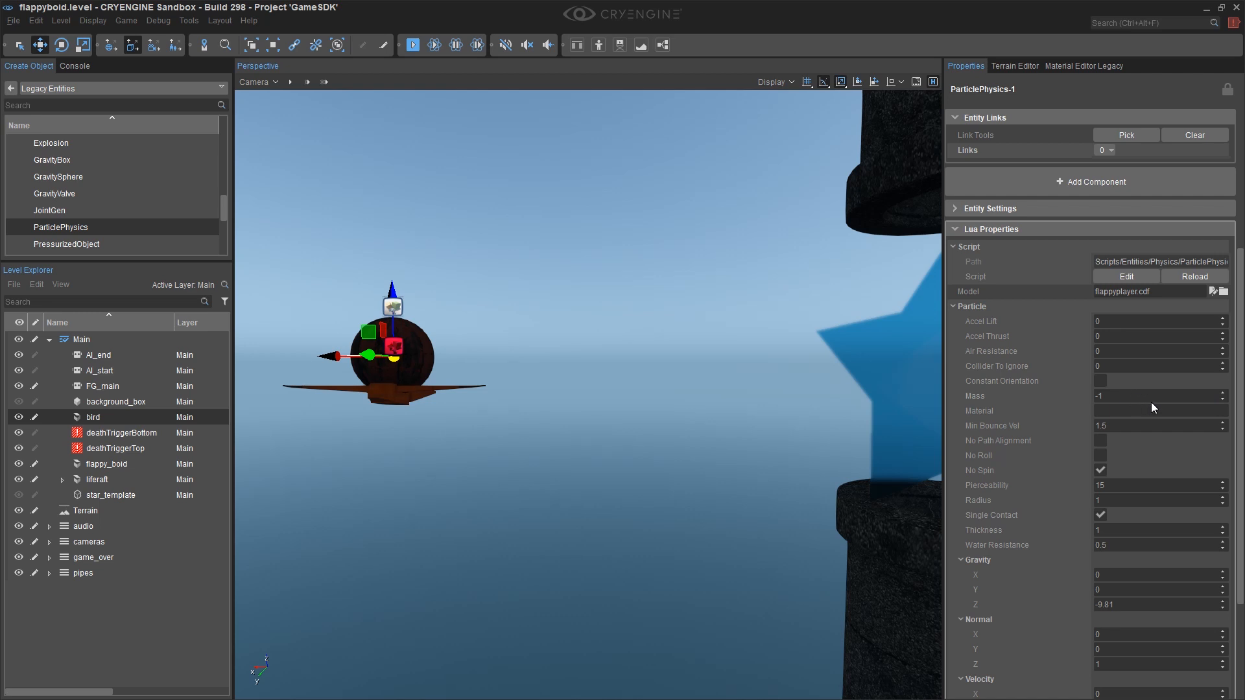
pyautogui.moveTo(1103, 386)
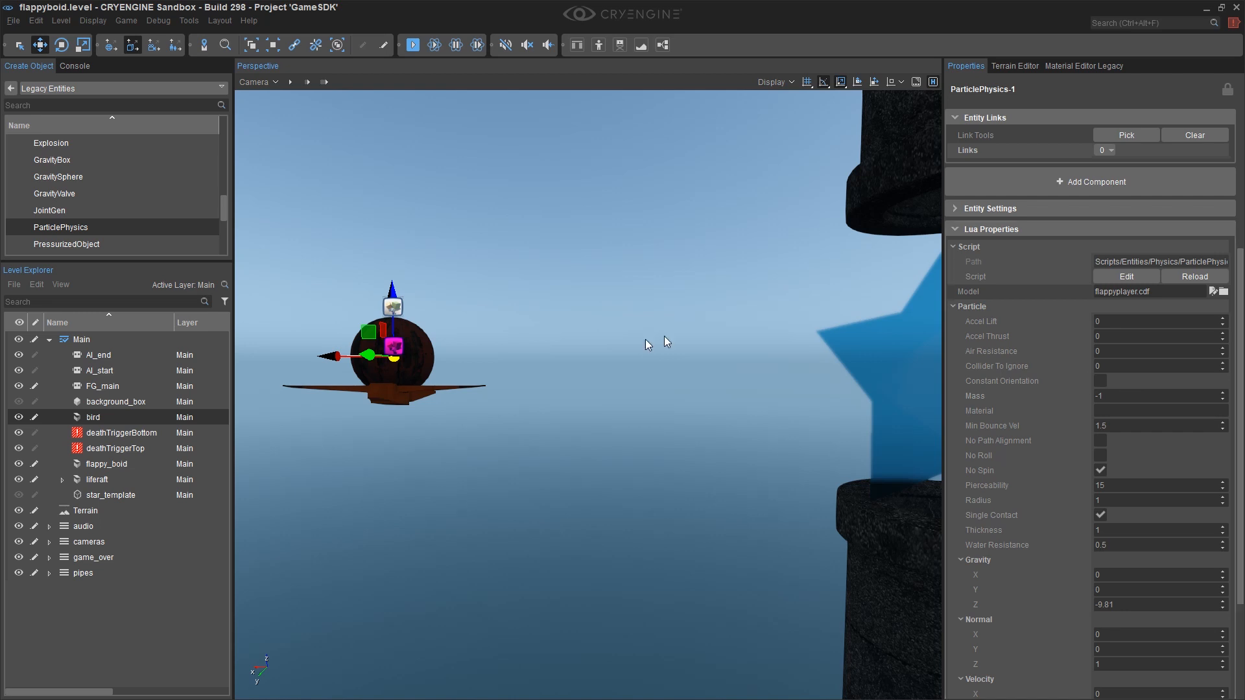
pyautogui.moveTo(421, 352)
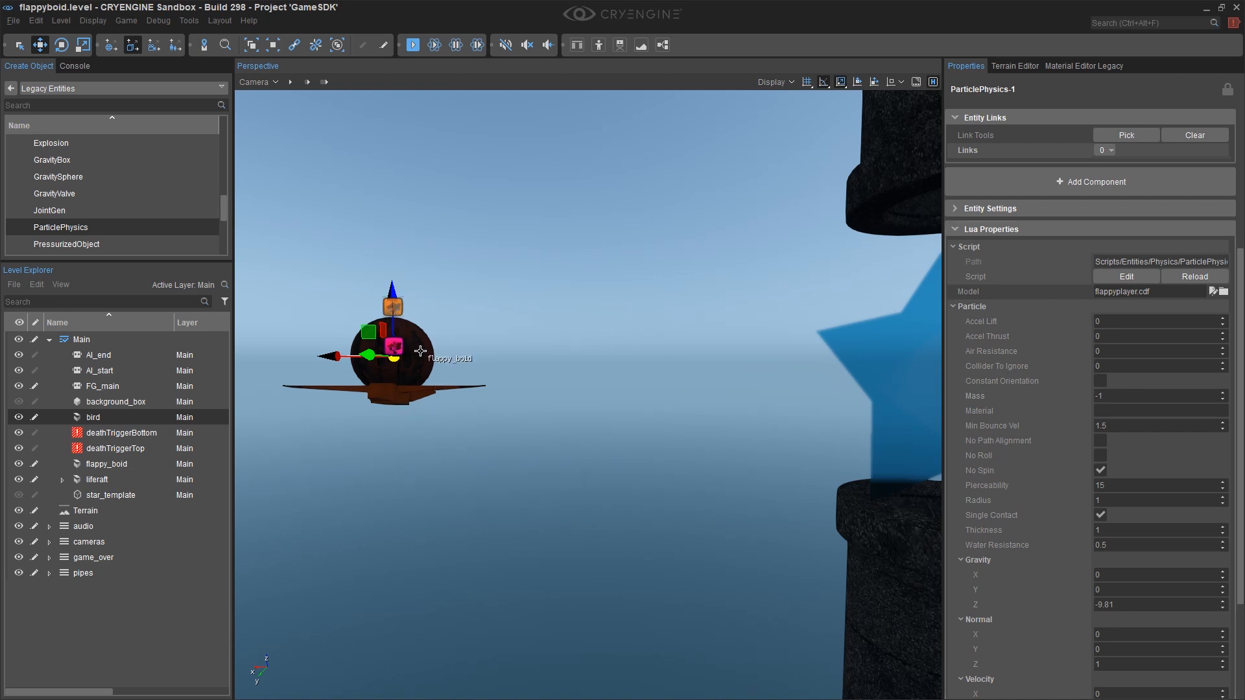
pyautogui.moveTo(493, 345)
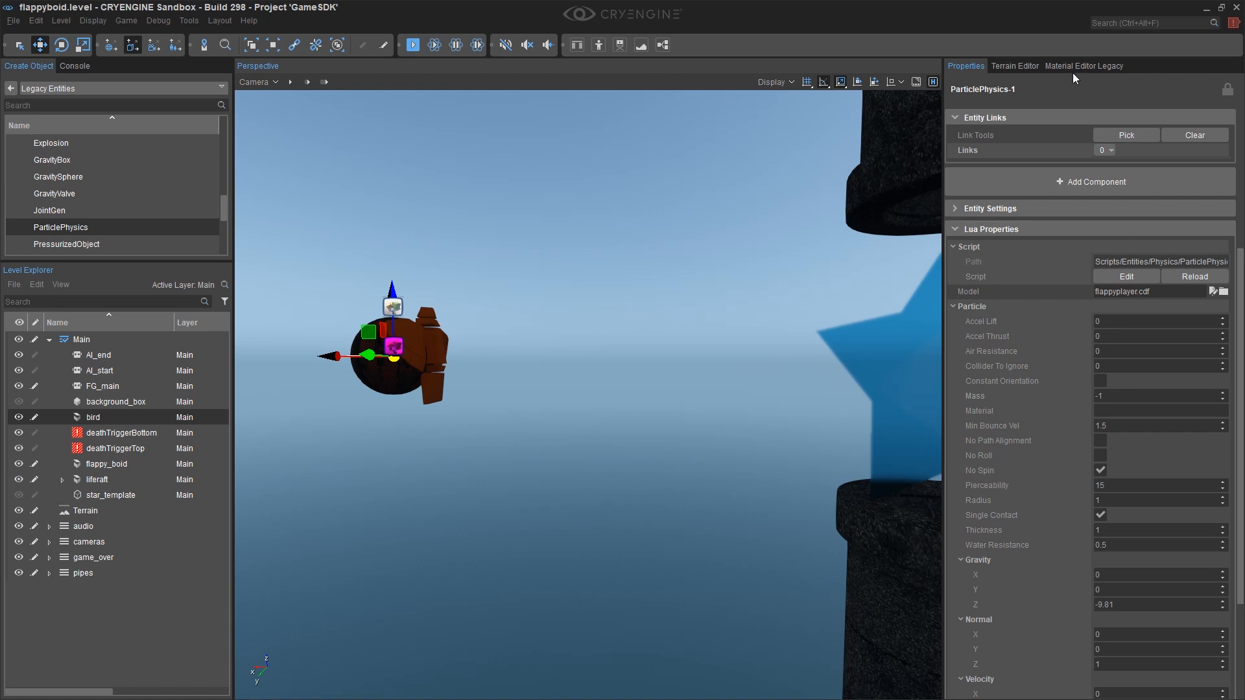
# Step: In the legacy Material Editor browse the materials tree and add a new material item
pyautogui.click(1082, 66)
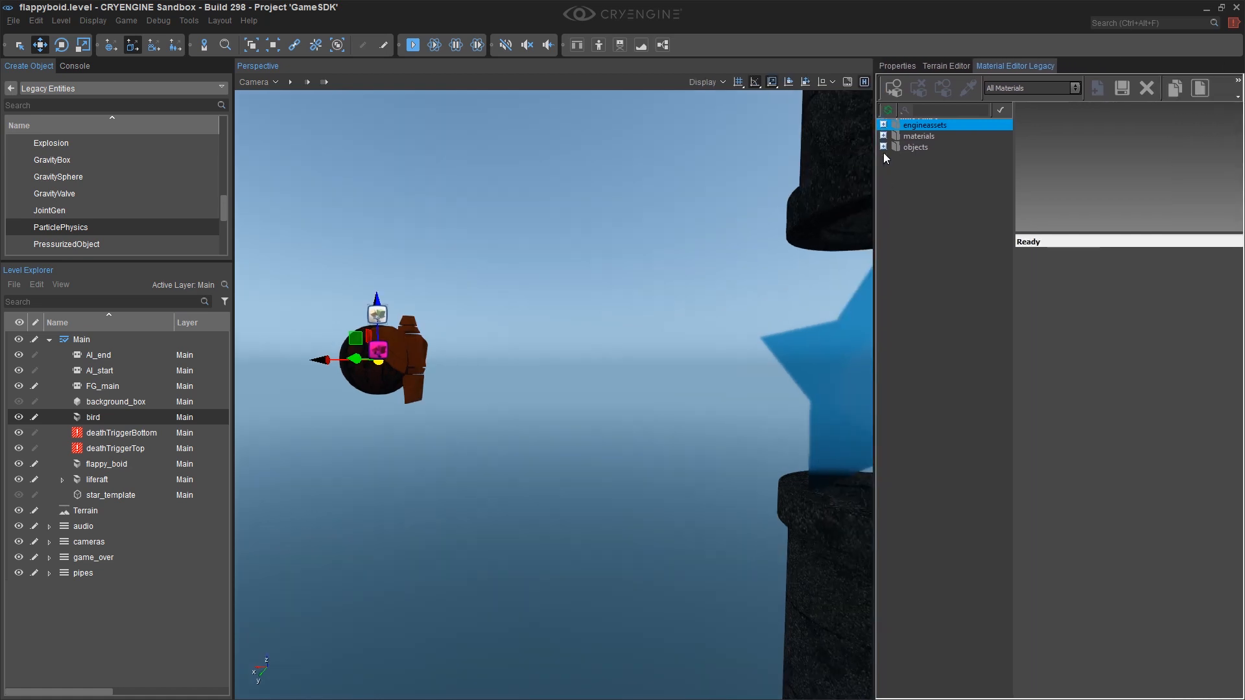
pyautogui.click(892, 136)
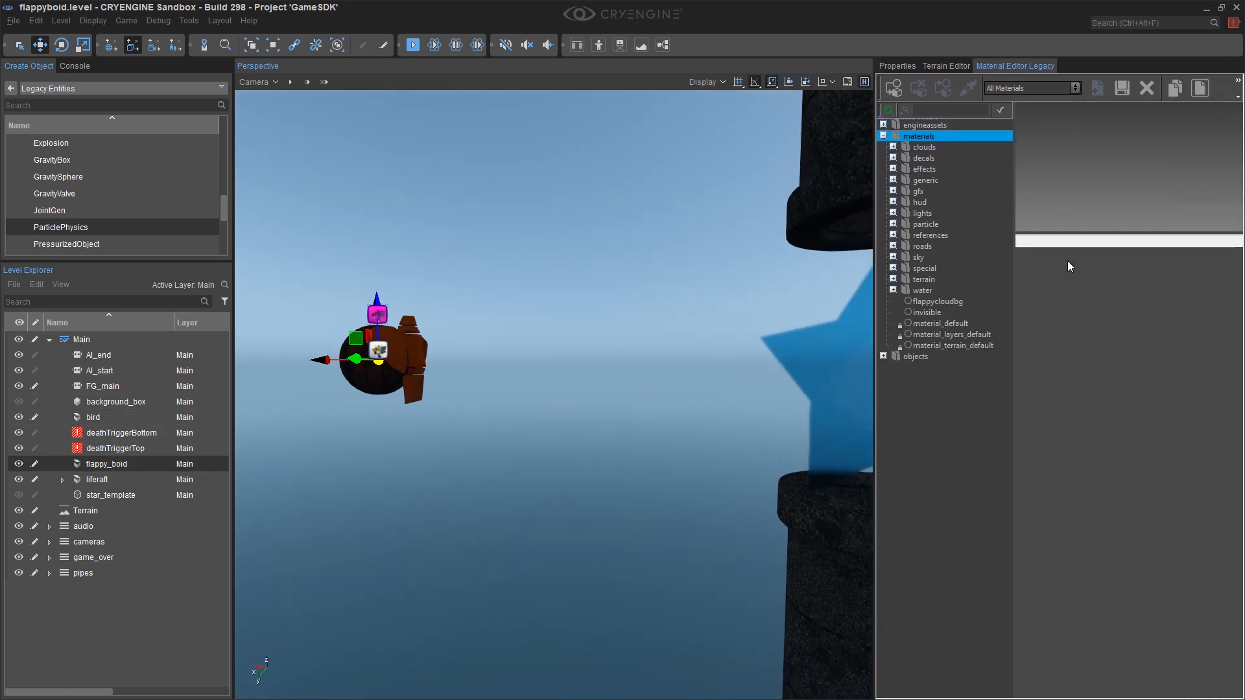
pyautogui.click(946, 87)
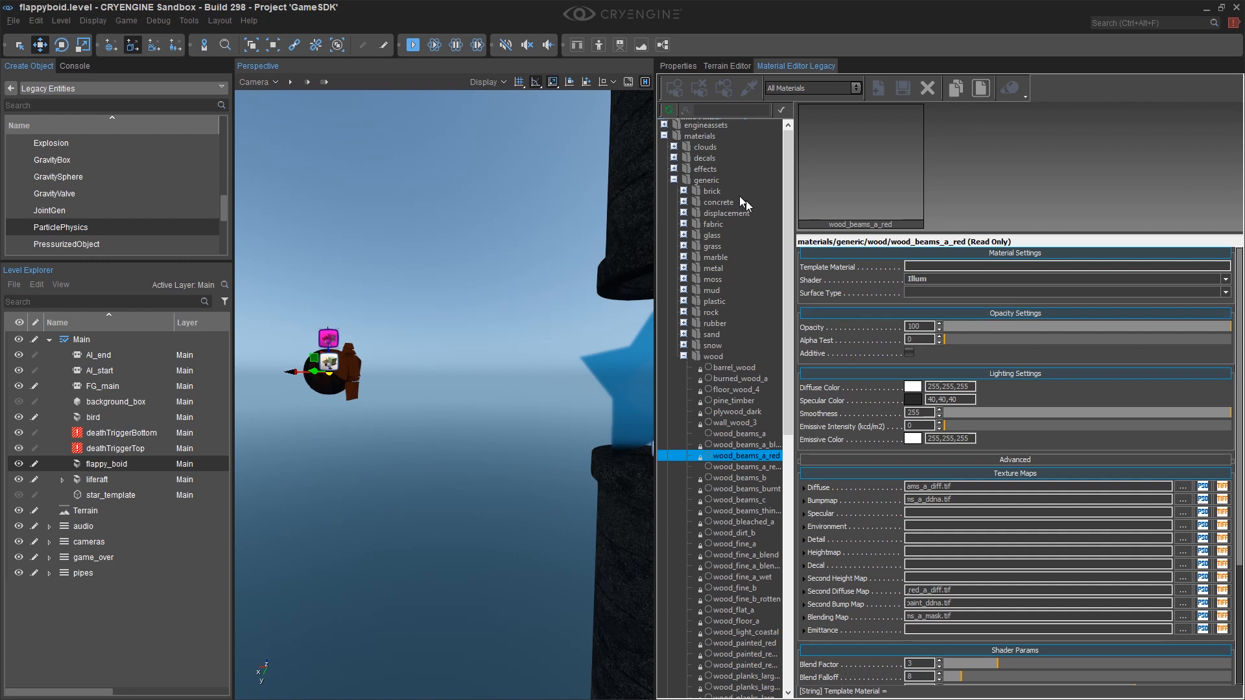
pyautogui.moveTo(741, 441)
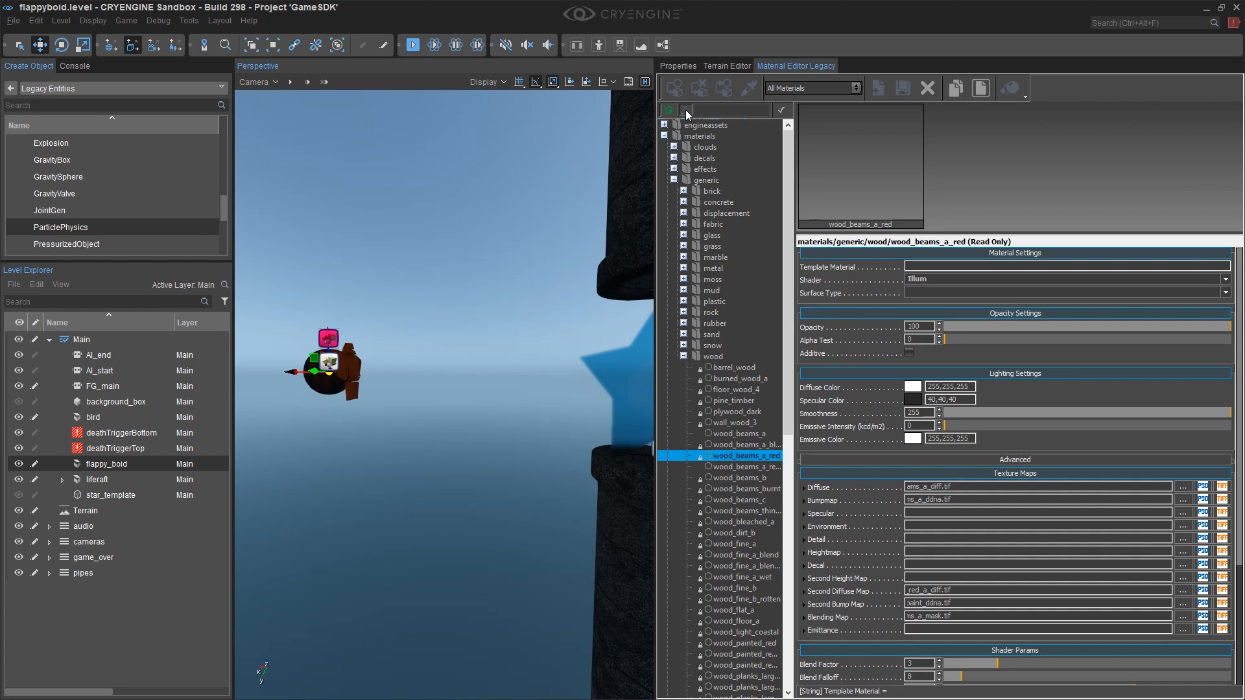
pyautogui.moveTo(879, 87)
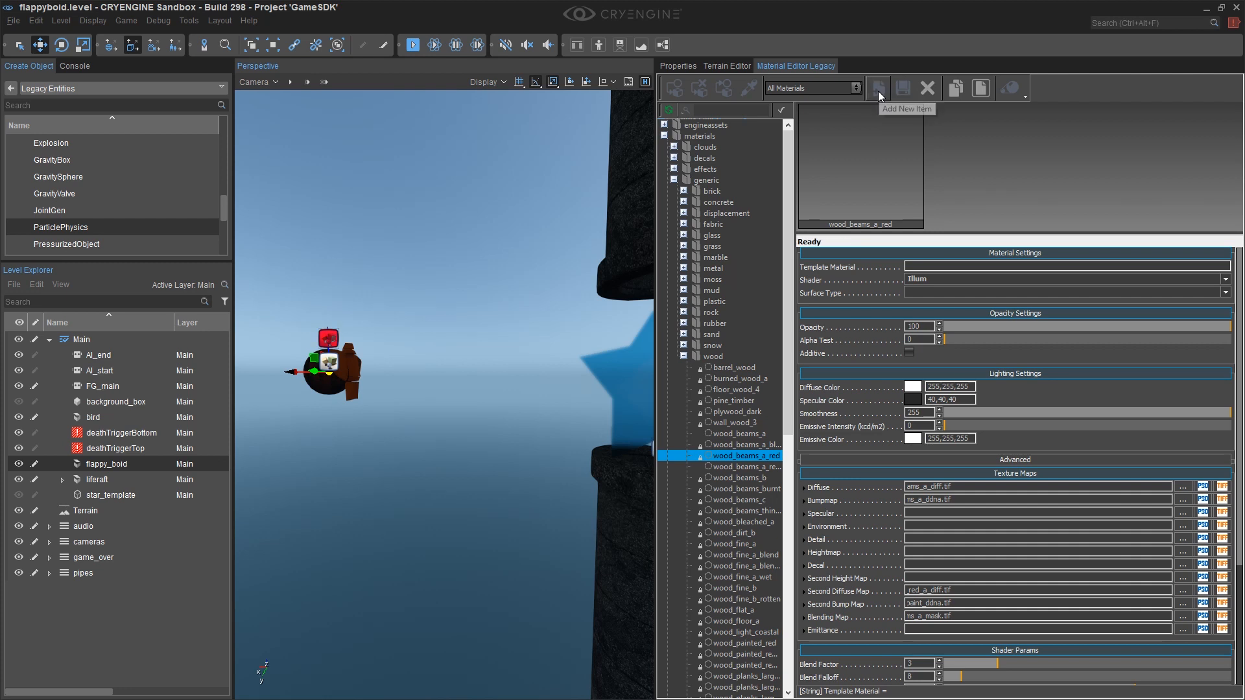
pyautogui.click(878, 88)
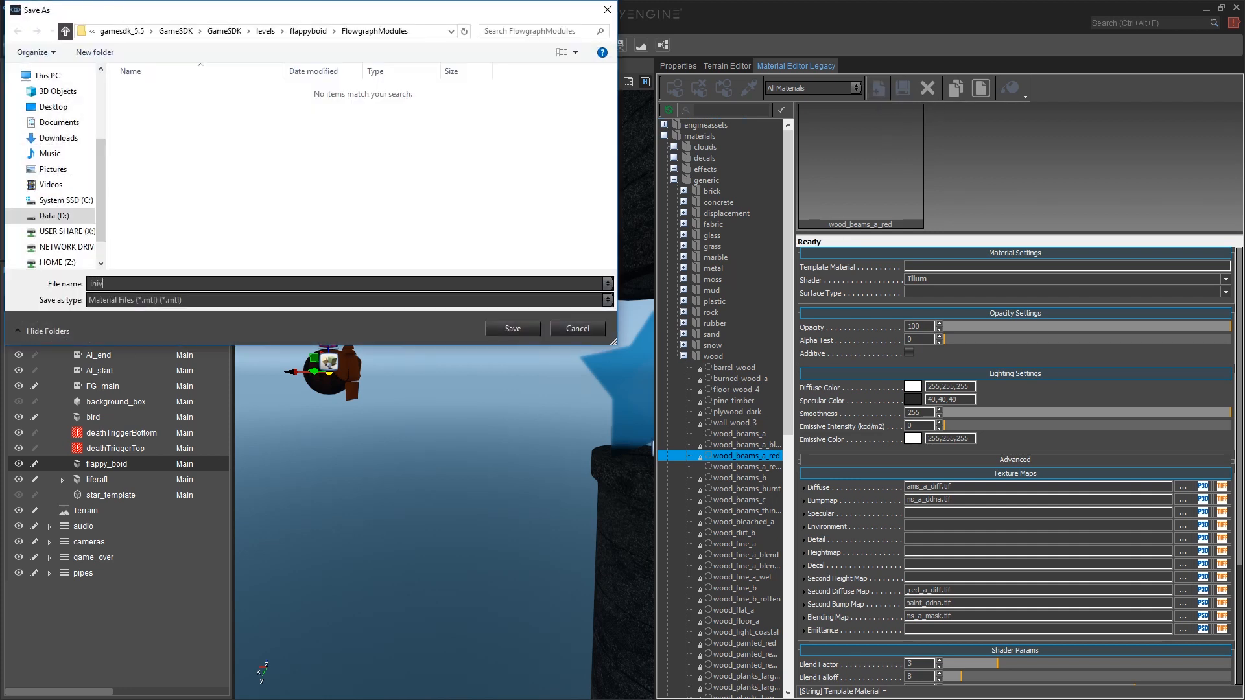
# Step: Save the new material as invisible.mtl in the GameSDK/materials folder
pyautogui.write('invisible')
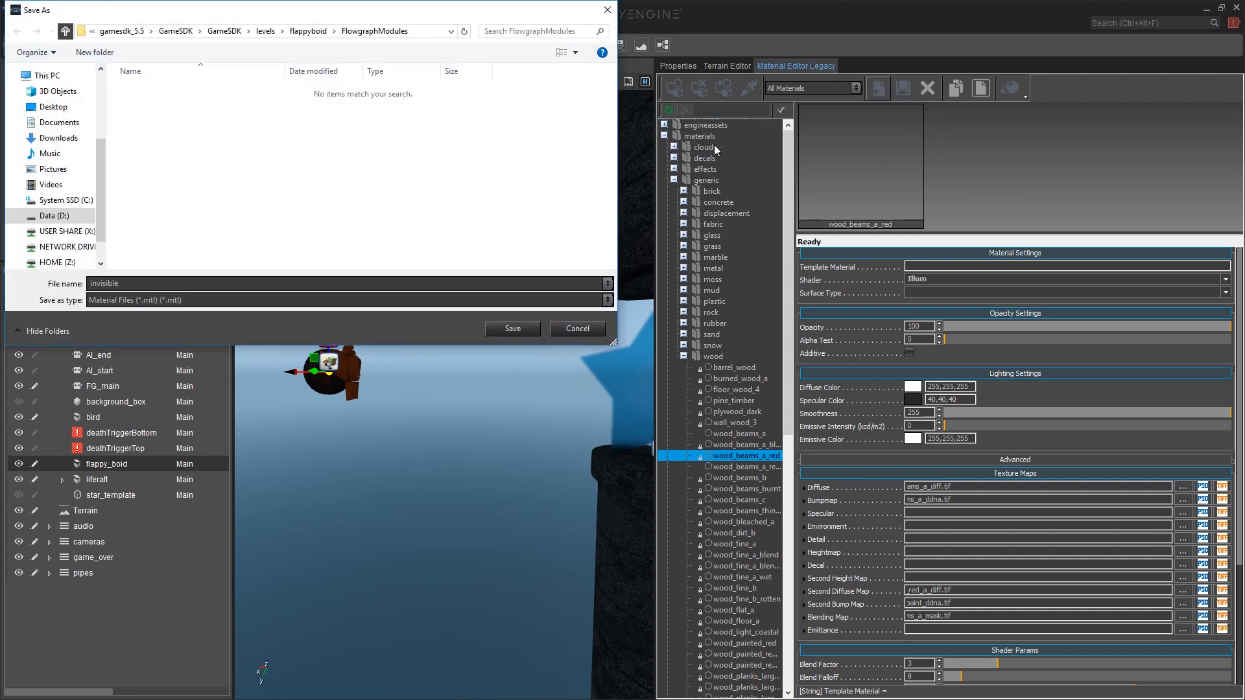
pyautogui.click(358, 31)
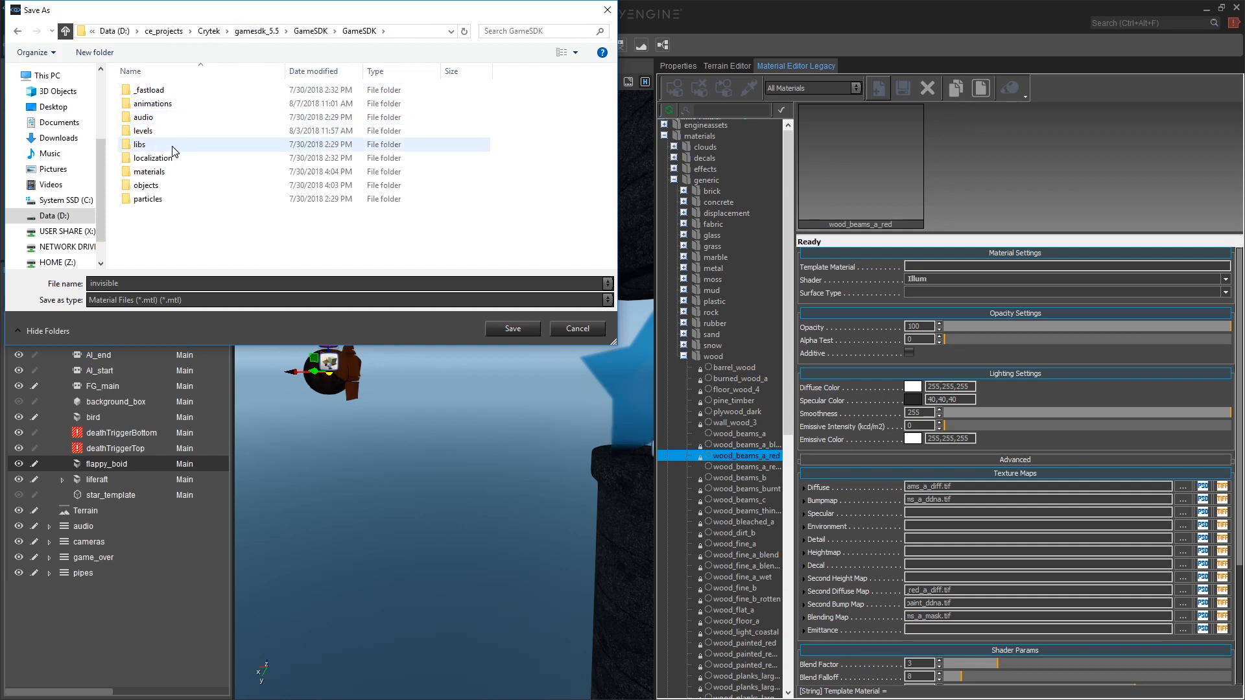
pyautogui.doubleClick(173, 150)
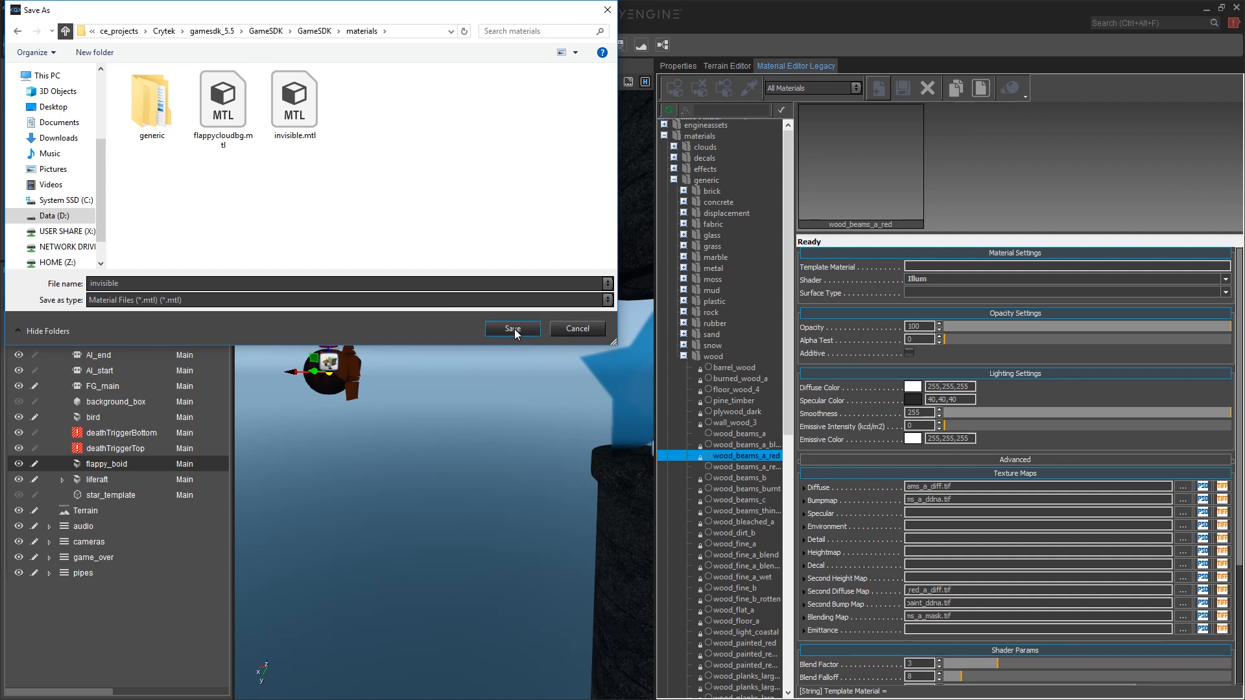
pyautogui.click(513, 328)
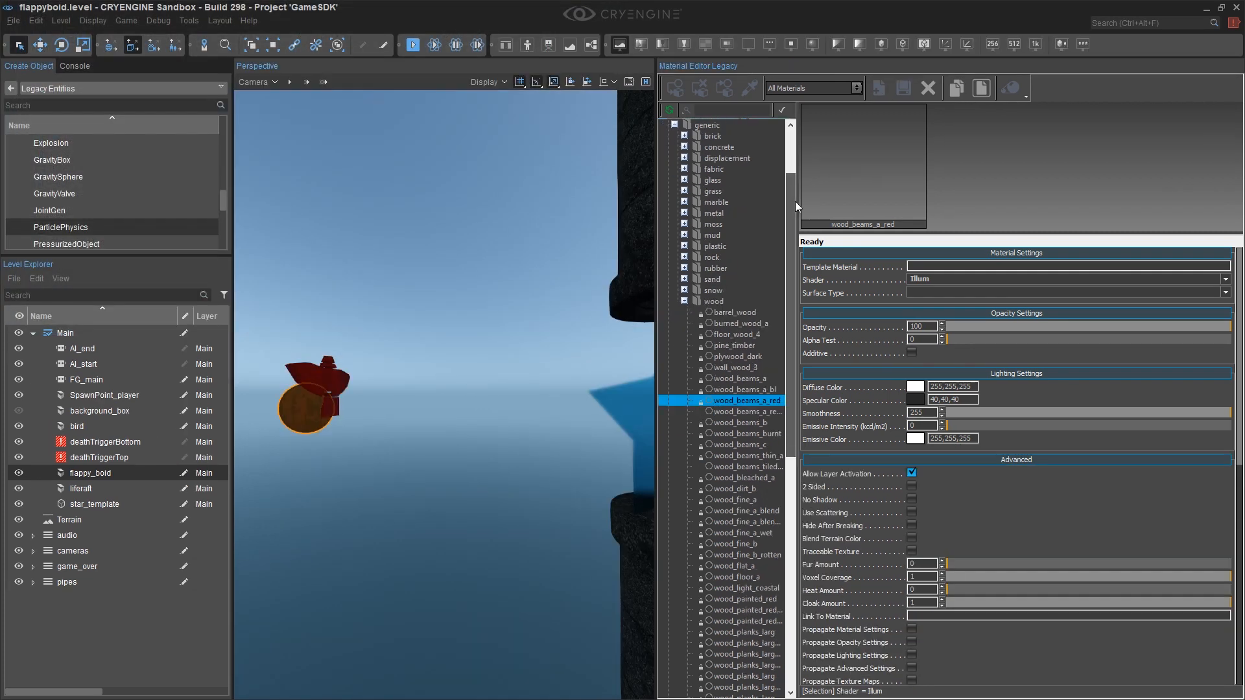
# Step: Assign the invisible material to the flappy_boid primitive_sphere entity
pyautogui.click(703, 621)
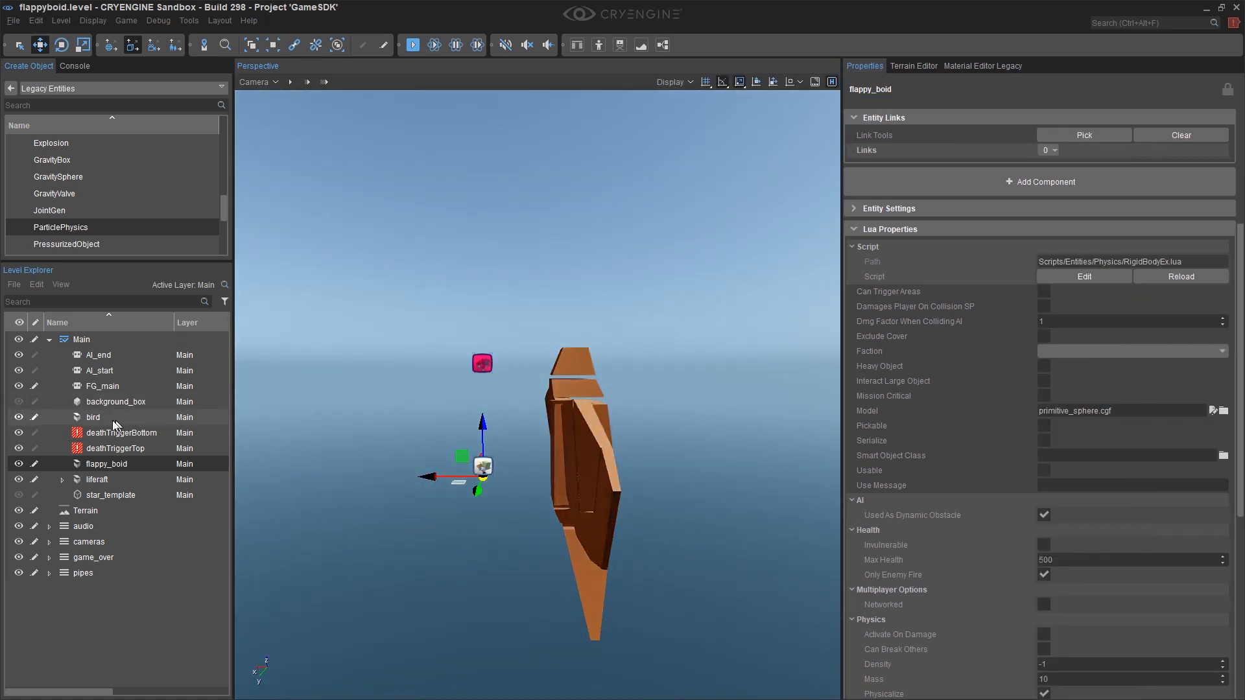
# Step: Rename the bird entity to flappy_mesh_component and widen the level list to show it
pyautogui.click(93, 416)
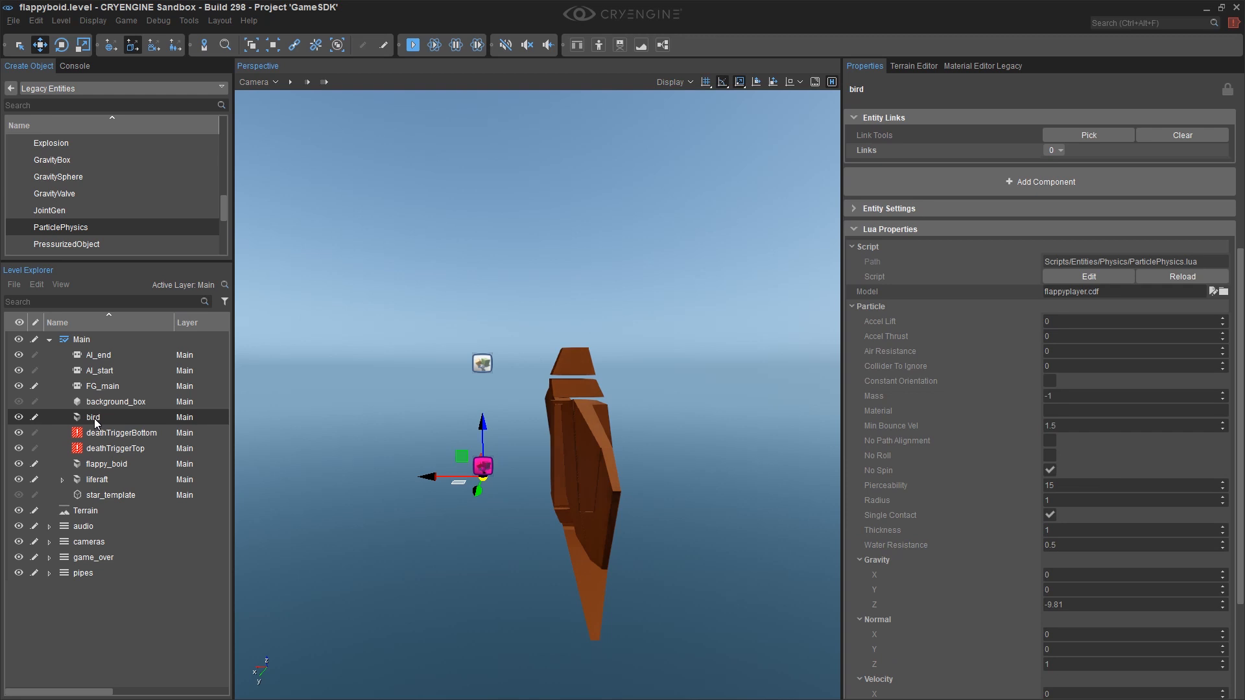
pyautogui.doubleClick(93, 416)
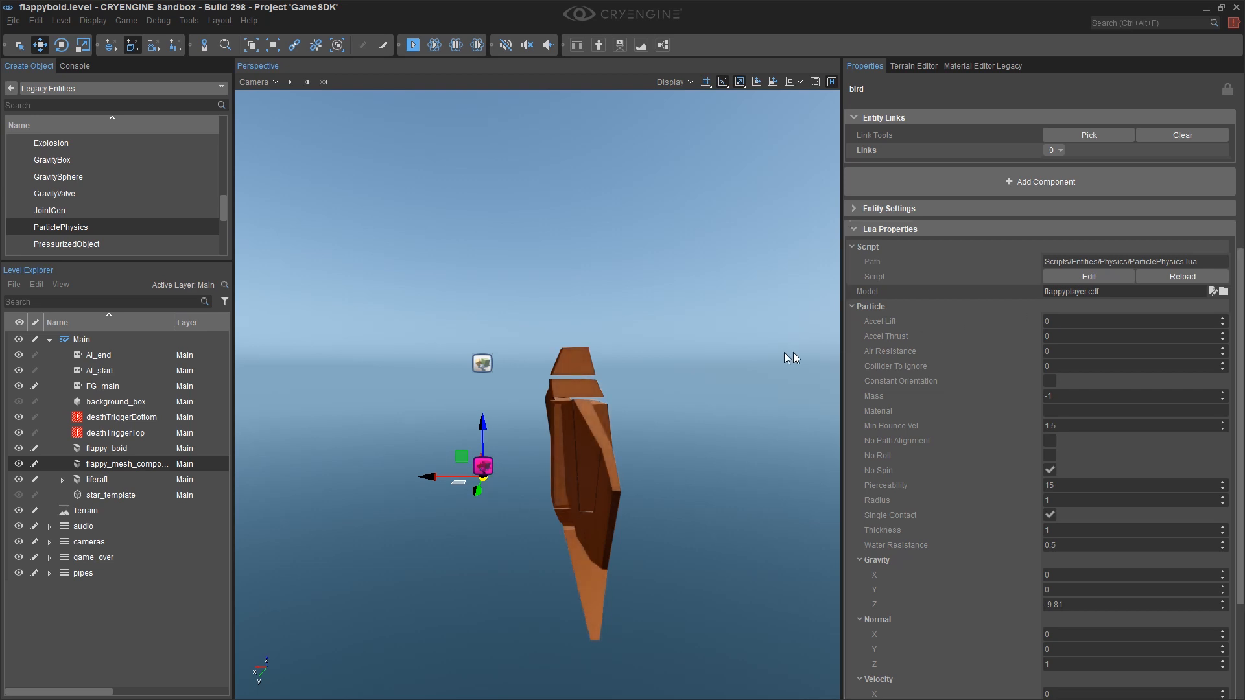
pyautogui.moveTo(232, 310); pyautogui.dragTo(264, 310)
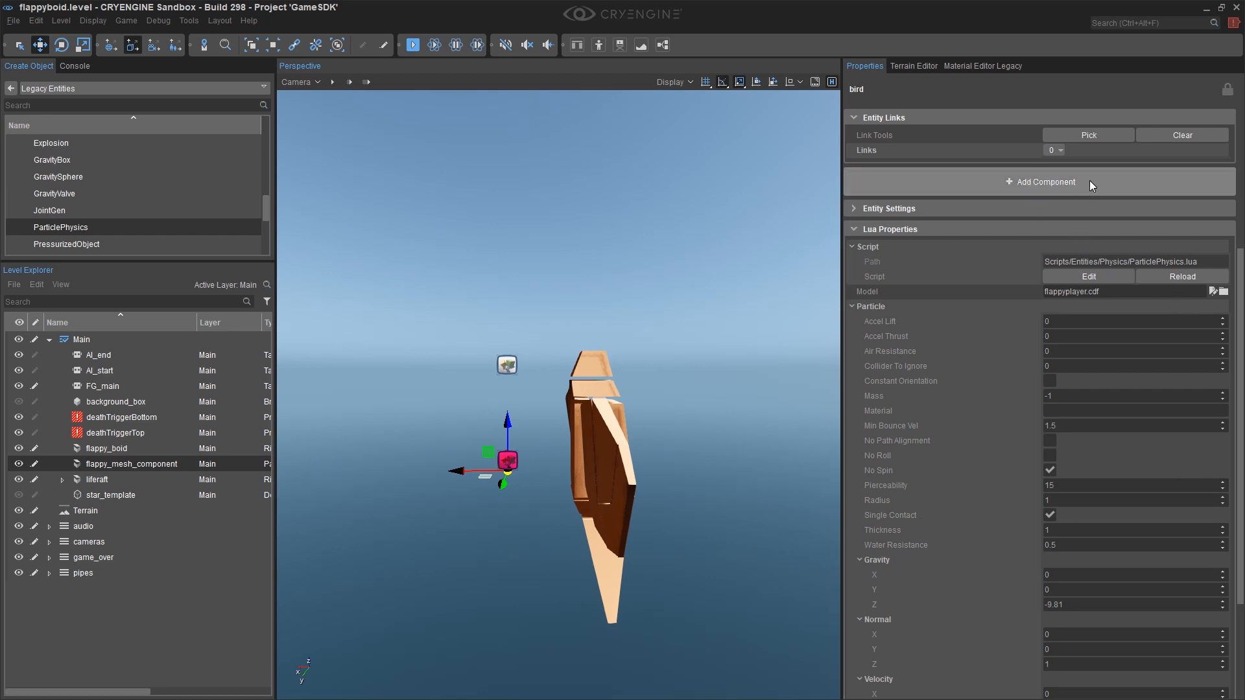
# Step: Add a Rigidbody component to flappy_mesh_component, found by searching 'rigid'
pyautogui.click(1042, 181)
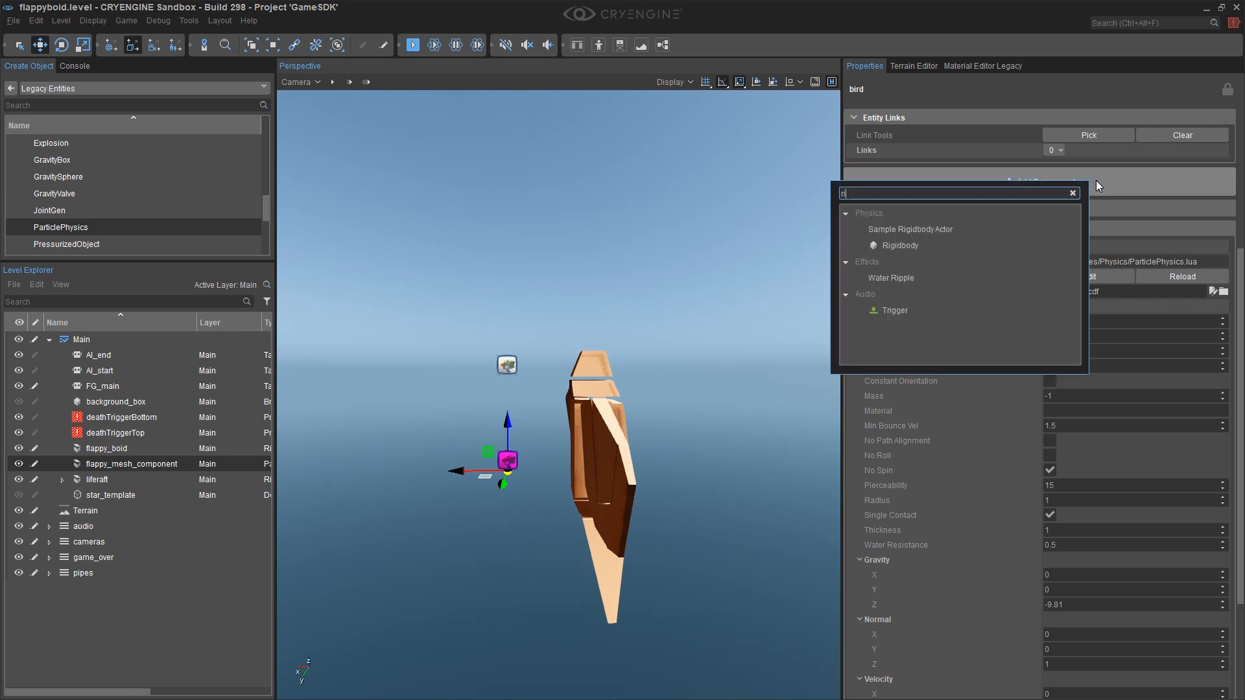
pyautogui.write('rigid')
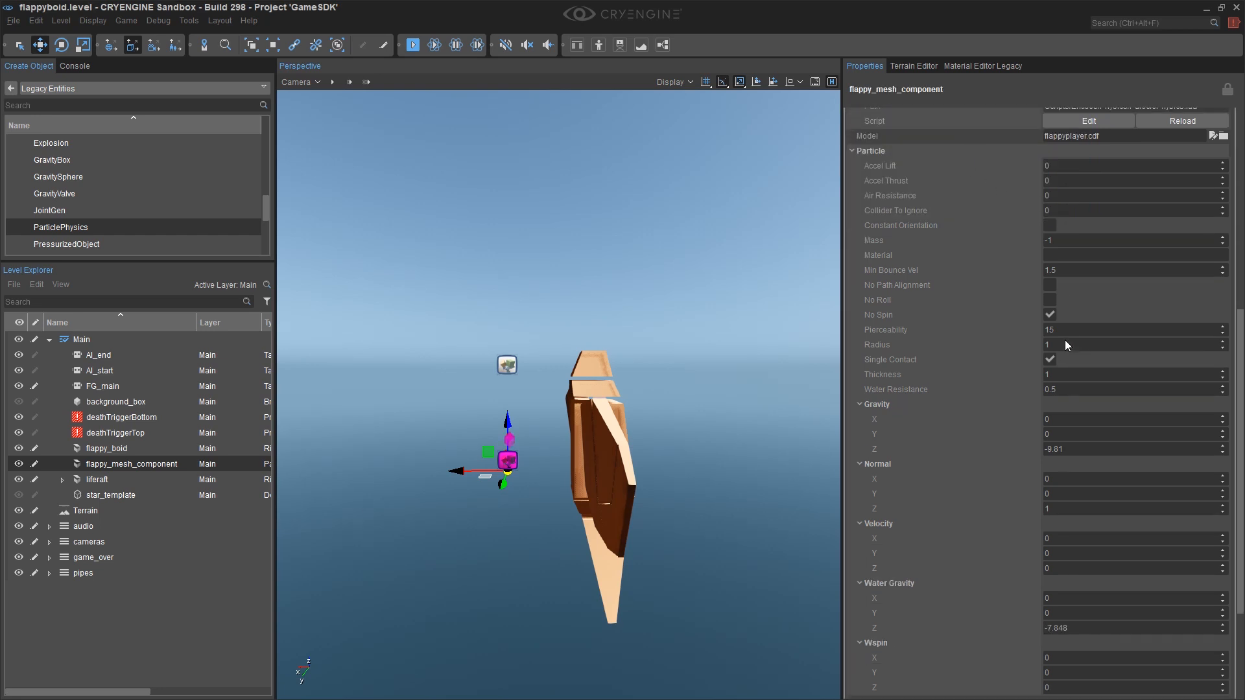
pyautogui.scroll(-3)
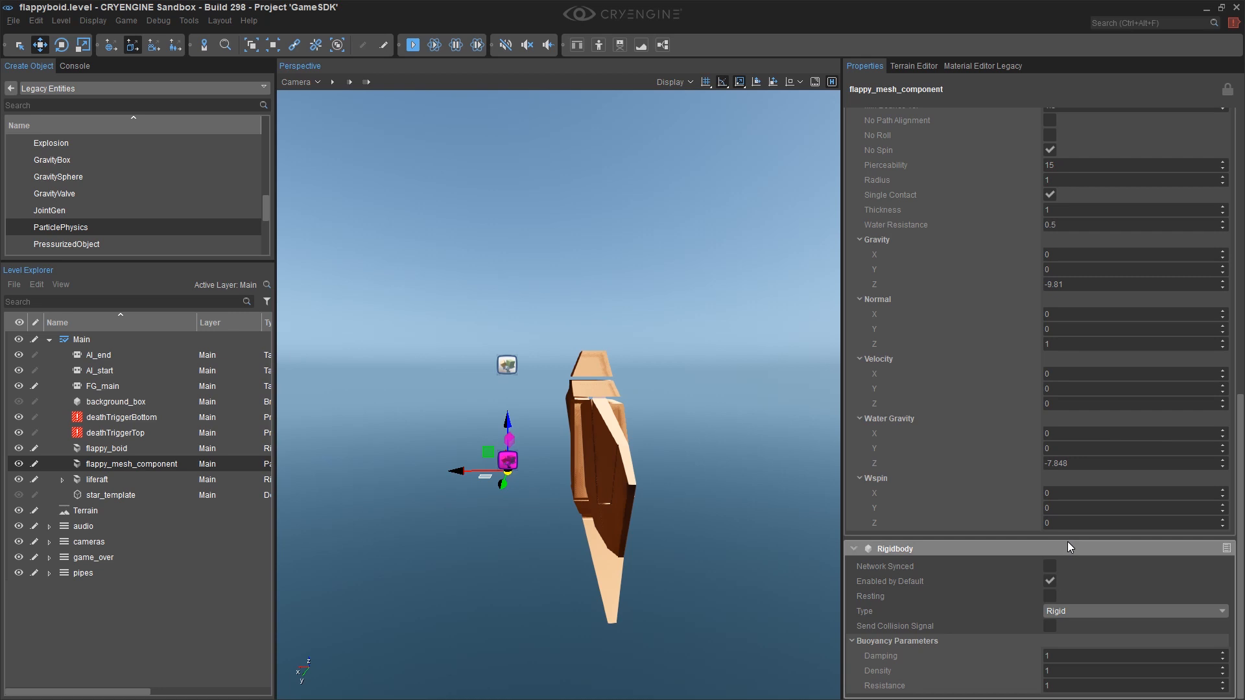
pyautogui.moveTo(1040, 558)
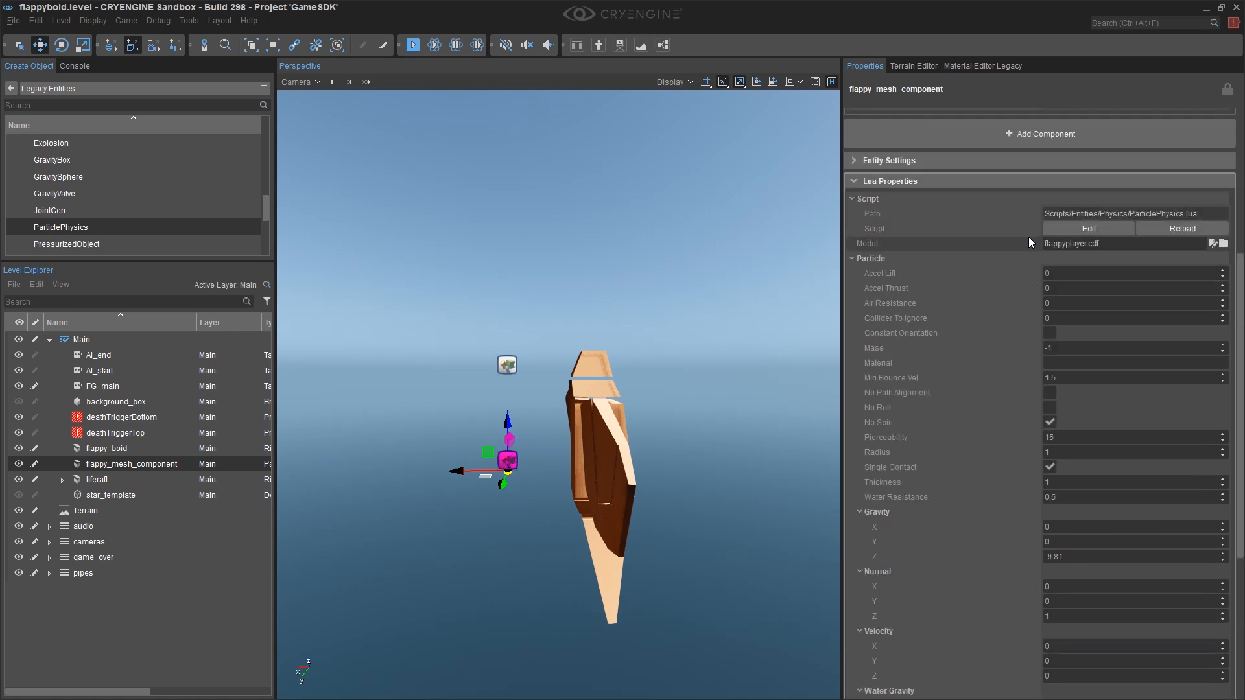
pyautogui.click(13, 19)
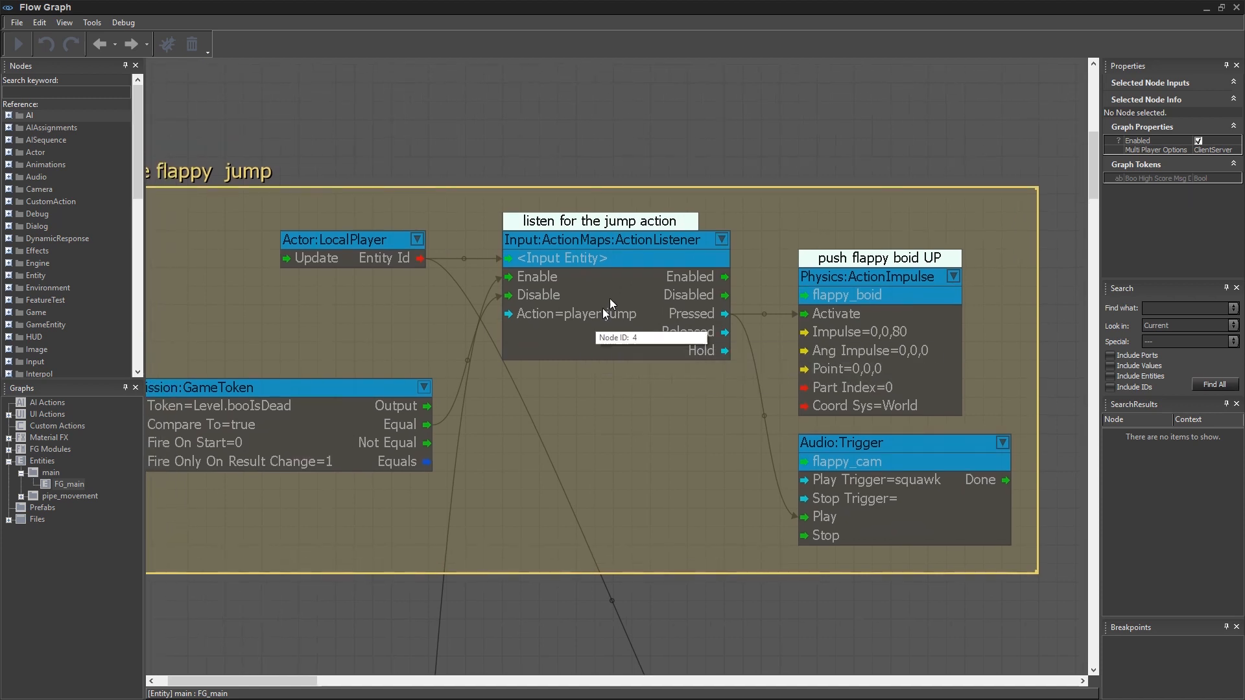
pyautogui.moveTo(599, 322)
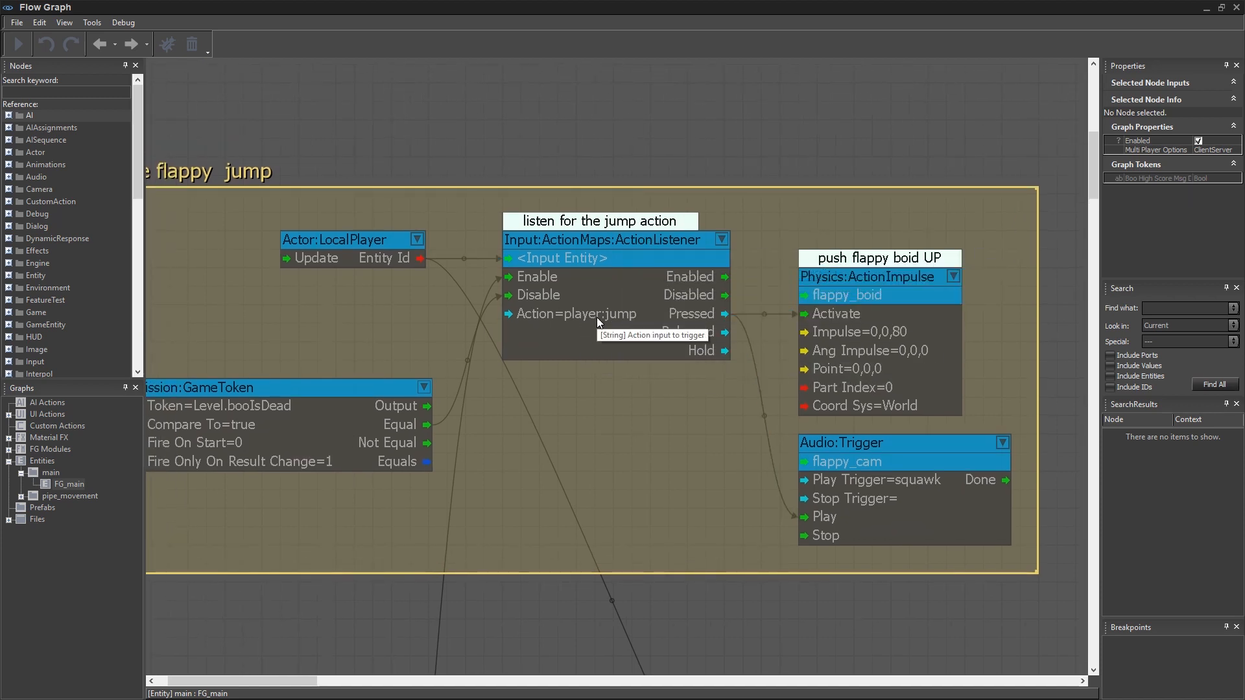
pyautogui.moveTo(738, 306)
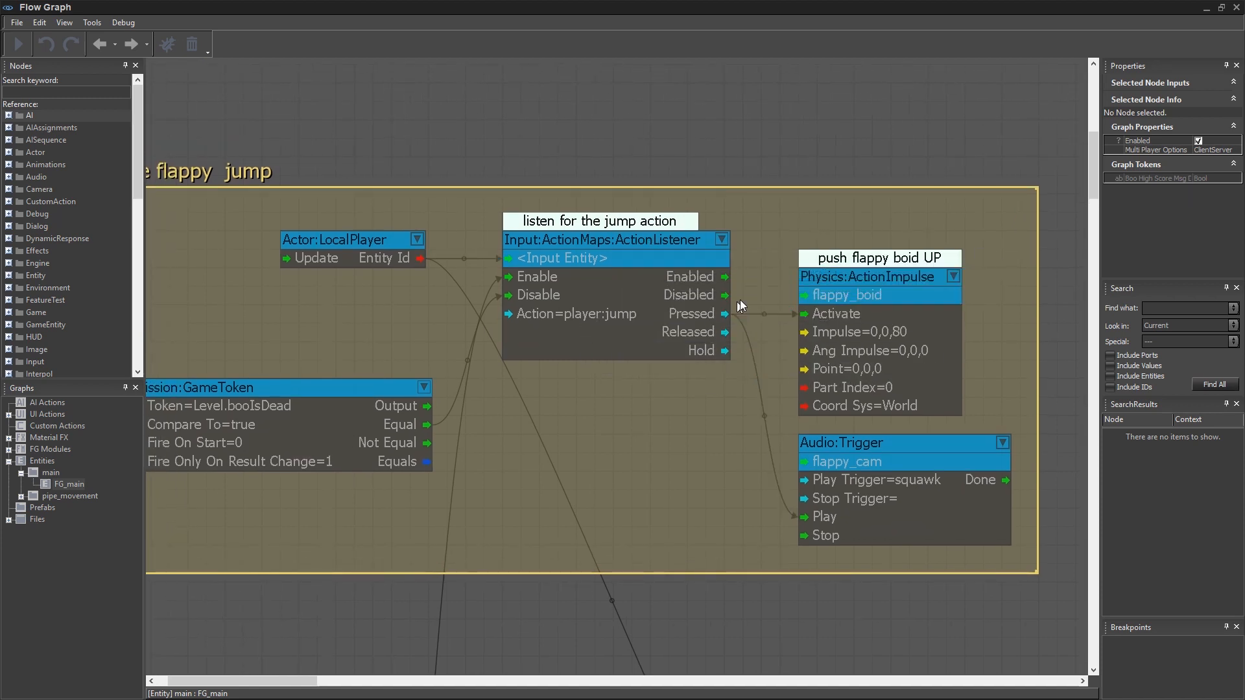
pyautogui.moveTo(908, 178)
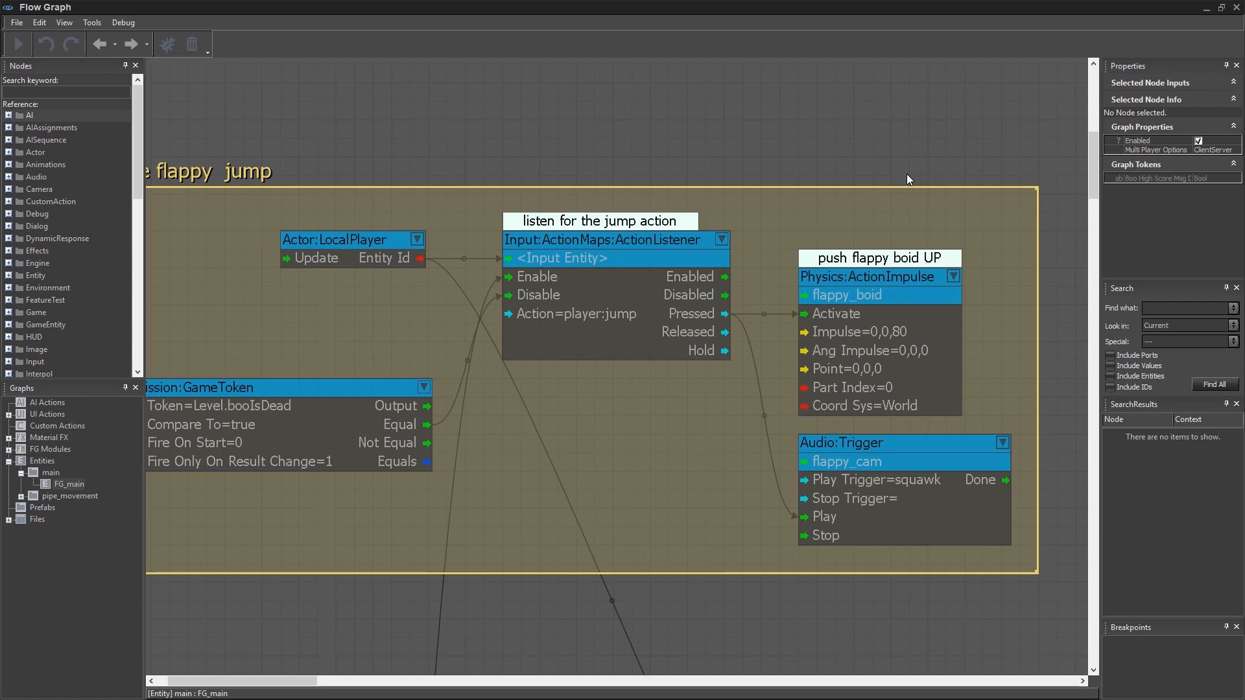
# Step: Place an Animations:PlayAnimation node in the FG_main graph above the jump logic
pyautogui.click(45, 165)
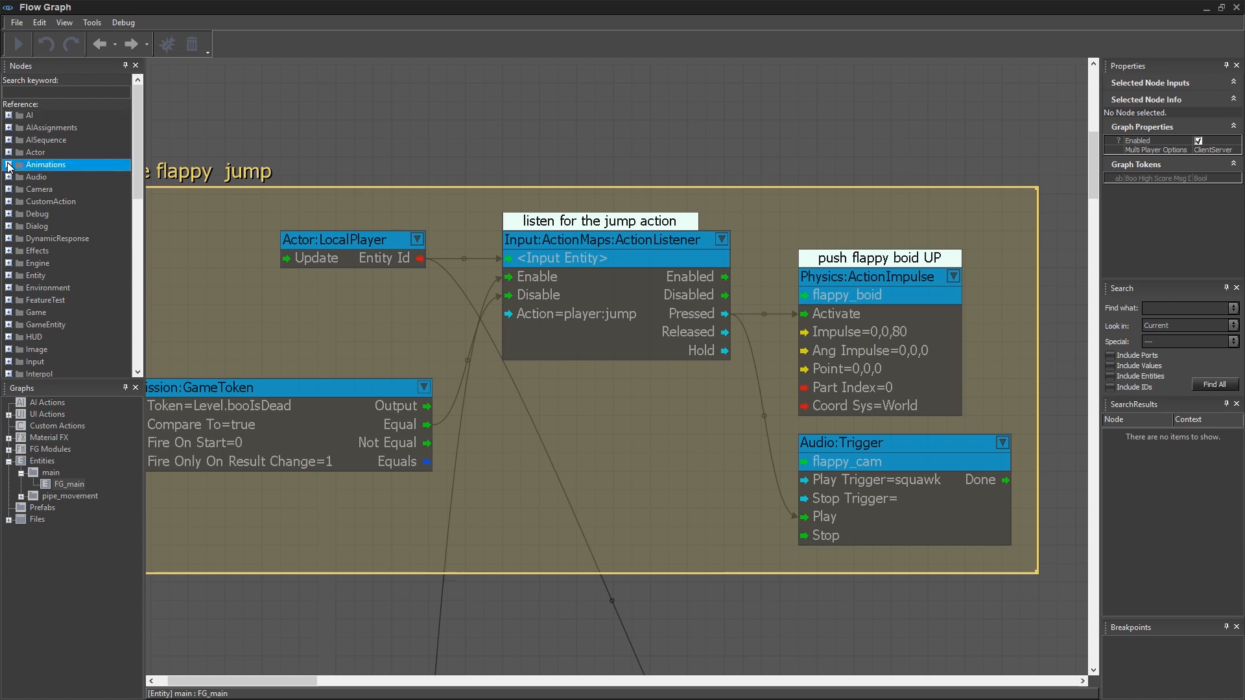
pyautogui.click(8, 164)
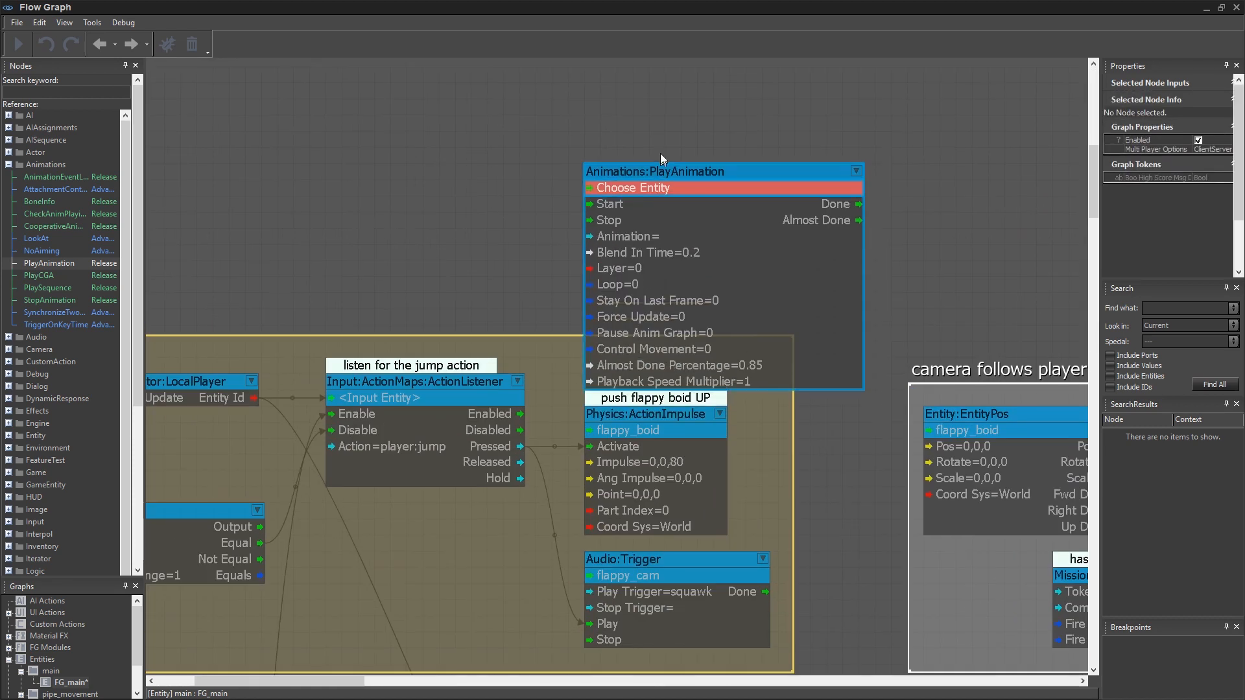
# Step: Wire the jump's Pressed output to Start and assign flappy_mesh_component as the node's entity
pyautogui.click(425, 381)
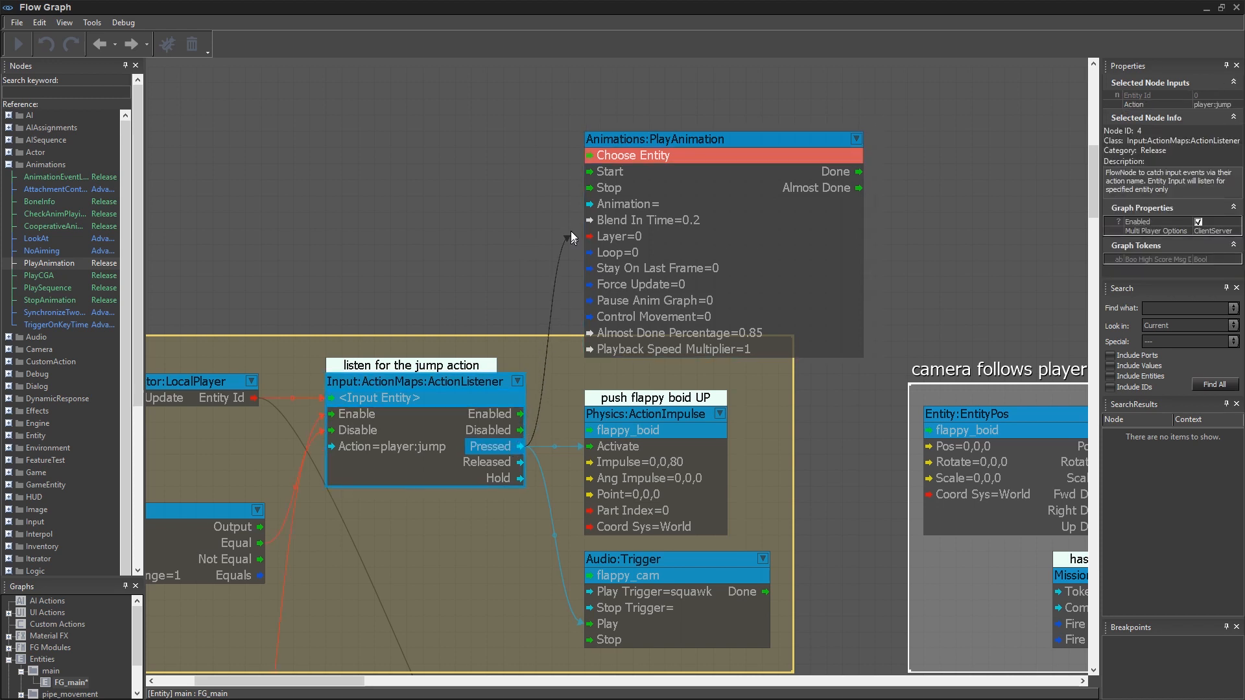
pyautogui.click(654, 154)
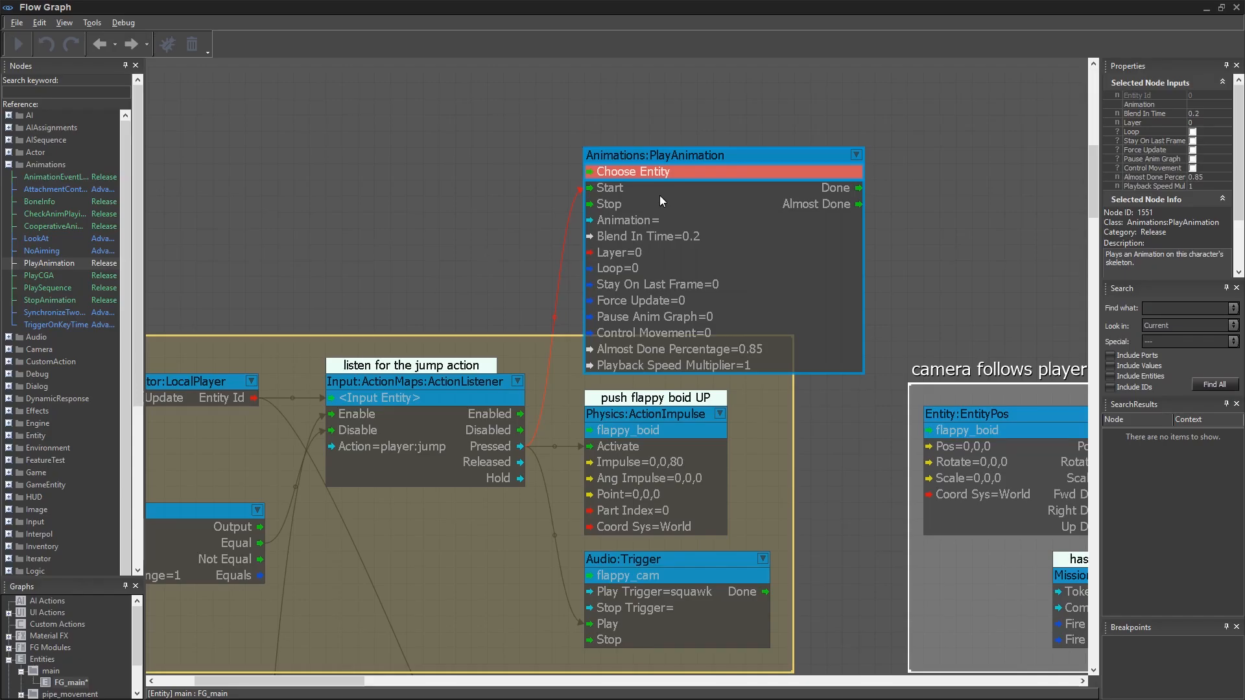
pyautogui.rightClick(635, 171)
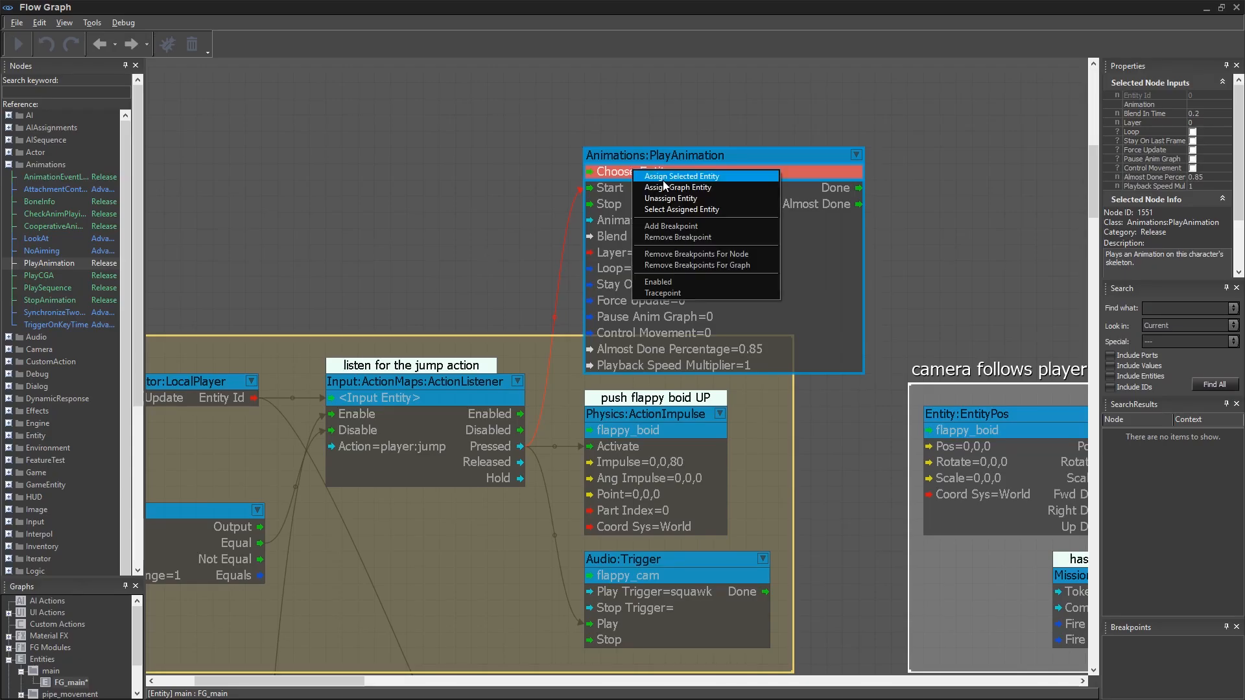
pyautogui.click(678, 175)
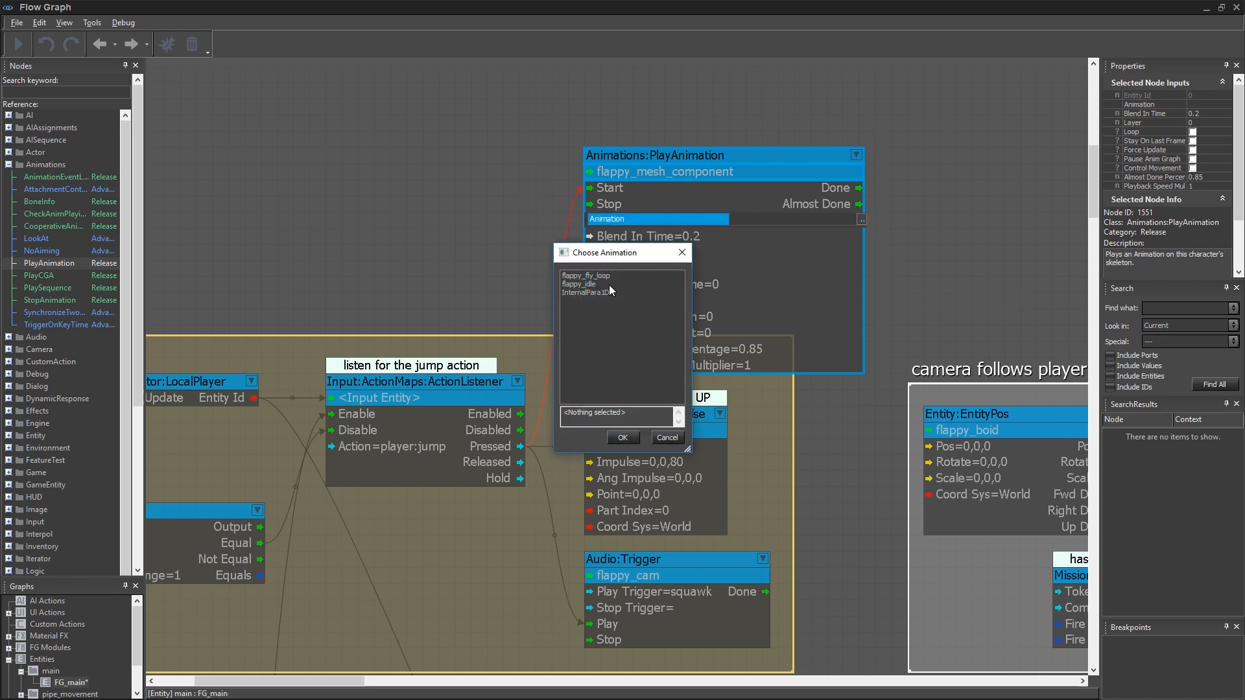
# Step: Choose flappy_fly_loop as the node's animation
pyautogui.click(586, 275)
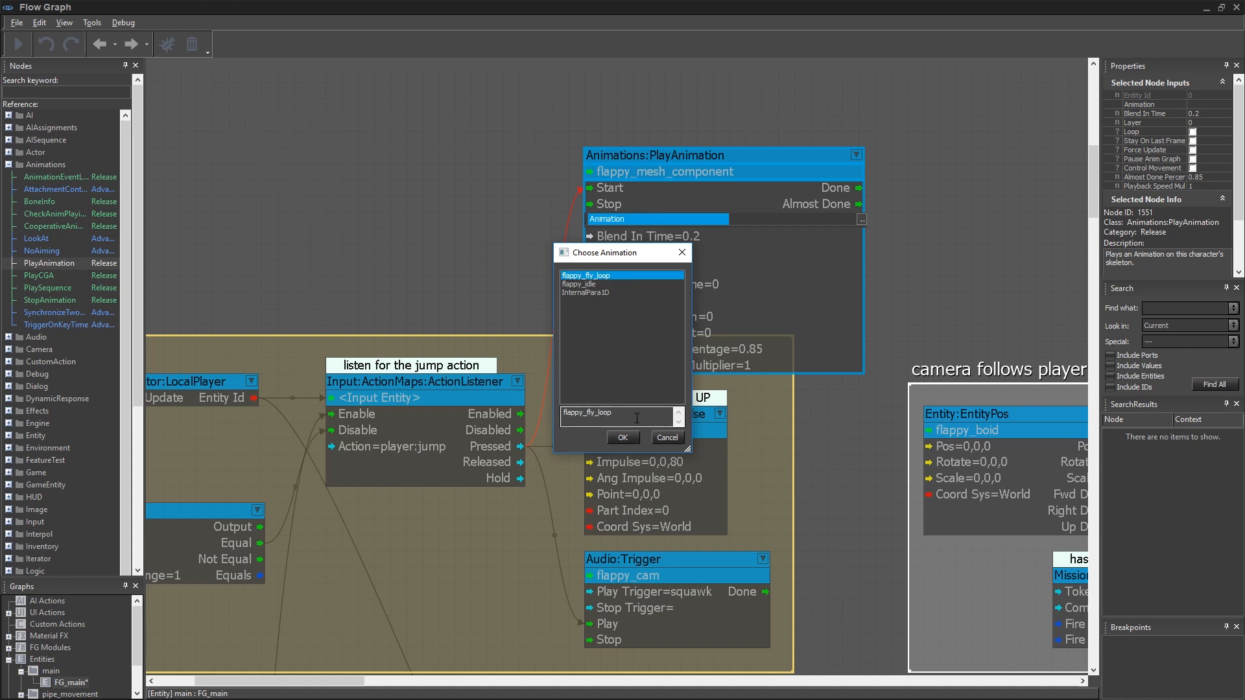
pyautogui.click(622, 437)
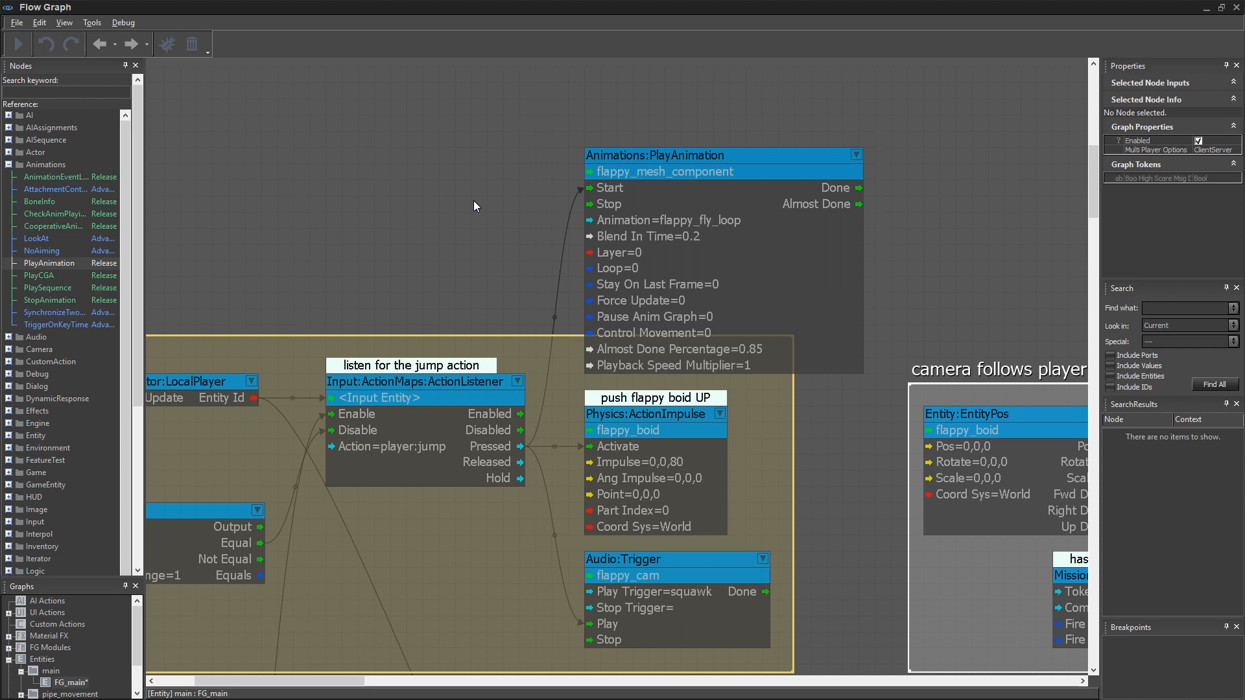
pyautogui.moveTo(441, 243)
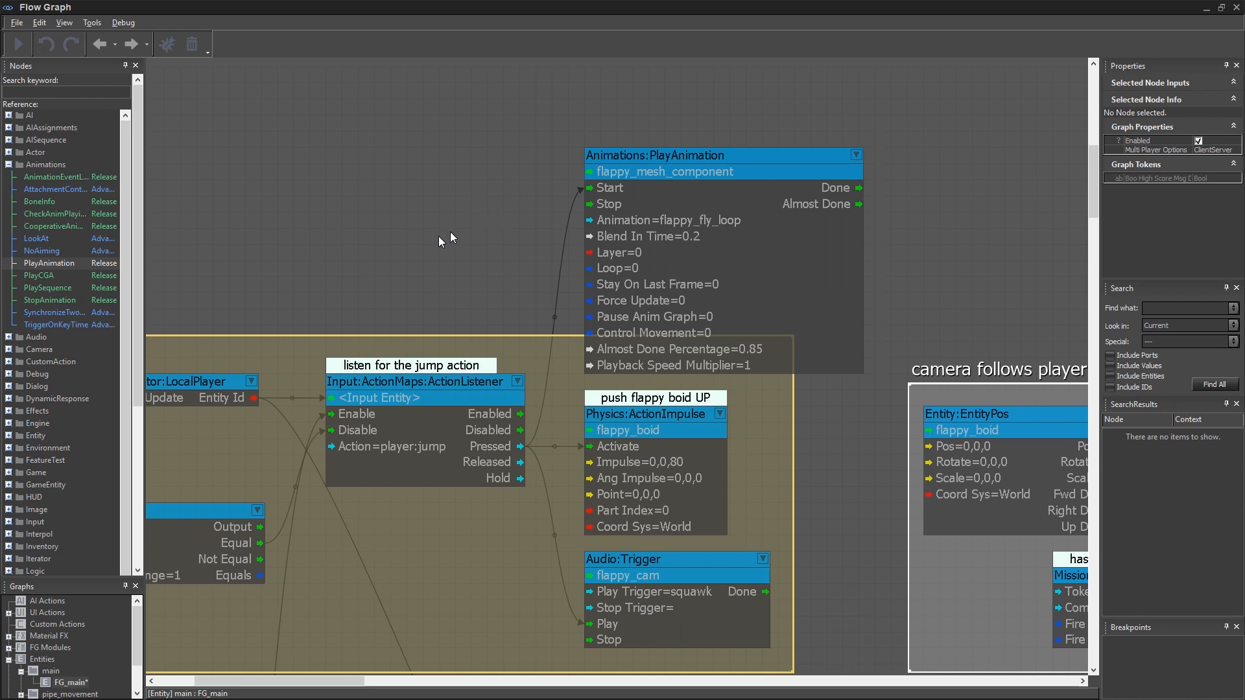
pyautogui.moveTo(455, 238)
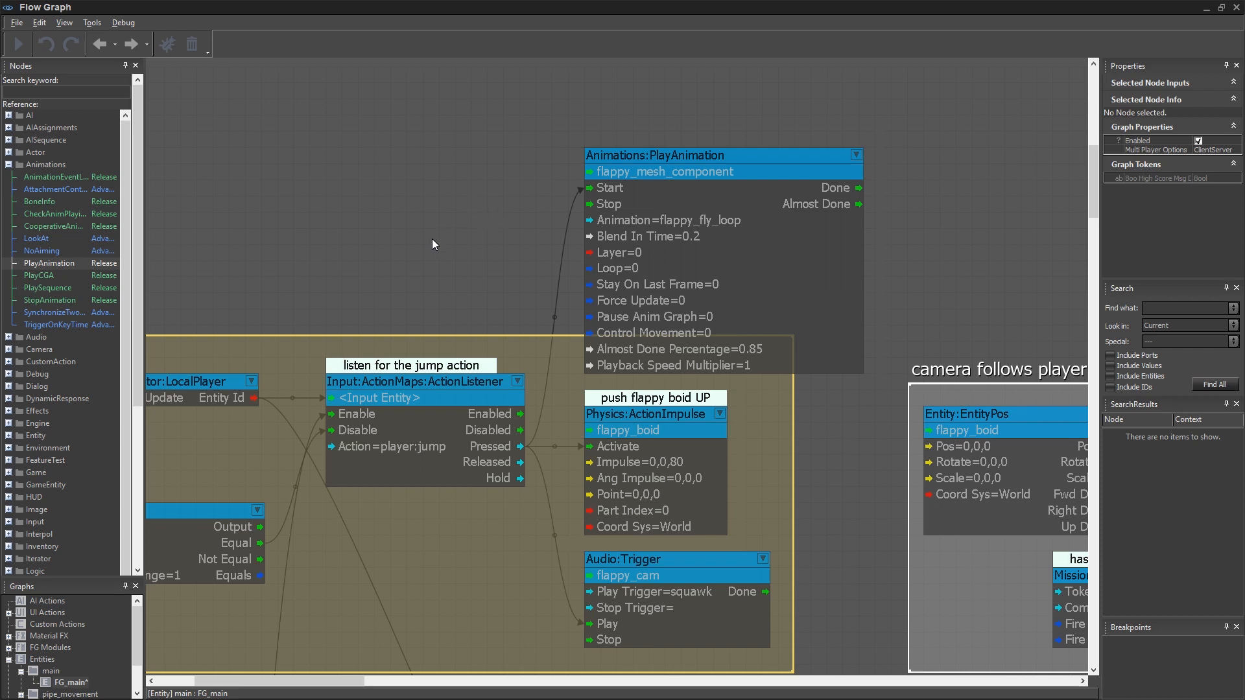
pyautogui.moveTo(669, 358)
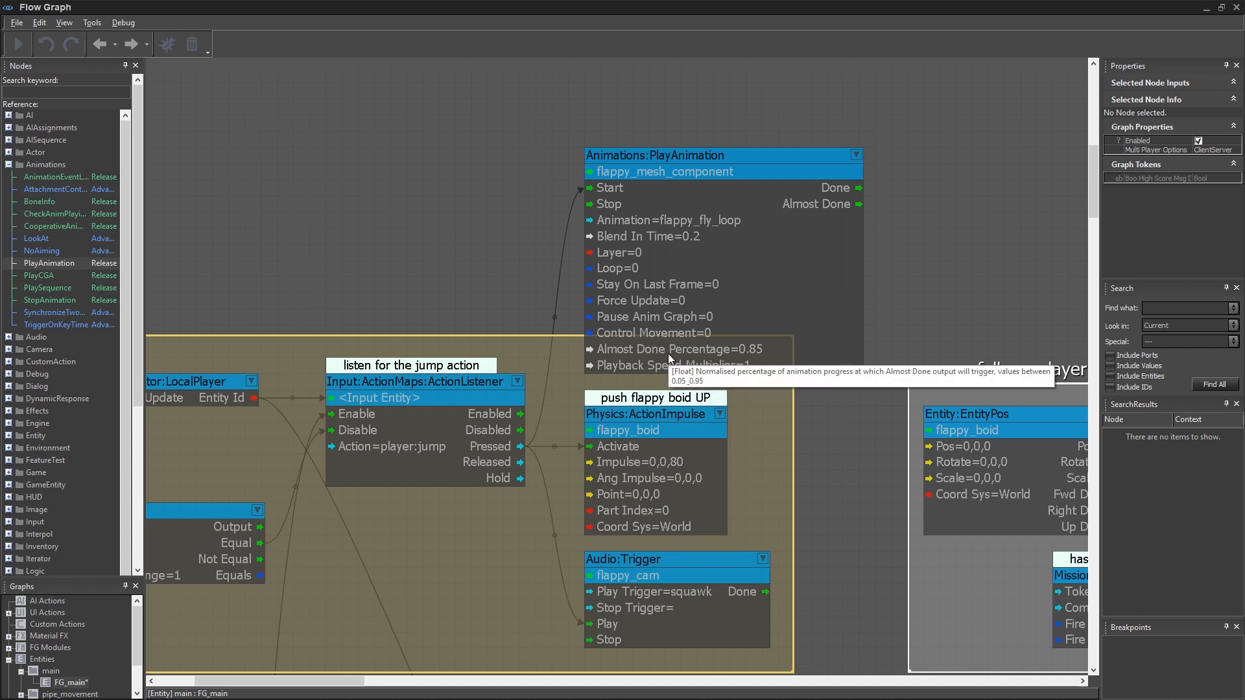
# Step: Enable Force Update (1) on the flappy_fly_loop PlayAnimation node
pyautogui.scroll(3)
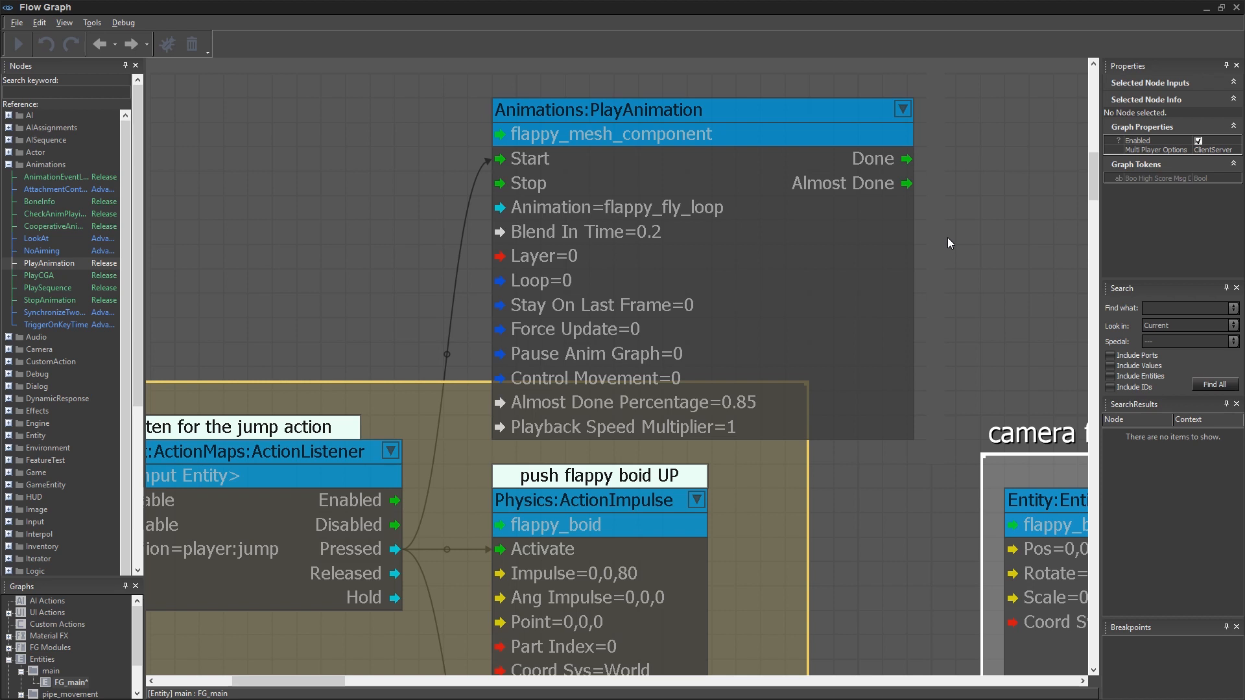
pyautogui.moveTo(641, 412)
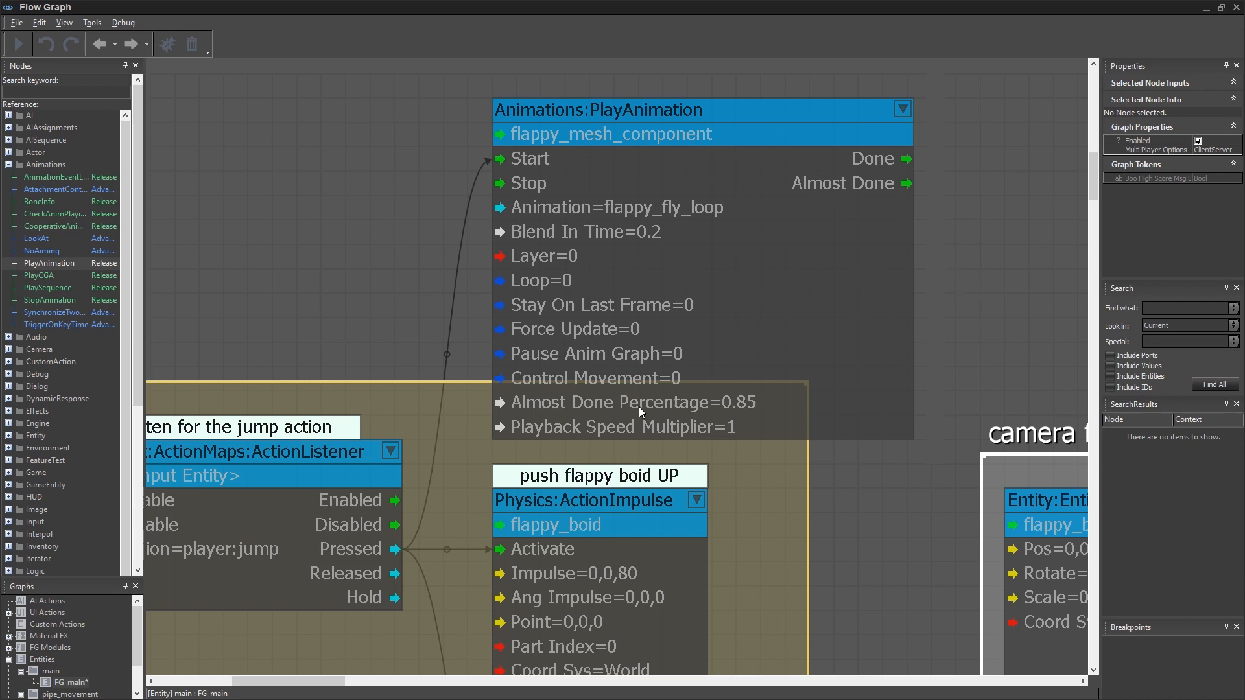
pyautogui.moveTo(670, 402)
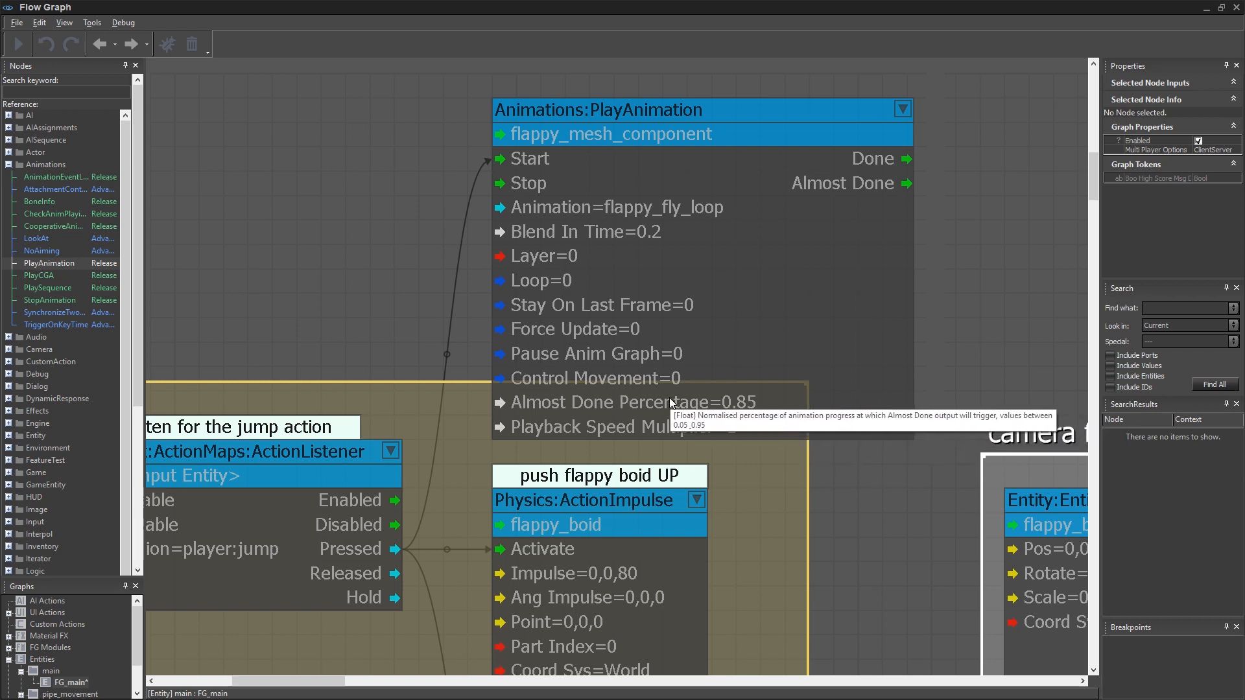
pyautogui.moveTo(903, 319)
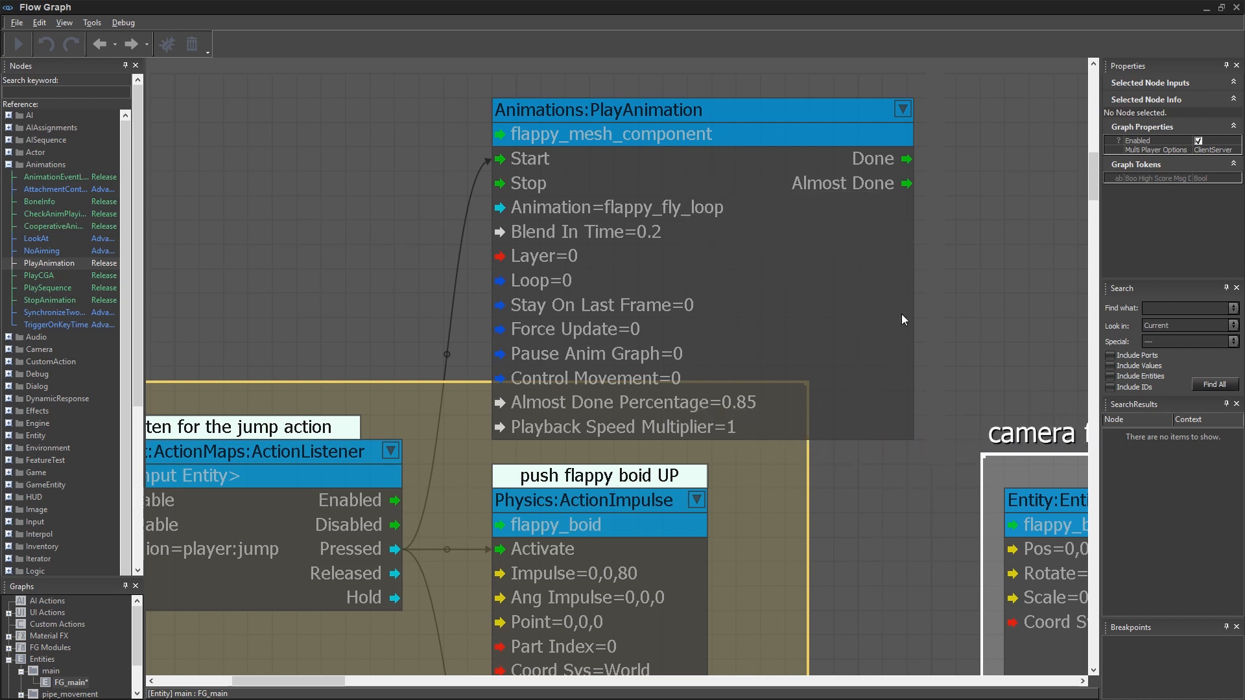
pyautogui.moveTo(573, 234)
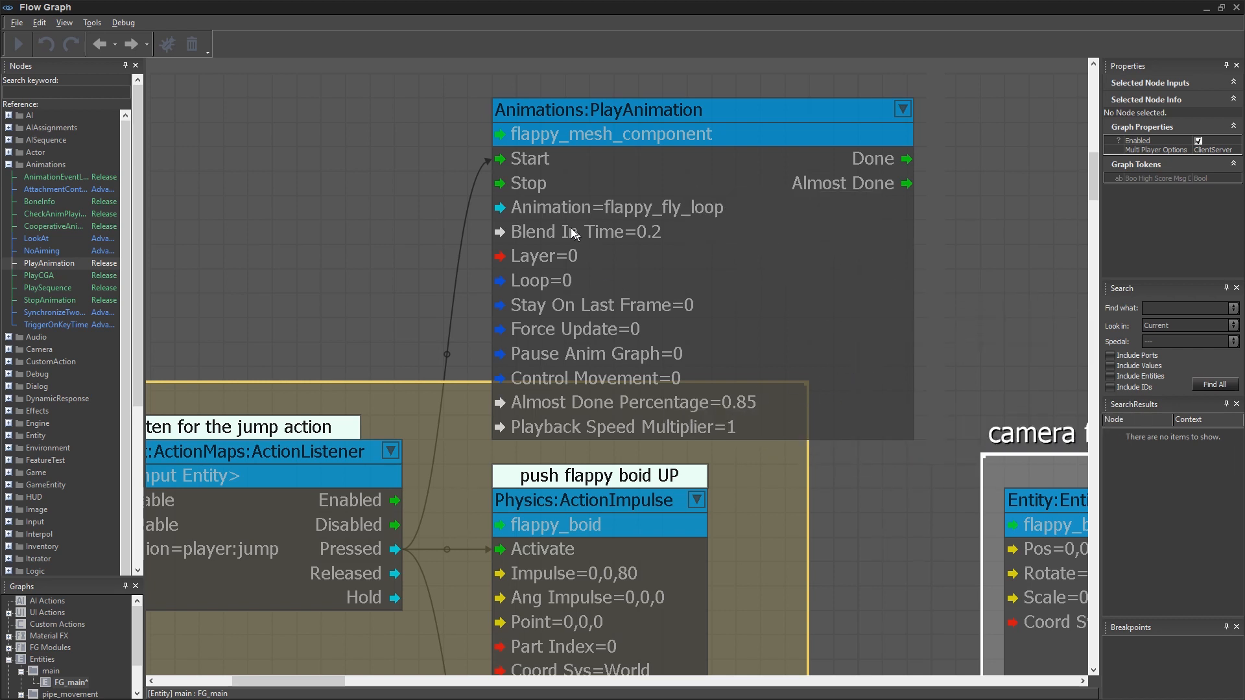
pyautogui.moveTo(526, 158)
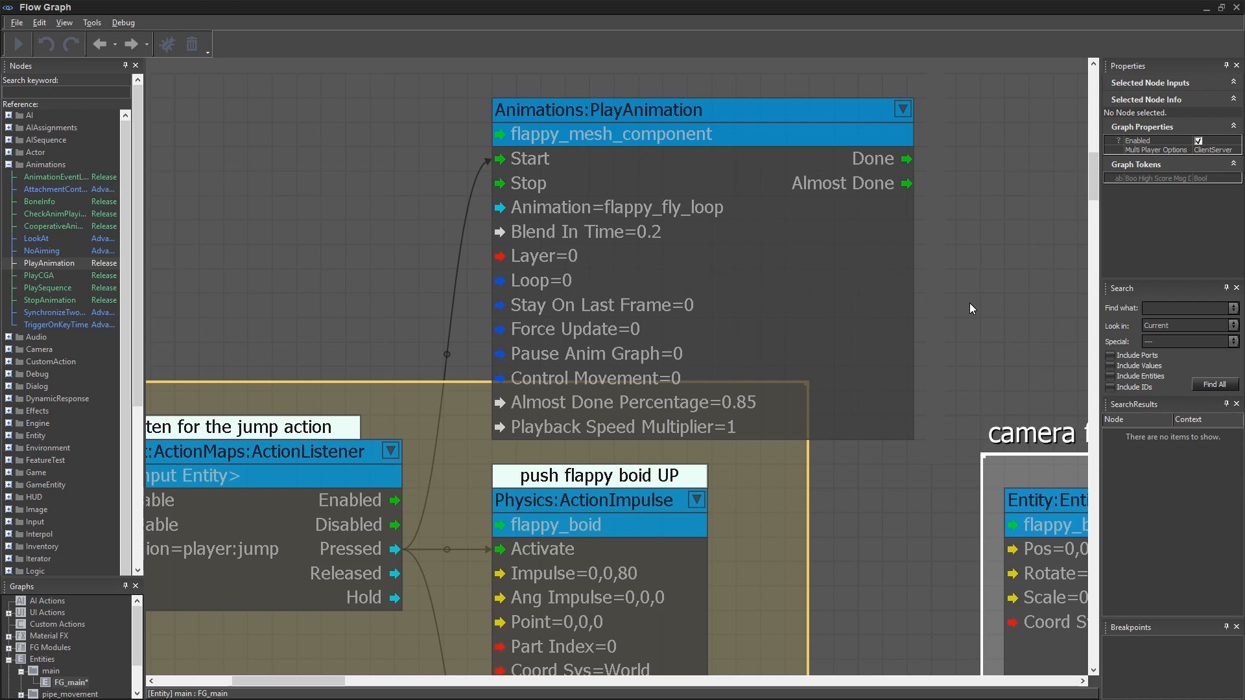
pyautogui.moveTo(925, 365)
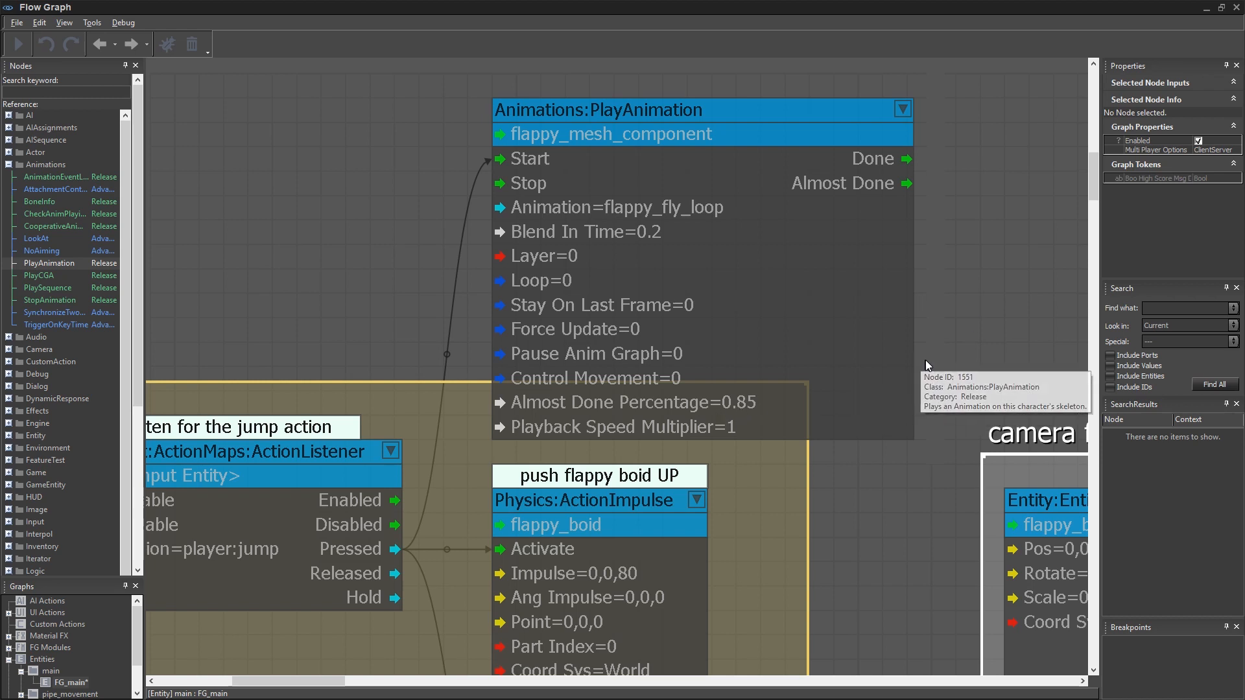
pyautogui.moveTo(942, 363)
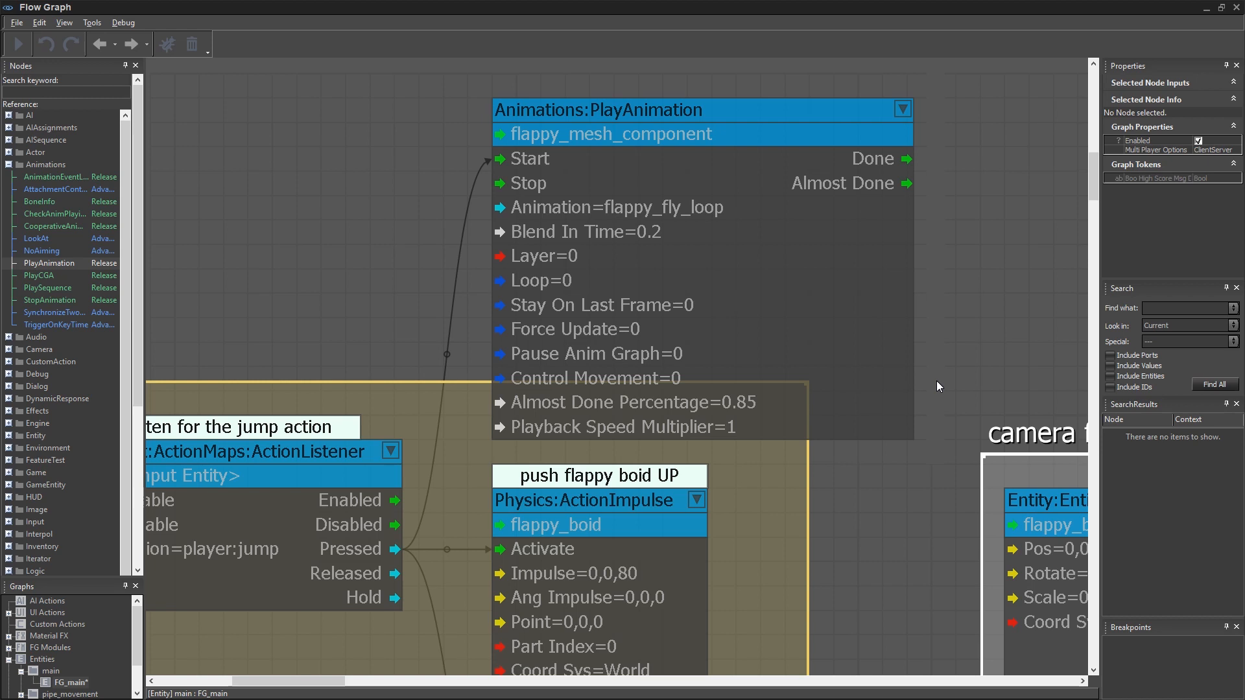
pyautogui.moveTo(610, 337)
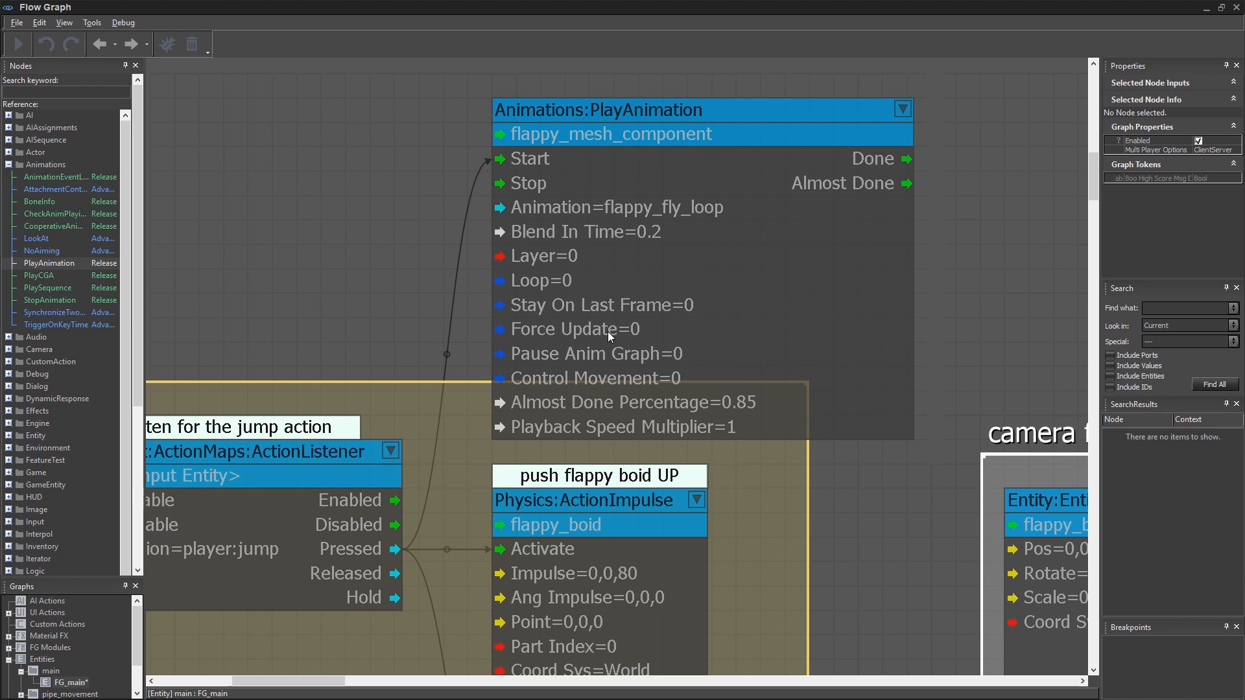
pyautogui.click(573, 328)
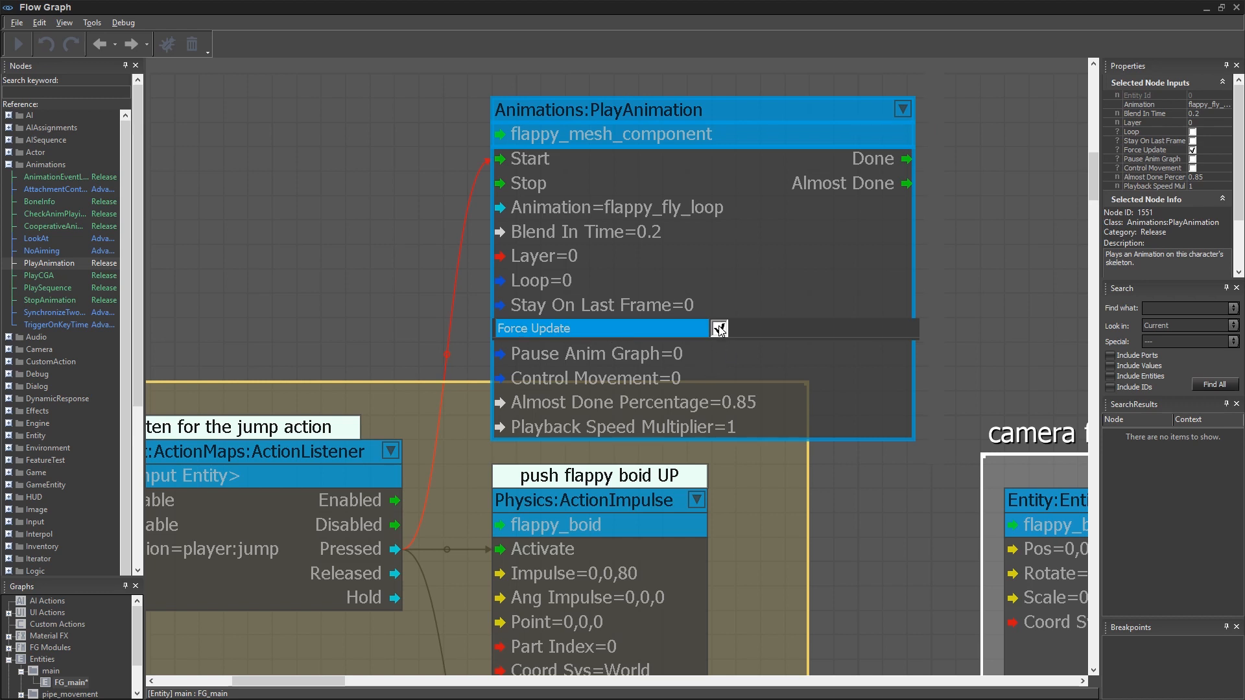
pyautogui.click(718, 328)
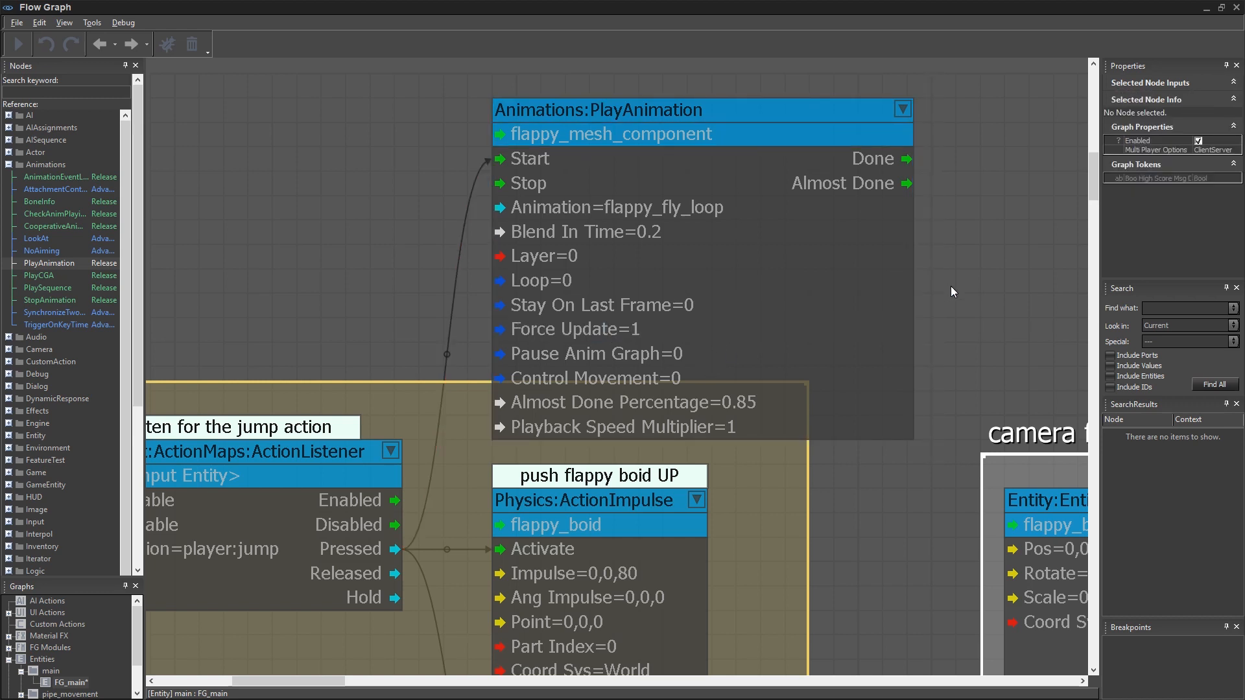
pyautogui.moveTo(1000, 290)
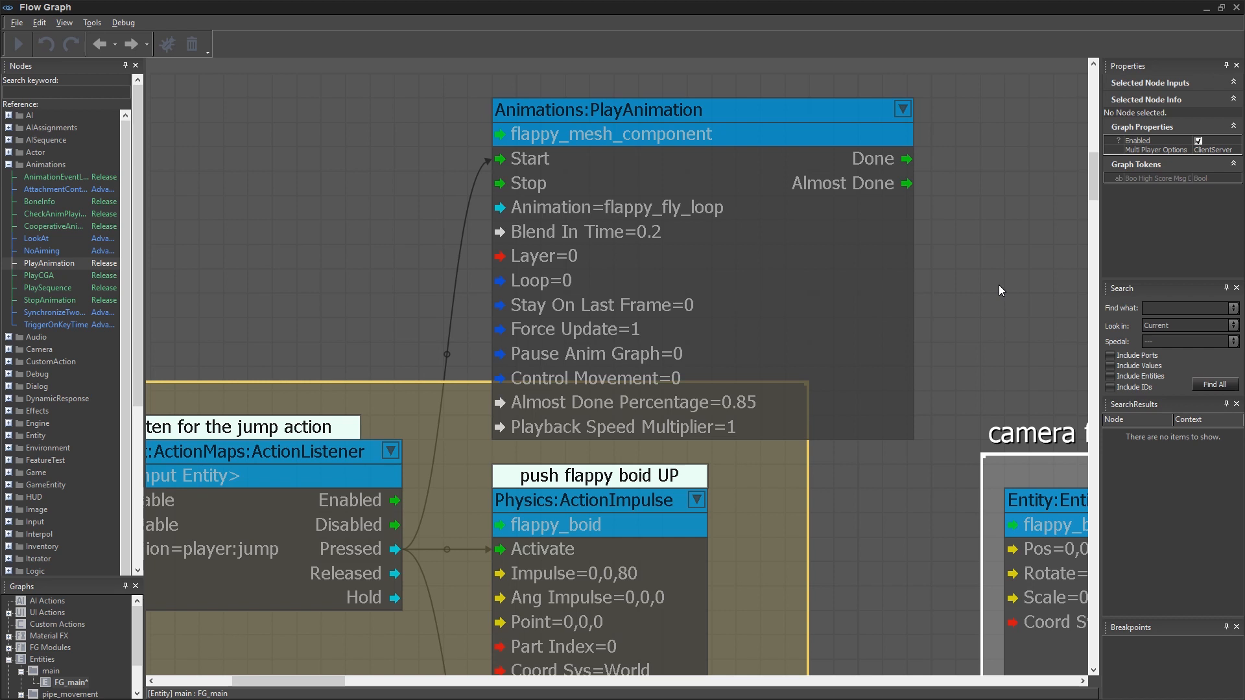
pyautogui.moveTo(815, 210)
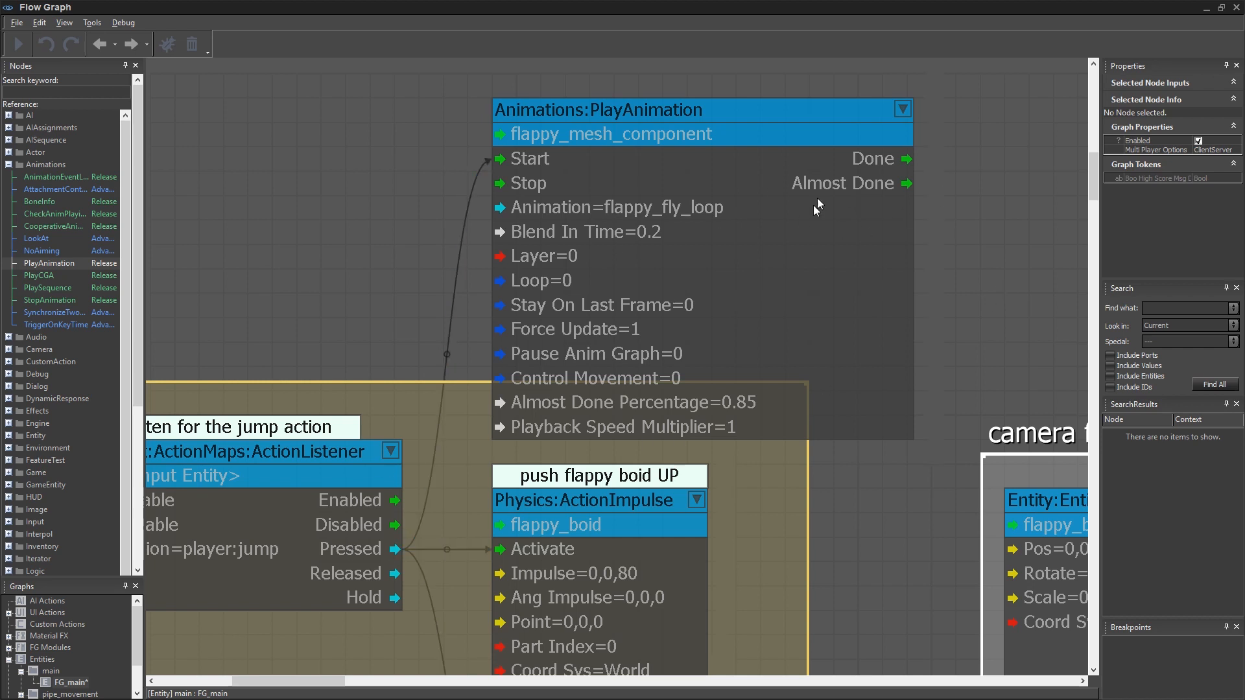
pyautogui.moveTo(964, 281)
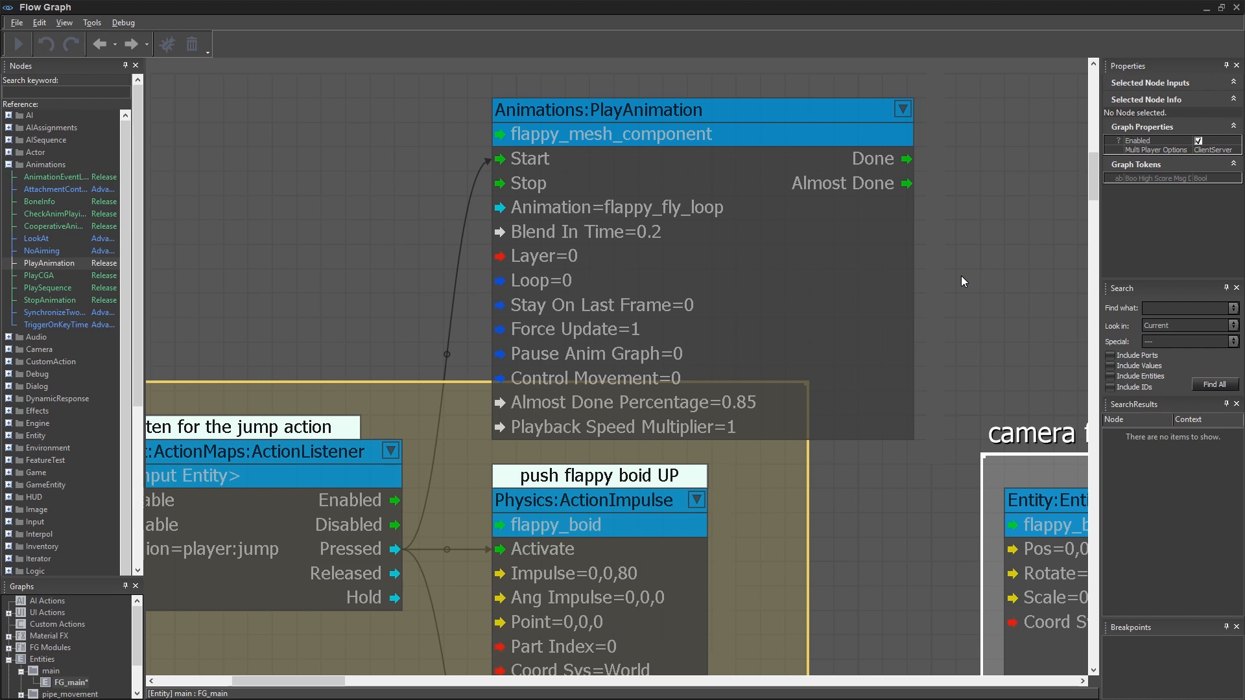
pyautogui.scroll(-3)
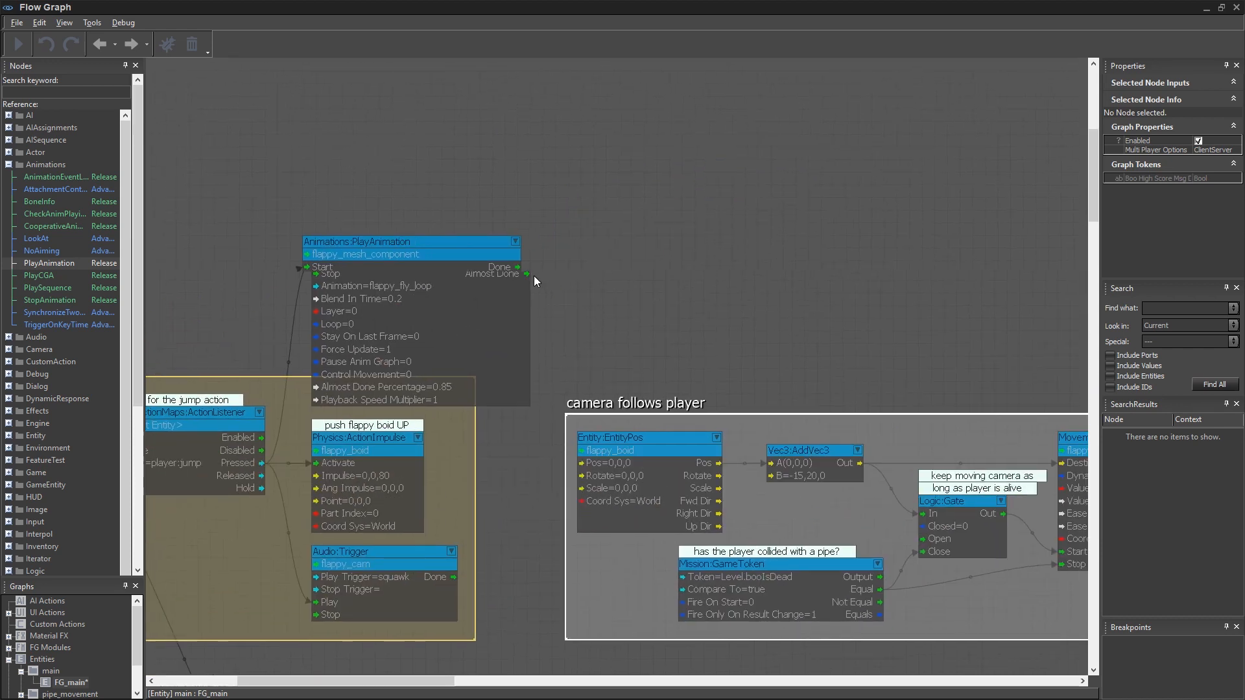
# Step: Chain Done into a second PlayAnimation node playing flappy_idle and add a comment to the nodes
pyautogui.click(358, 231)
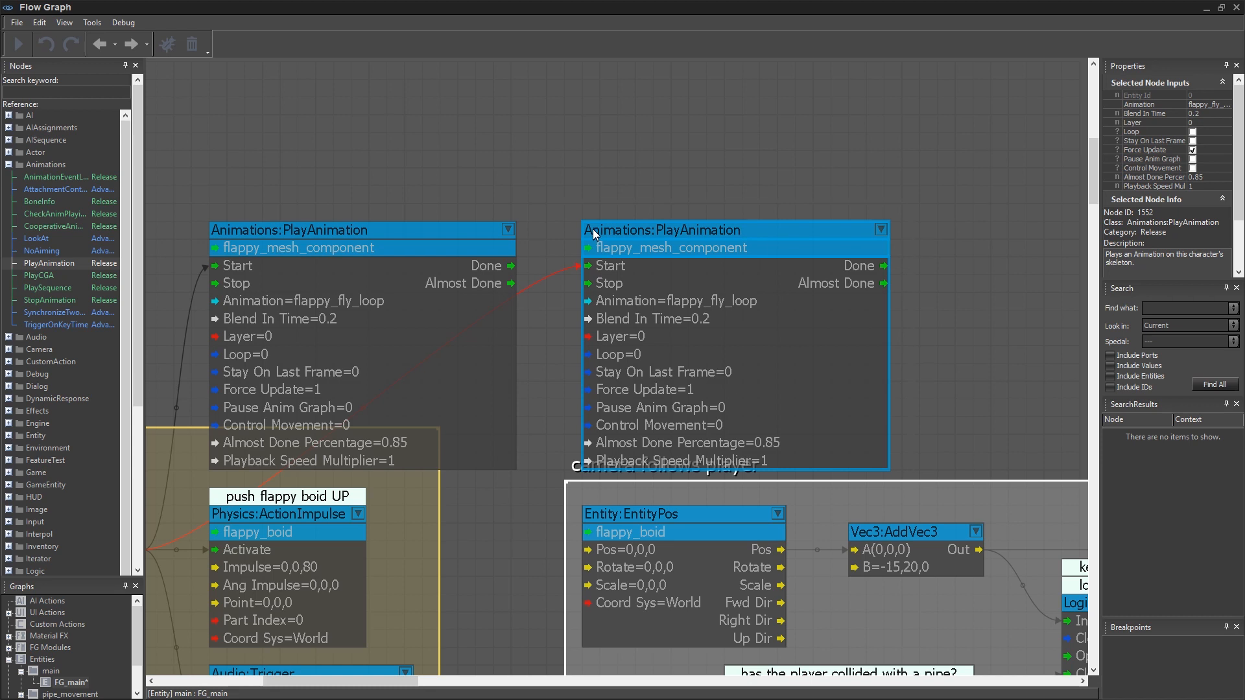
pyautogui.scroll(-3)
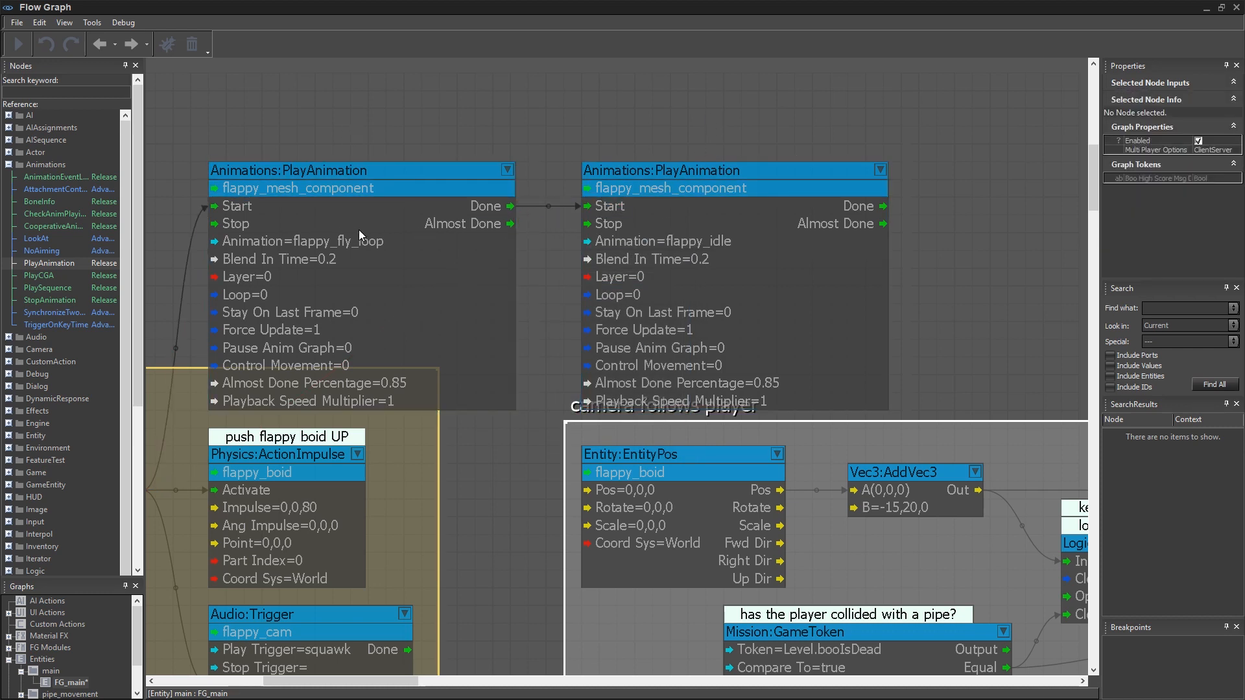
pyautogui.moveTo(537, 172)
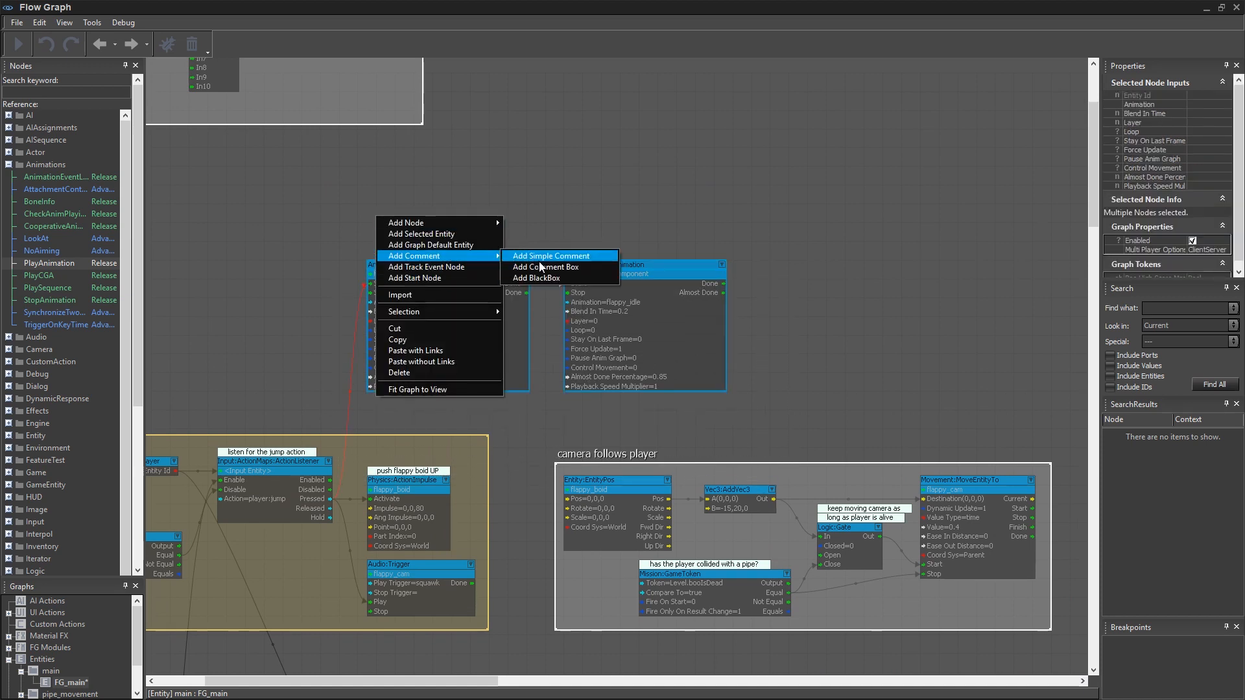
pyautogui.click(546, 268)
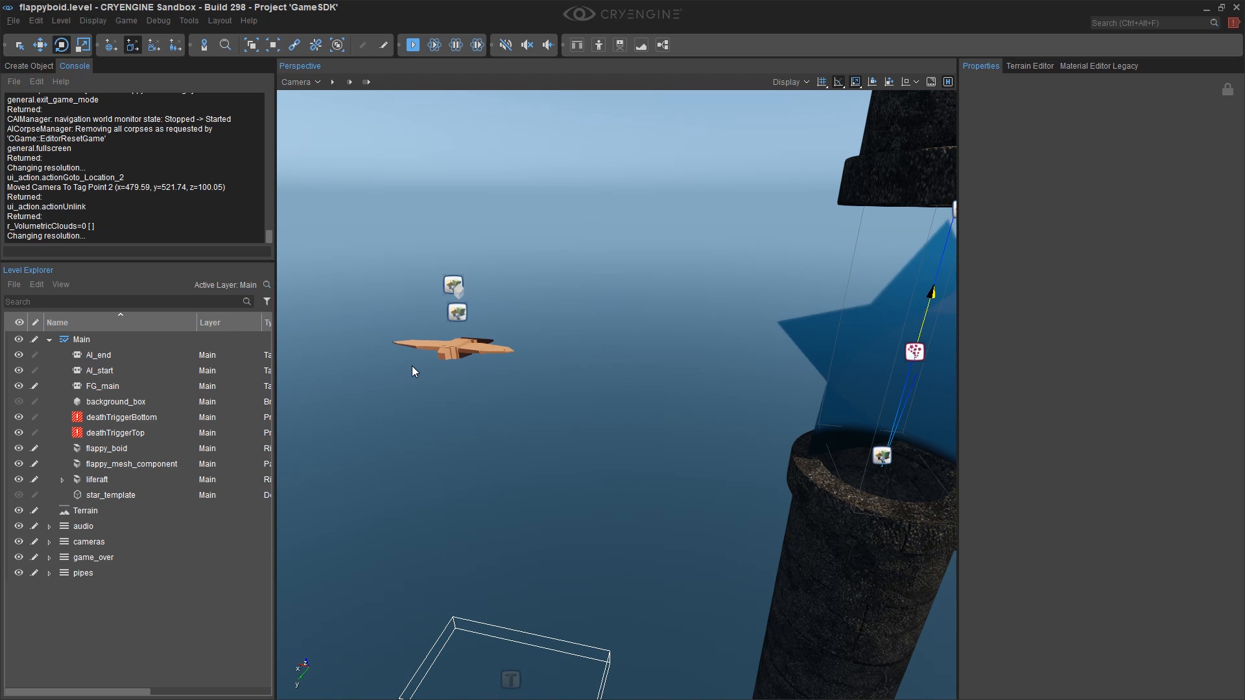
pyautogui.moveTo(65, 434)
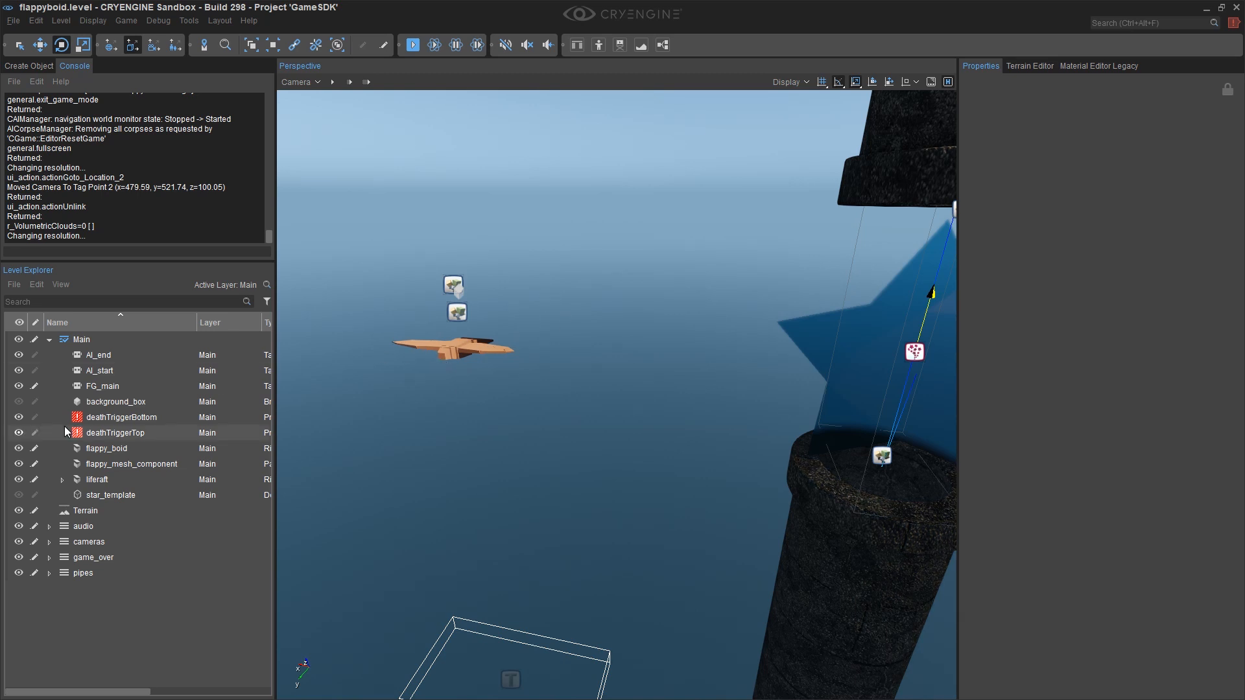
# Step: Rotate flappy_mesh_component 90 degrees on Z with the rotate tool
pyautogui.click(132, 464)
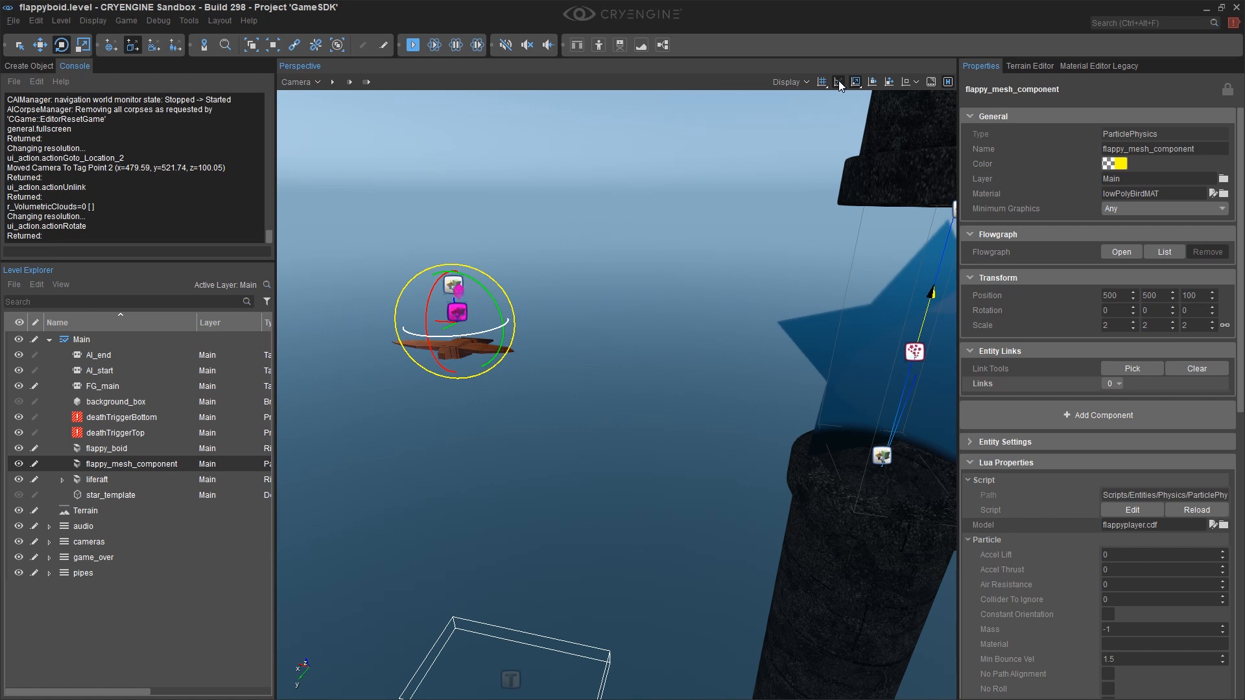
pyautogui.click(839, 82)
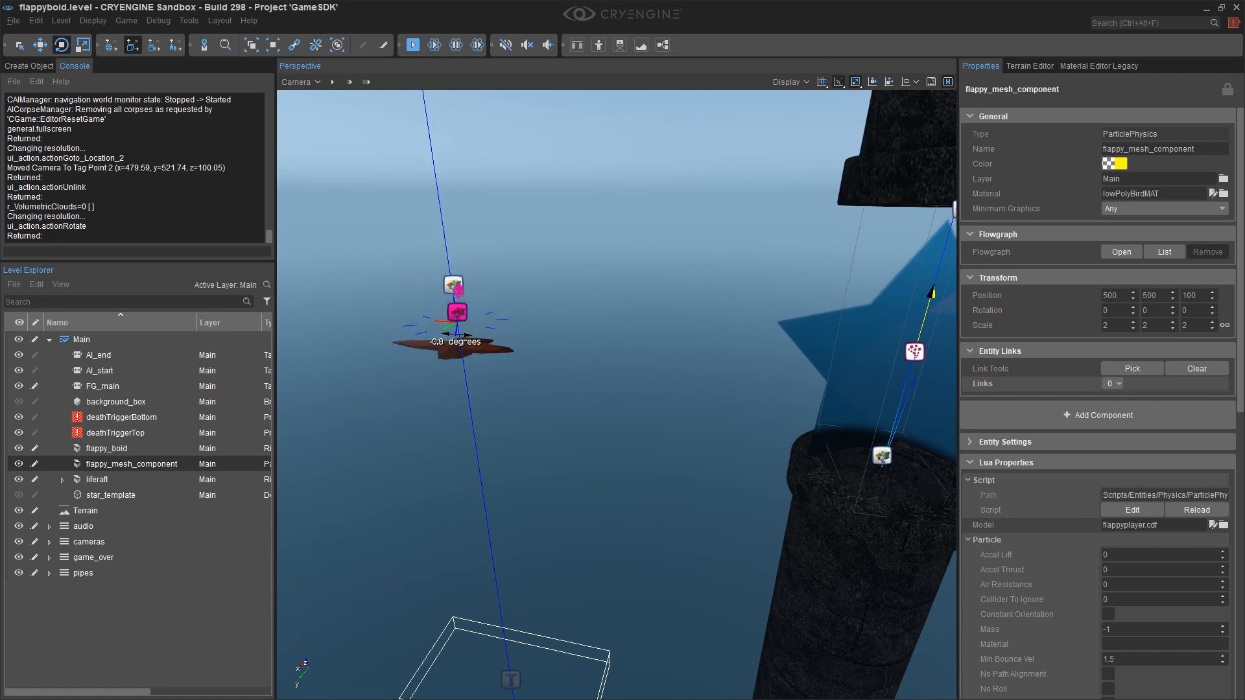
pyautogui.click(558, 404)
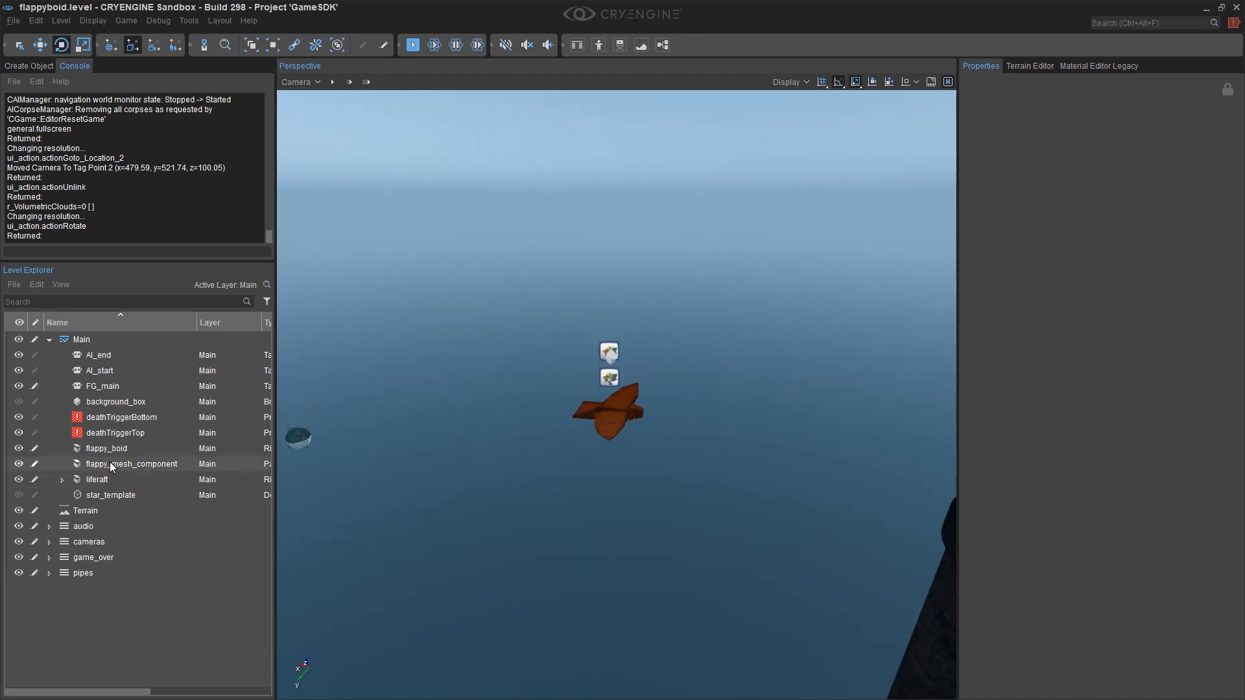
pyautogui.click(131, 463)
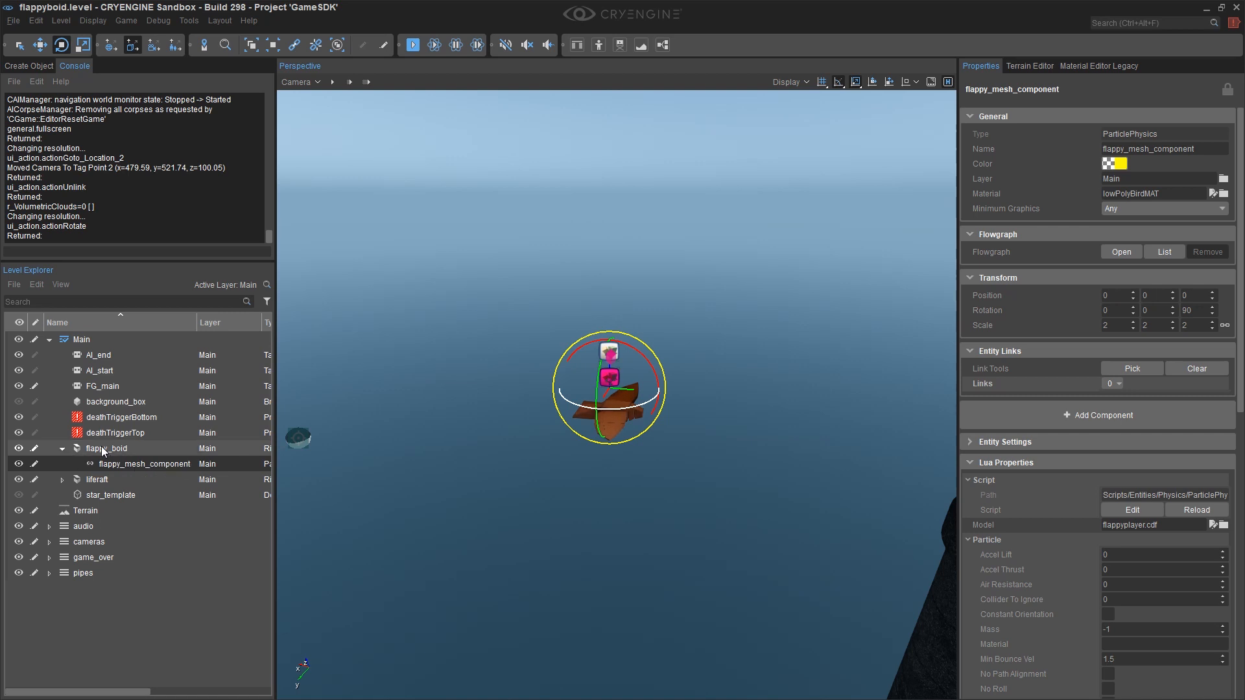
# Step: Link the bird mesh under flappy_boid at position 0,0,0 and save the level
pyautogui.click(107, 448)
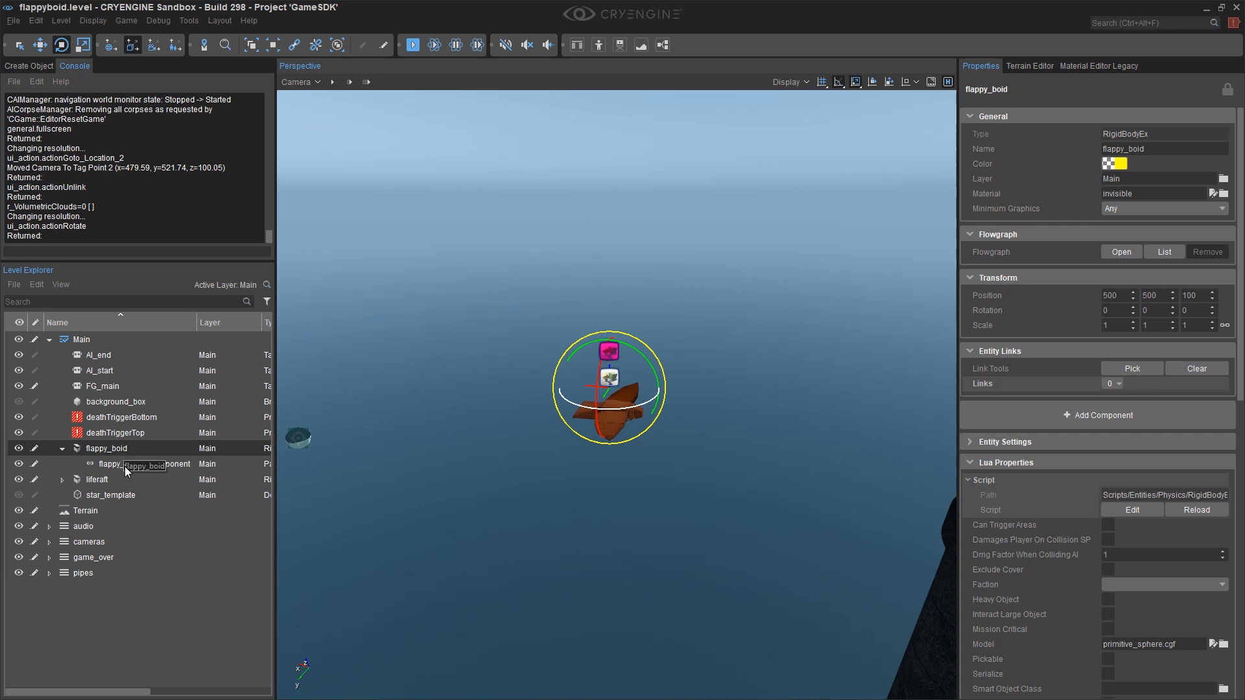
pyautogui.click(145, 464)
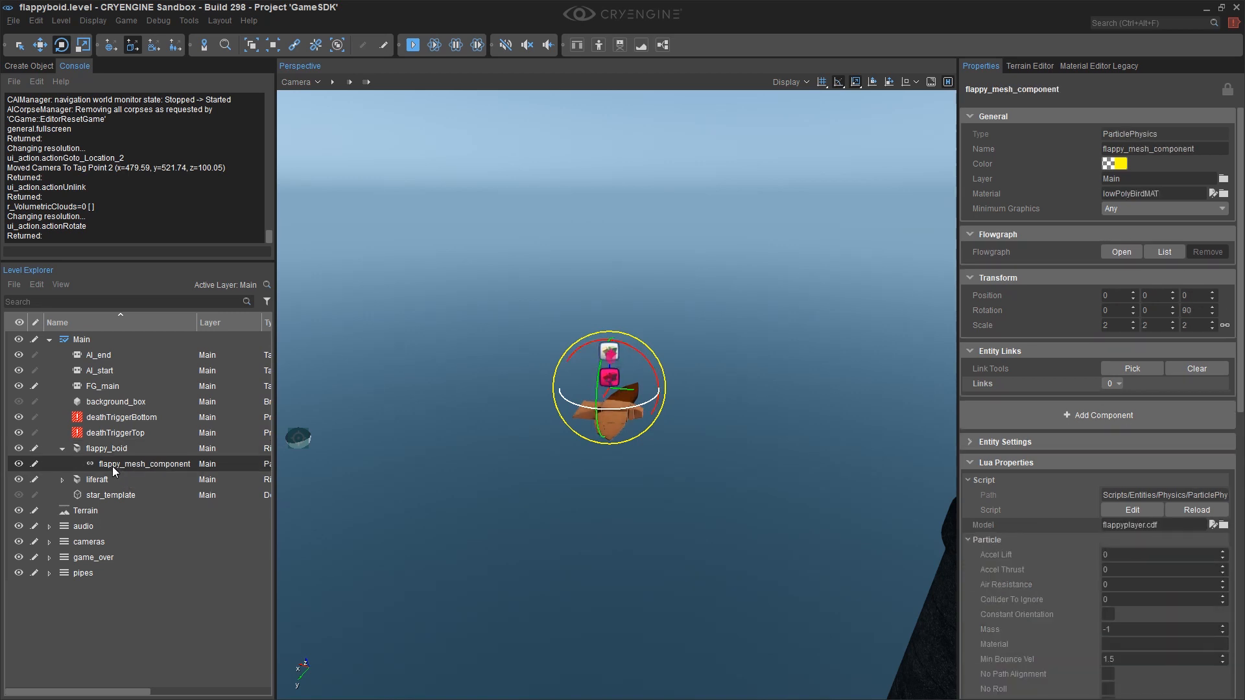
pyautogui.click(750, 348)
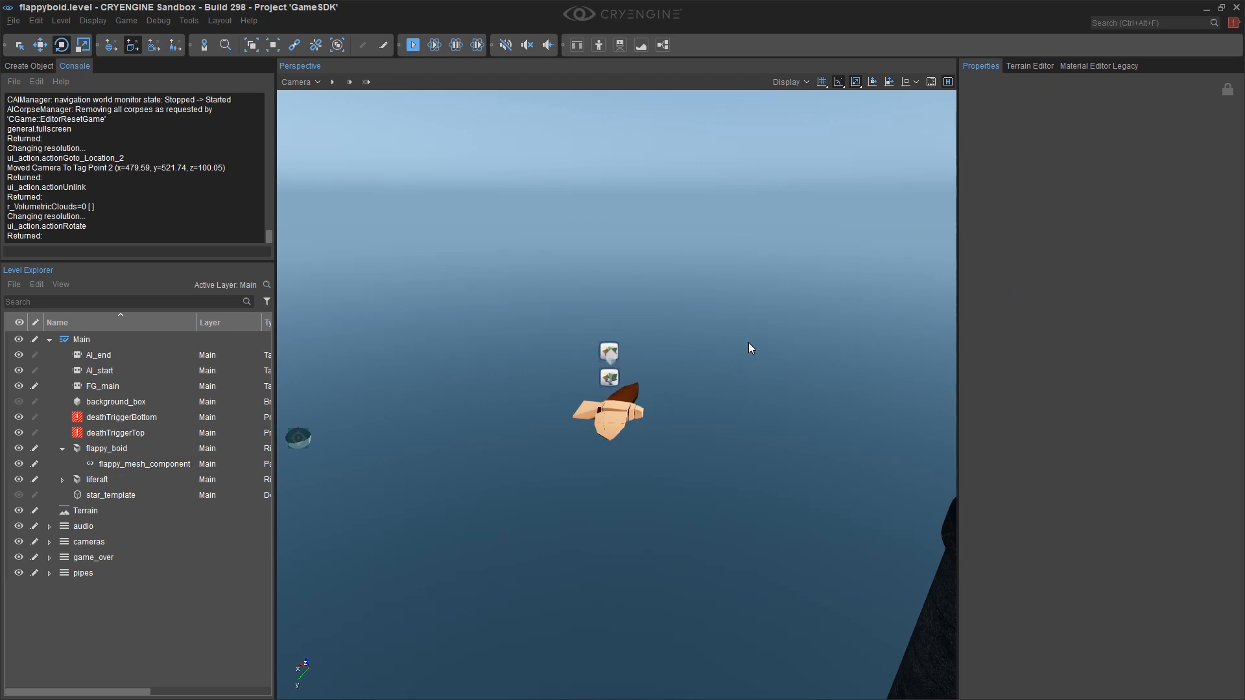
pyautogui.press('ctrl+s')
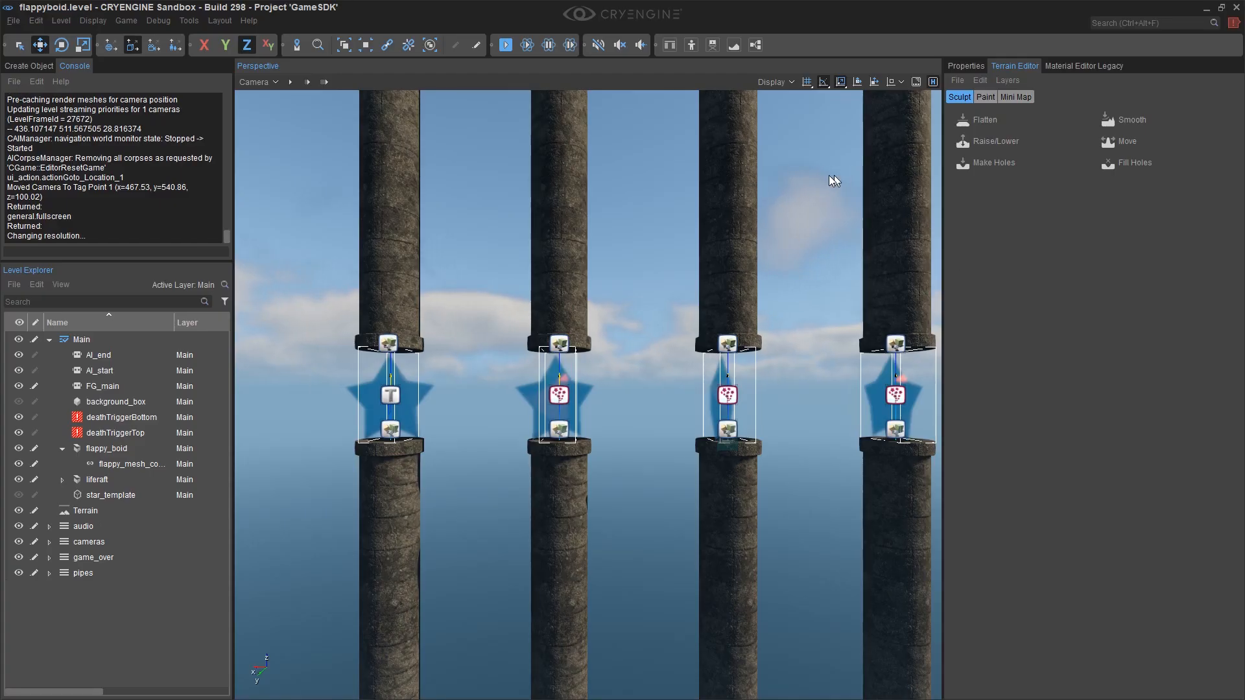
# Step: Switch to a debug render mode showing grey boxes and launch the game
pyautogui.click(127, 465)
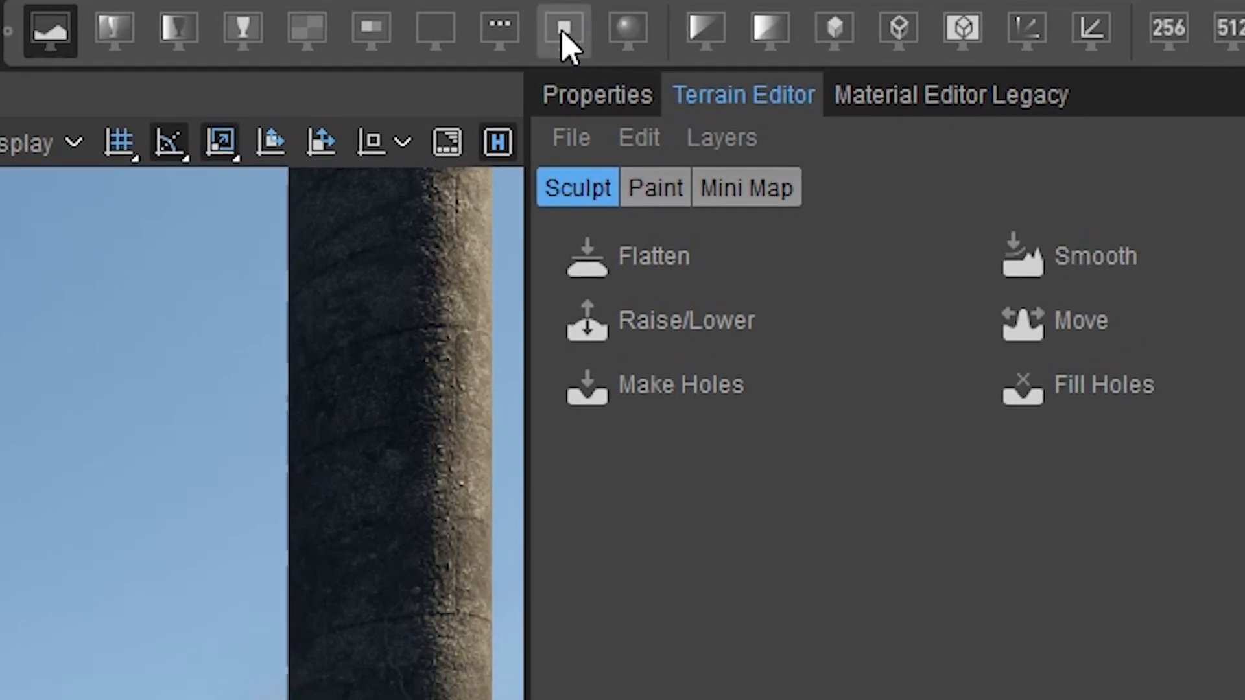
pyautogui.moveTo(833, 31)
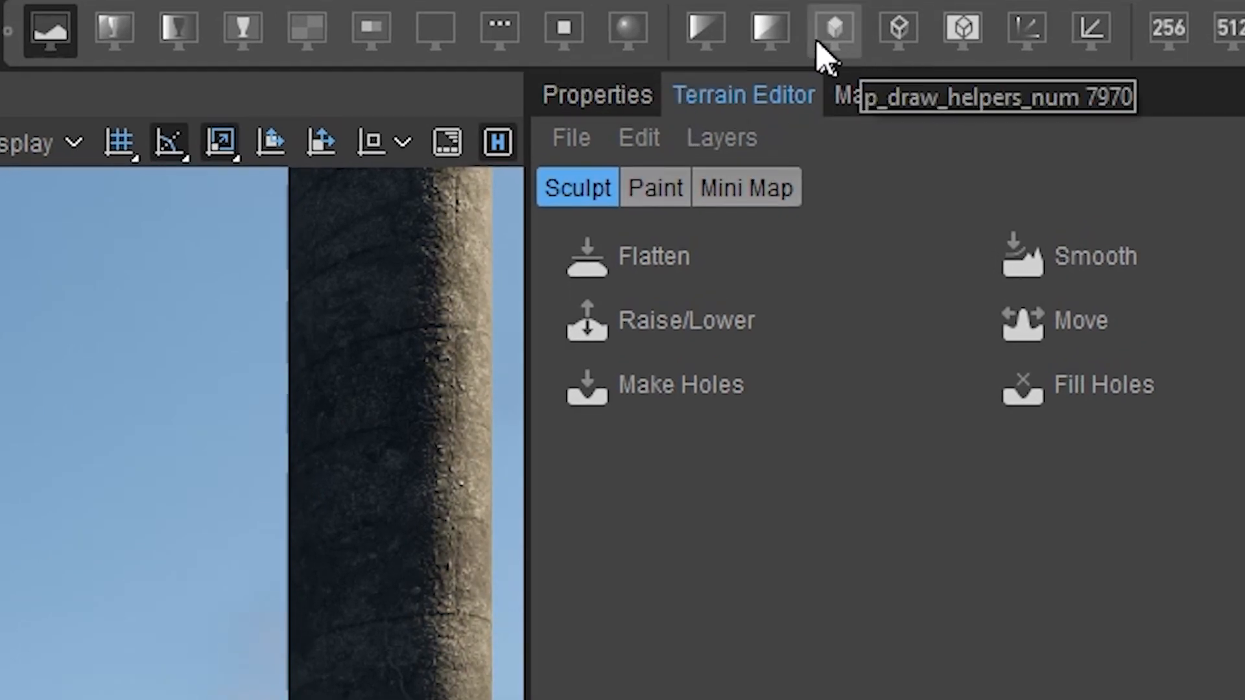
pyautogui.moveTo(564, 30)
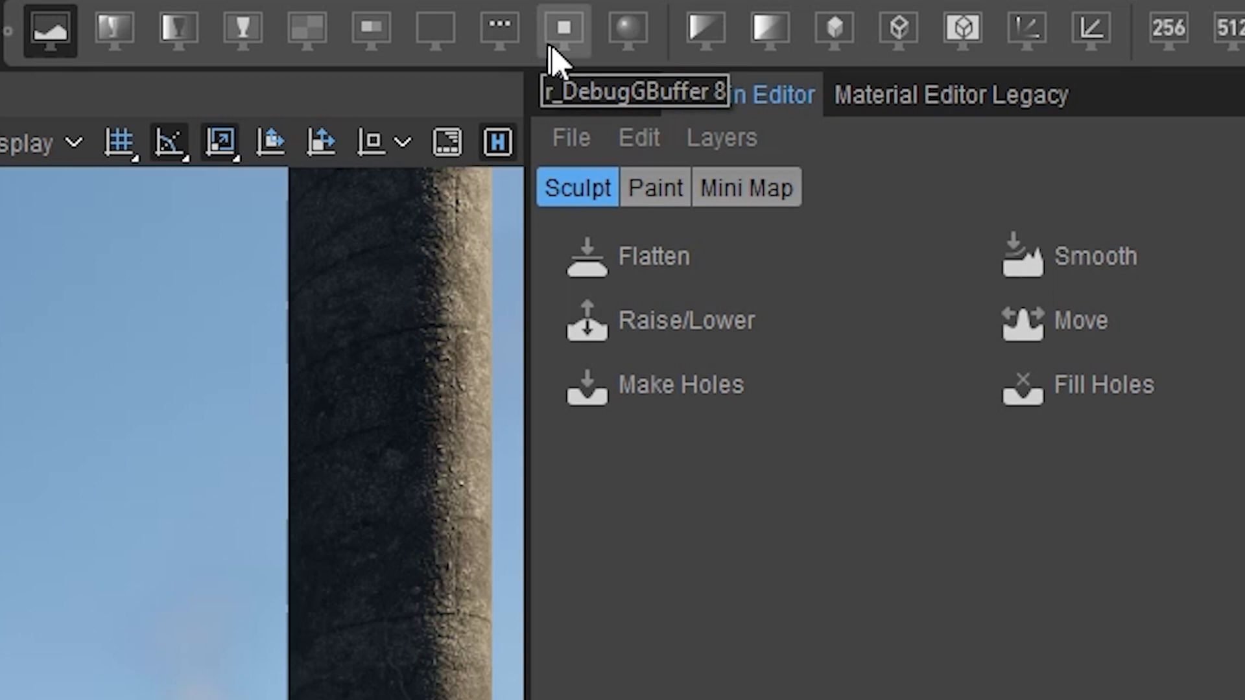
pyautogui.moveTo(834, 31)
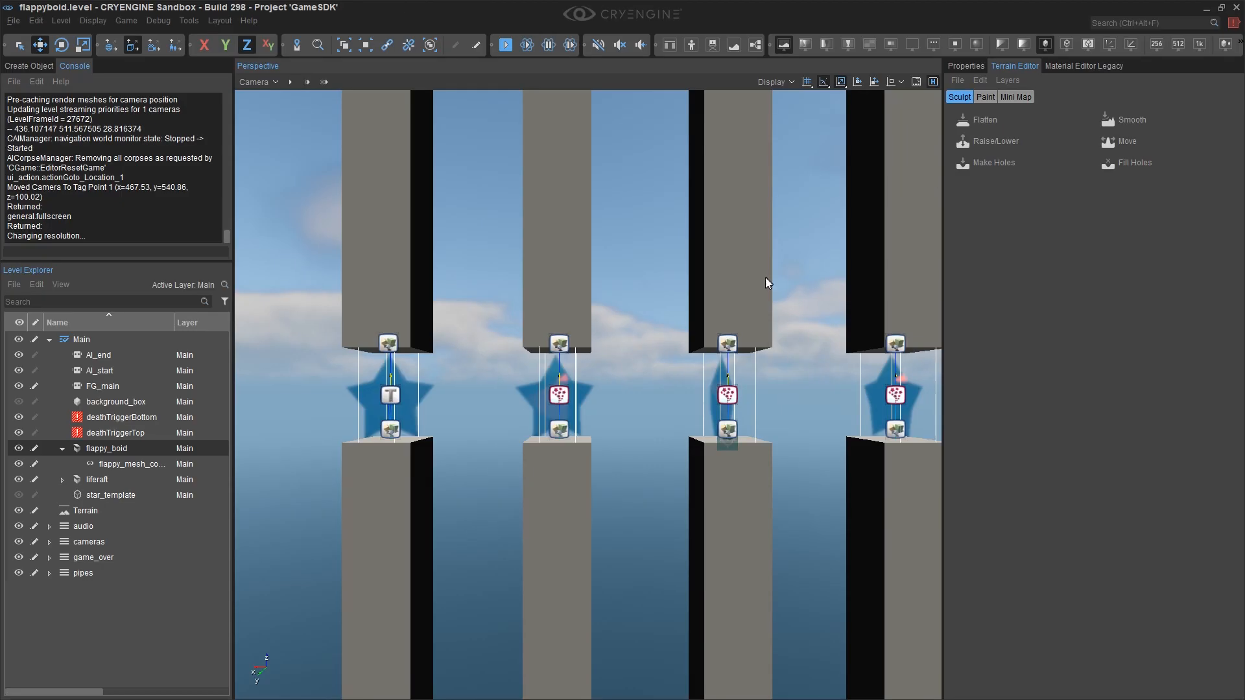
pyautogui.moveTo(661, 311)
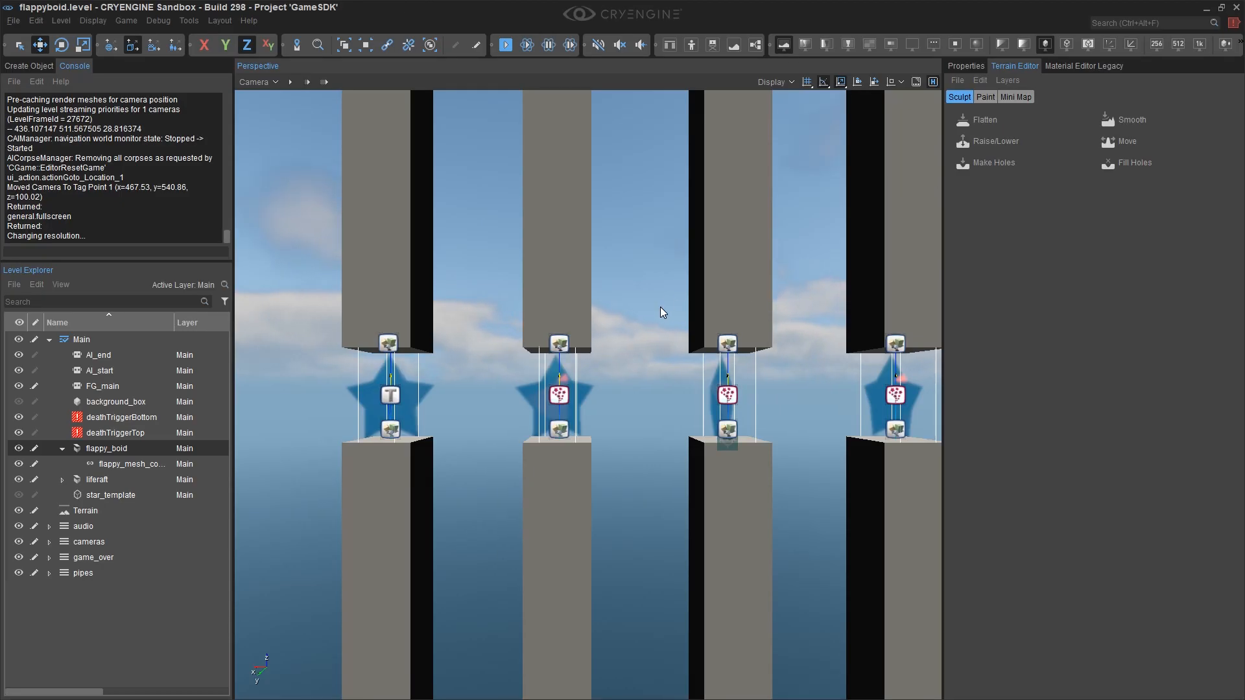
pyautogui.click(505, 44)
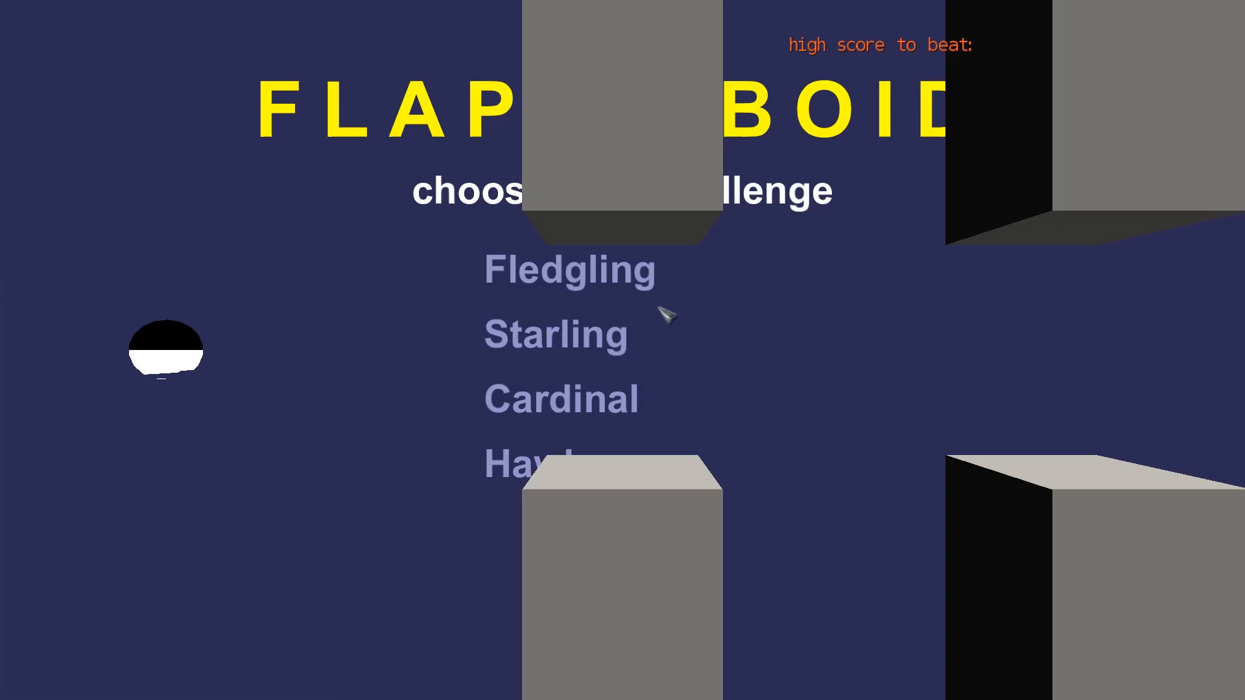
# Step: Pick a challenge, play Flappy Boid briefly, then exit back to the editor
pyautogui.click(561, 399)
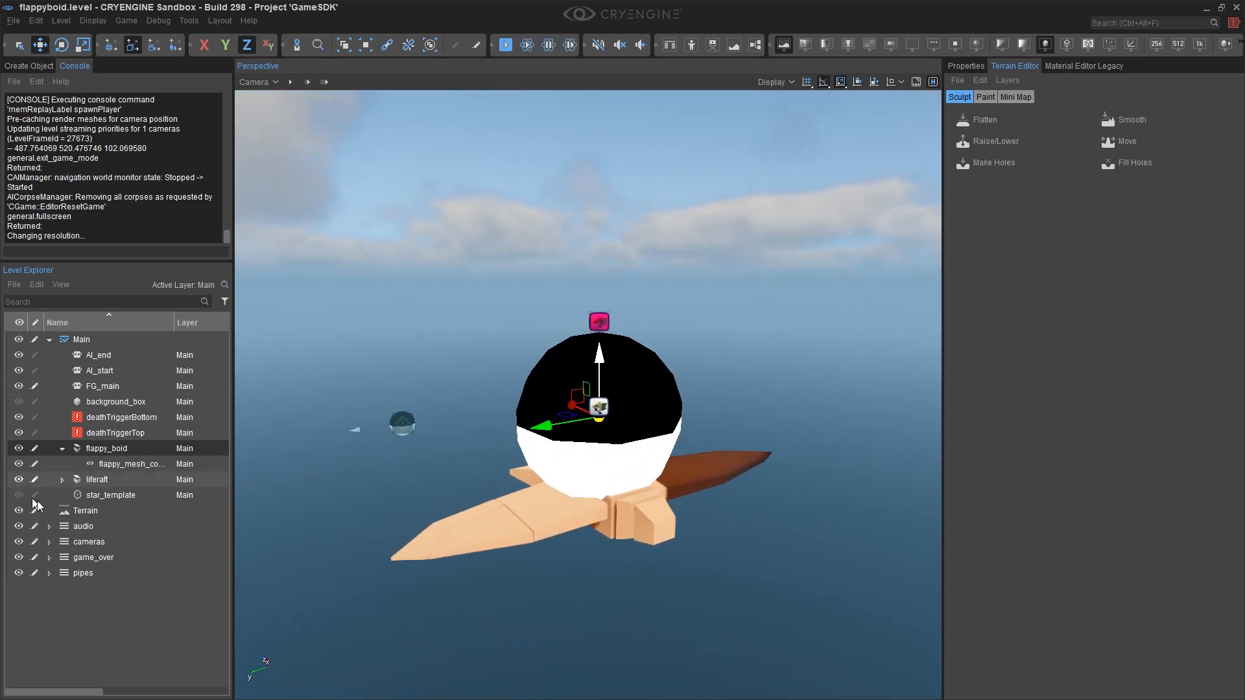
# Step: Inspect the bird and sphere from several sides, then bring up the open-windows list
pyautogui.click(129, 464)
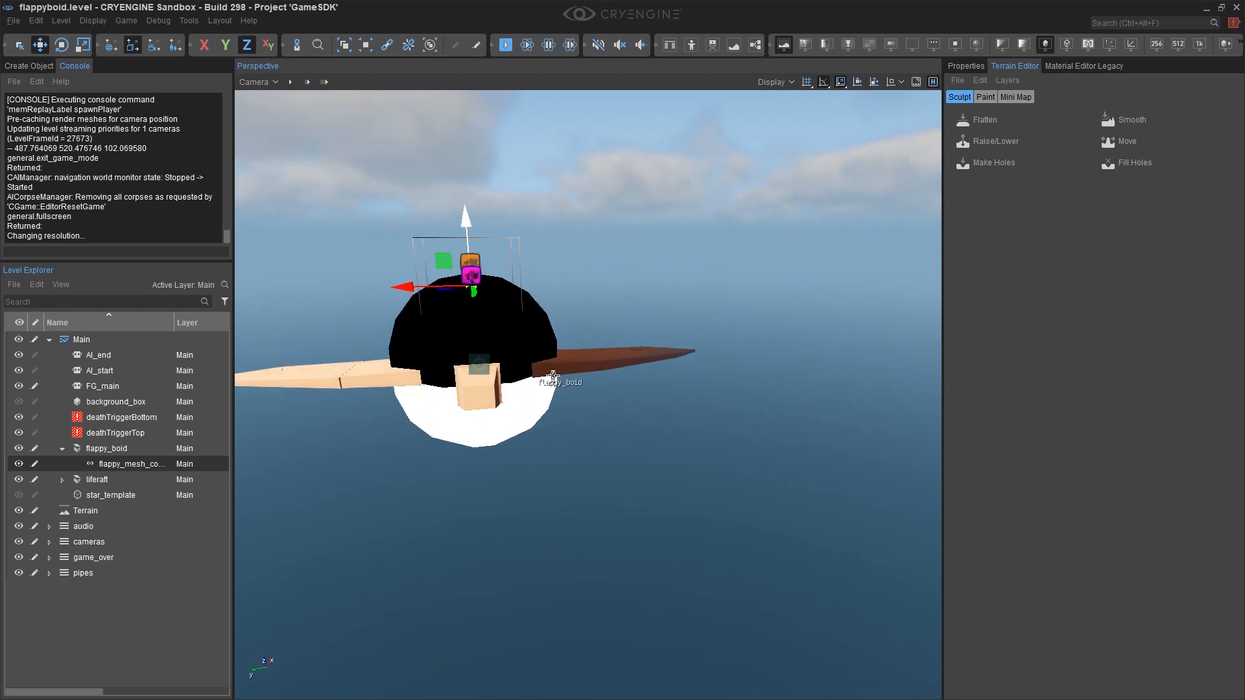
pyautogui.moveTo(429, 377)
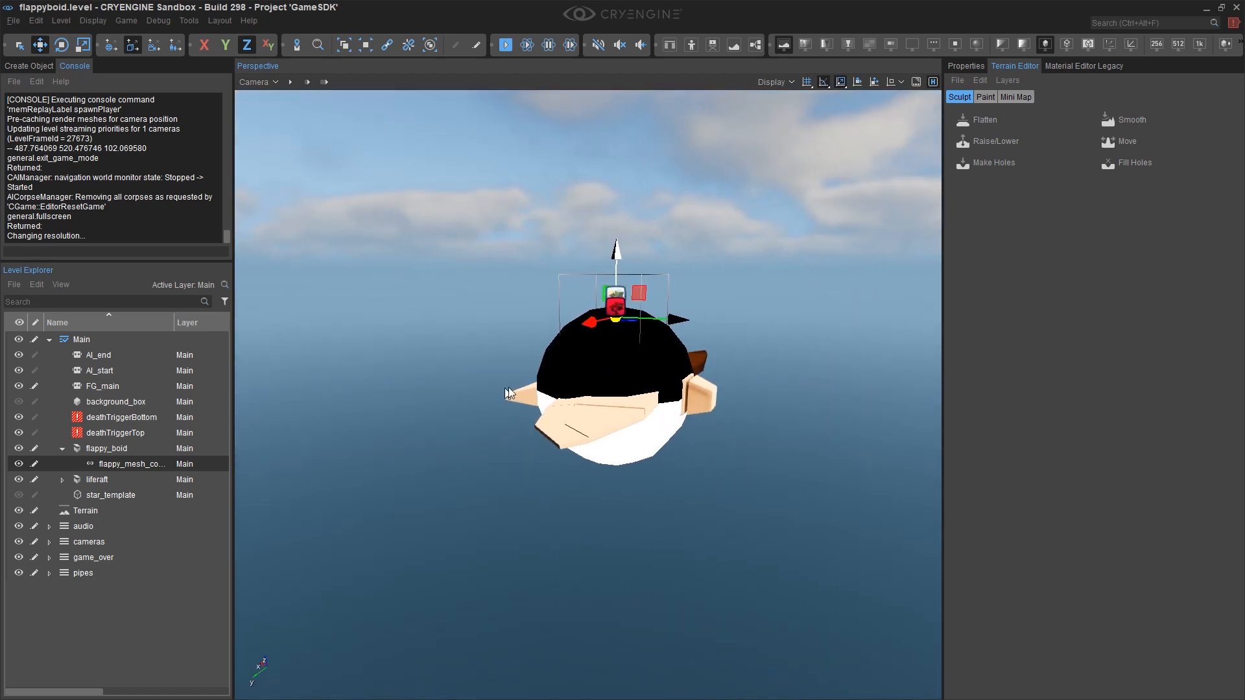
pyautogui.press('alt+tab')
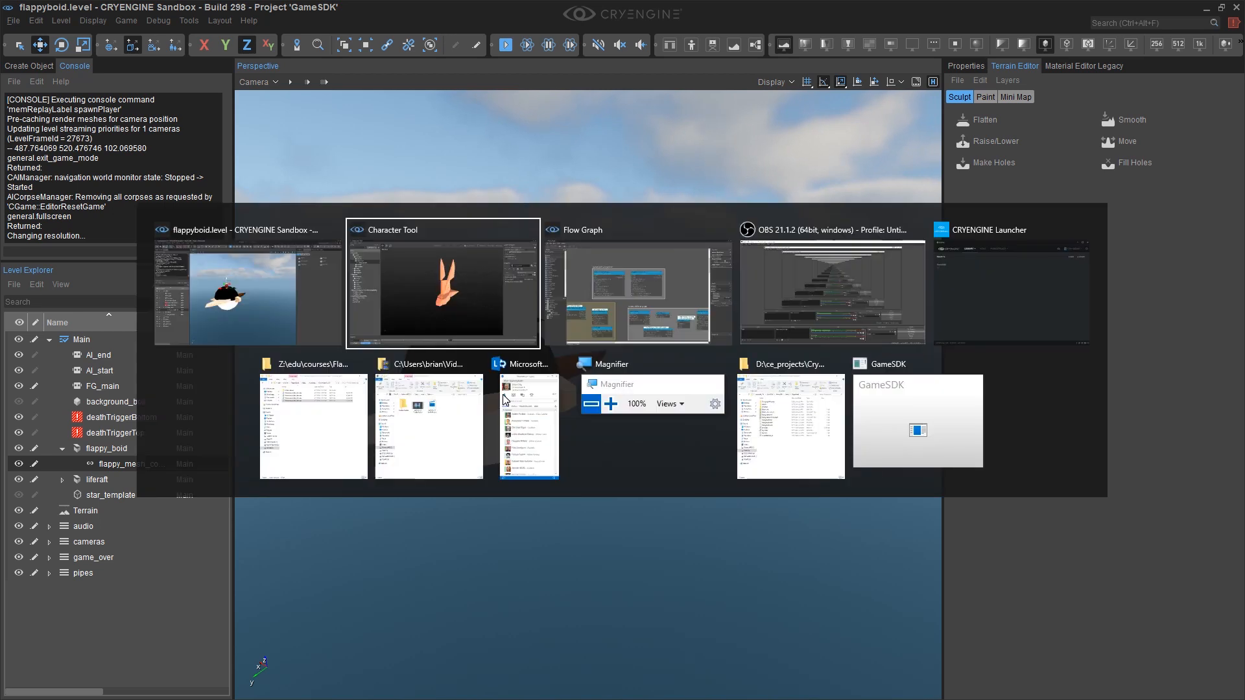
pyautogui.moveTo(374, 296)
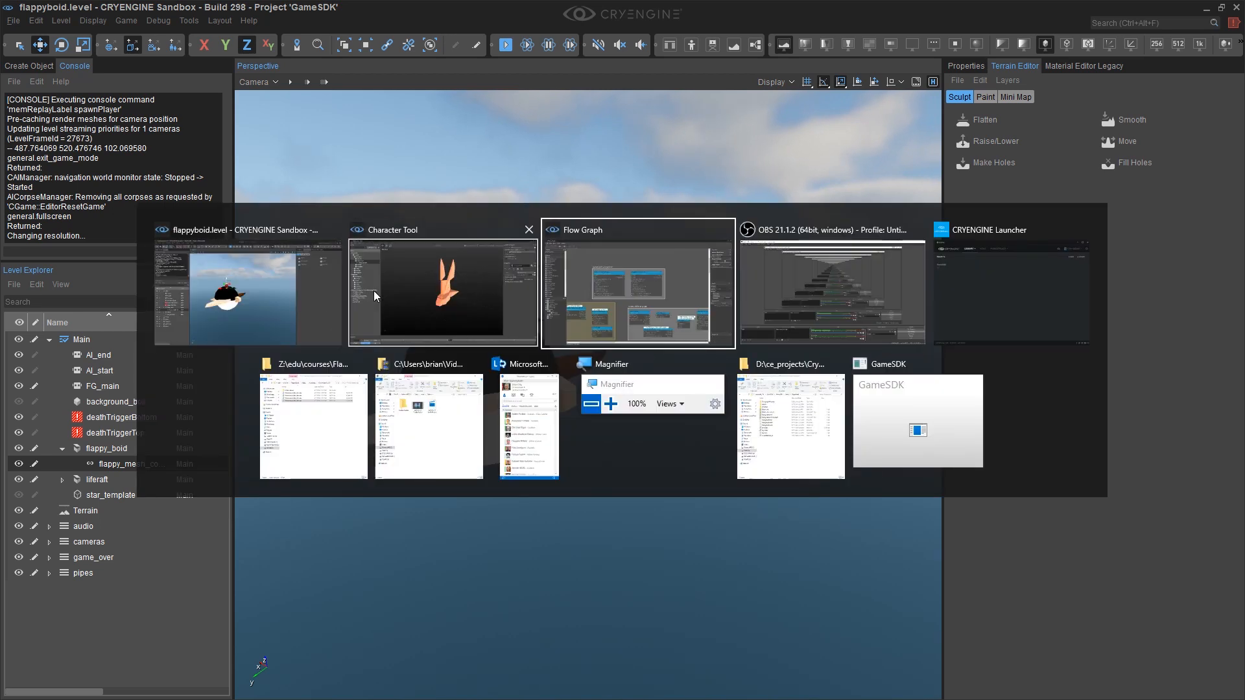
# Step: In the Character Tool, preview flappy_fly_loop at 0.25x playback speed
pyautogui.click(442, 291)
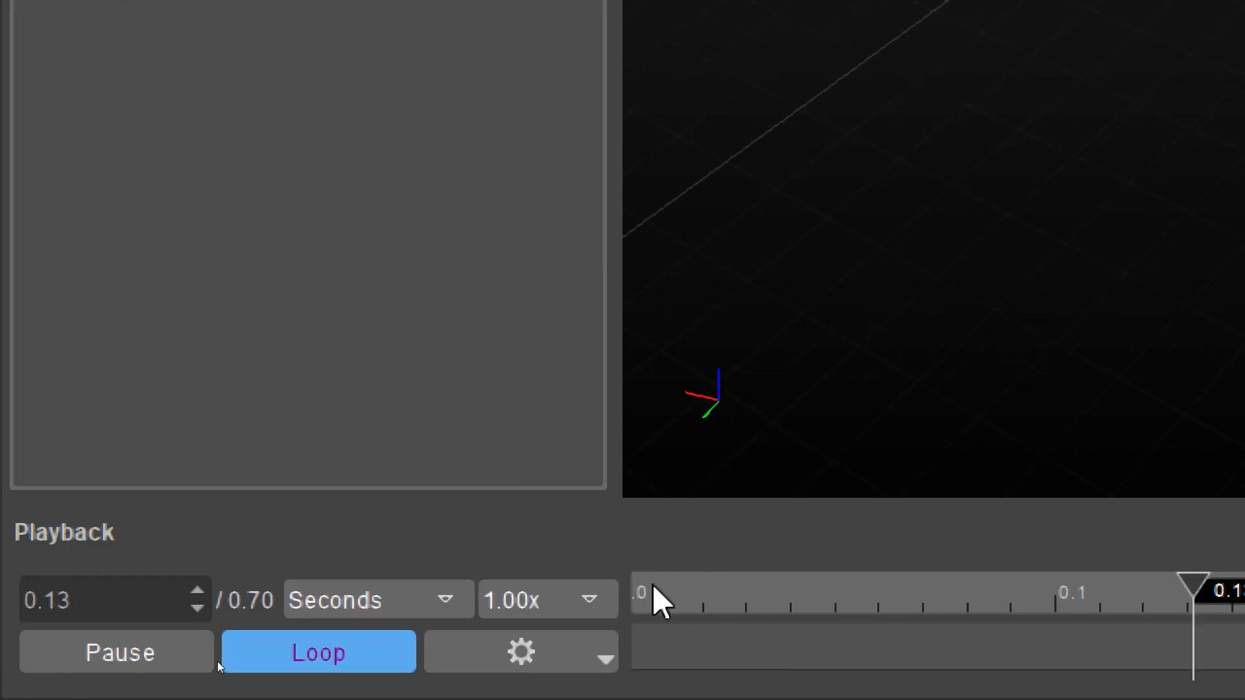
pyautogui.click(511, 599)
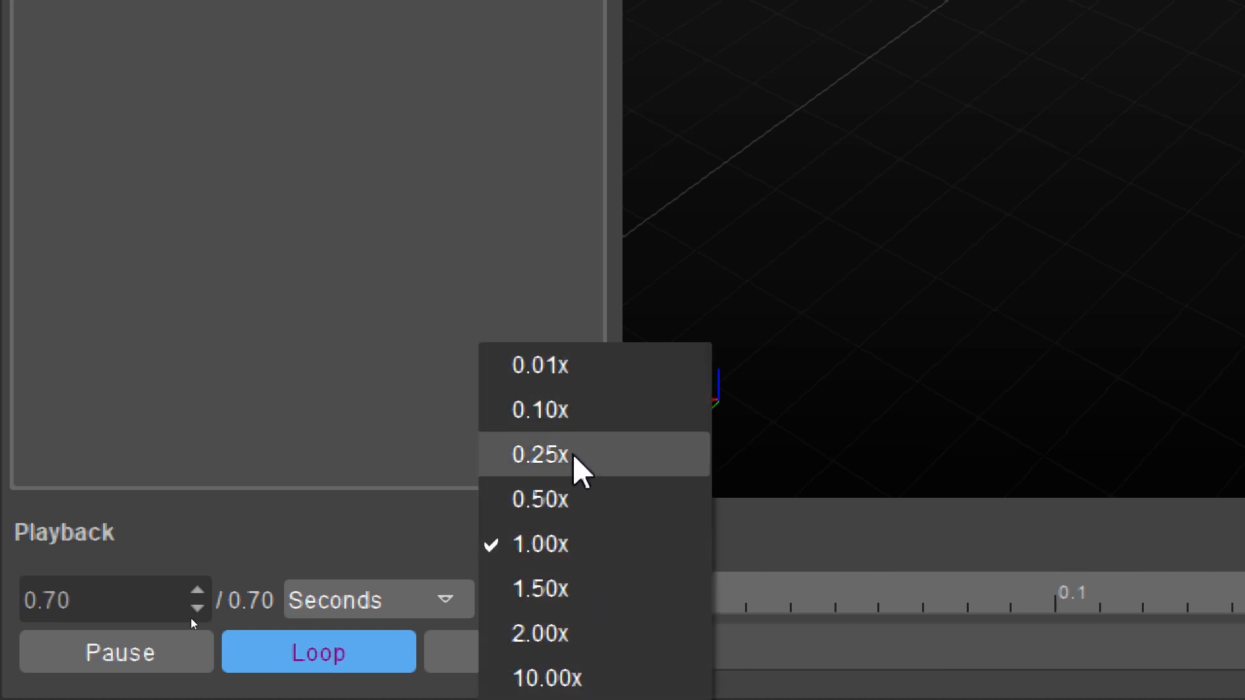
pyautogui.click(539, 456)
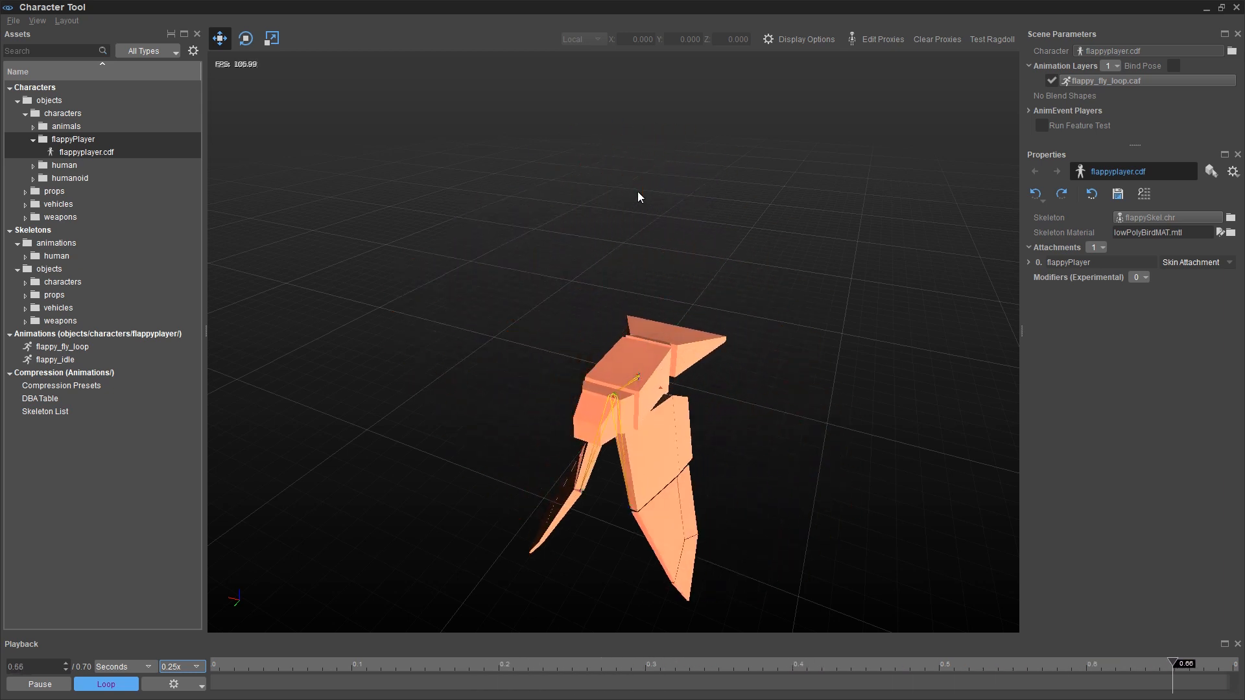
pyautogui.click(182, 667)
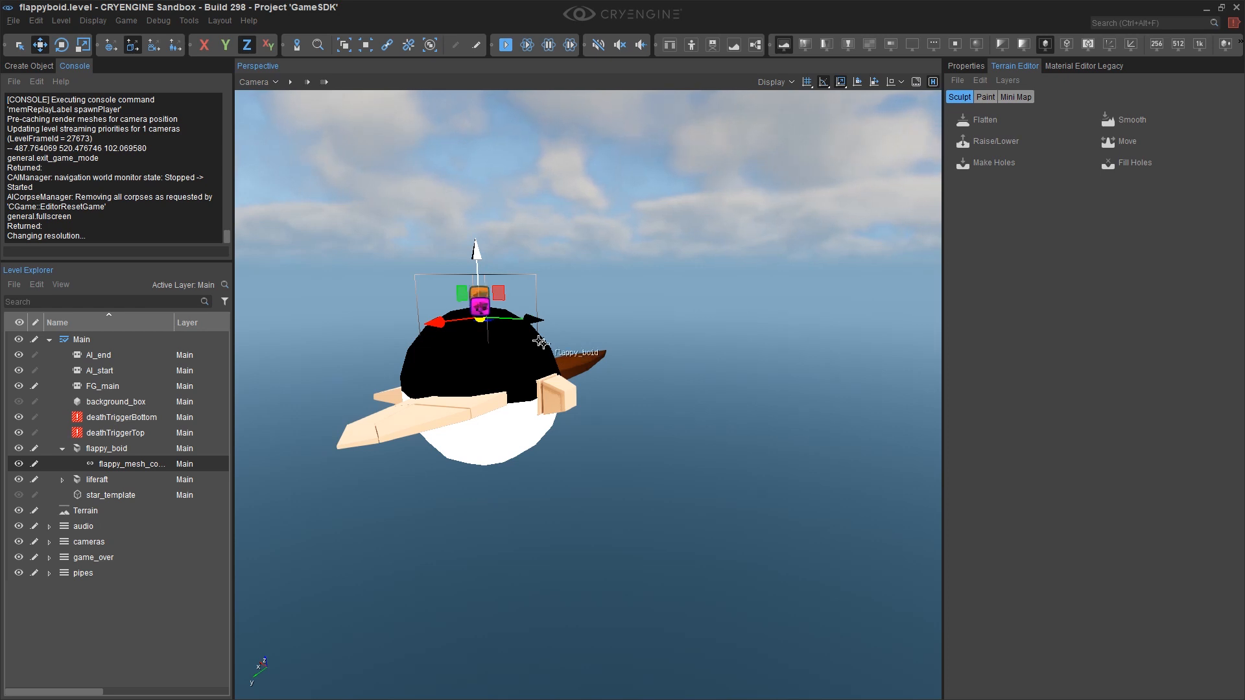
# Step: Start Flappy Boid from the editor and pick the Cardinal challenge
pyautogui.click(504, 44)
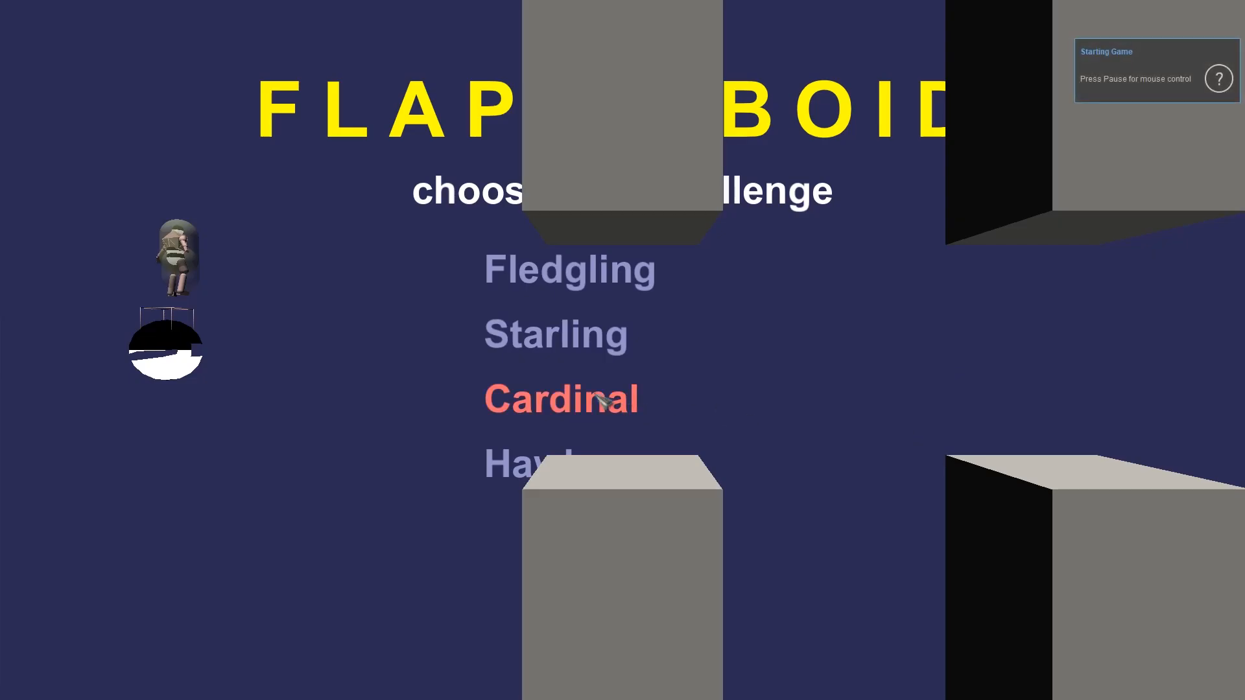
pyautogui.click(560, 399)
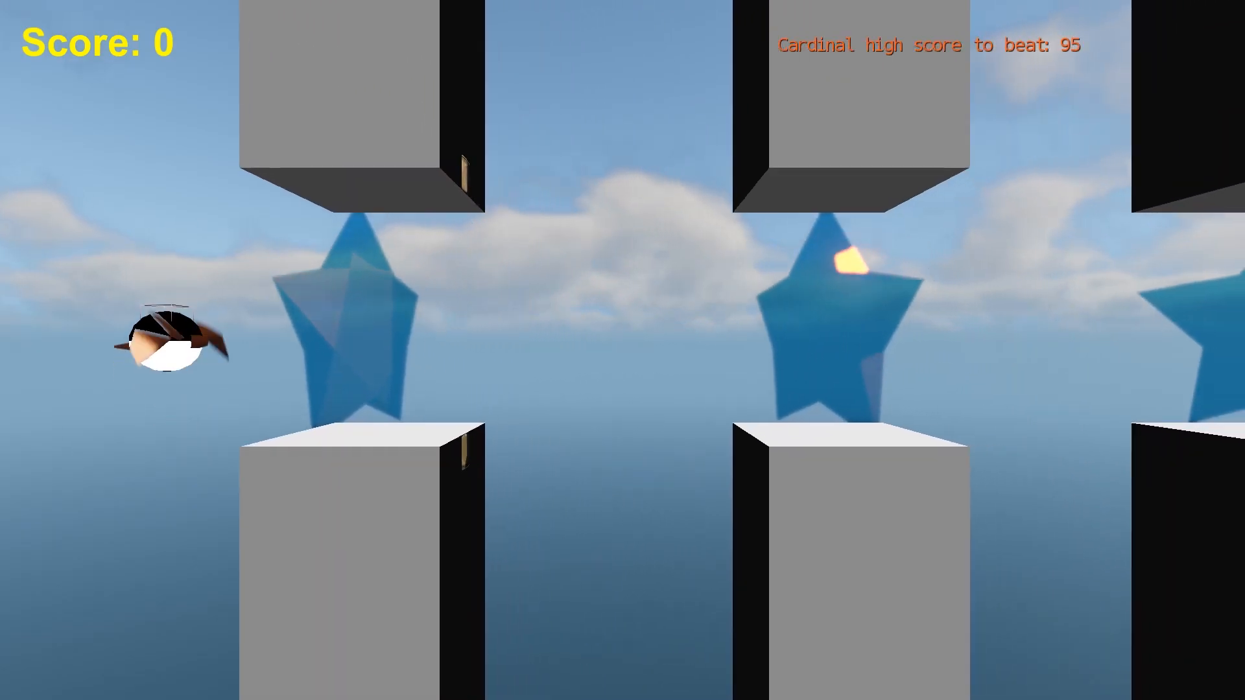